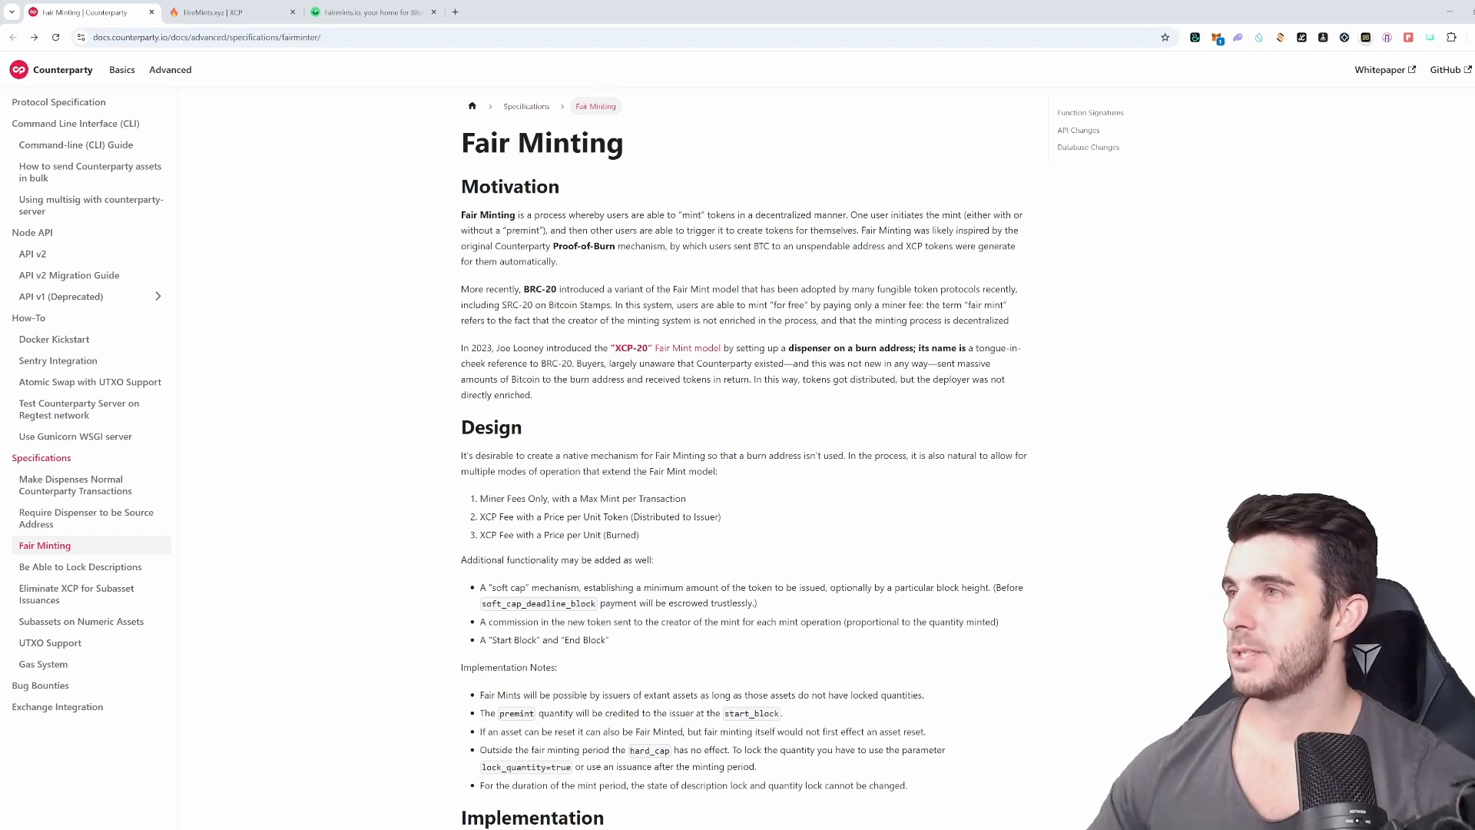
Switch to the FireMints.xyz tab listing Confirmed and Open Atomic Swaps, including PEPEFAIR sell orders
scroll(down, 3)
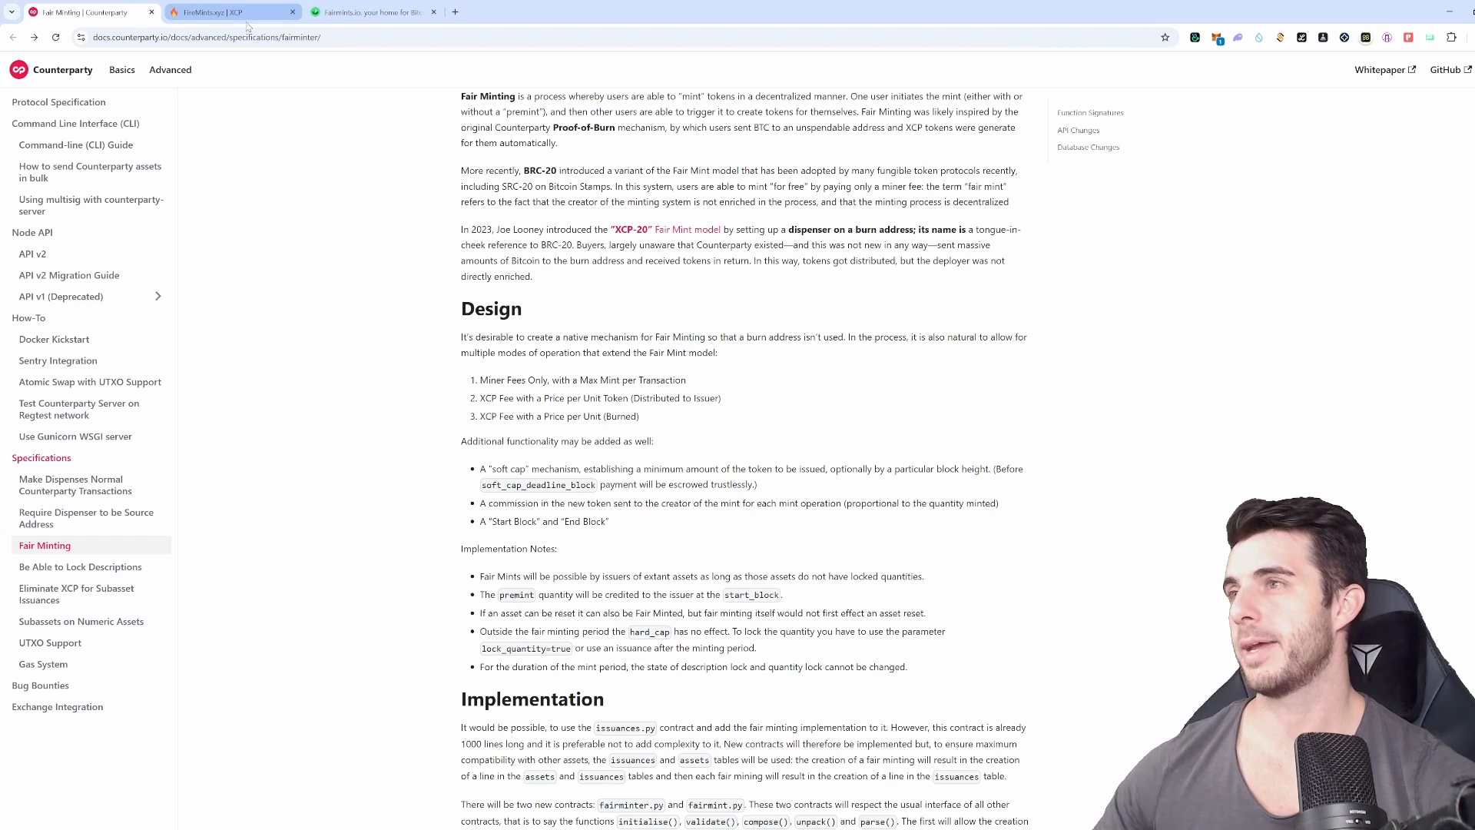
click(230, 11)
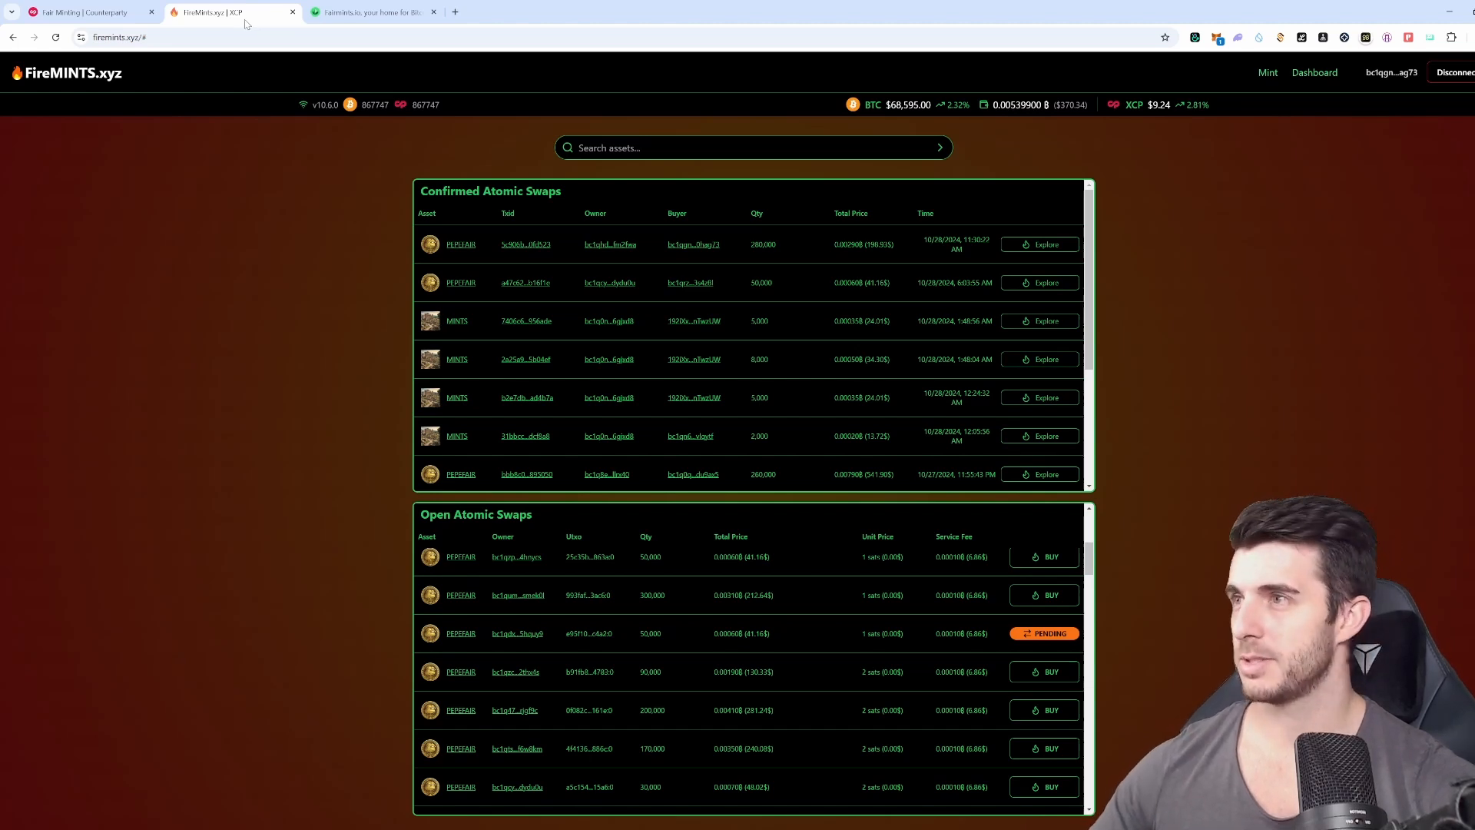
mouse_move(322, 172)
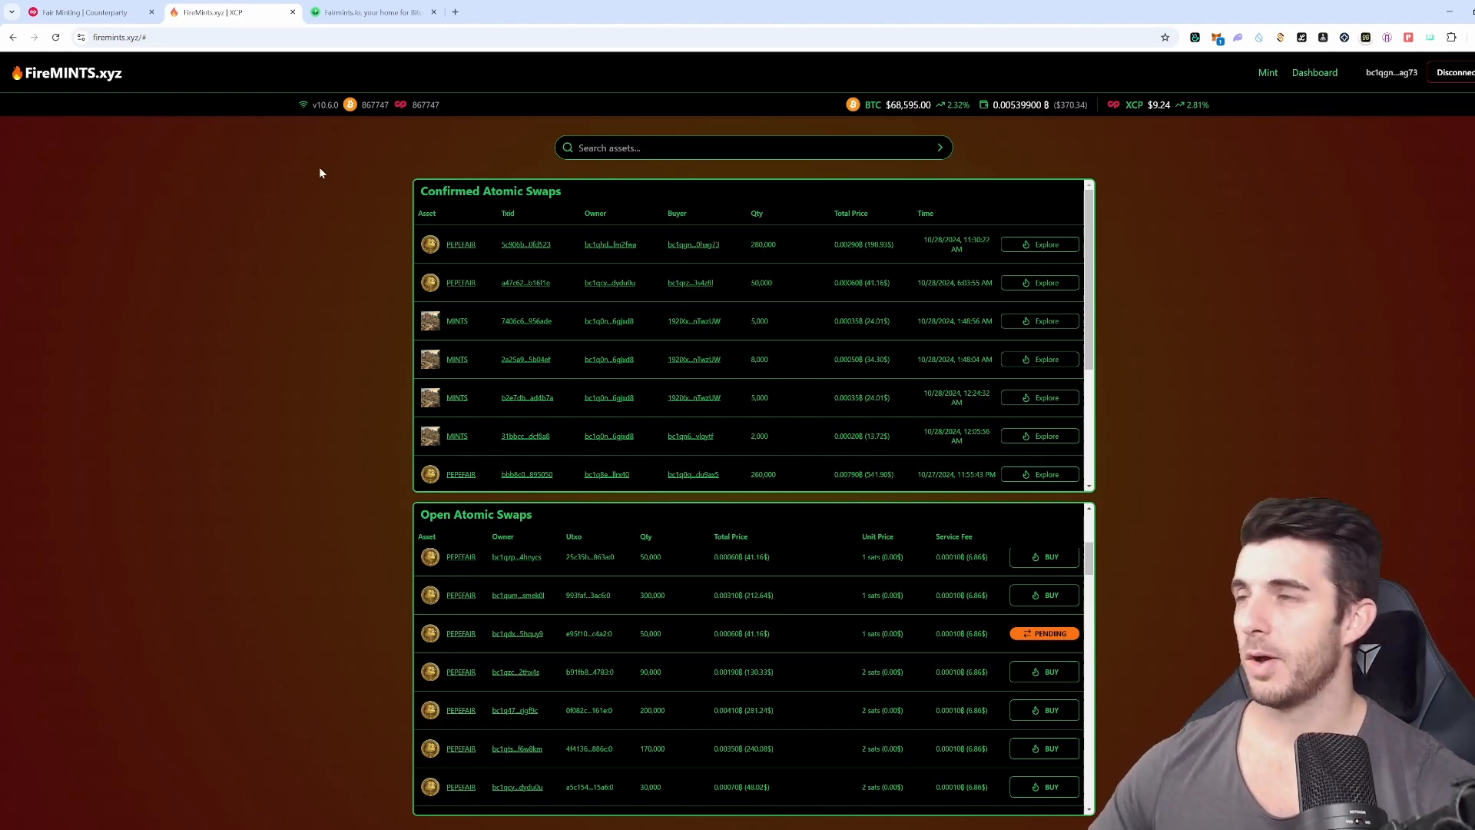
mouse_move(318, 175)
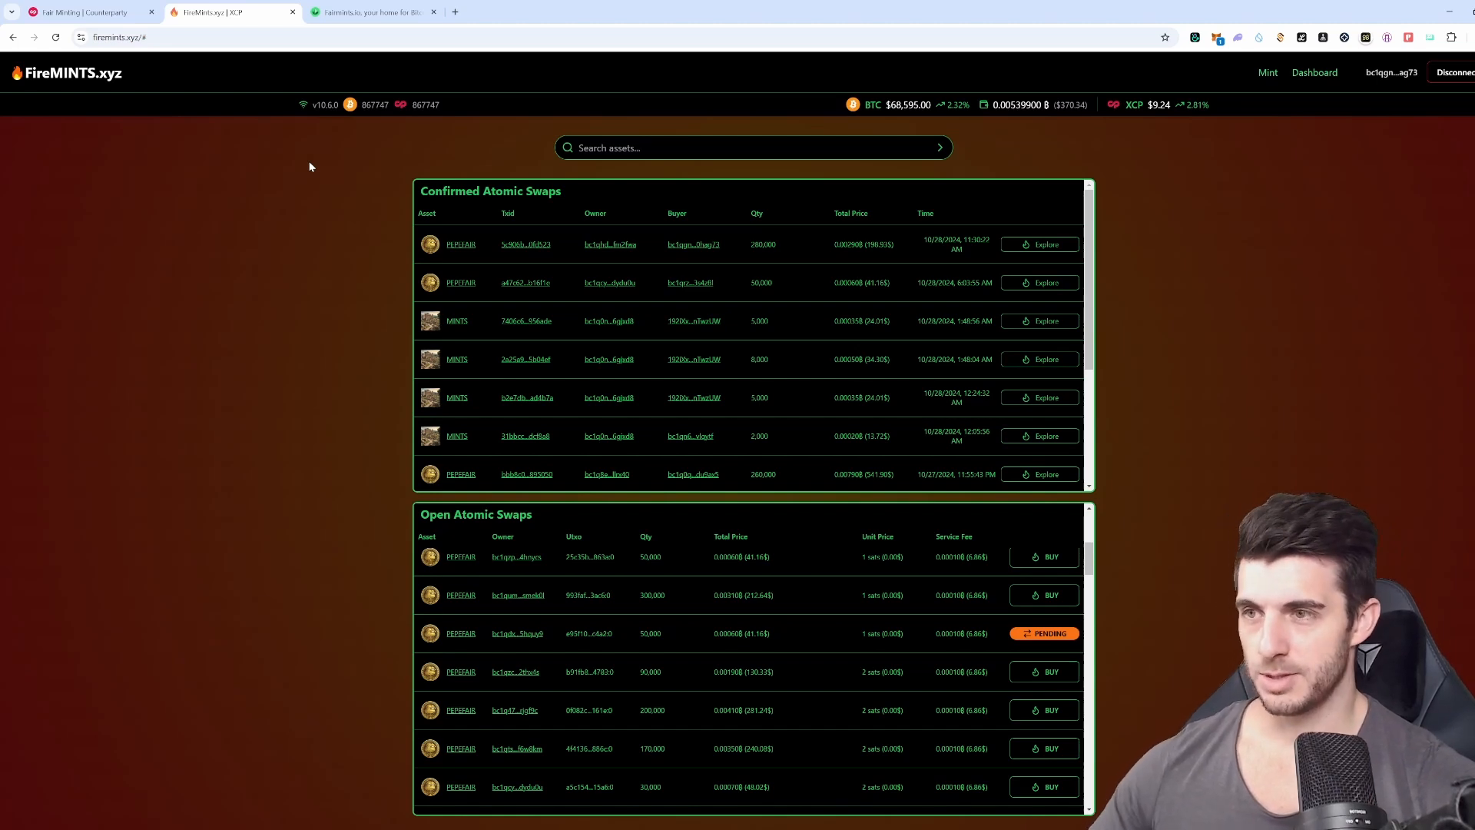
mouse_move(1190, 150)
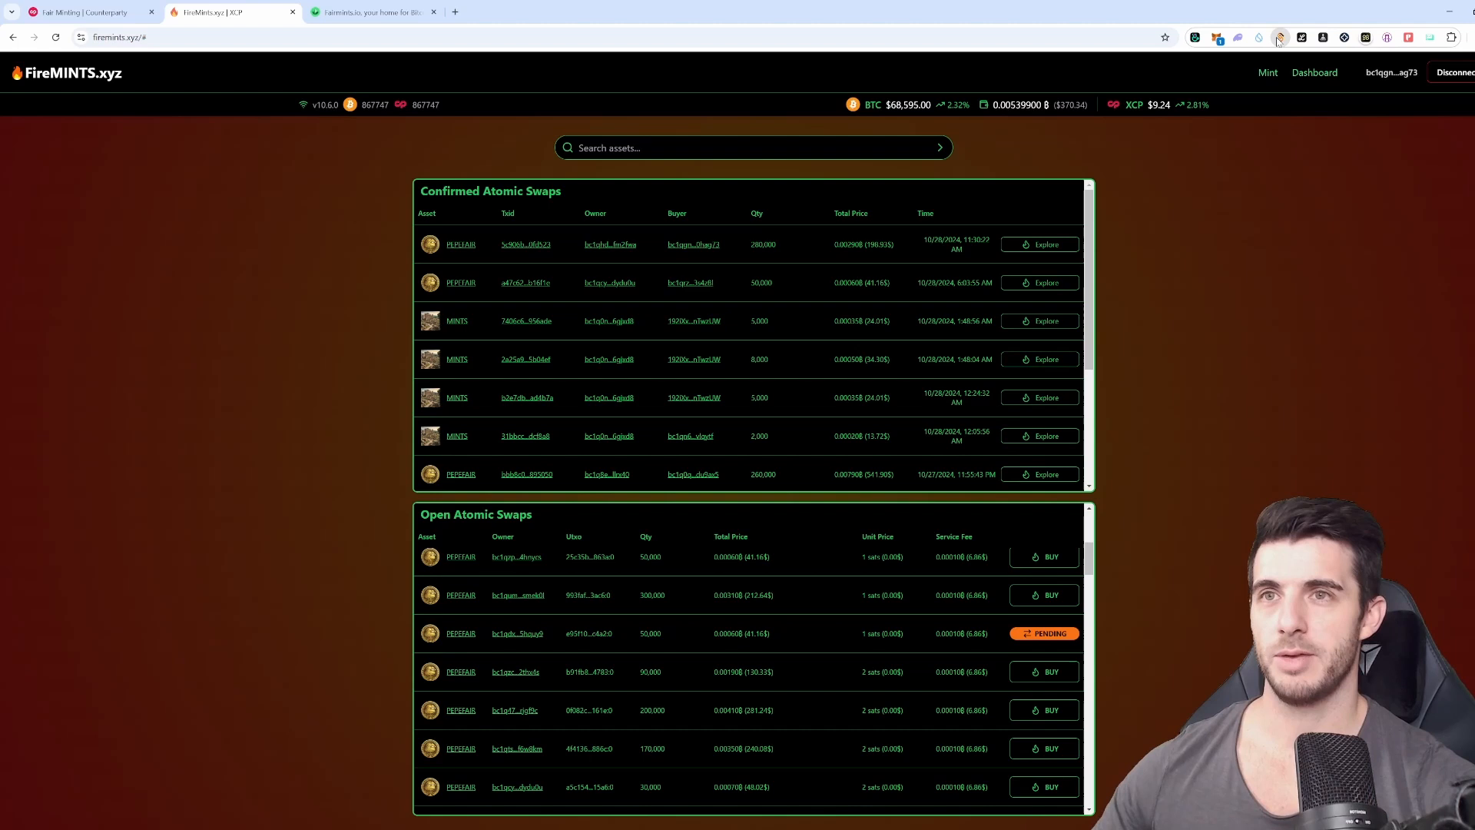
mouse_move(1216, 135)
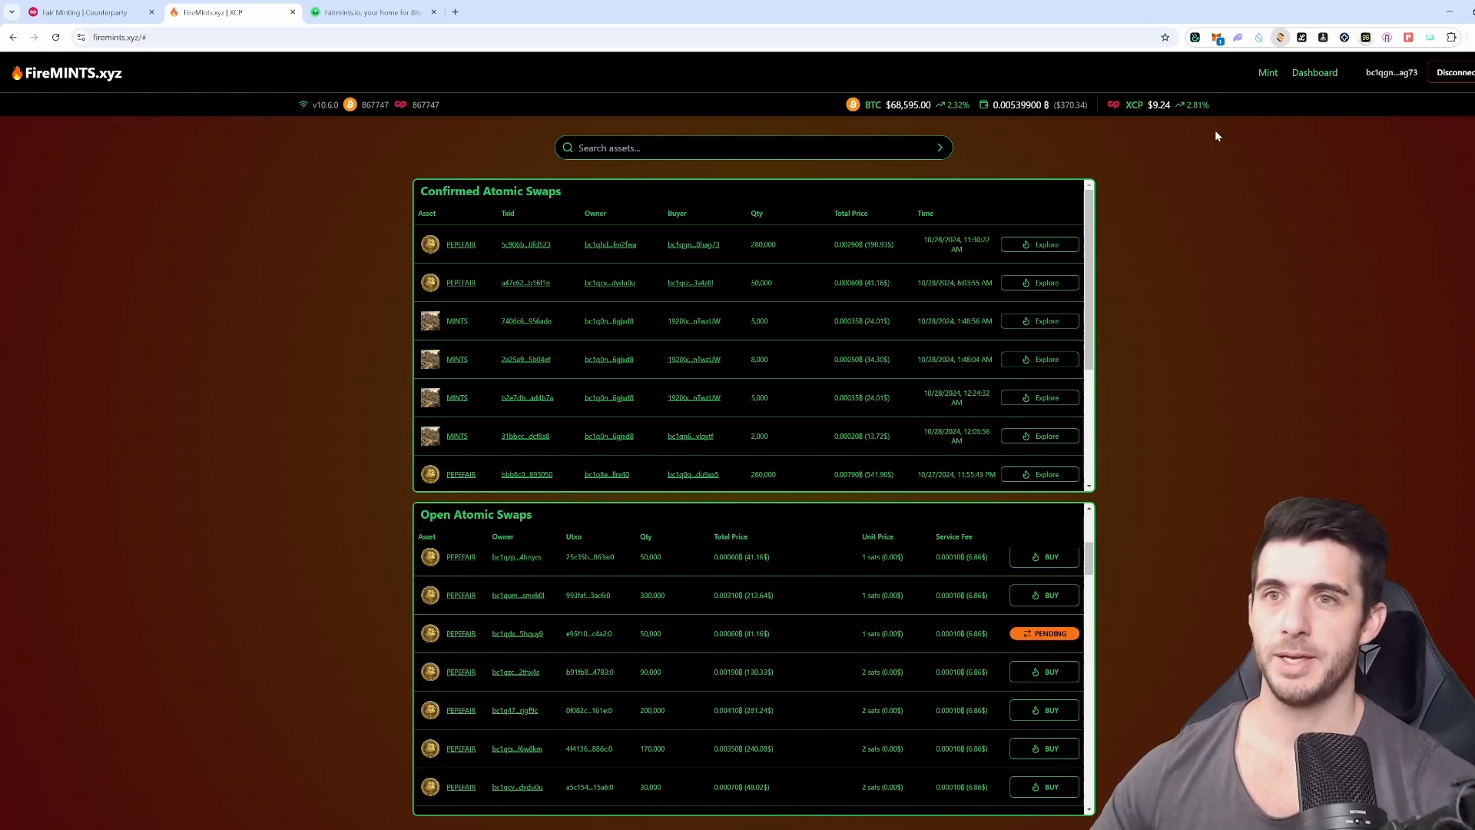
mouse_move(1337, 255)
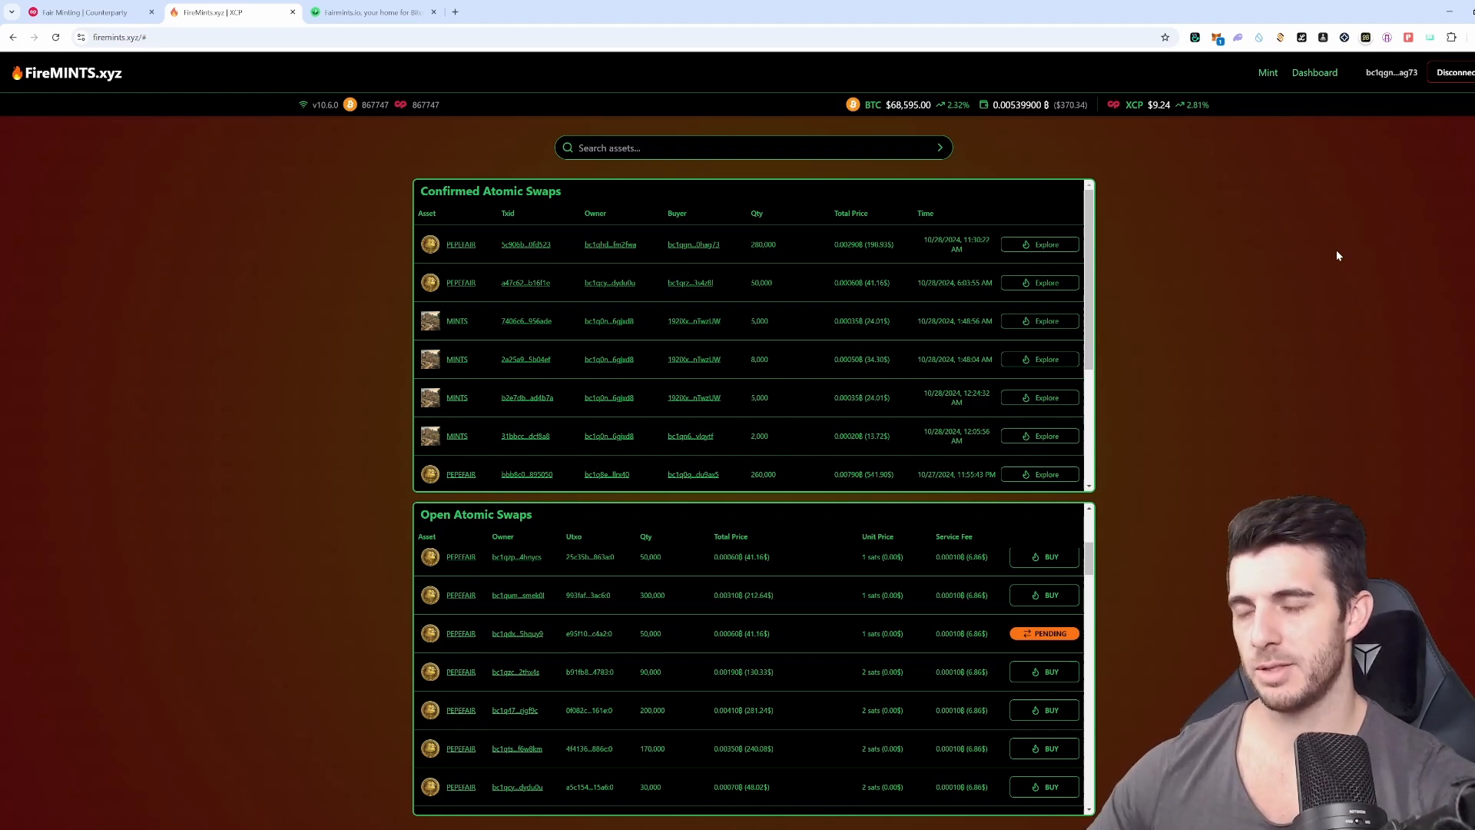
mouse_move(1155, 248)
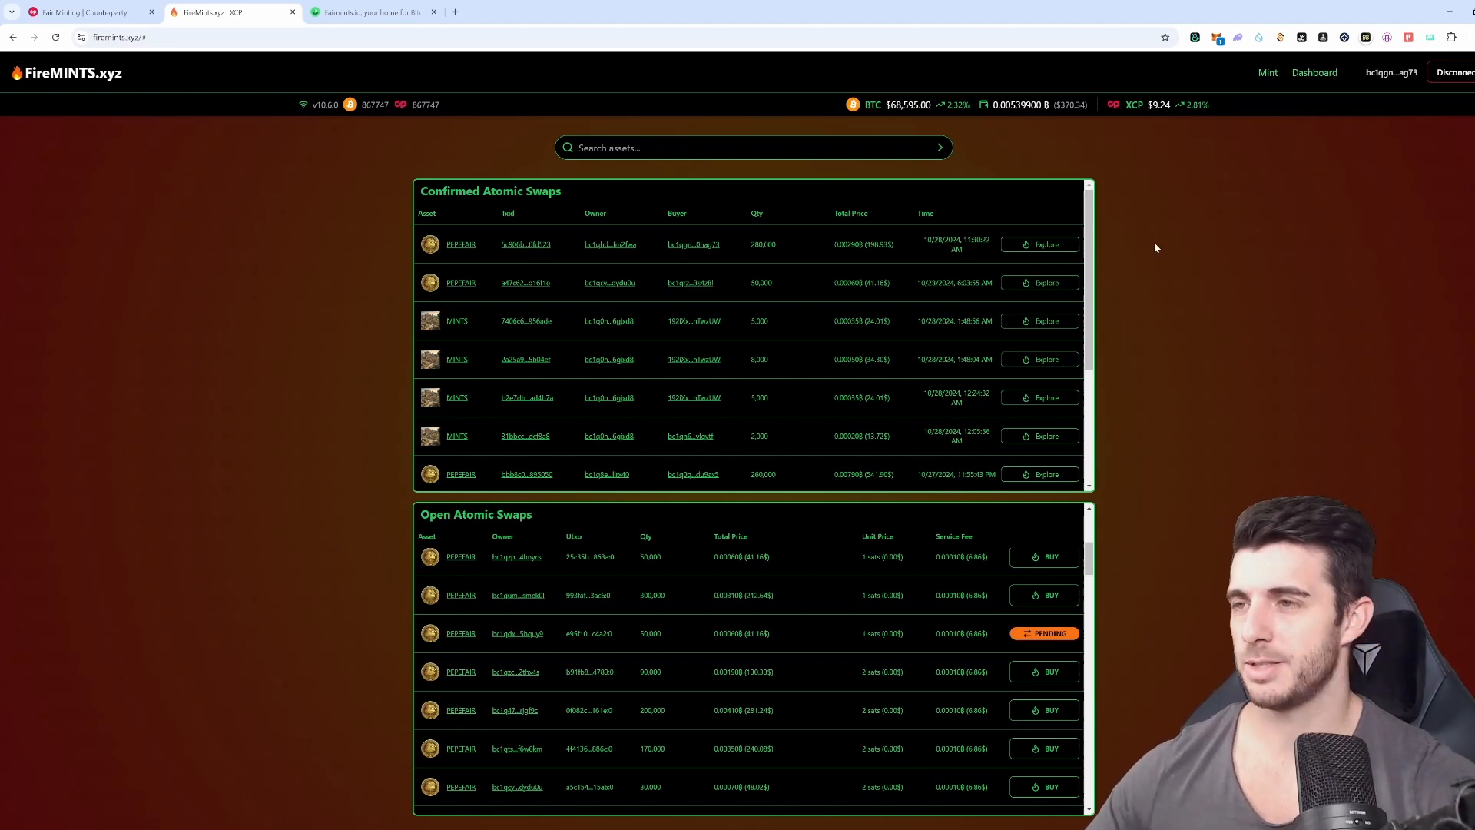
mouse_move(960, 196)
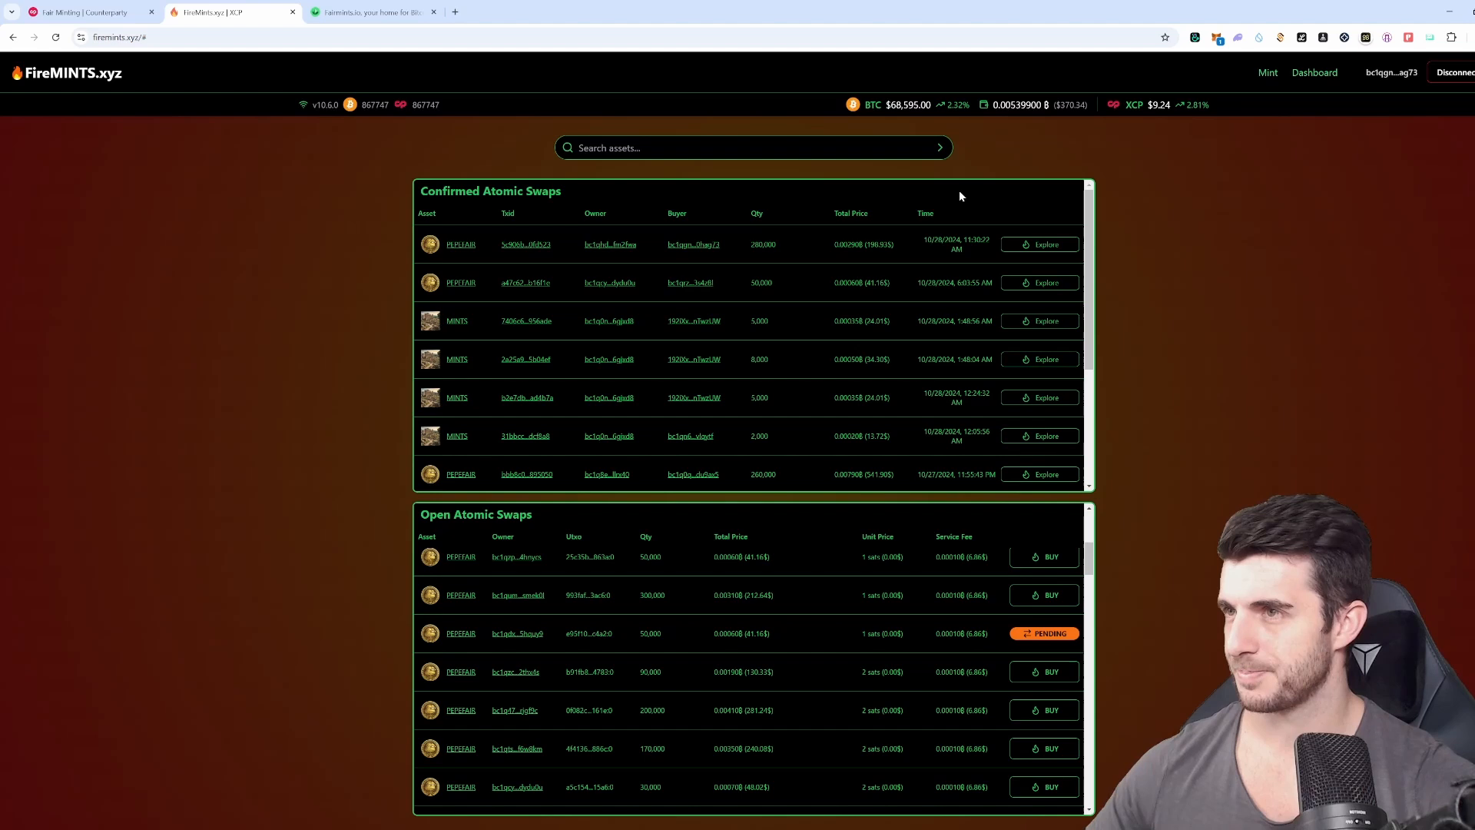
mouse_move(251, 164)
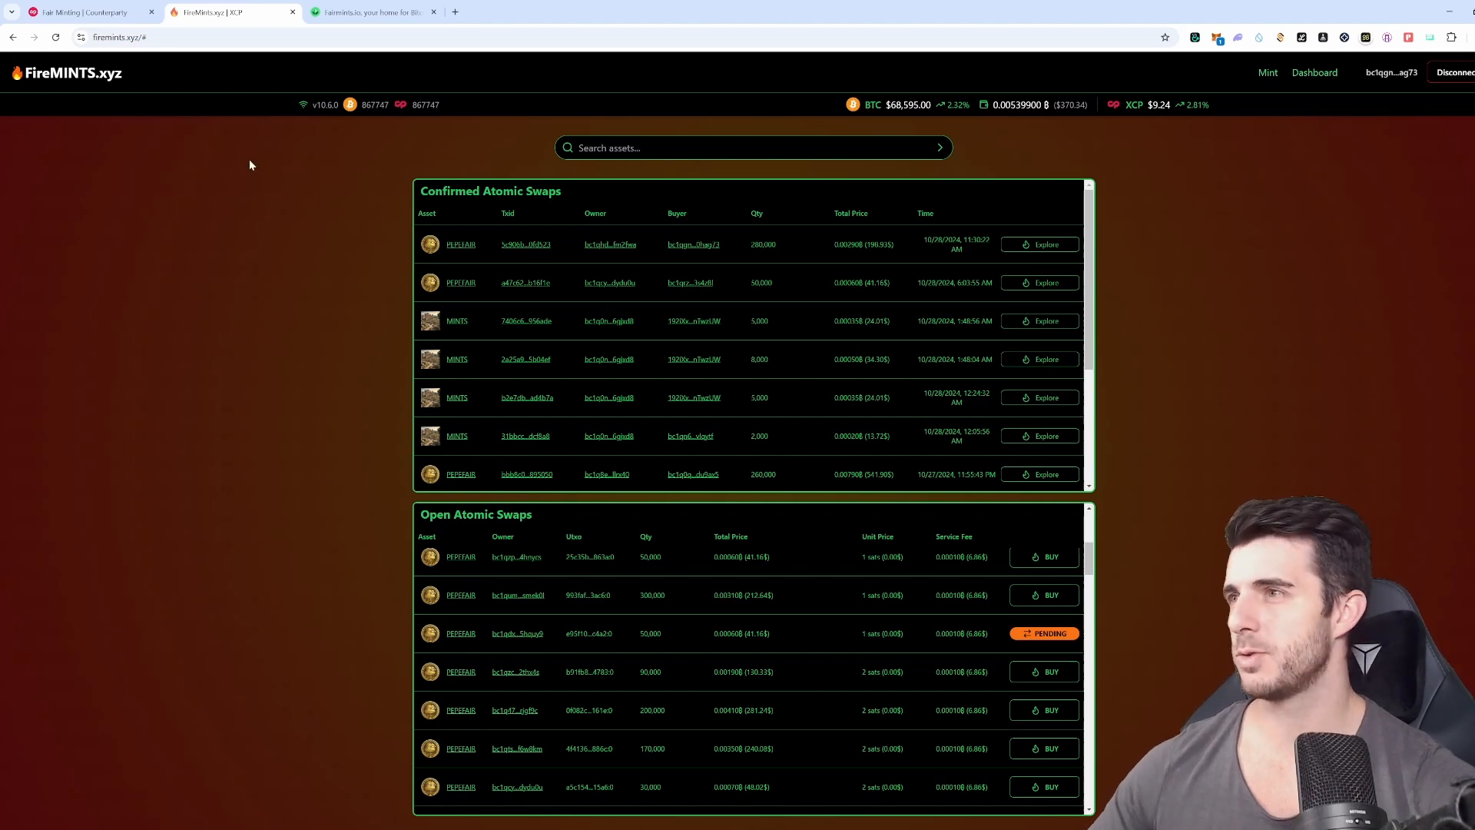
mouse_move(1349, 130)
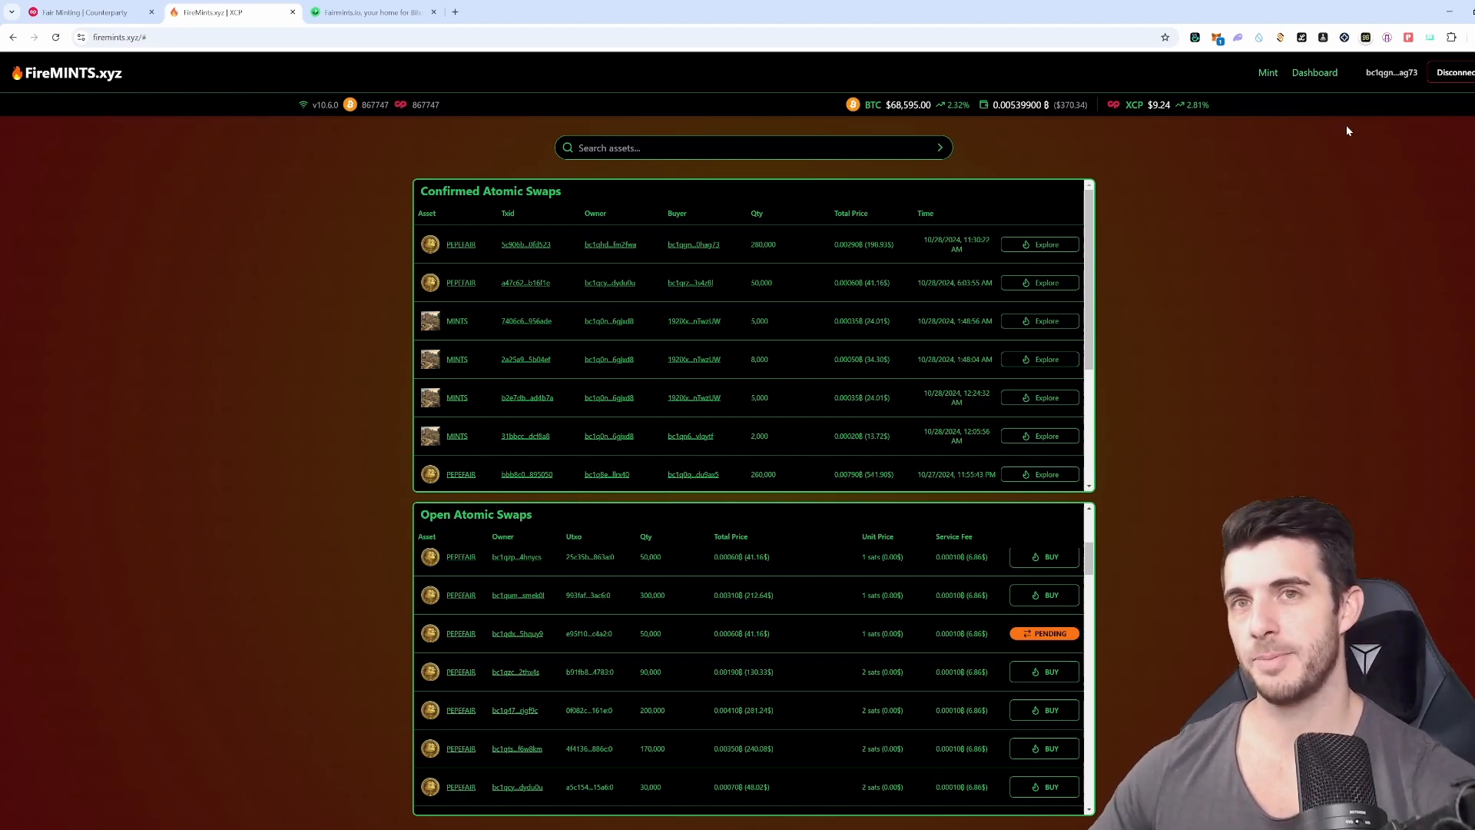
mouse_move(504, 134)
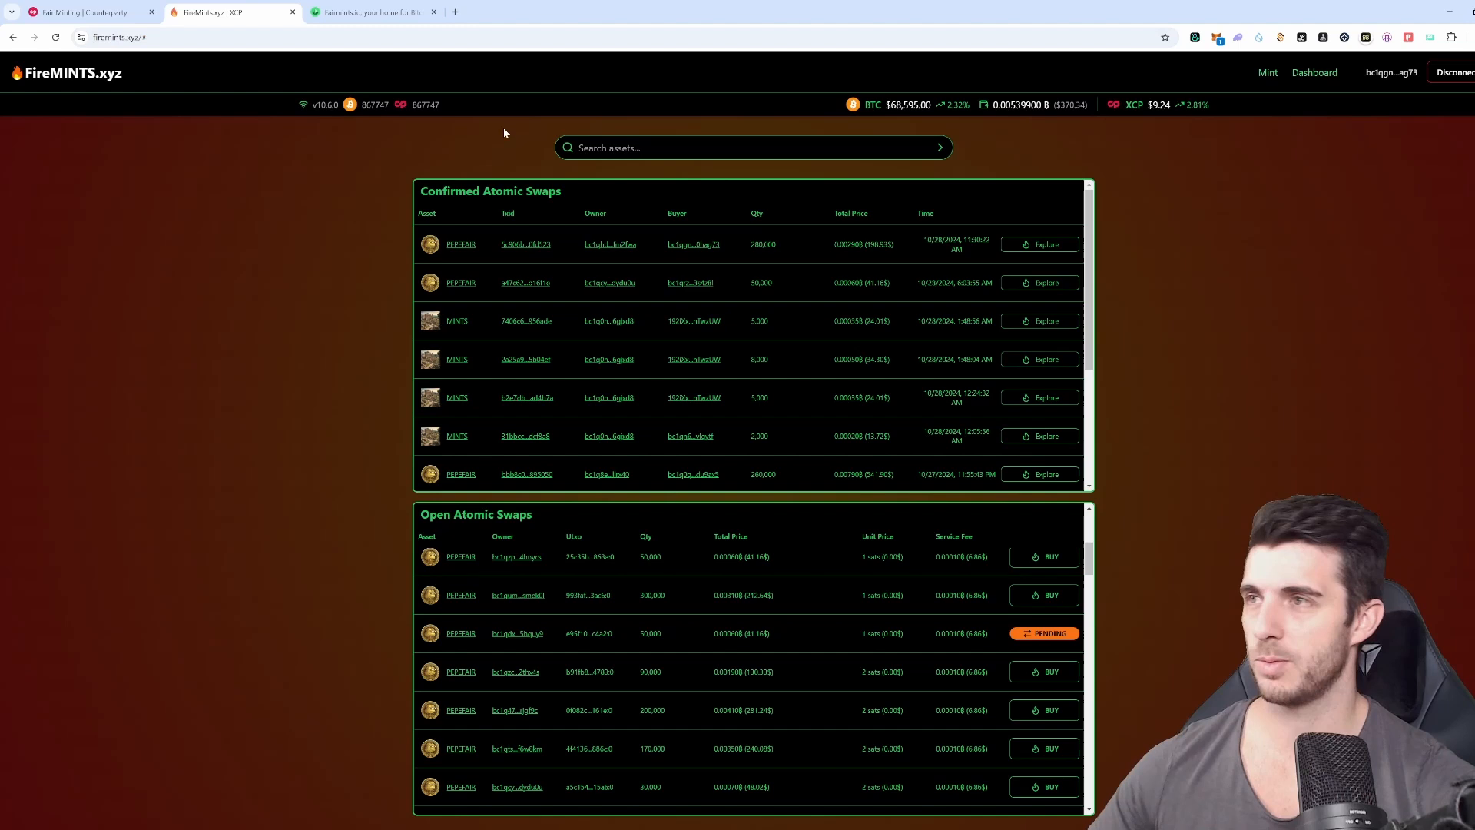
mouse_move(1211, 274)
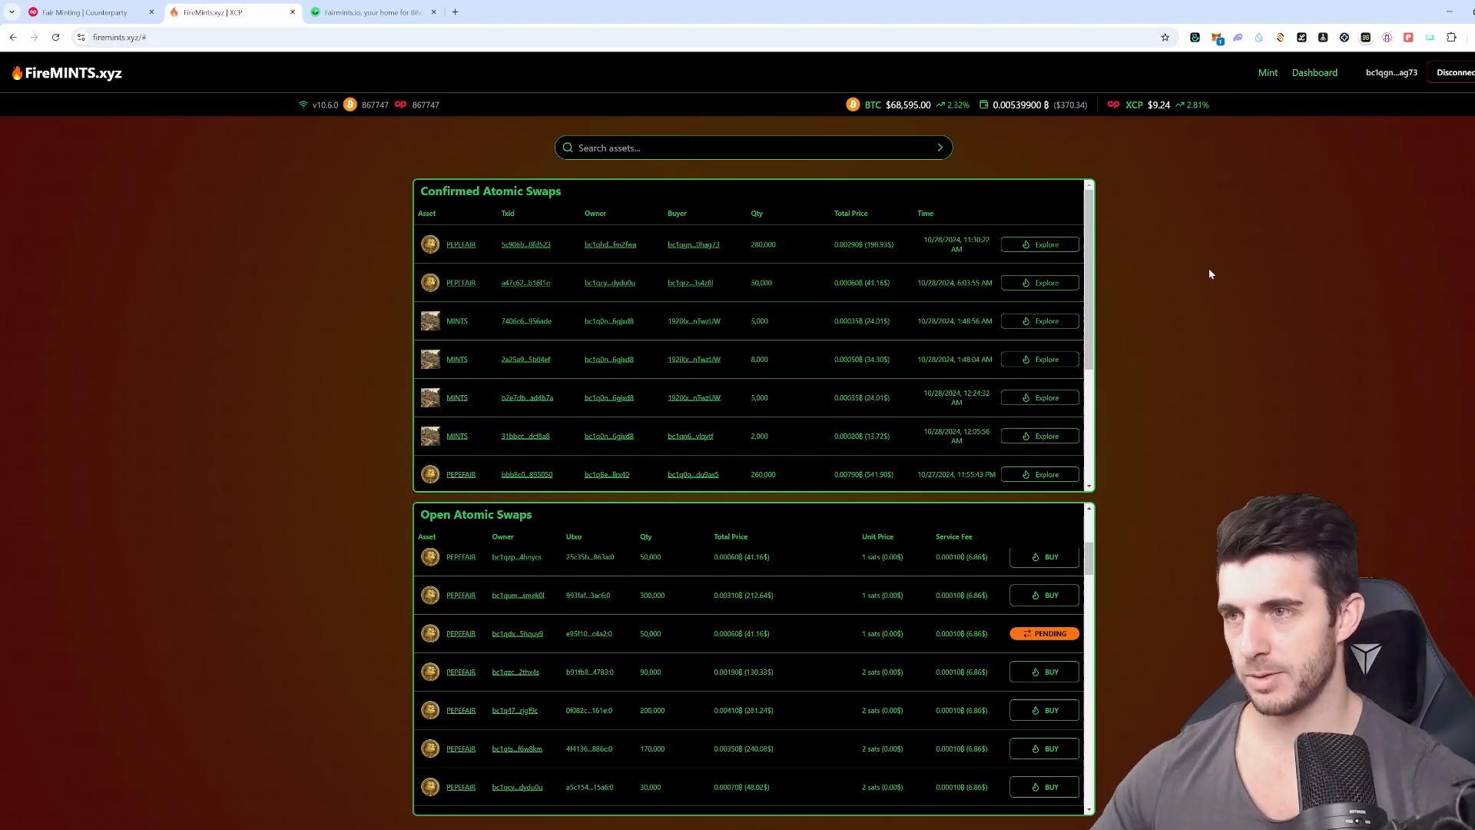
mouse_move(505, 146)
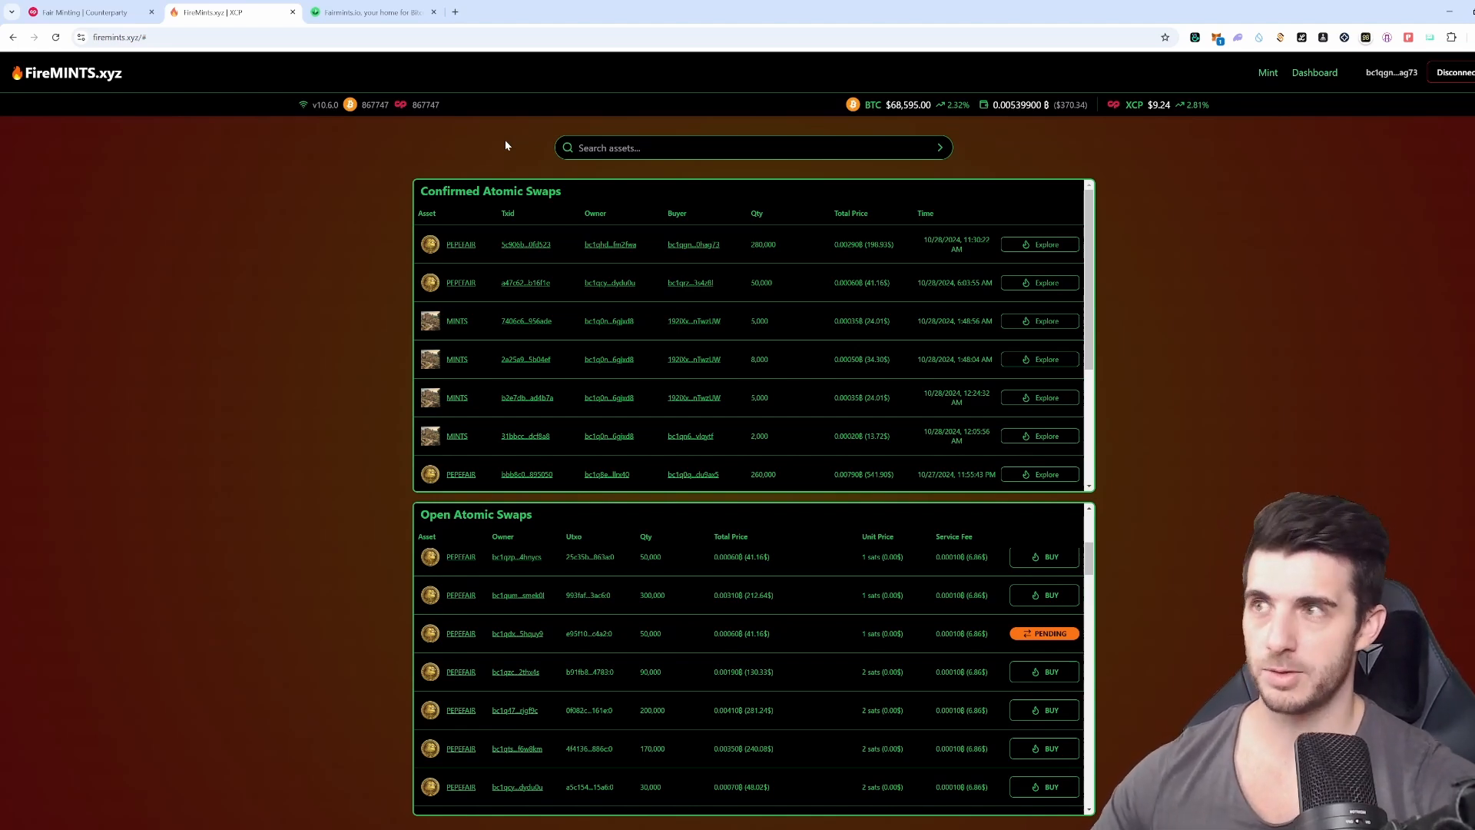
mouse_move(349, 29)
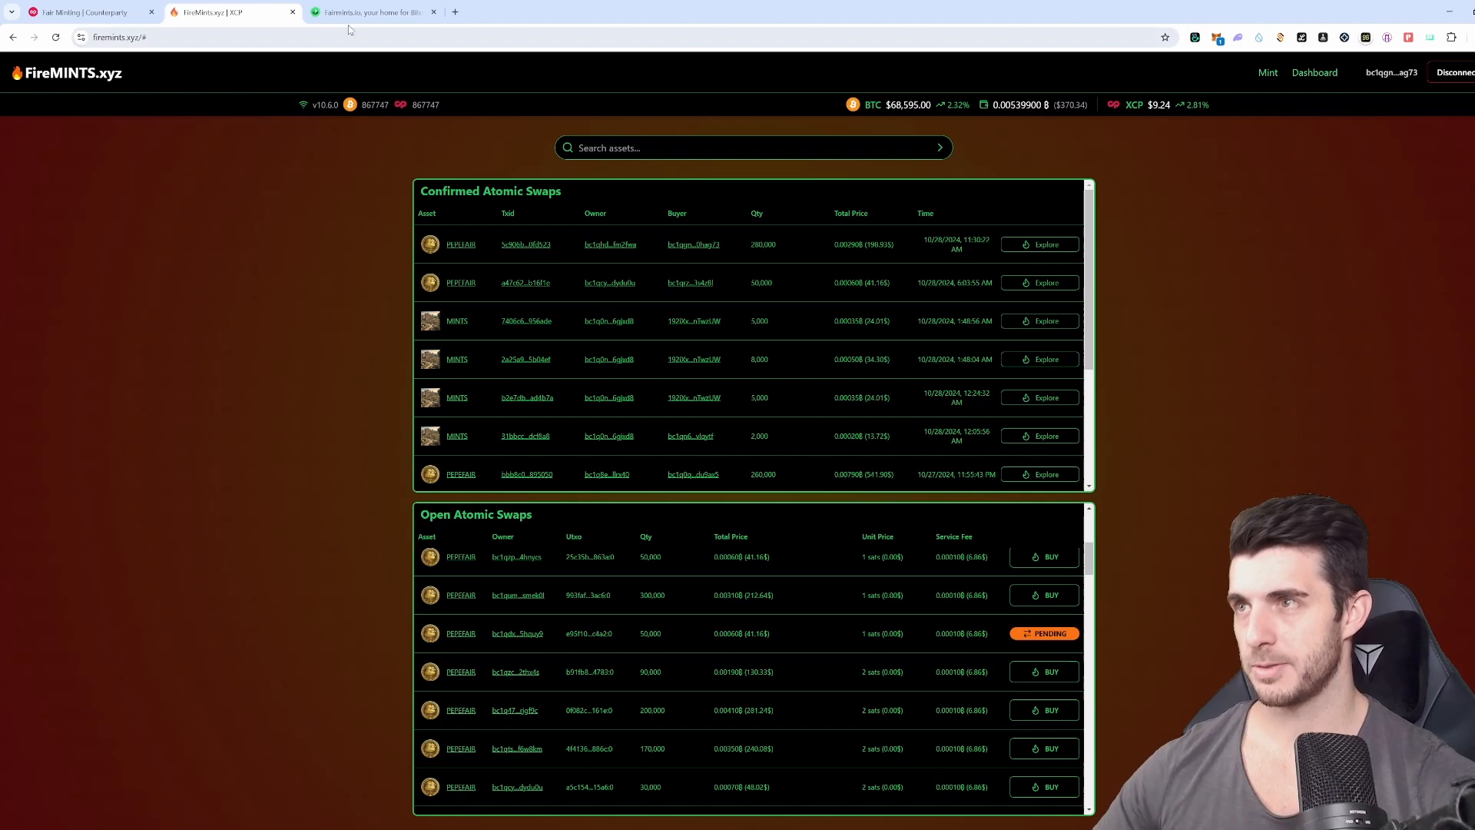
click(372, 12)
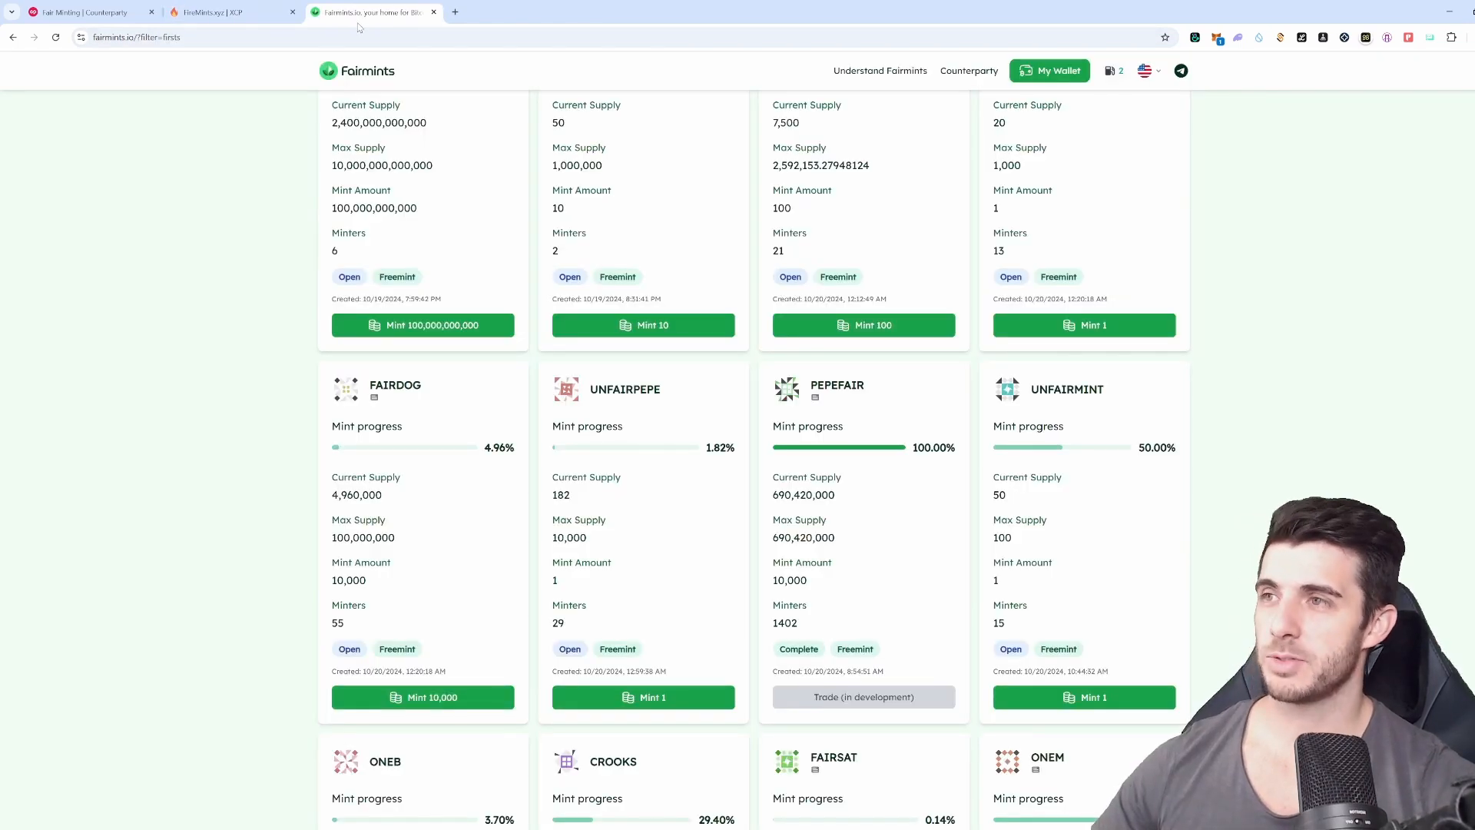
scroll(up, 3)
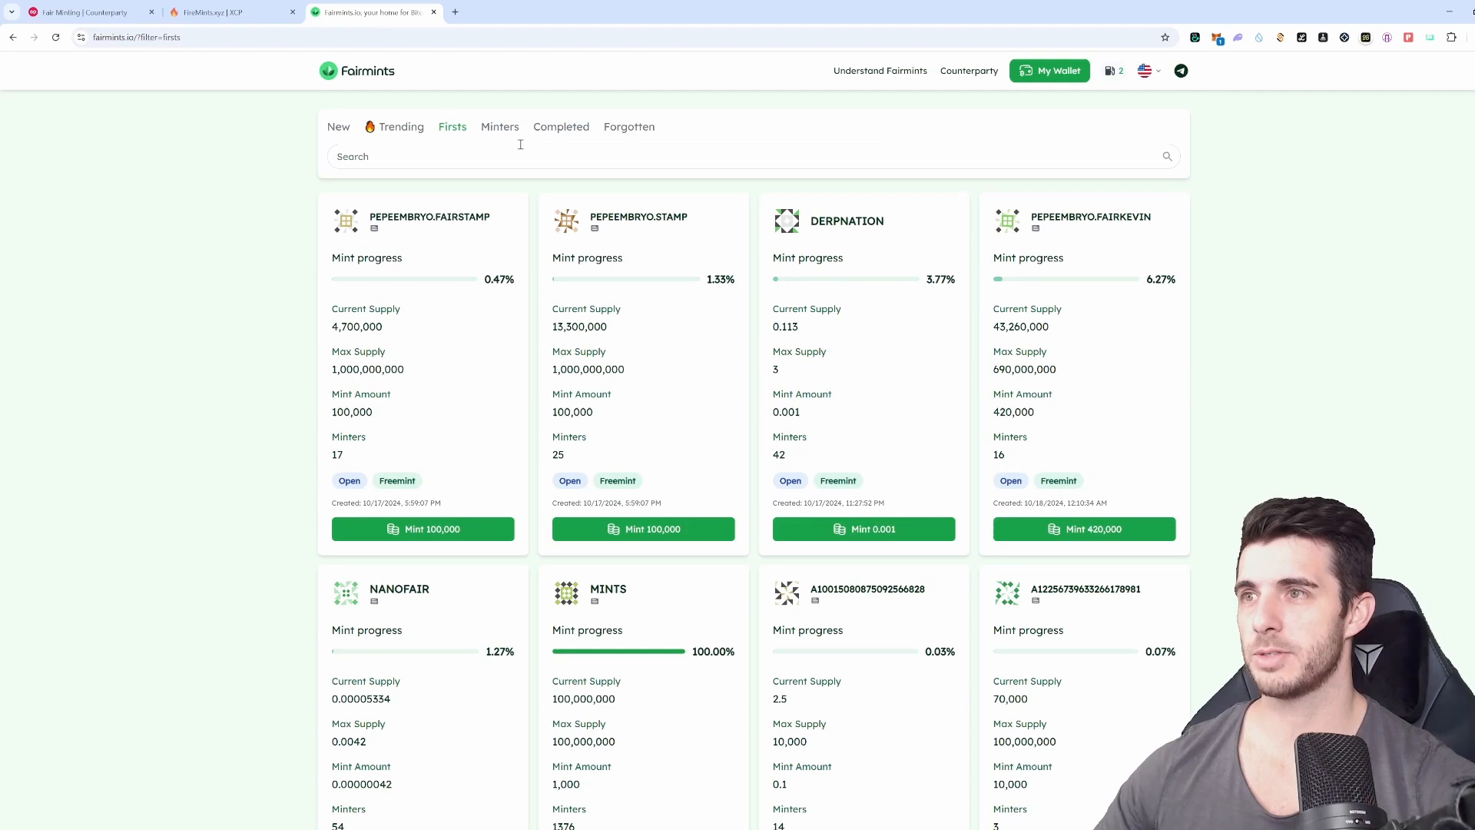
click(231, 11)
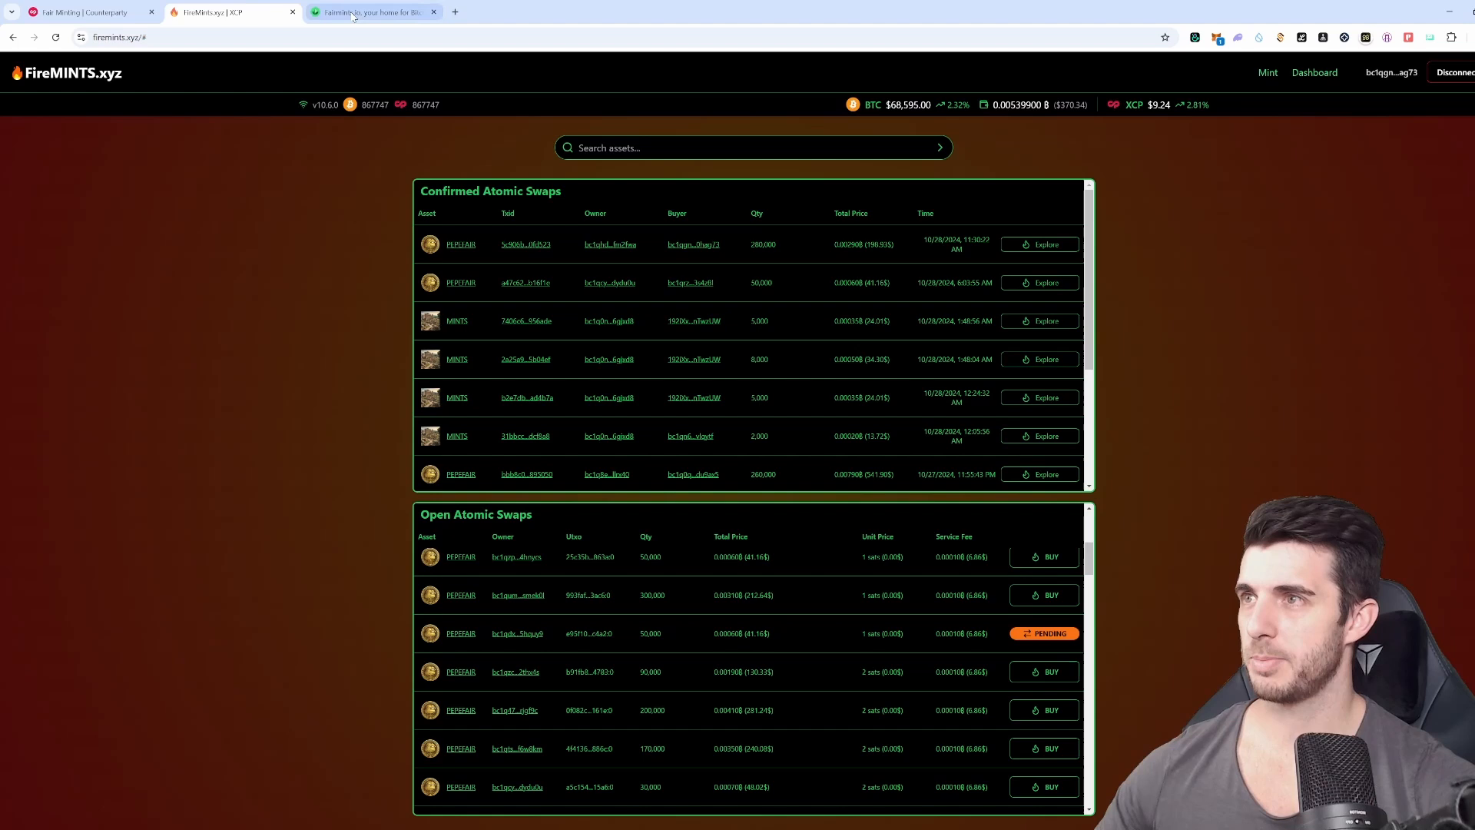
click(373, 12)
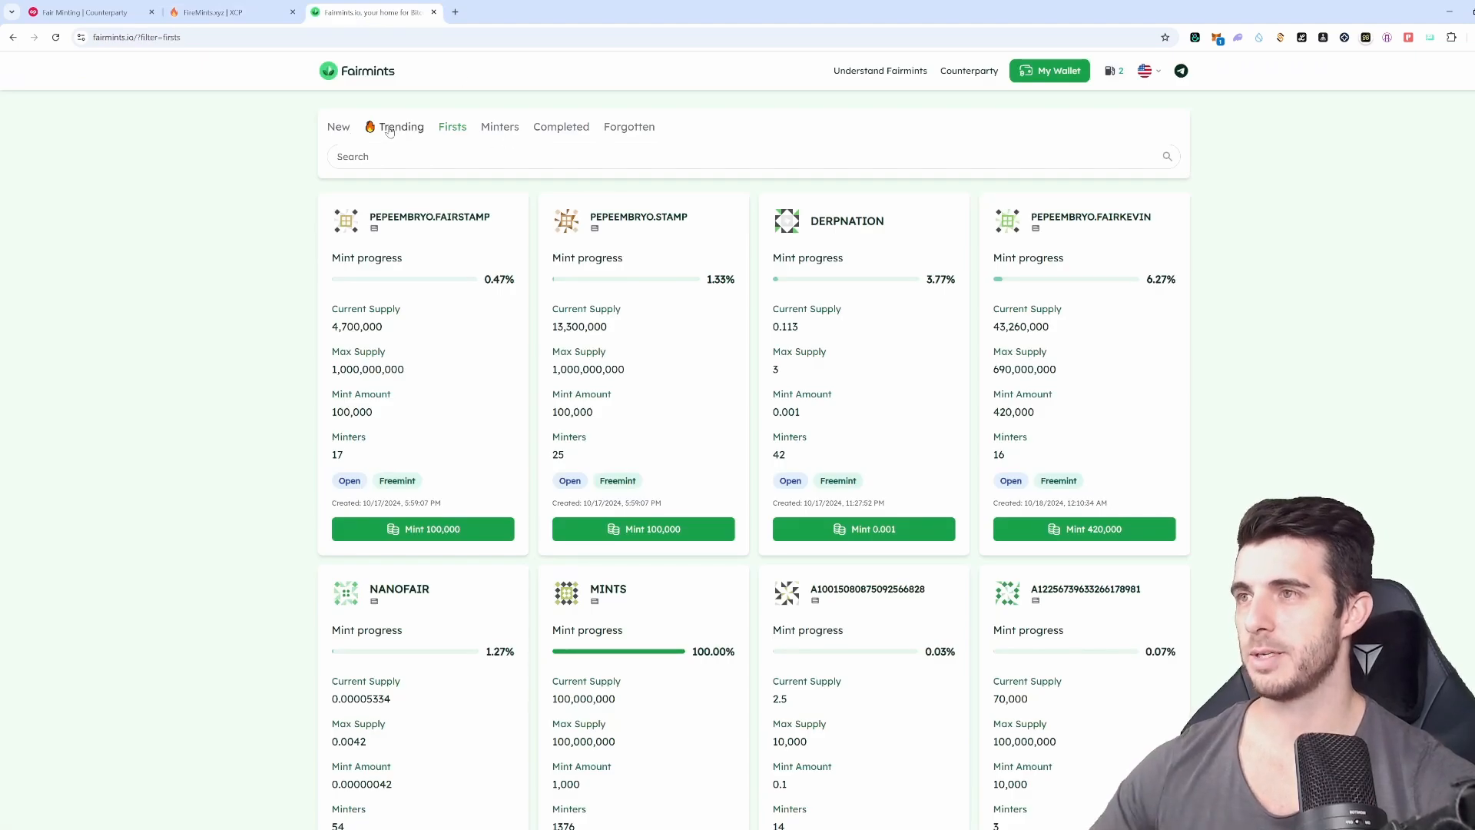
click(400, 126)
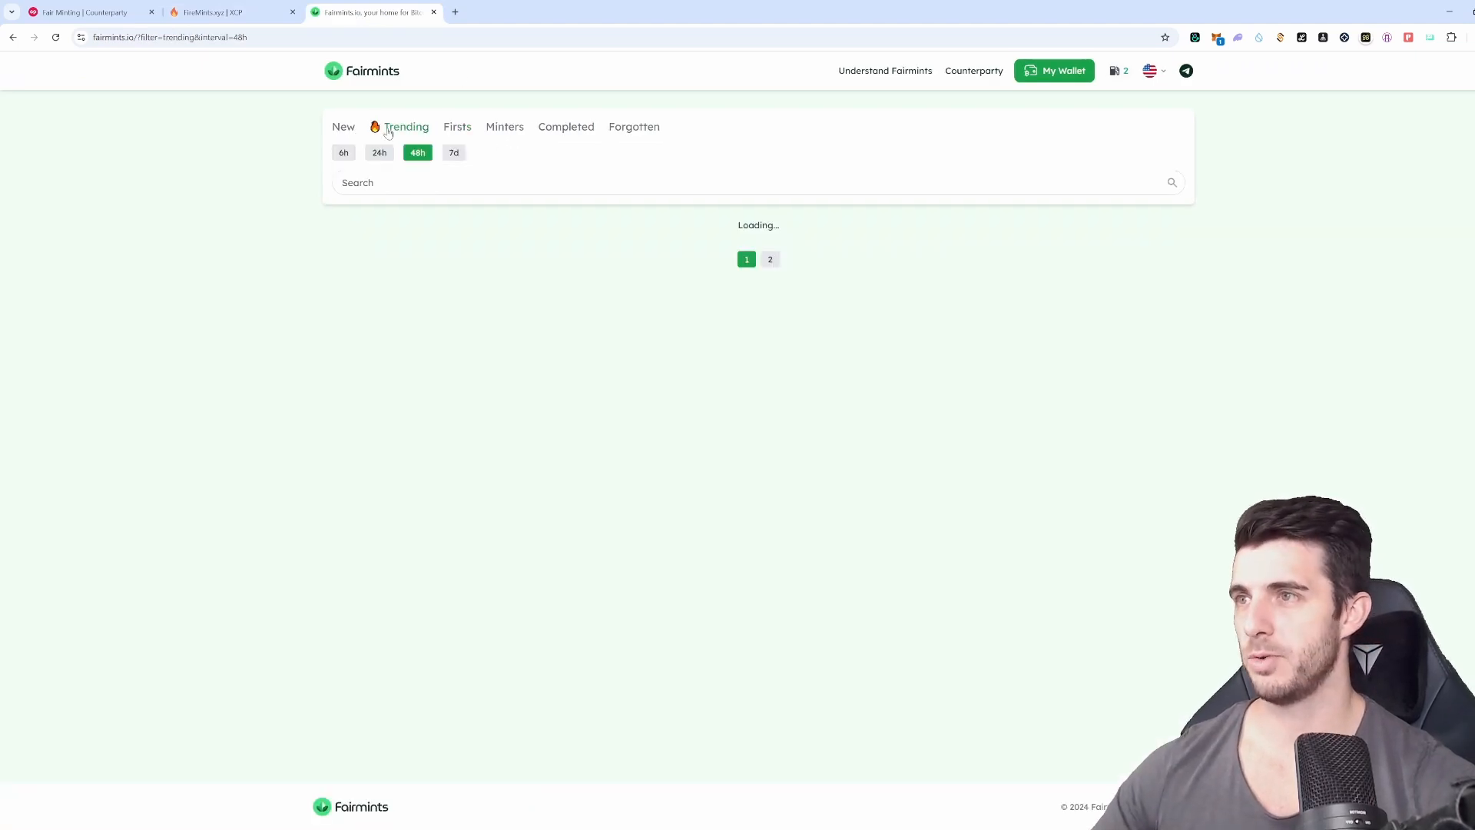
click(506, 126)
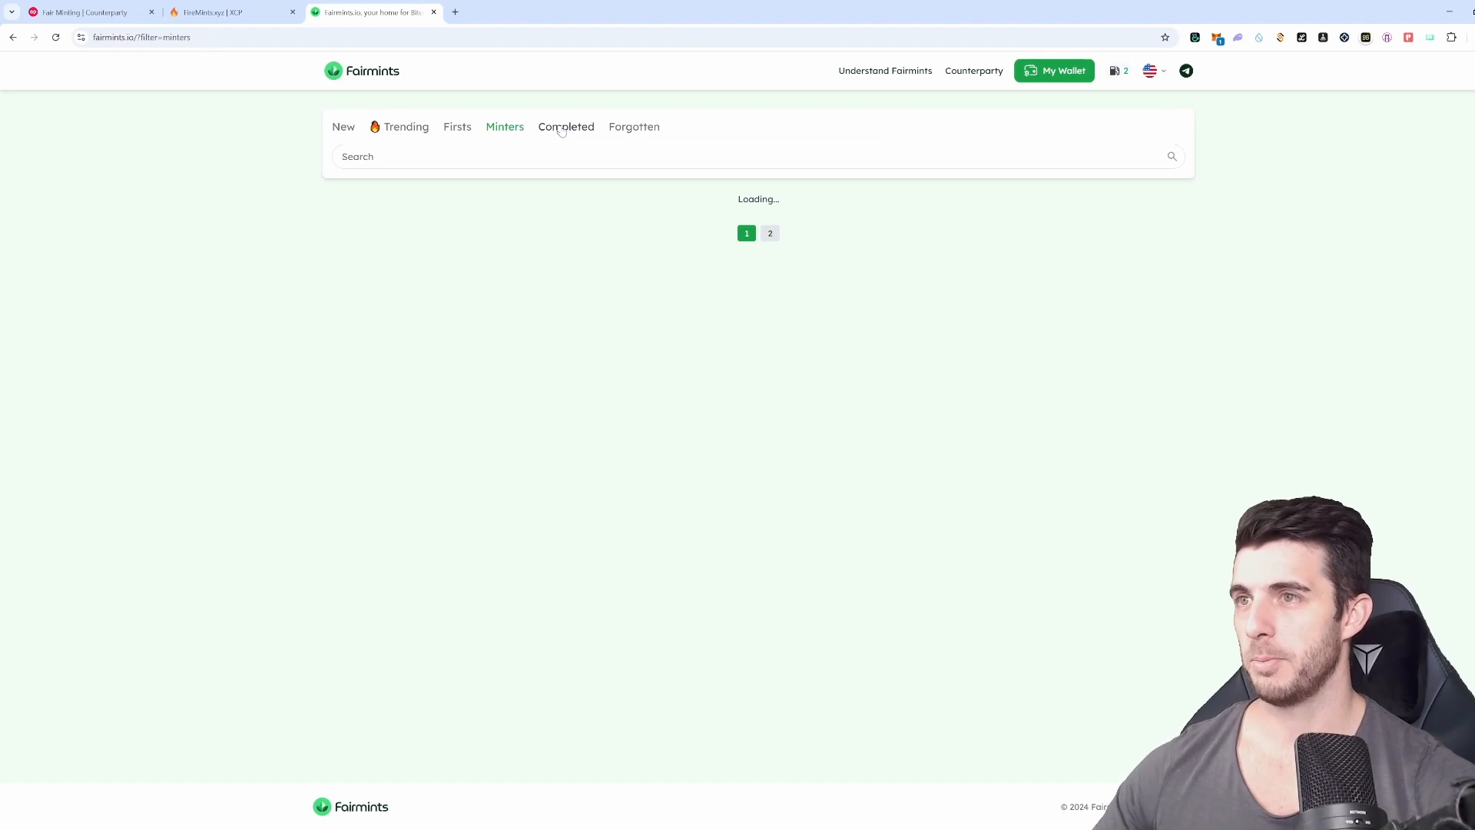
click(566, 126)
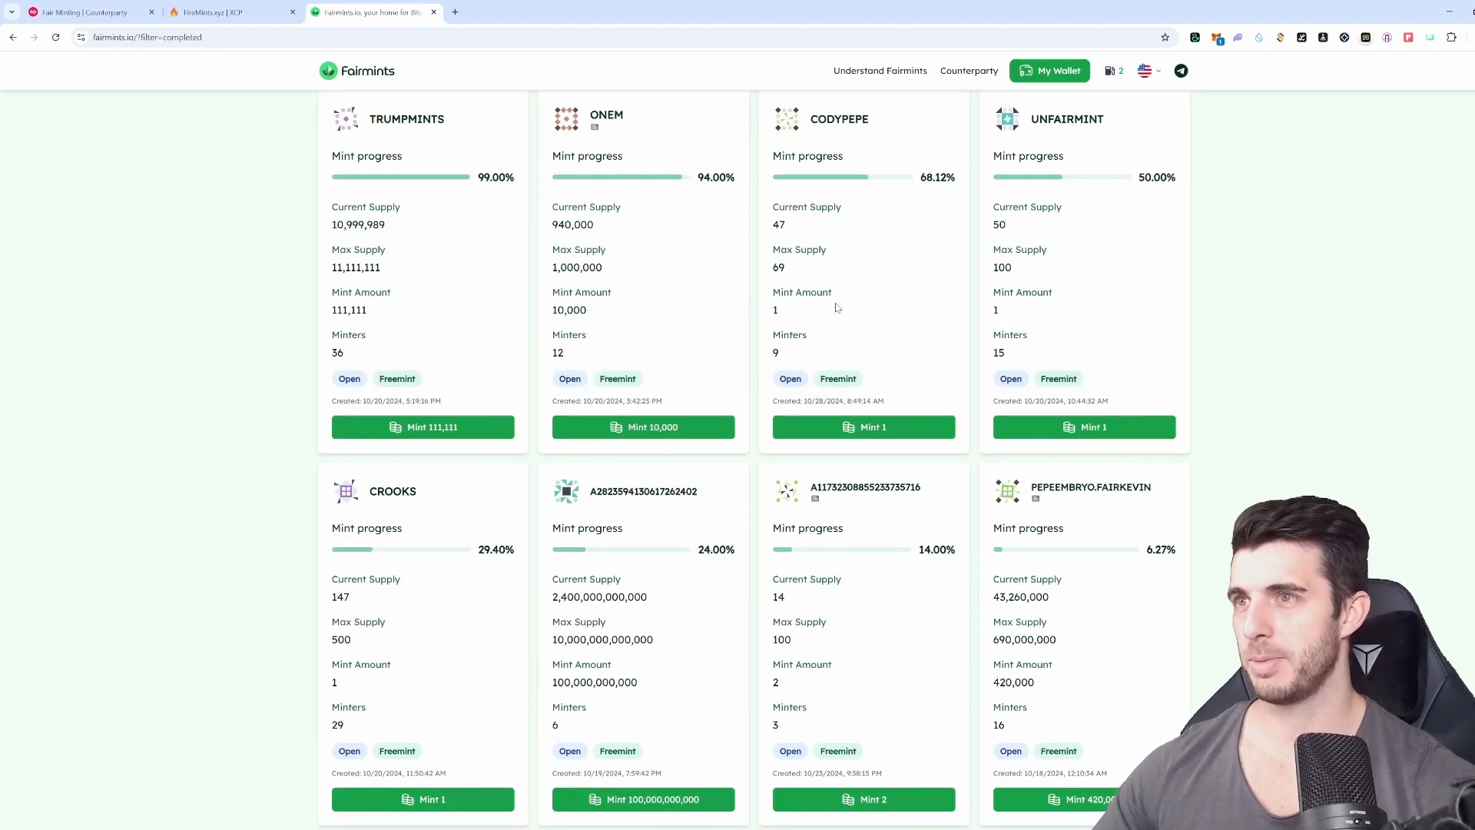
scroll(up, 3)
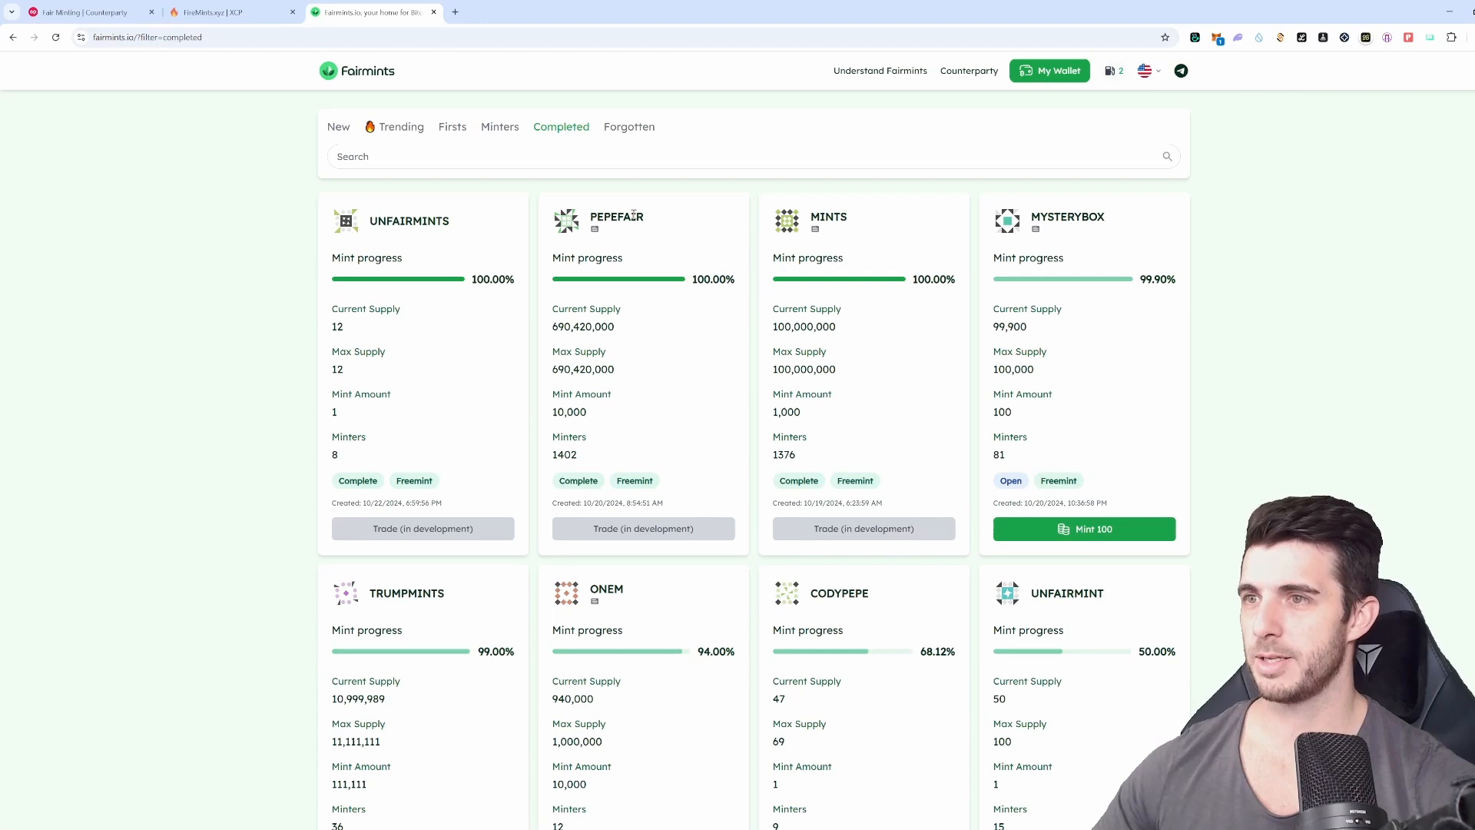
mouse_move(451, 126)
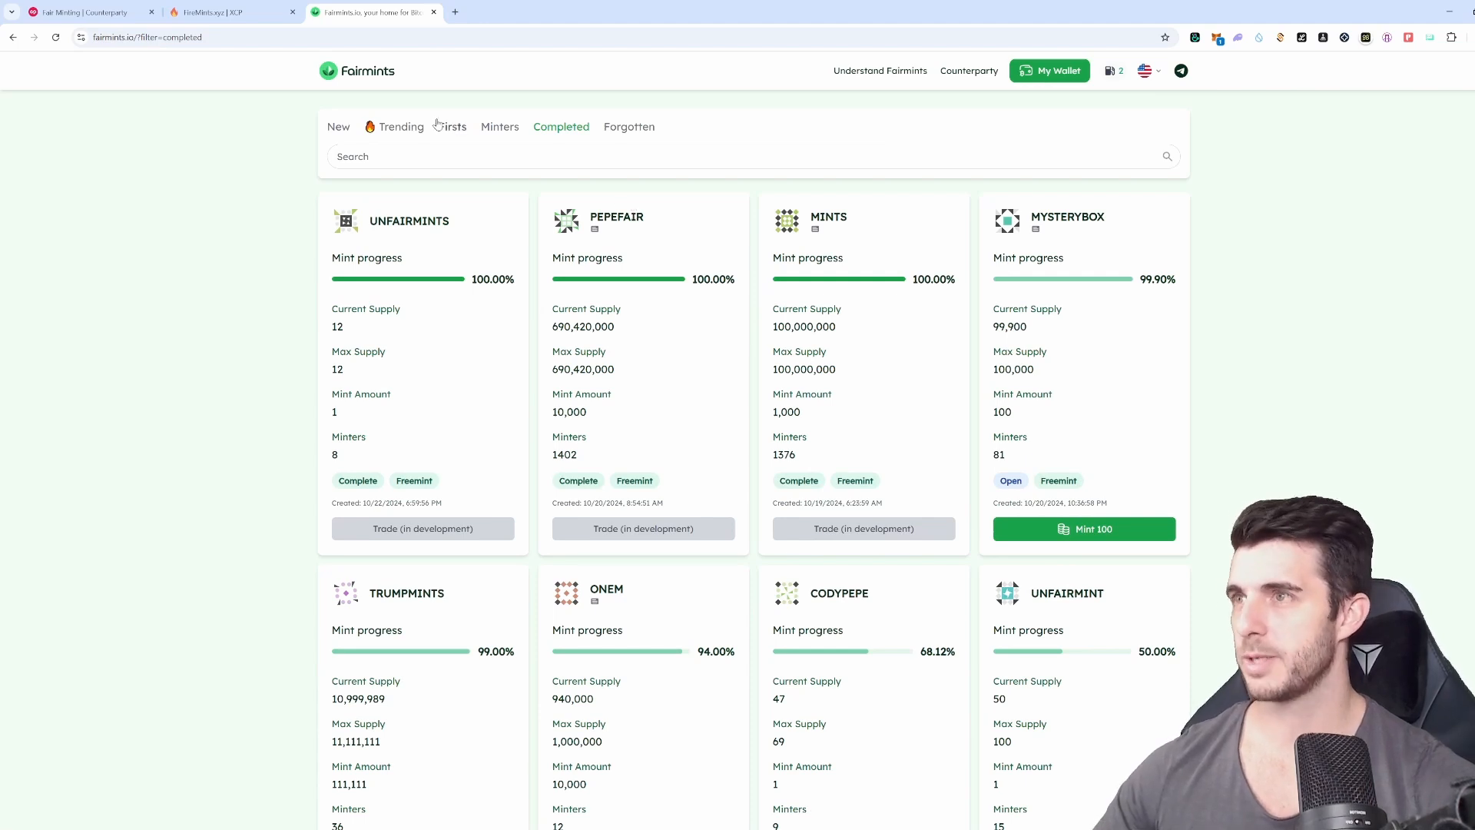
click(226, 12)
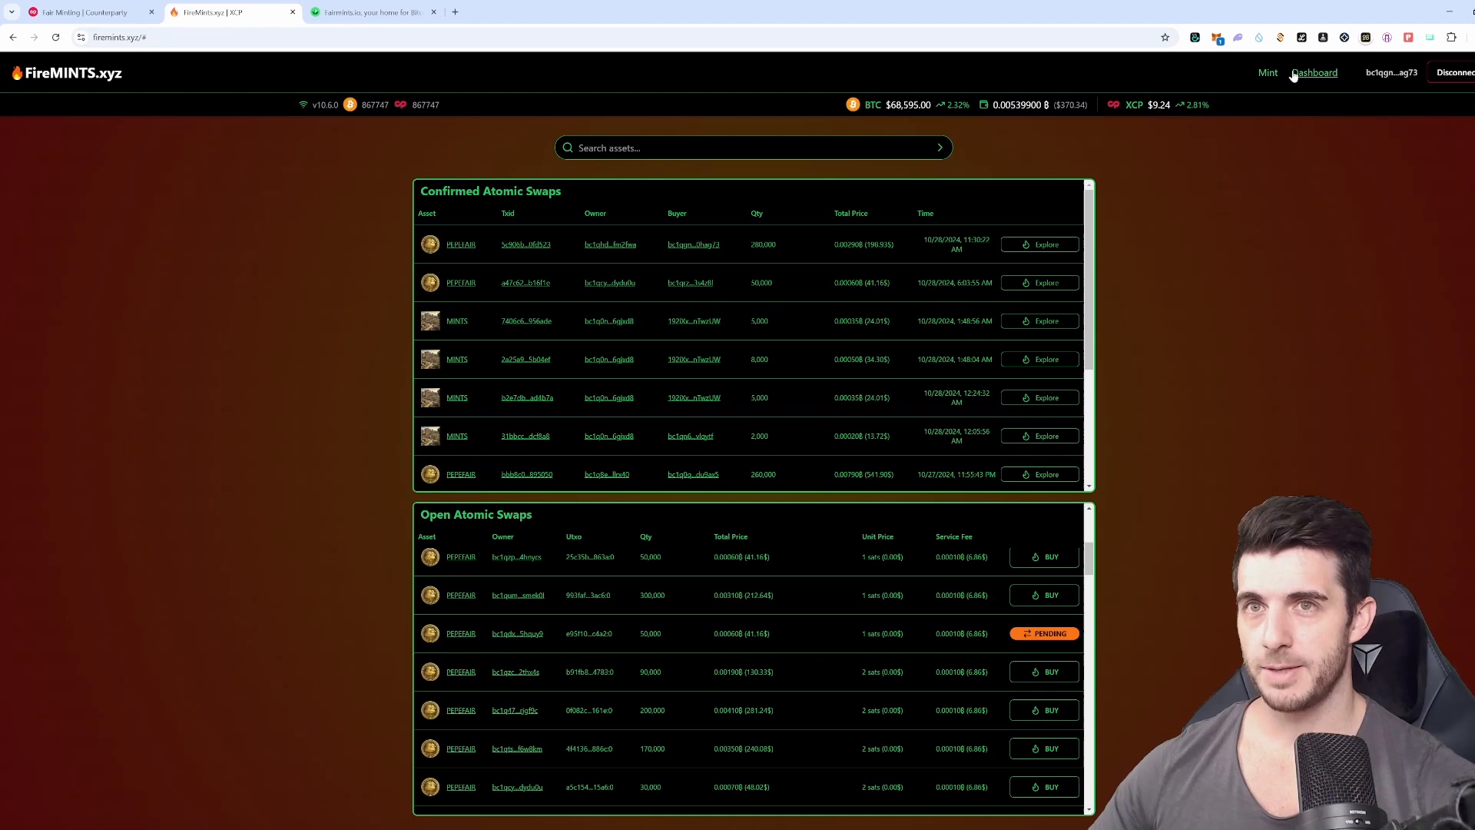
click(1267, 72)
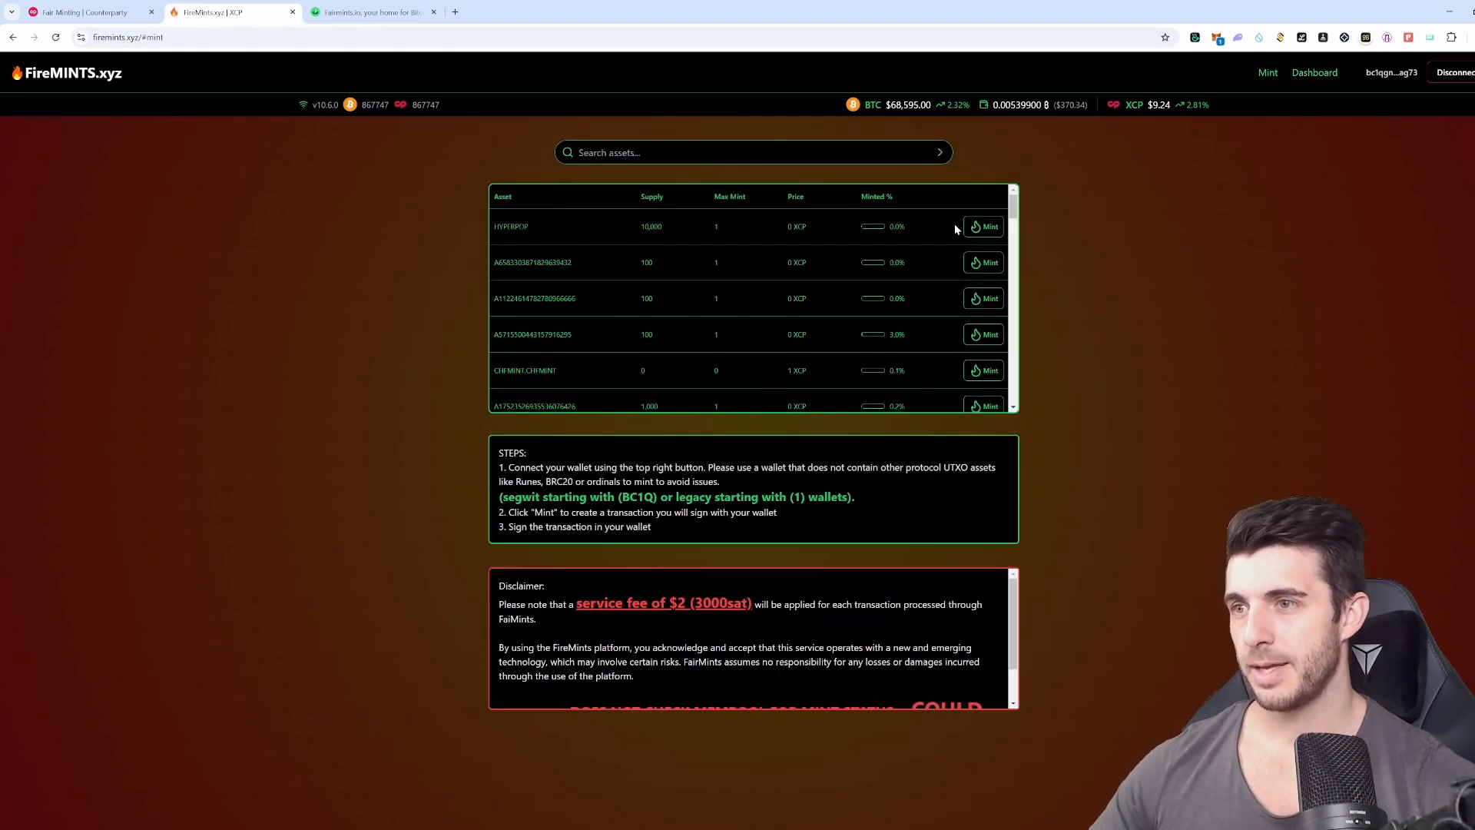
scroll(down, 3)
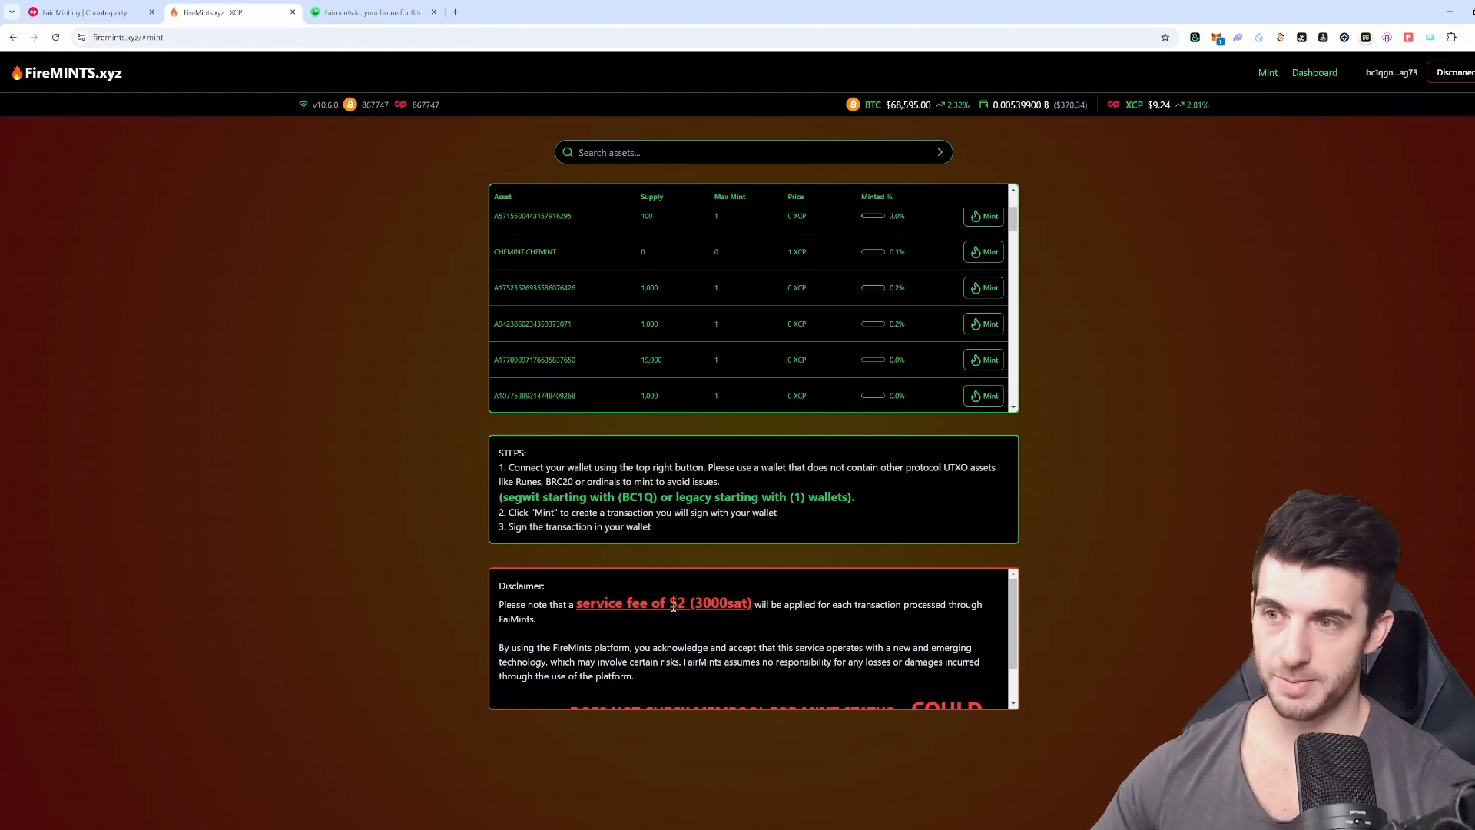
mouse_move(964, 626)
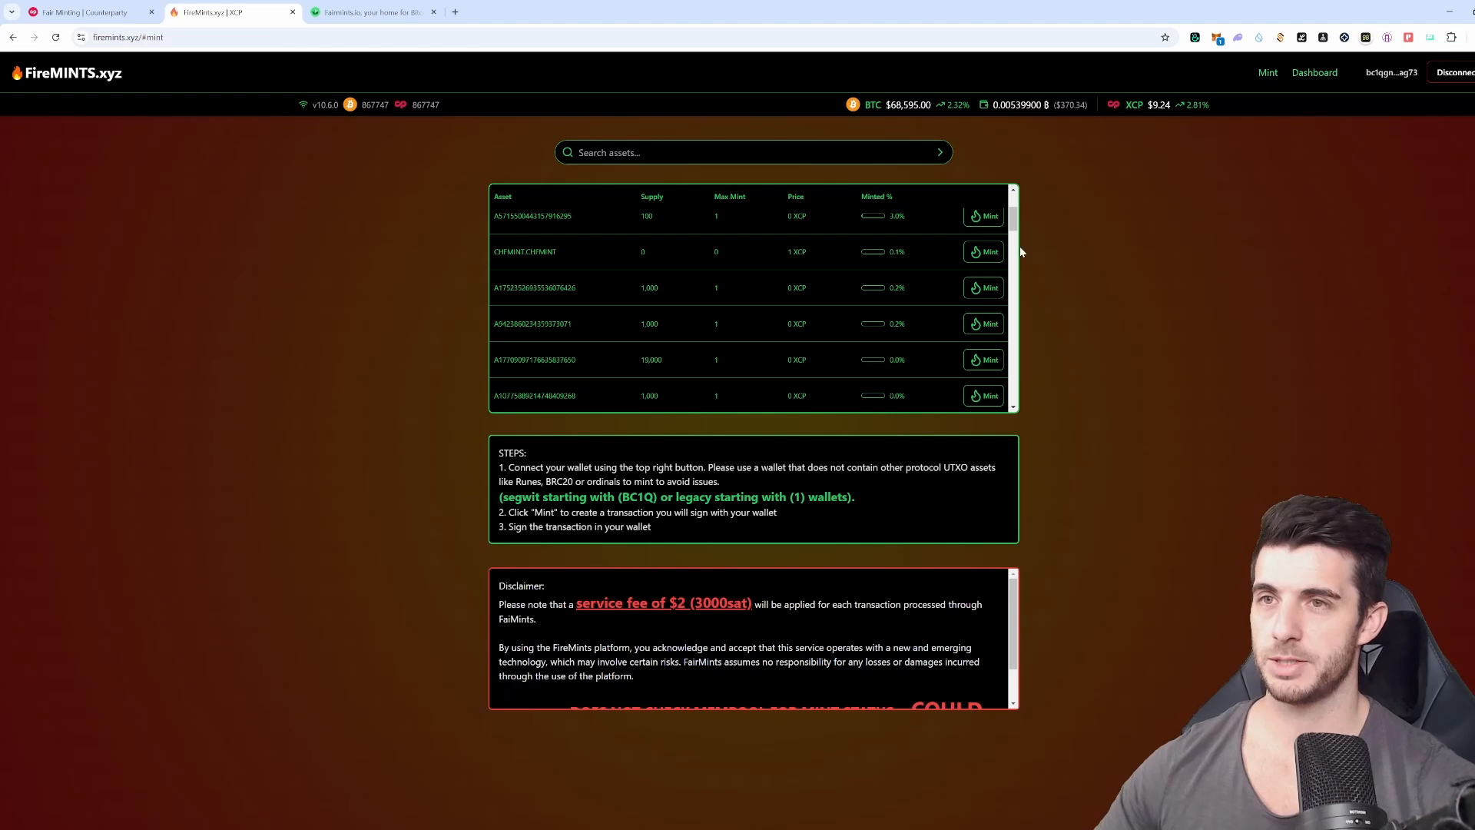
scroll(down, 3)
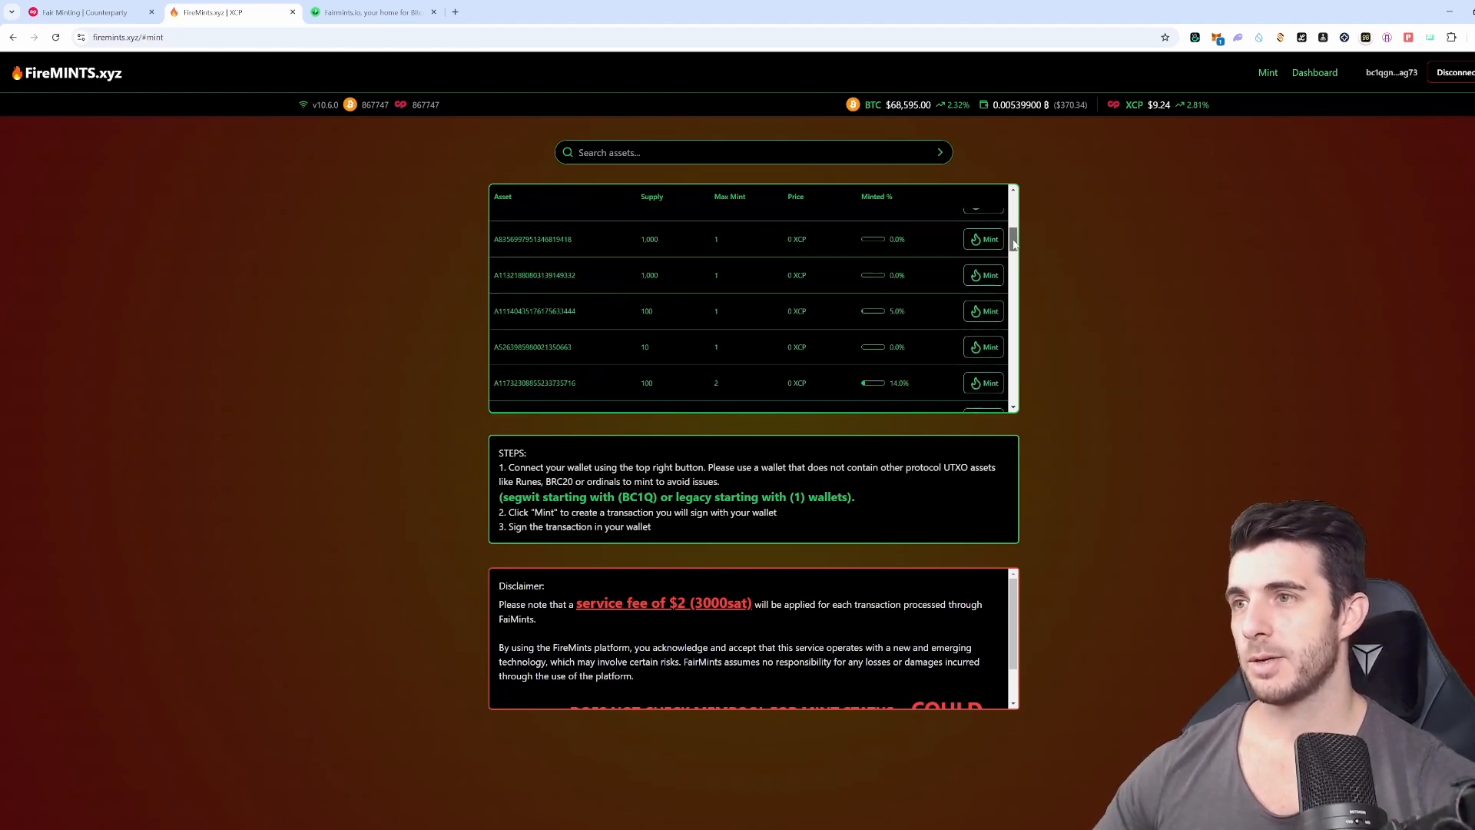
scroll(down, 3)
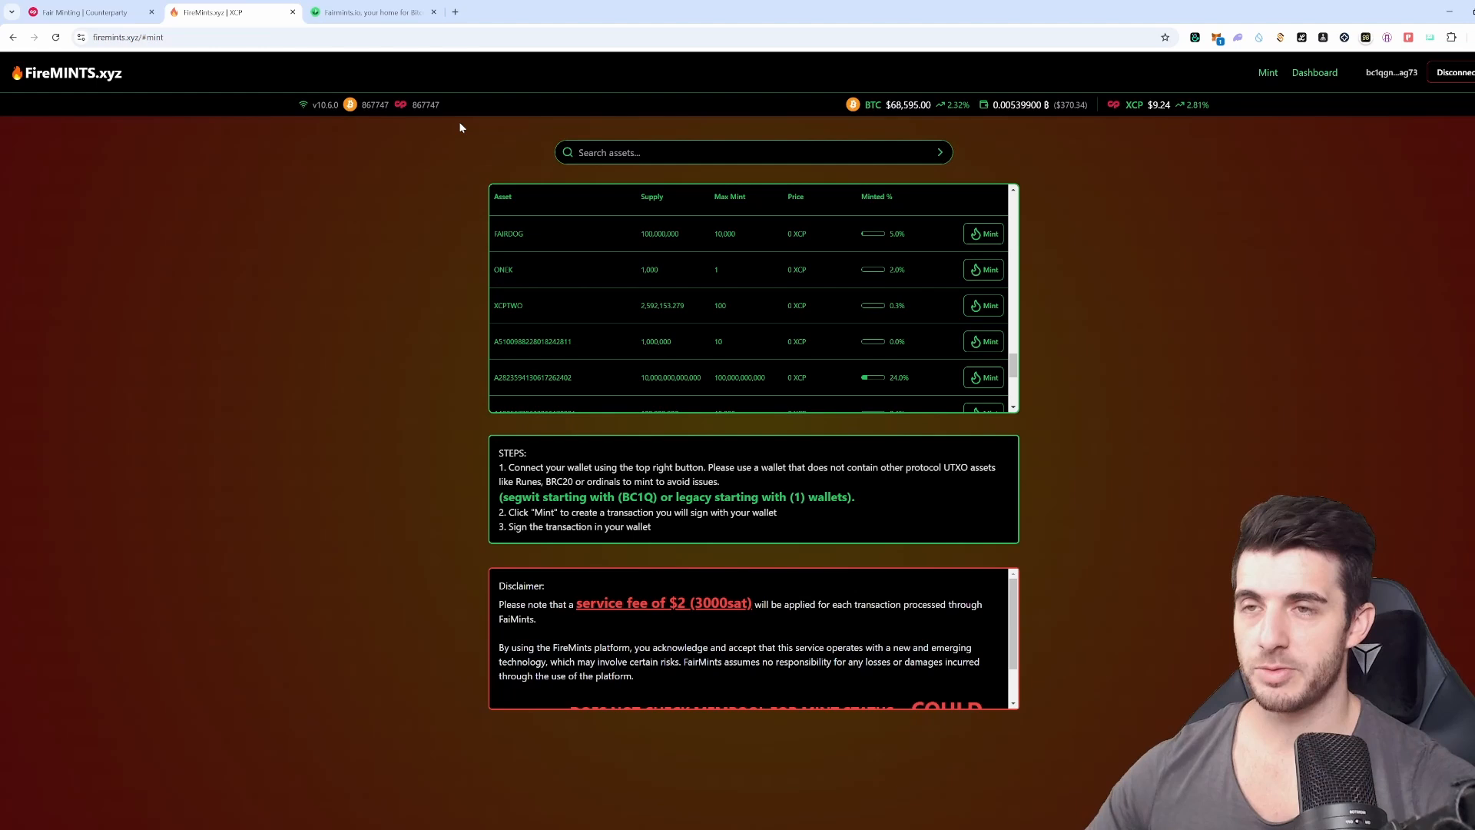
mouse_move(453, 133)
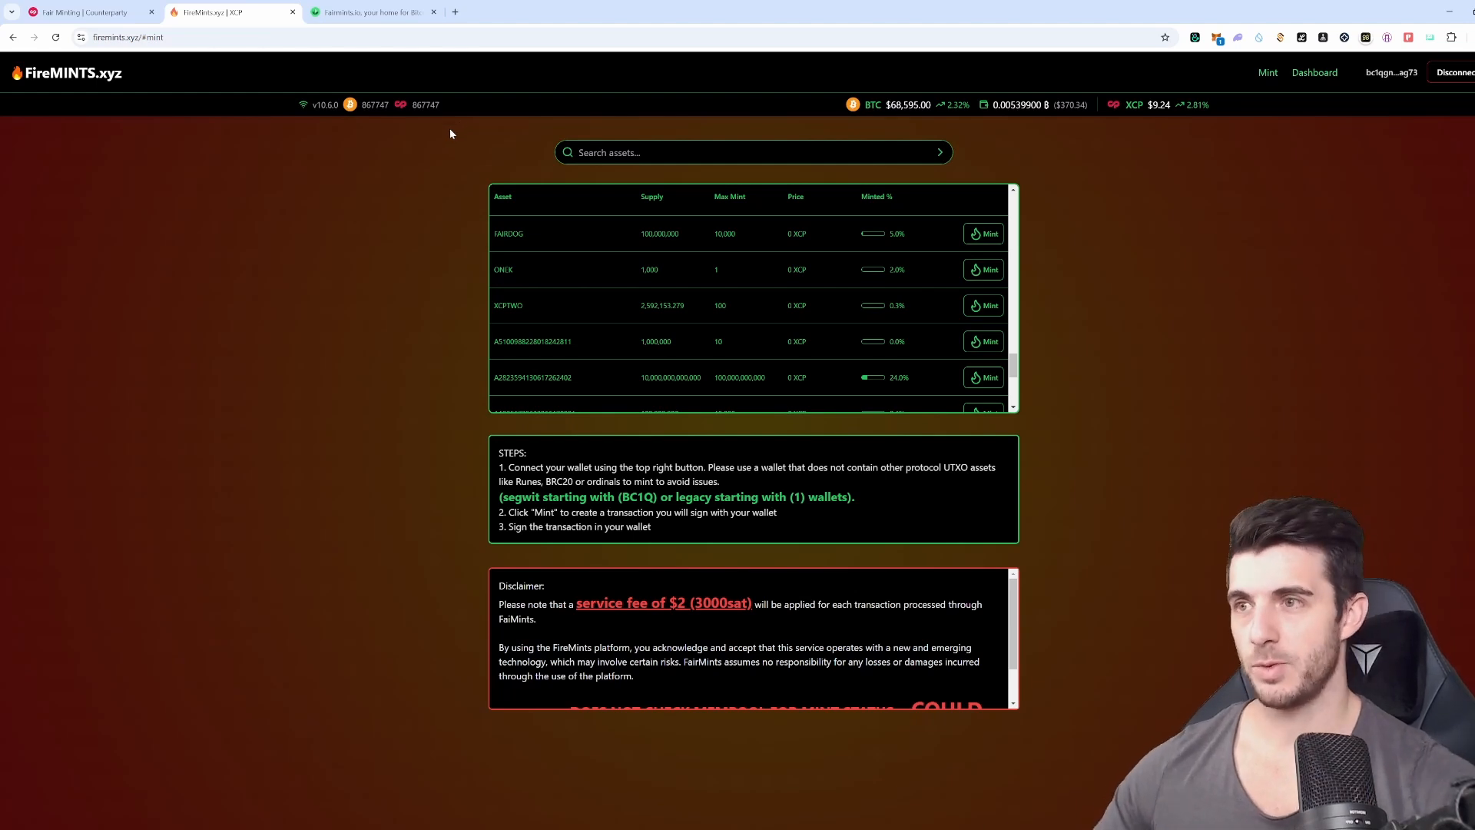
scroll(up, 3)
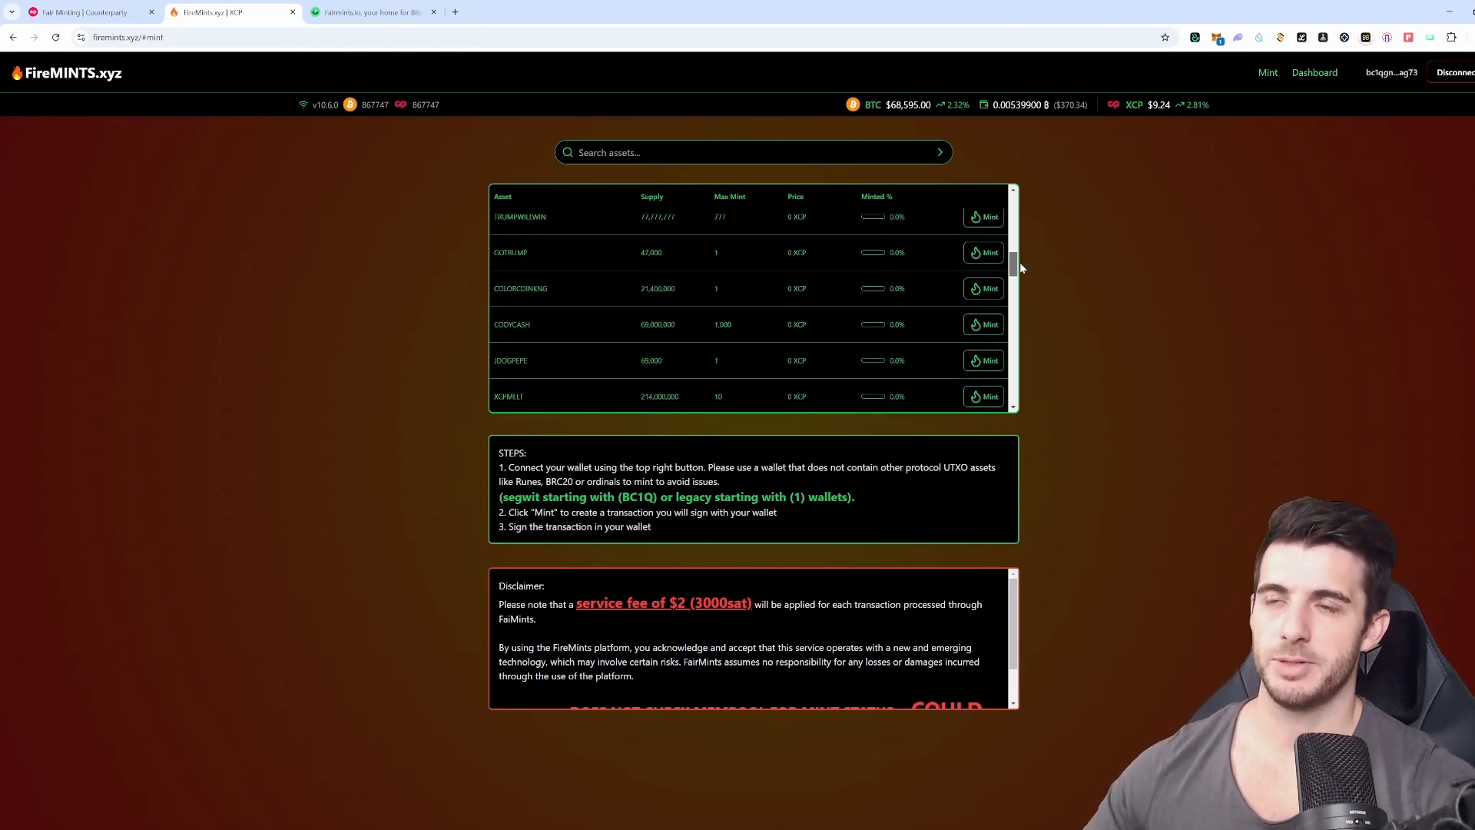
scroll(up, 3)
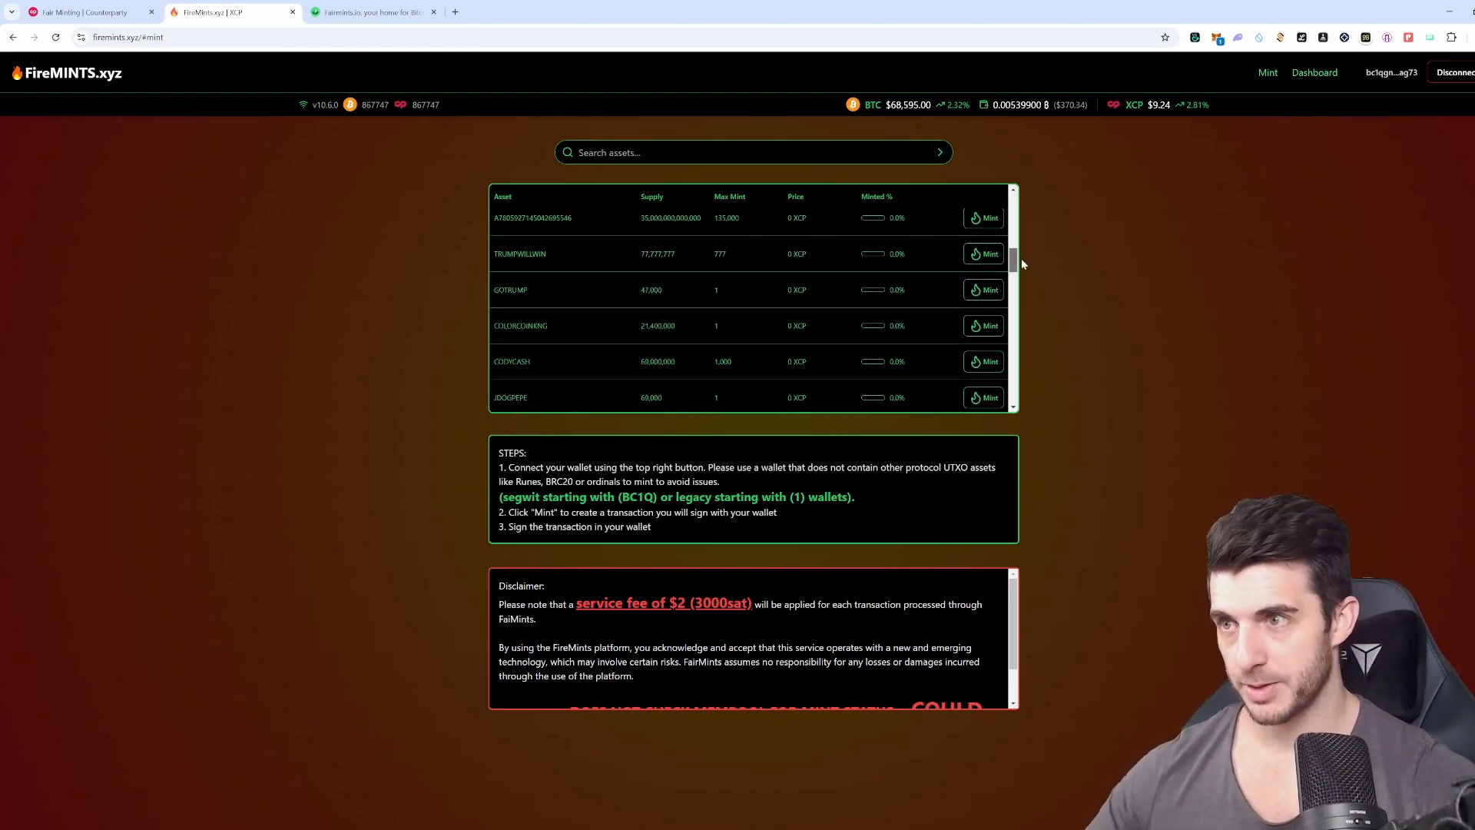
scroll(down, 3)
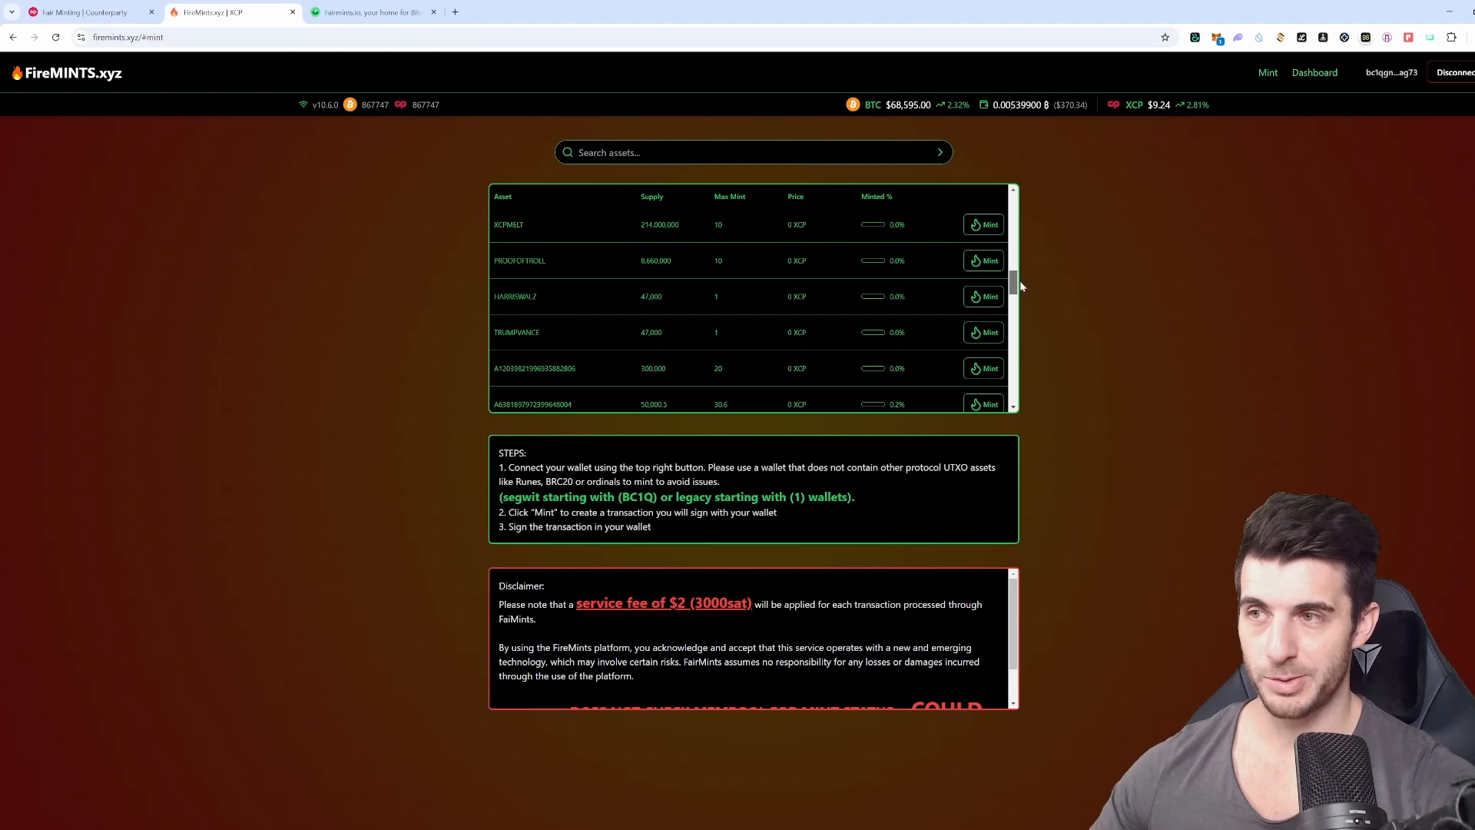
scroll(down, 3)
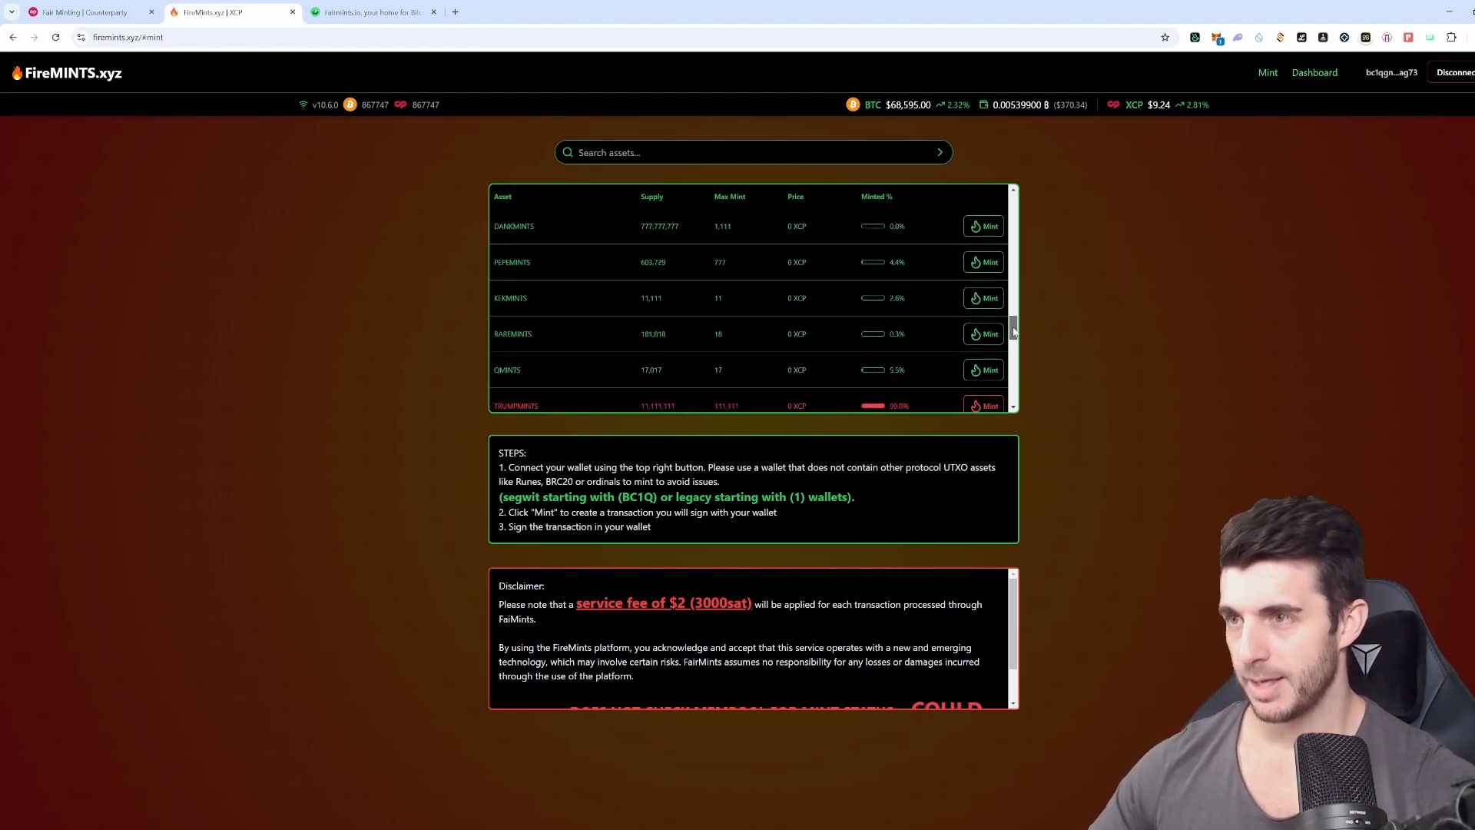
scroll(down, 3)
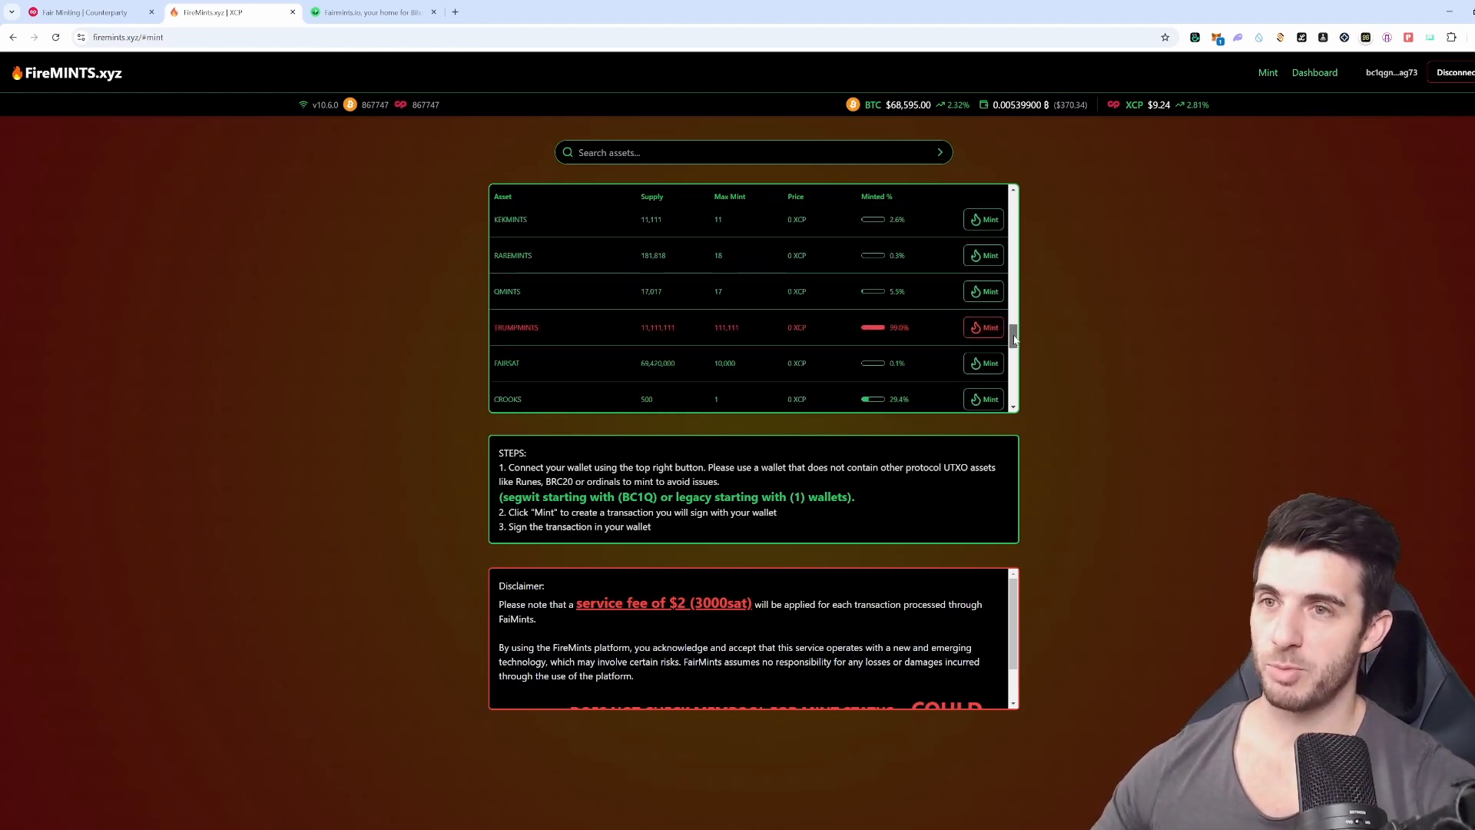
scroll(down, 3)
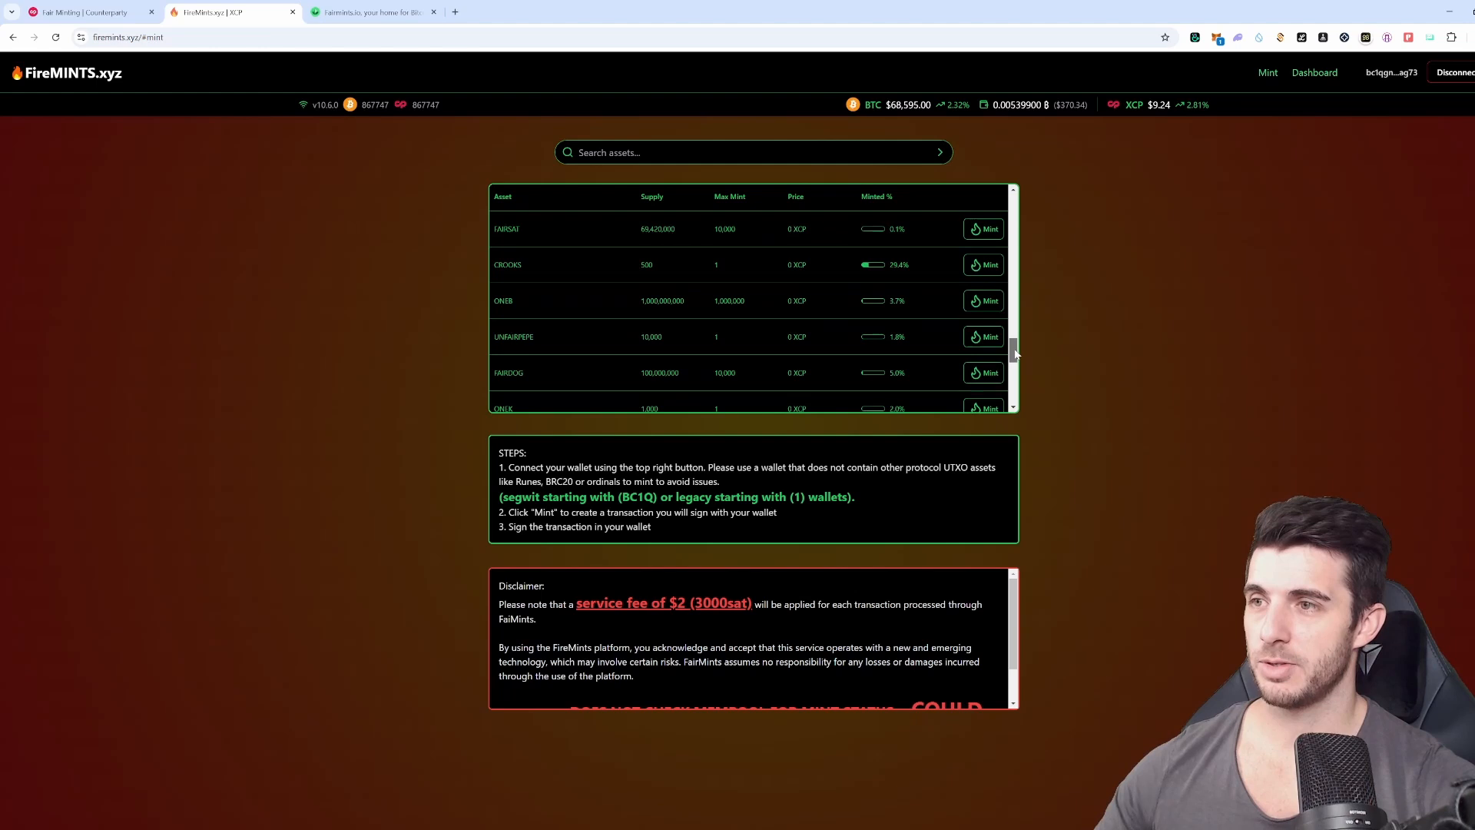
scroll(down, 3)
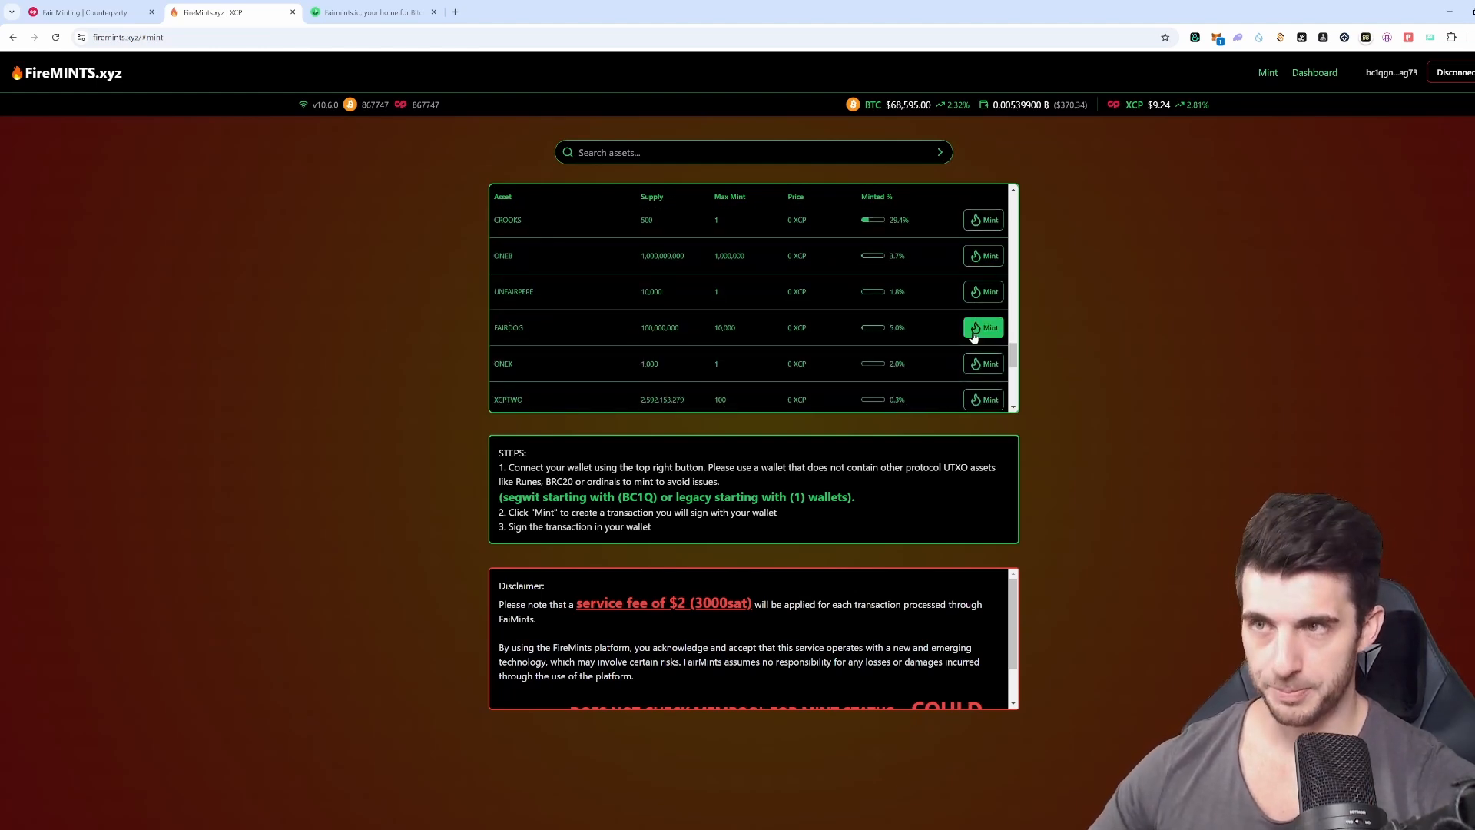
mouse_move(742, 318)
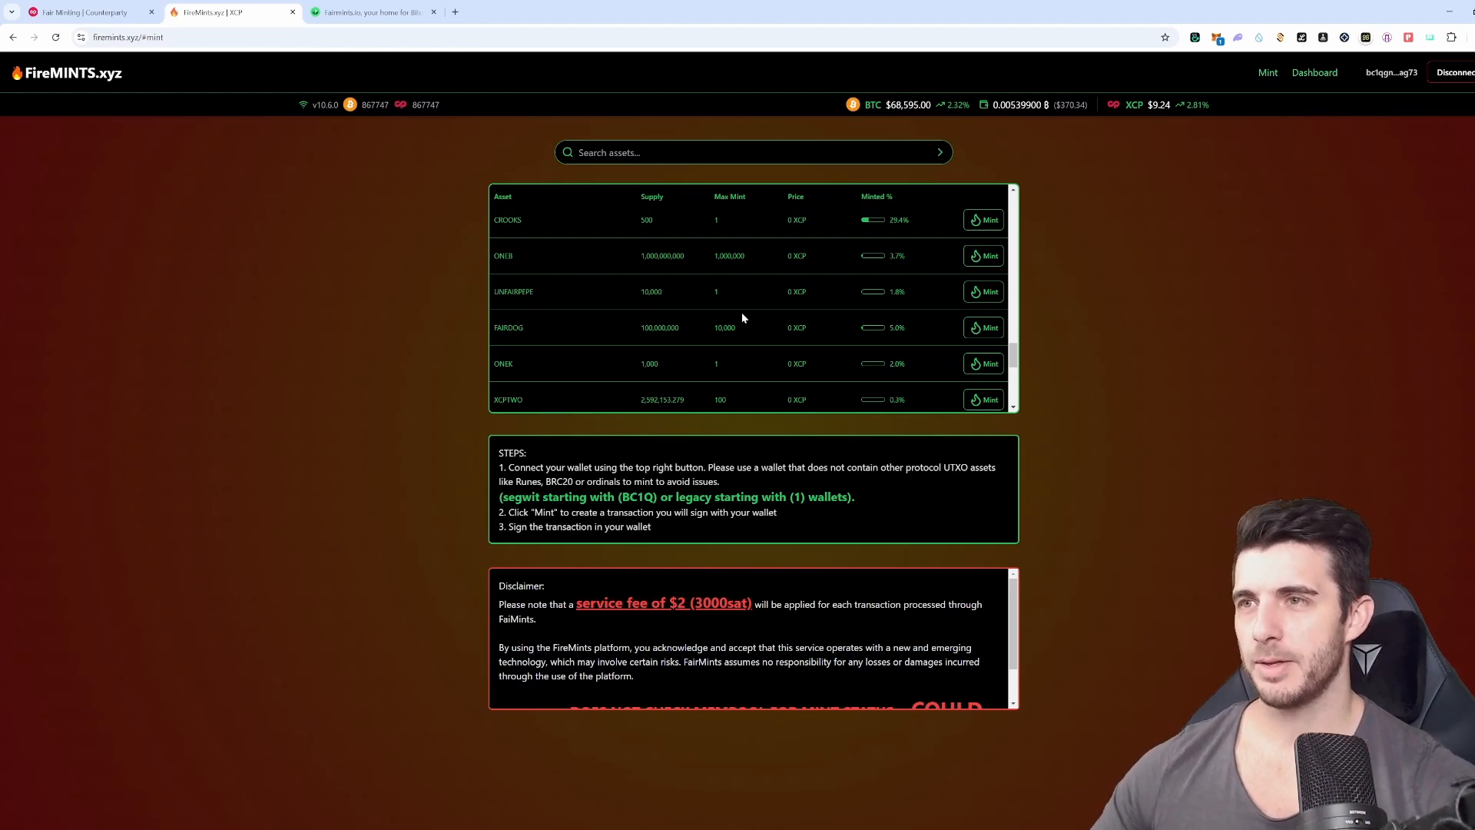
mouse_move(743, 315)
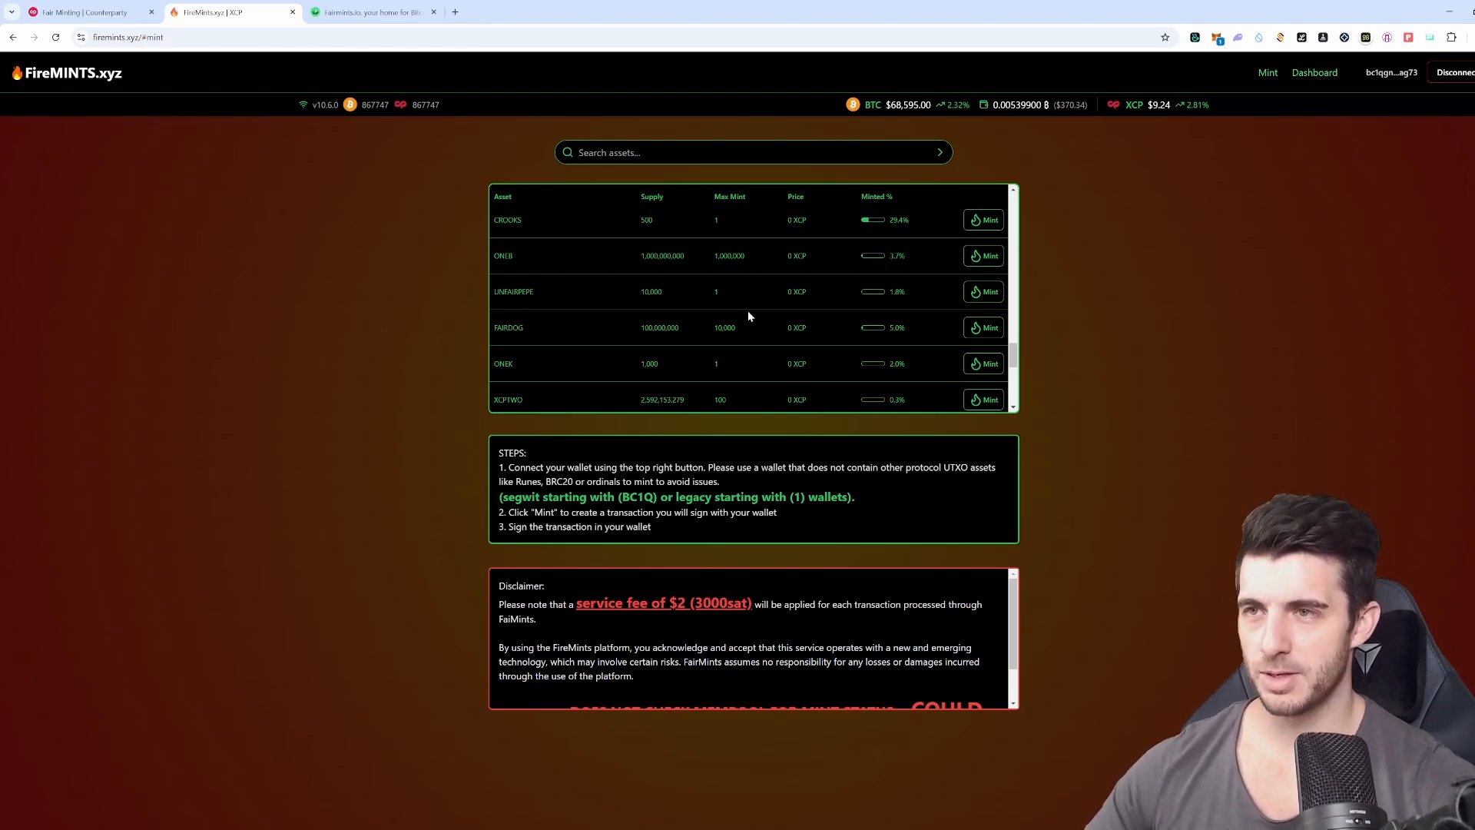
mouse_move(745, 336)
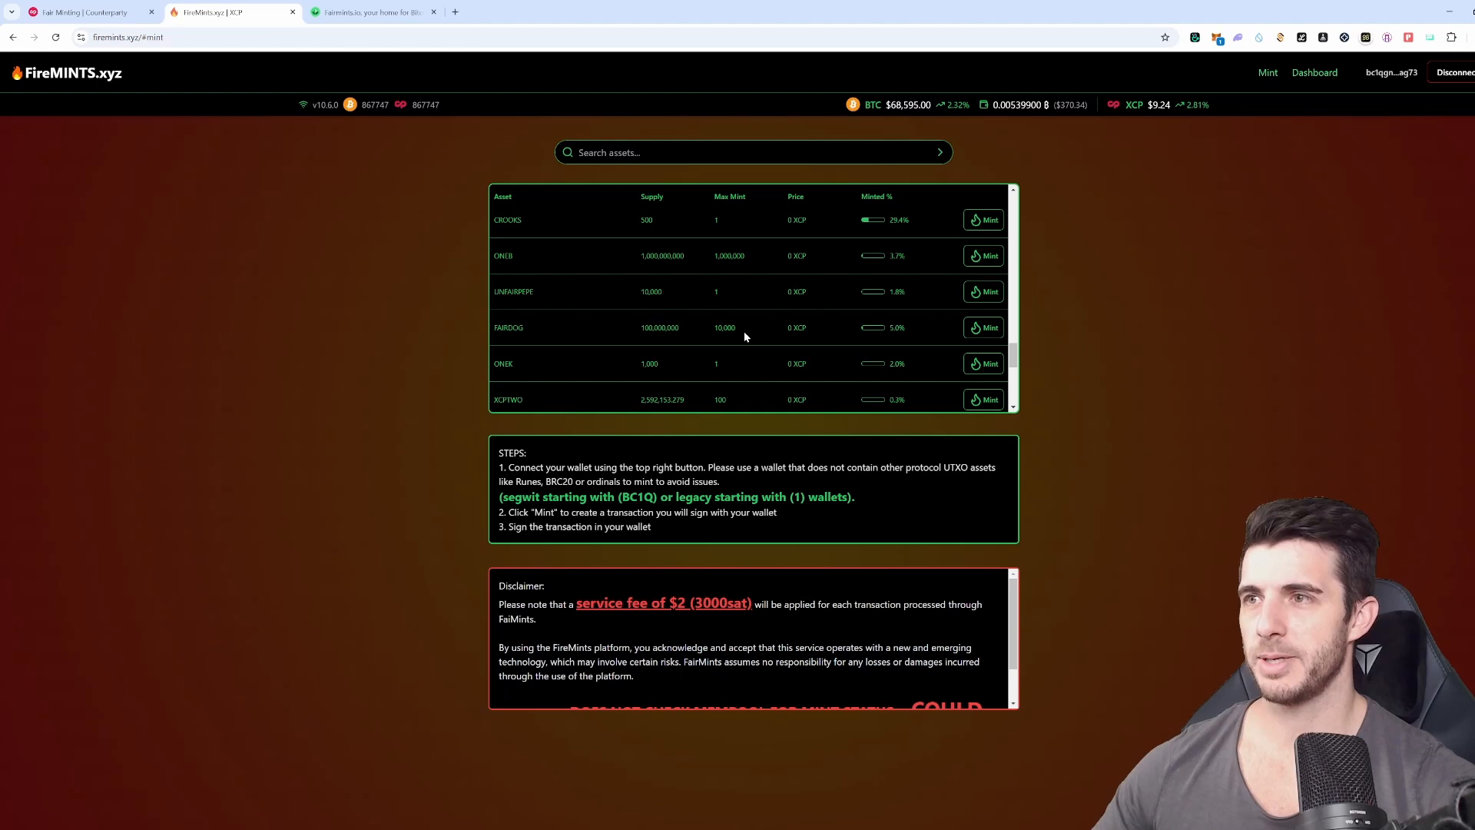
scroll(up, 3)
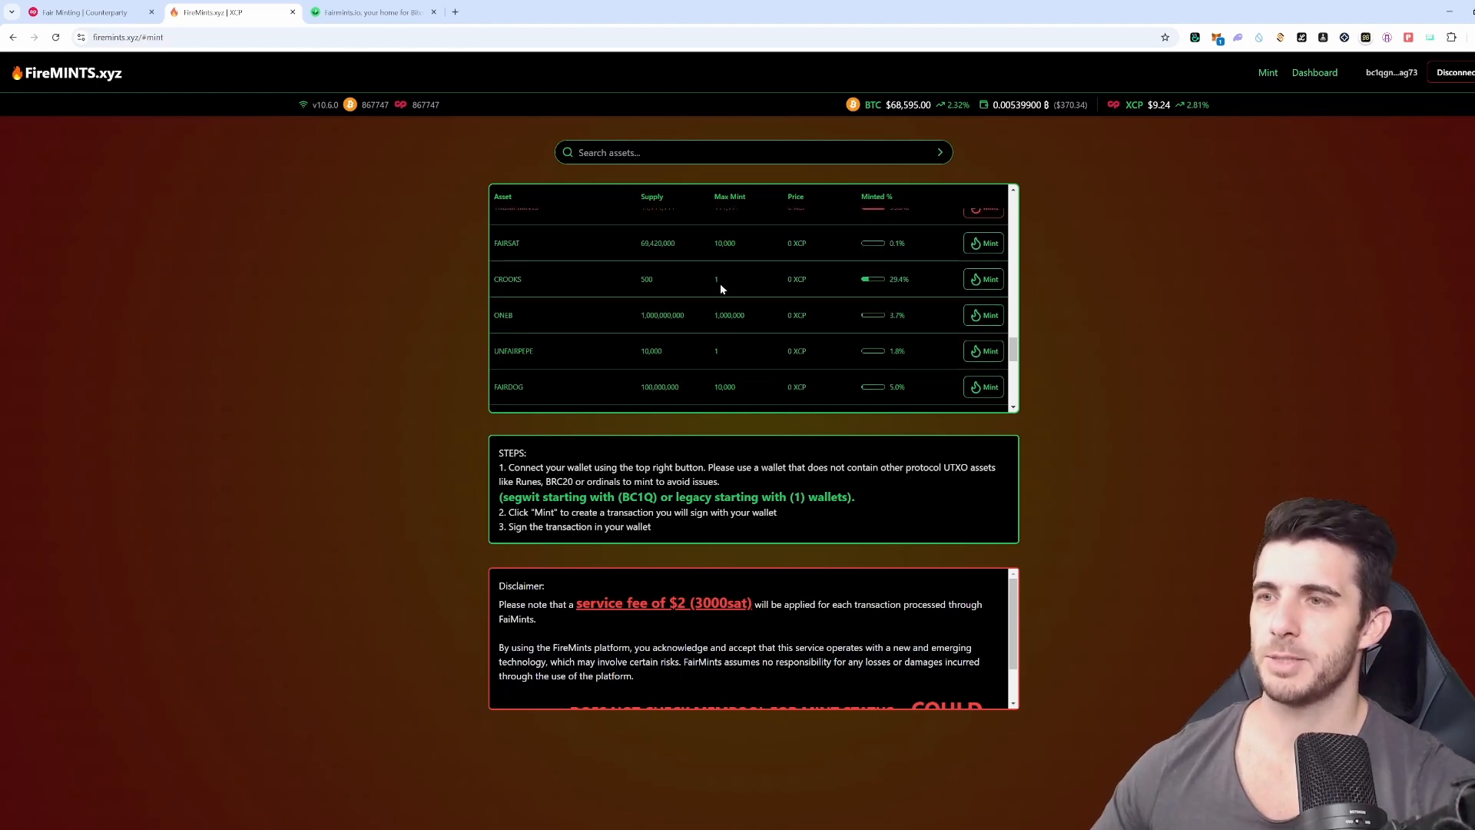
mouse_move(668, 281)
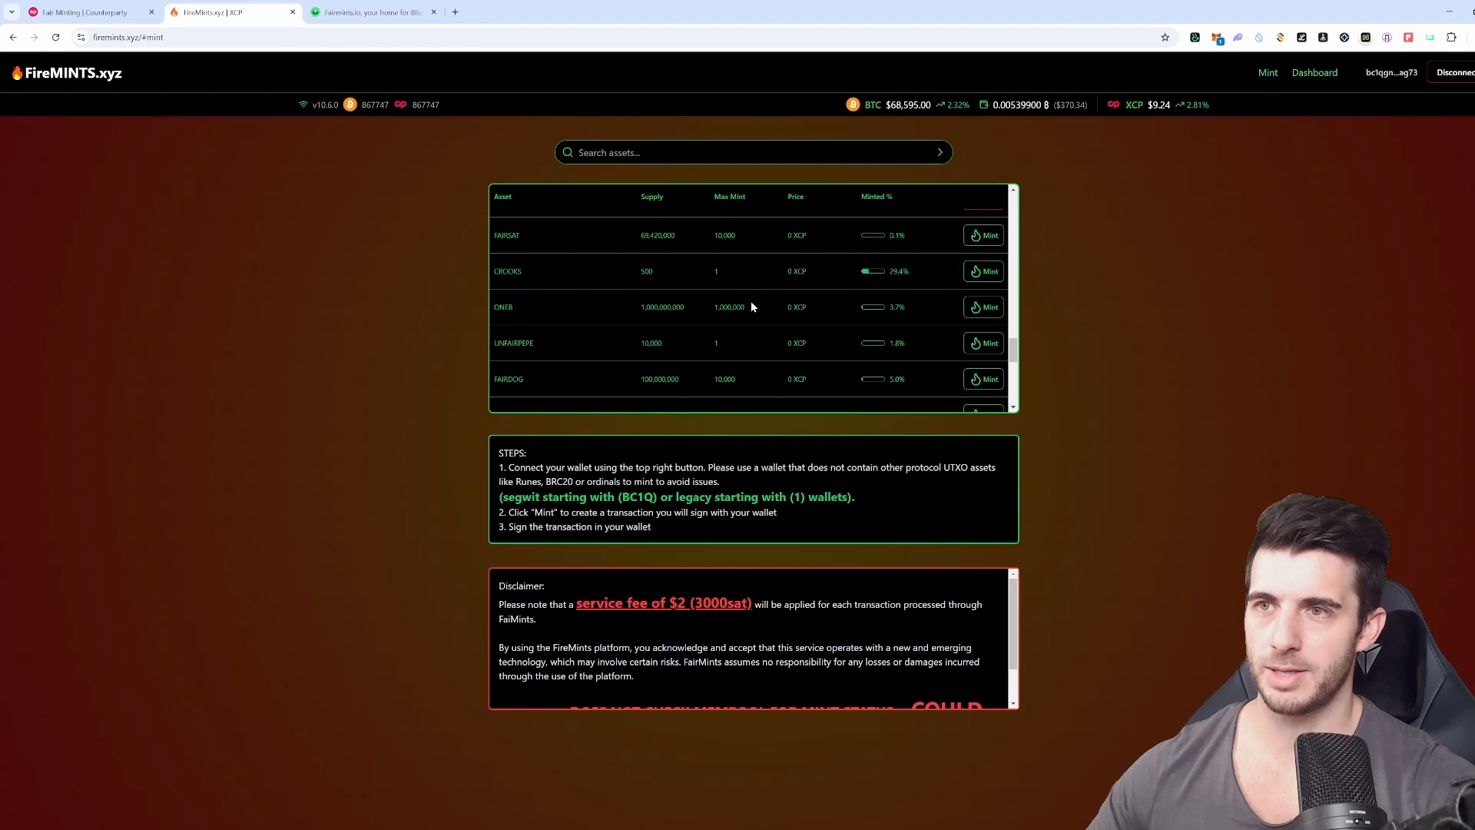
scroll(down, 3)
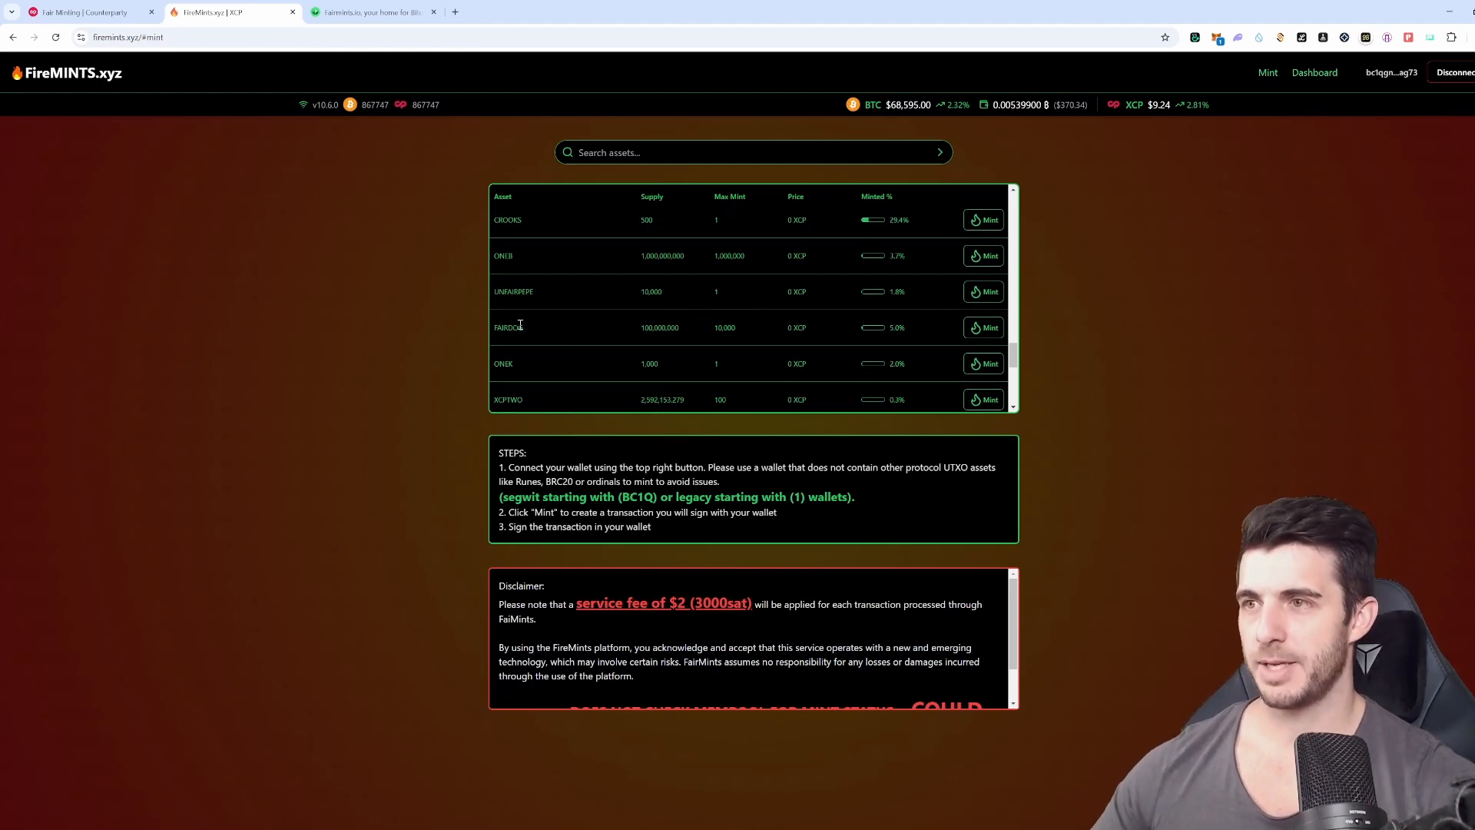
mouse_move(725, 327)
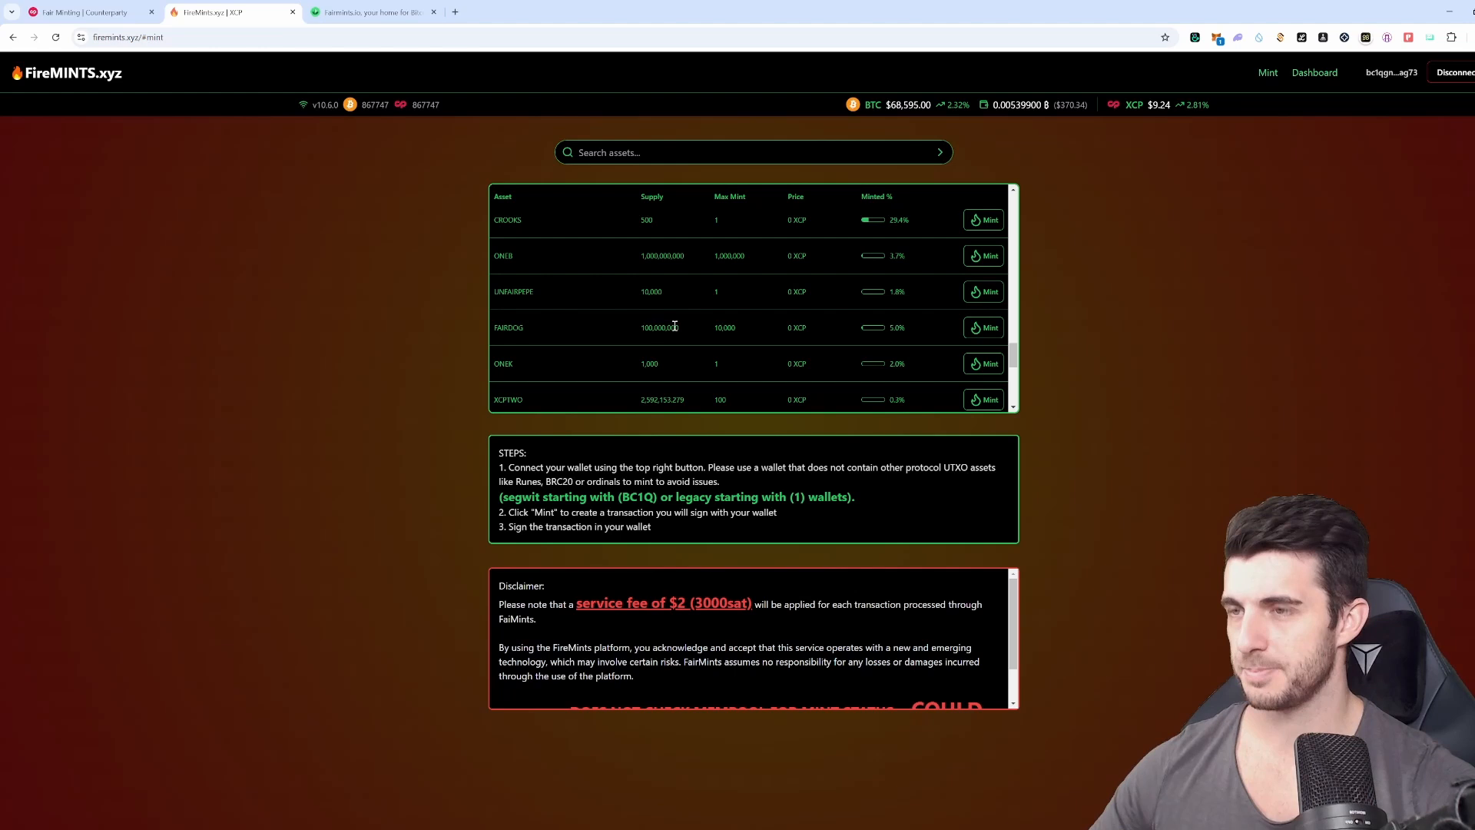
double_click(508, 327)
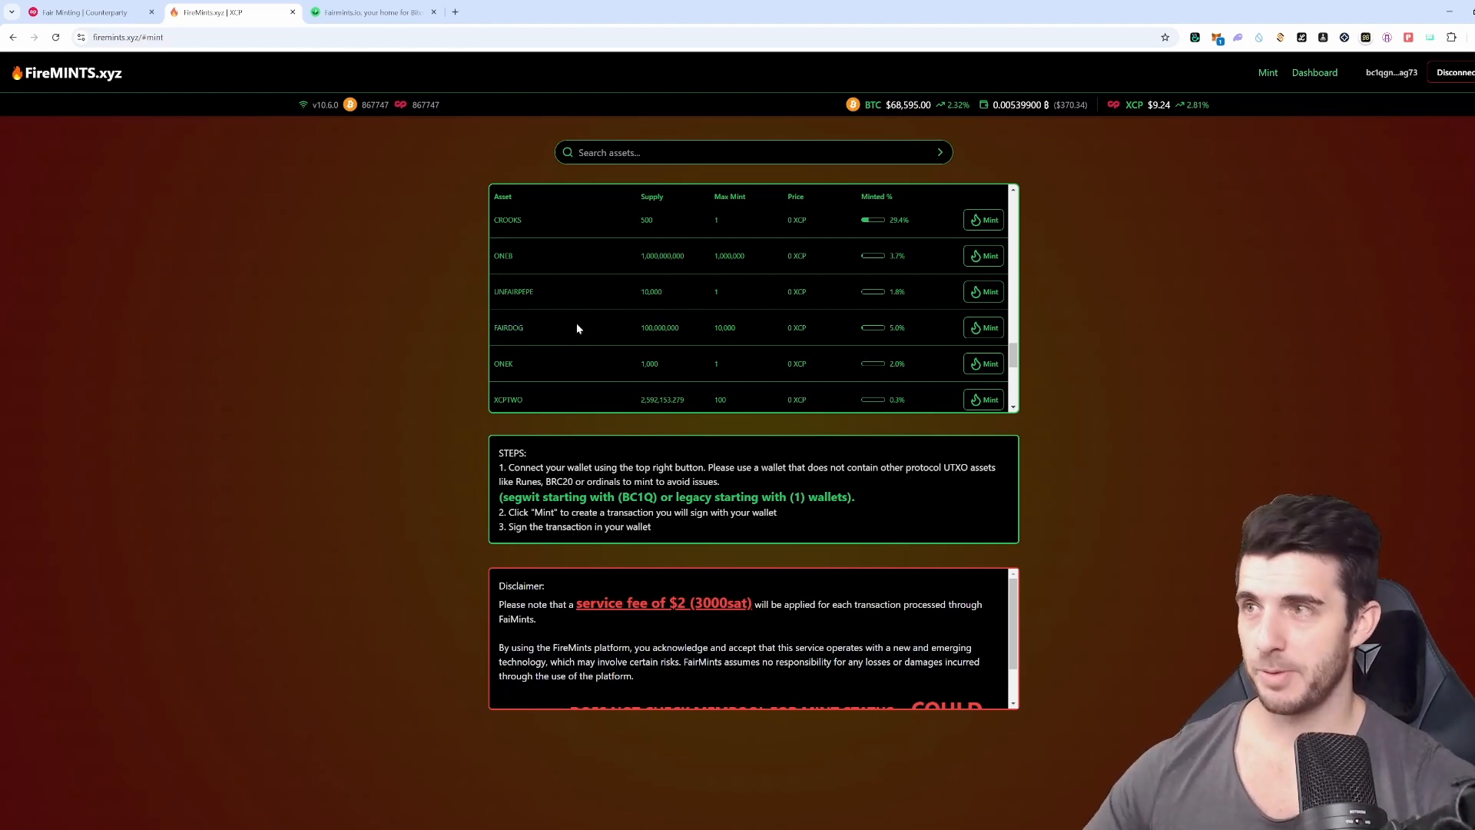
mouse_move(541, 295)
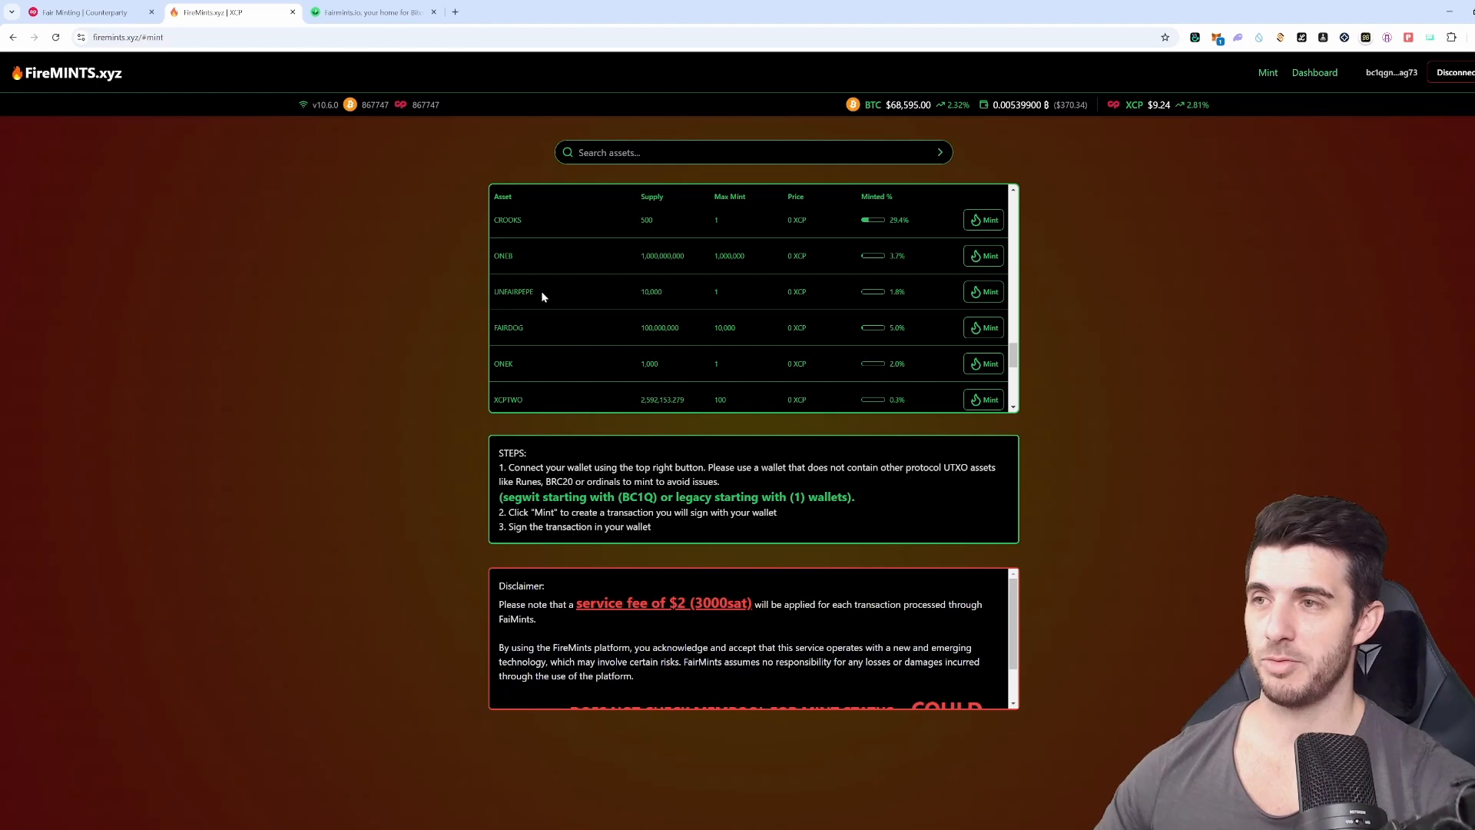
mouse_move(553, 343)
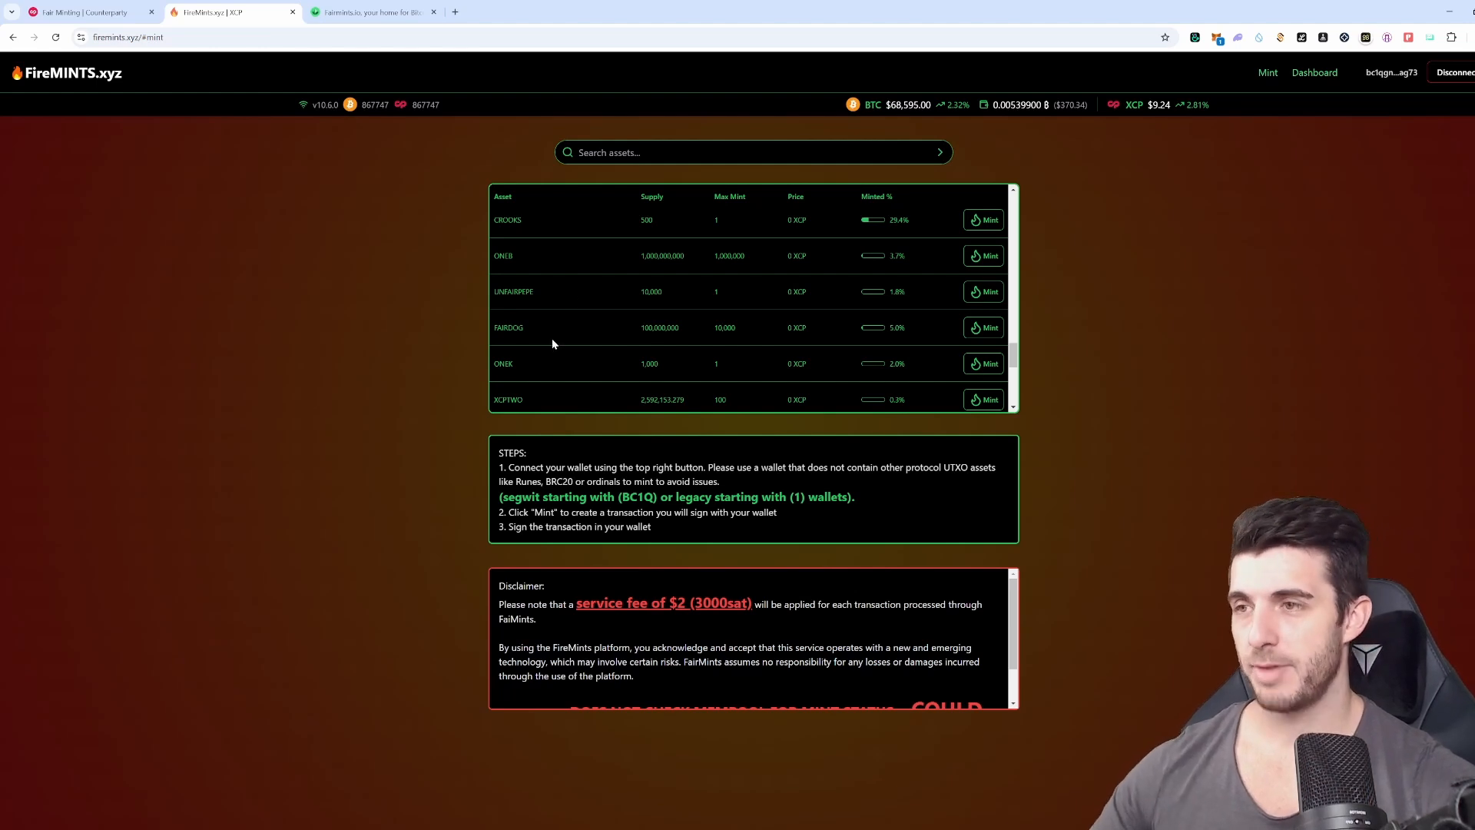
mouse_move(949, 344)
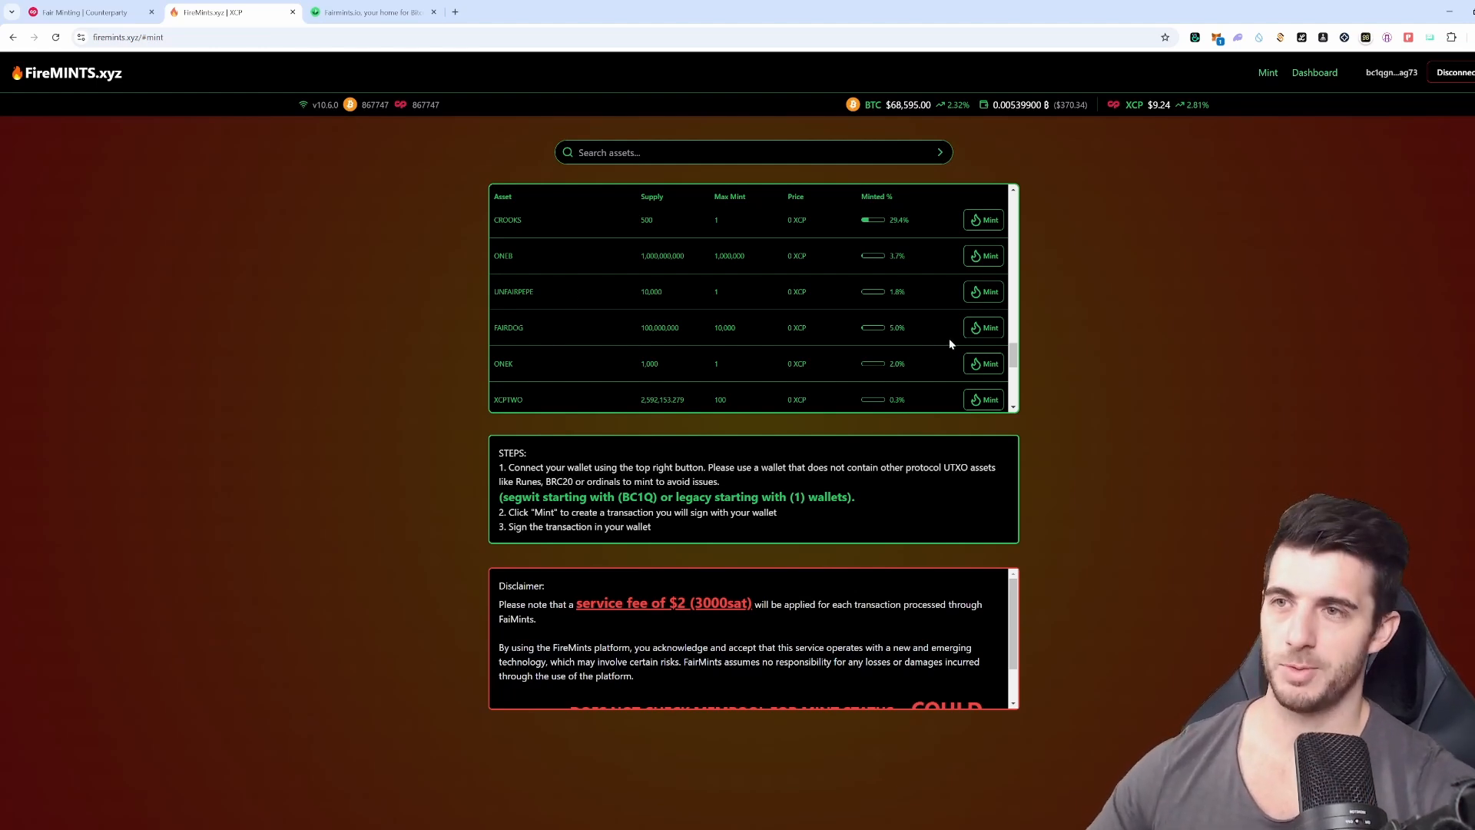
mouse_move(984, 327)
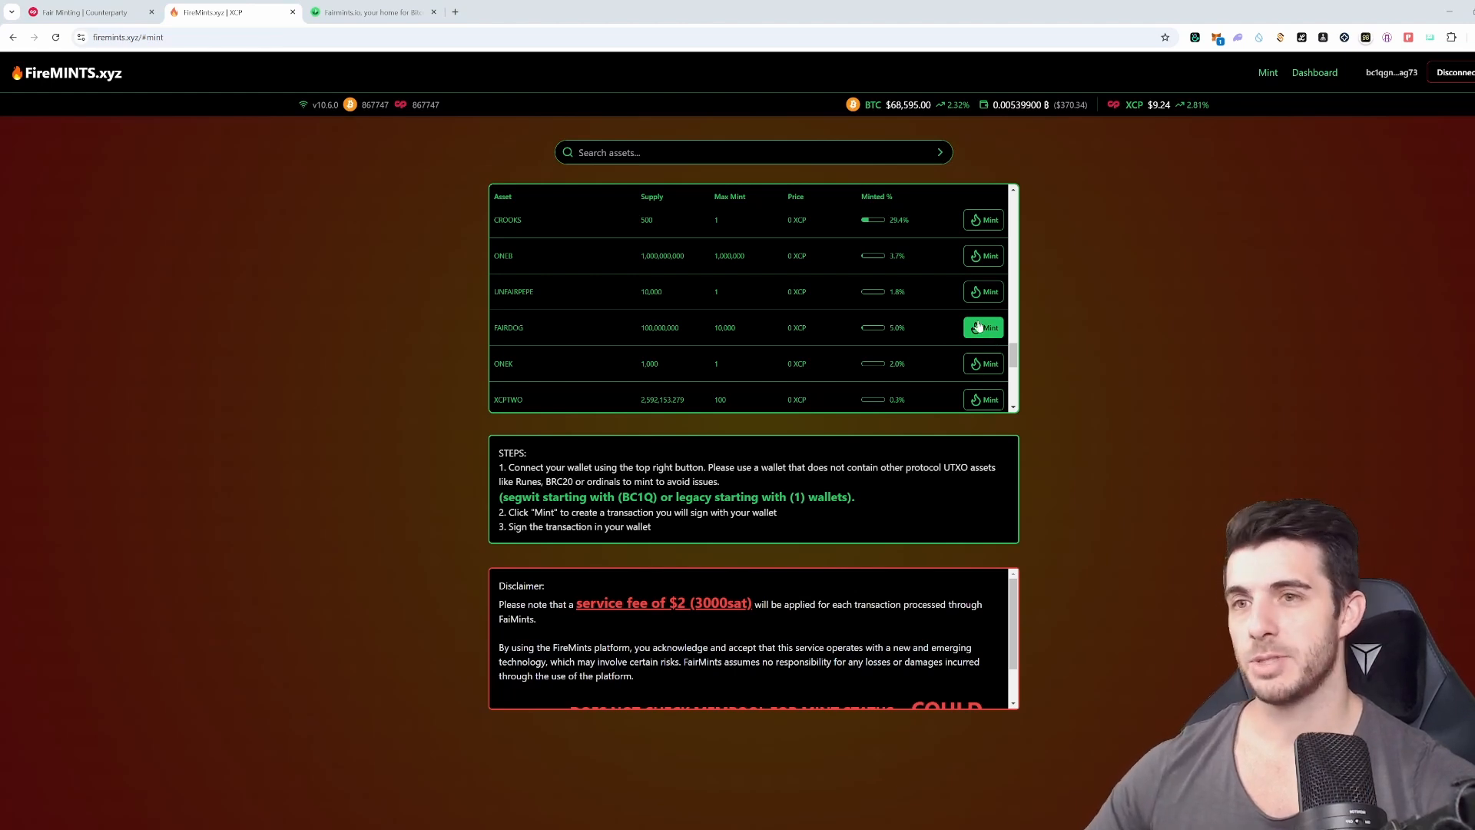
mouse_move(1367, 132)
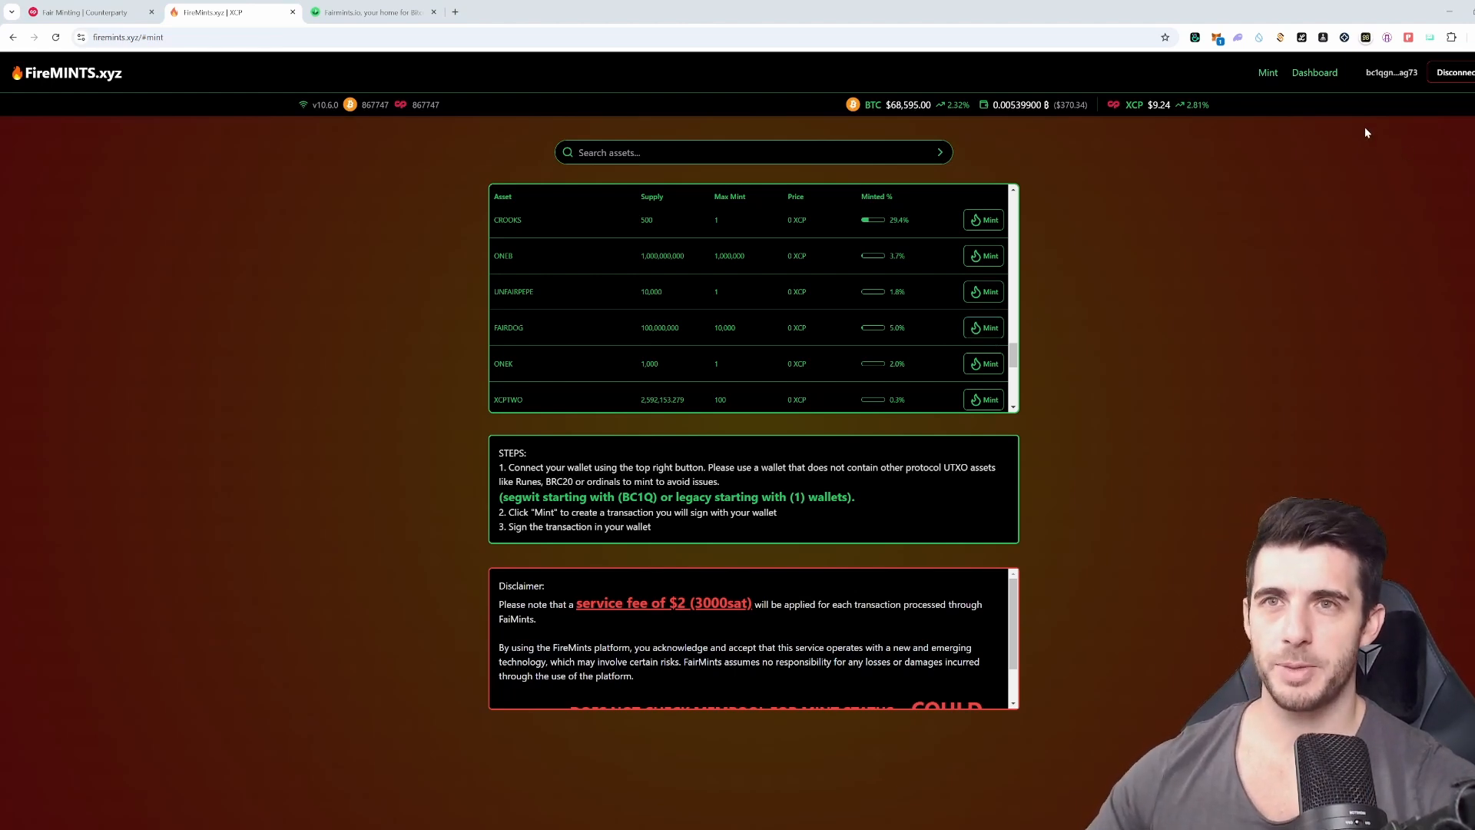
mouse_move(1389, 114)
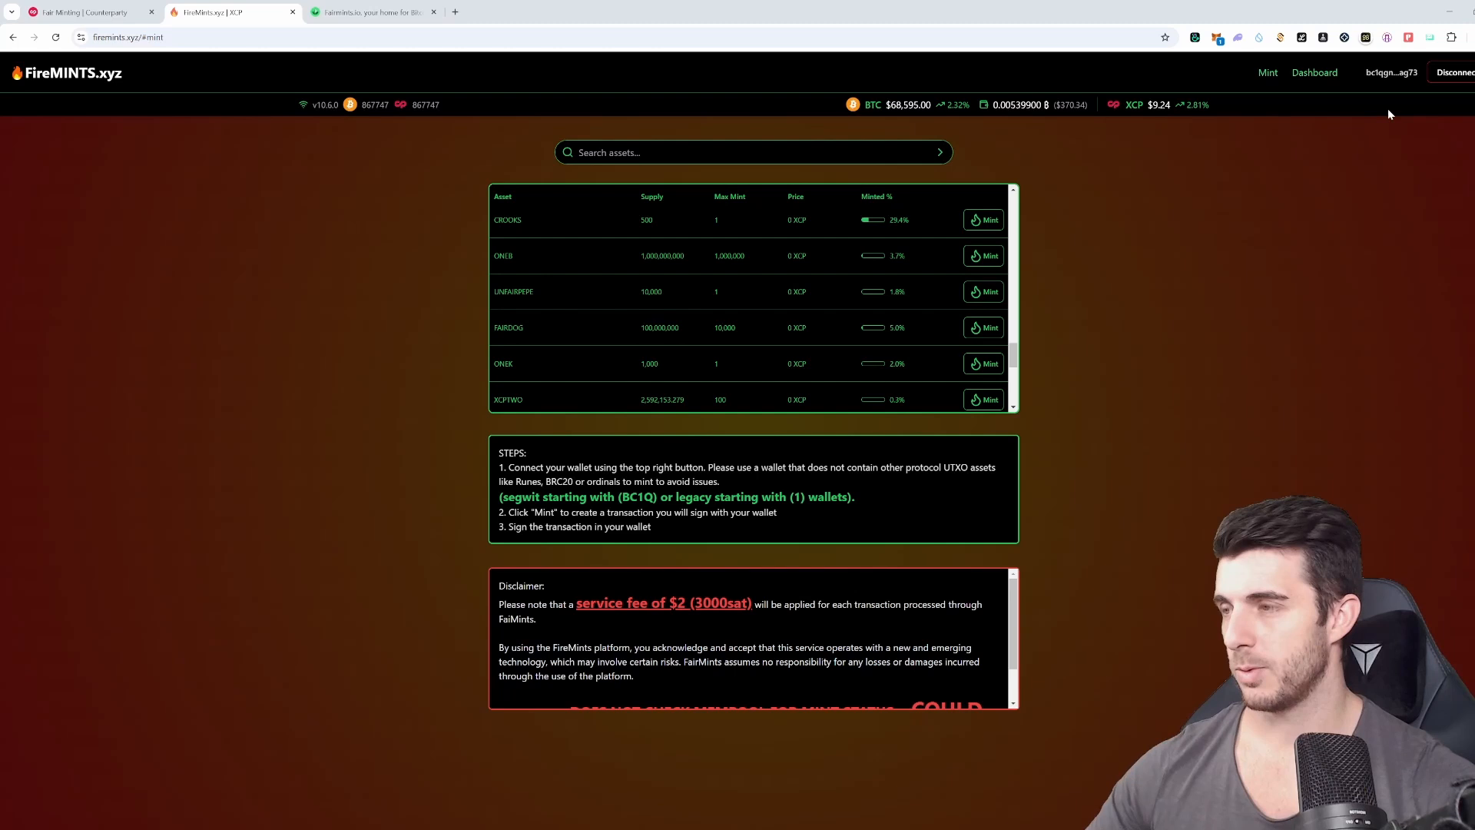
mouse_move(1460, 372)
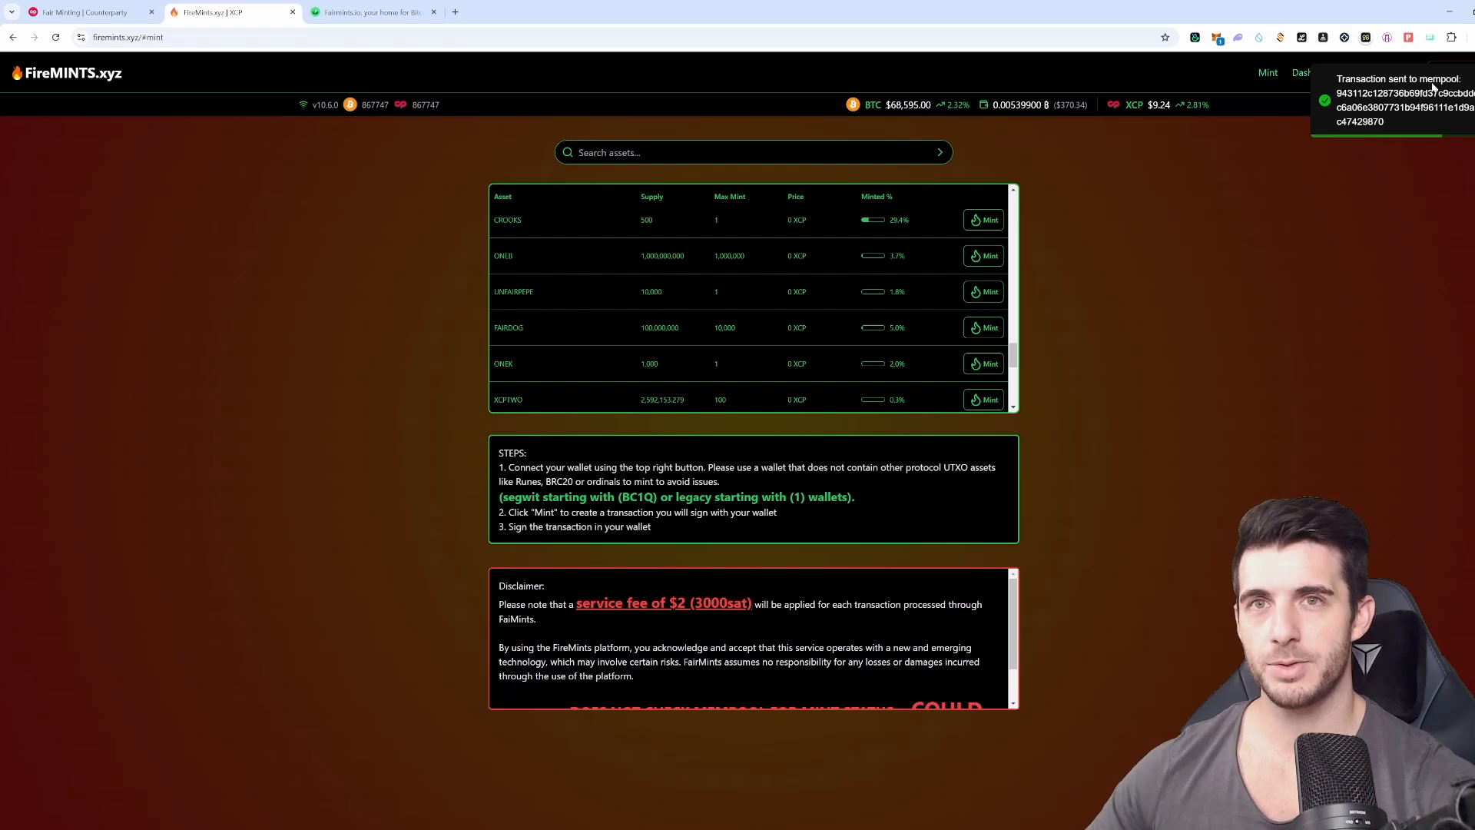
mouse_move(1086, 269)
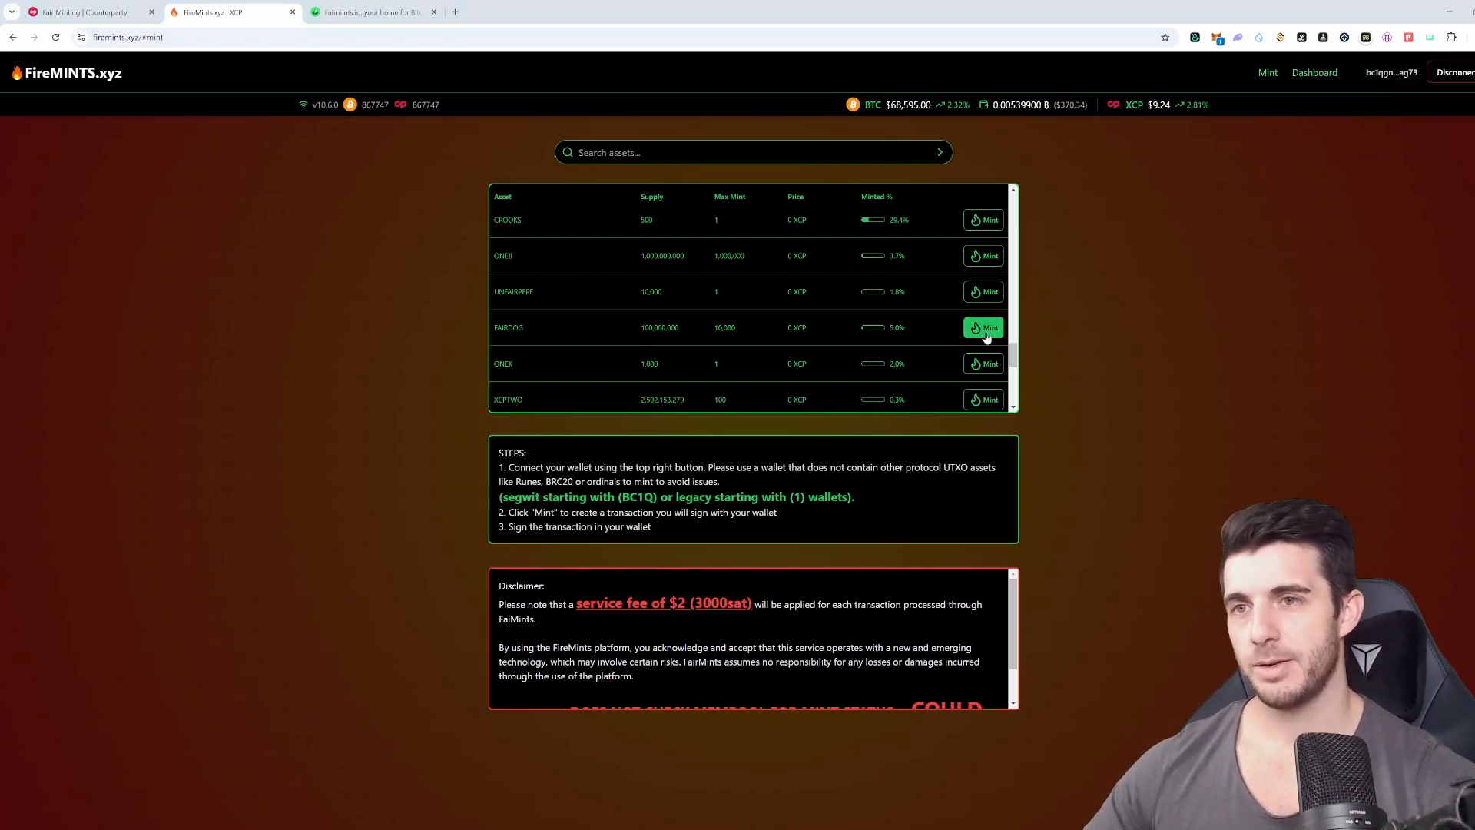
Mint FAIRDOG twice more, dismissing the 'Transaction sent to mempool' notification in between
click(984, 327)
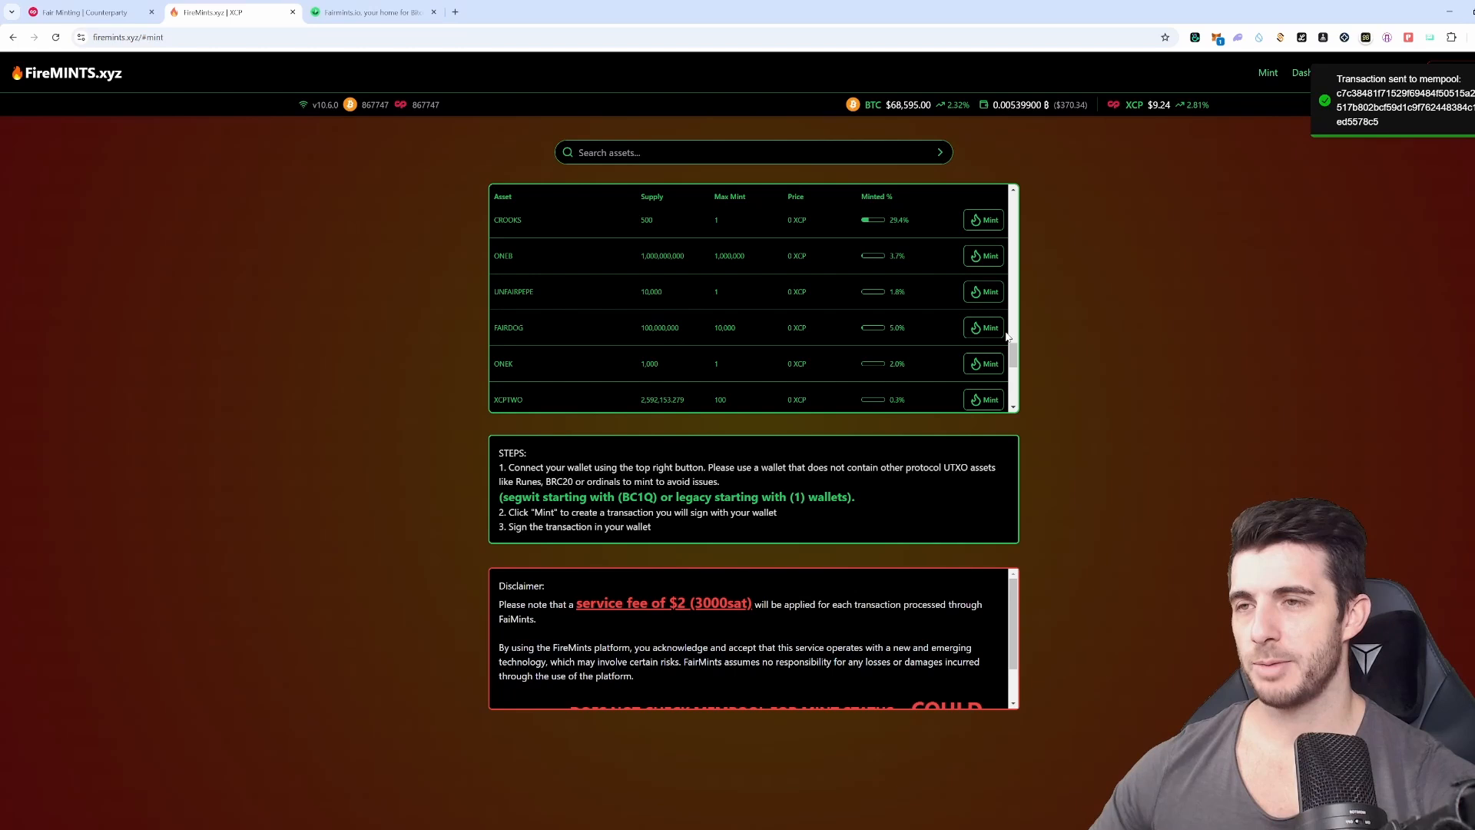
mouse_move(737, 324)
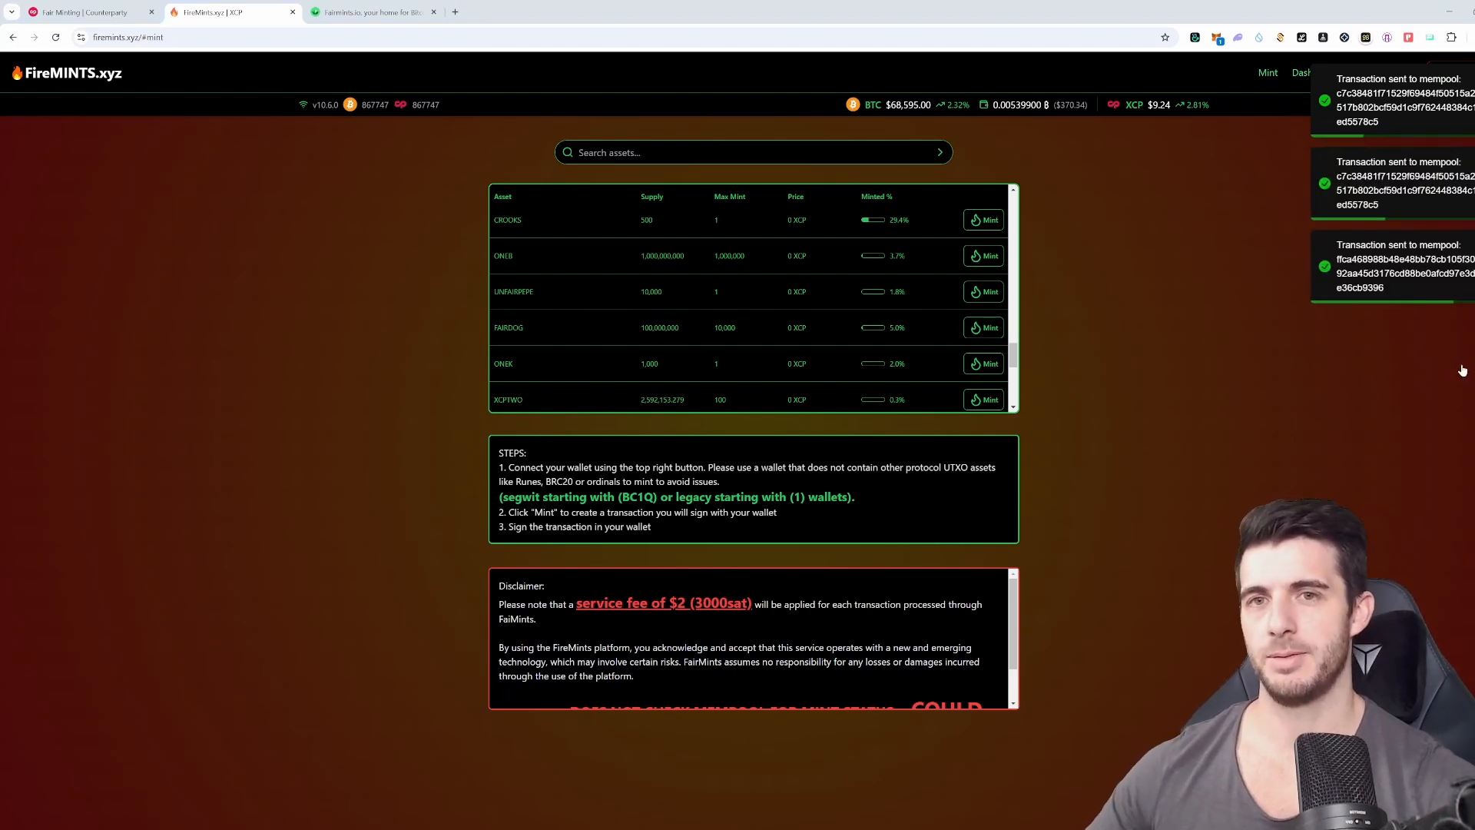
click(984, 328)
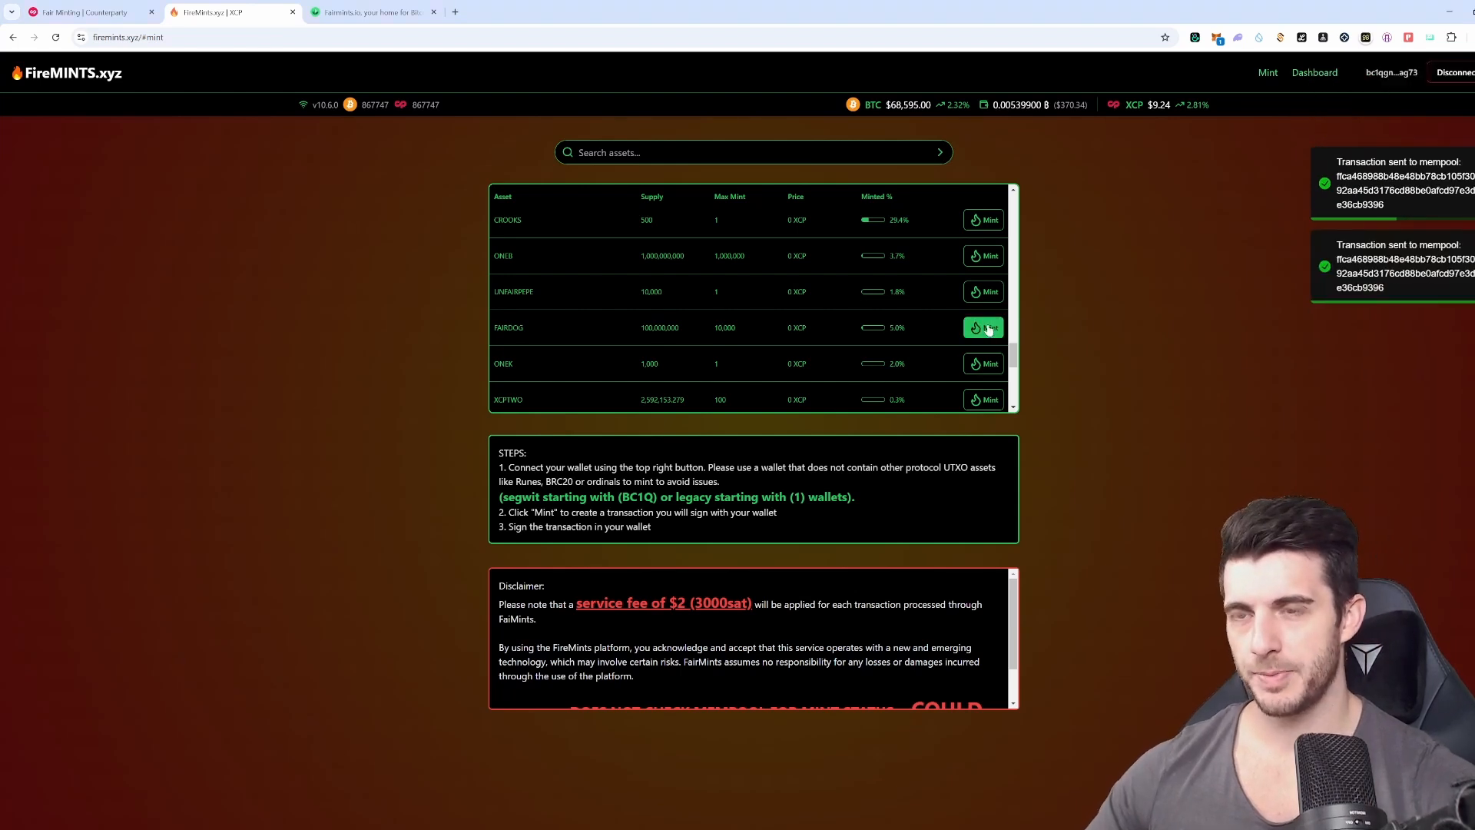
click(984, 327)
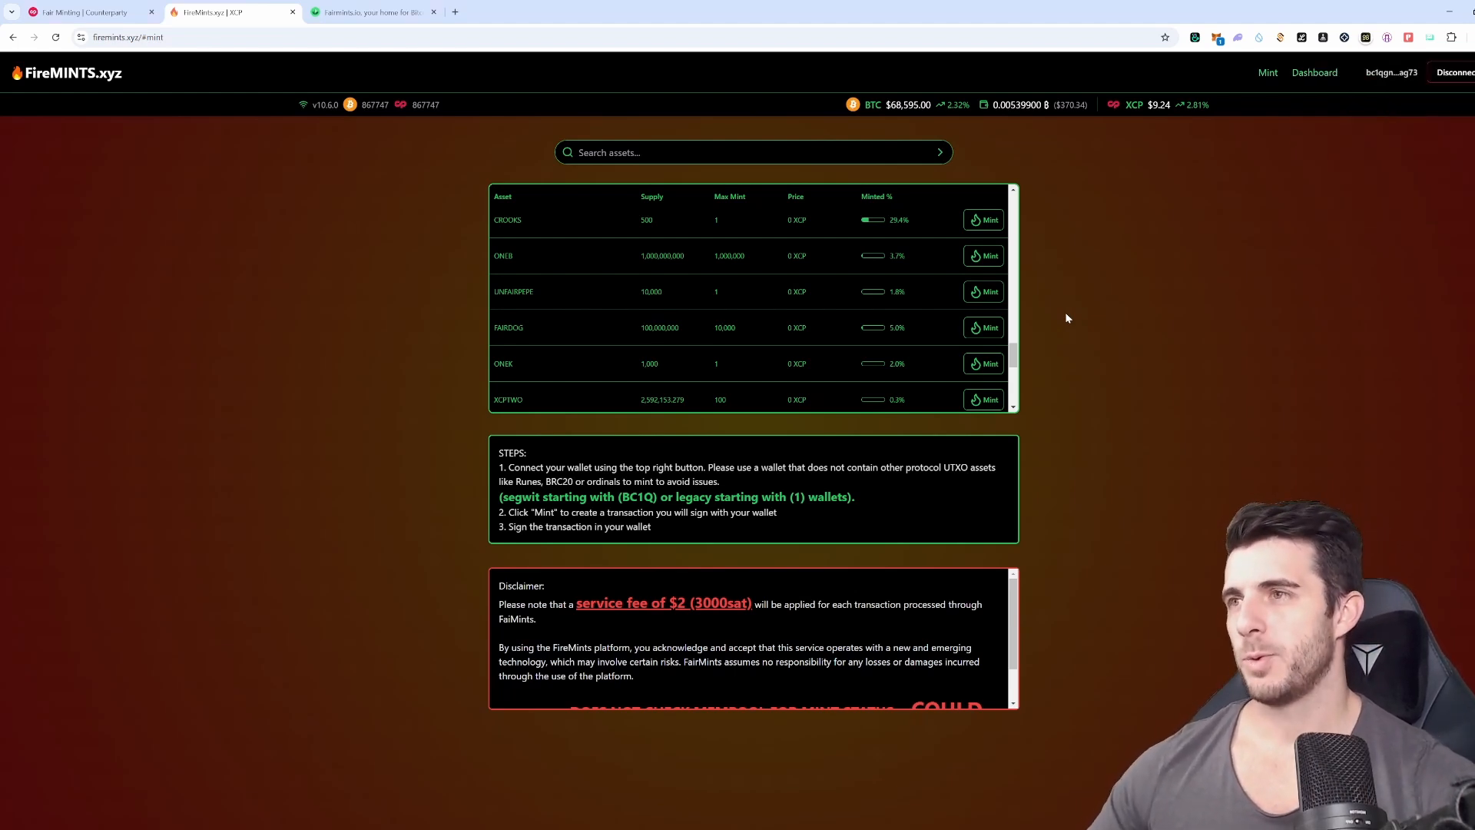
mouse_move(1079, 336)
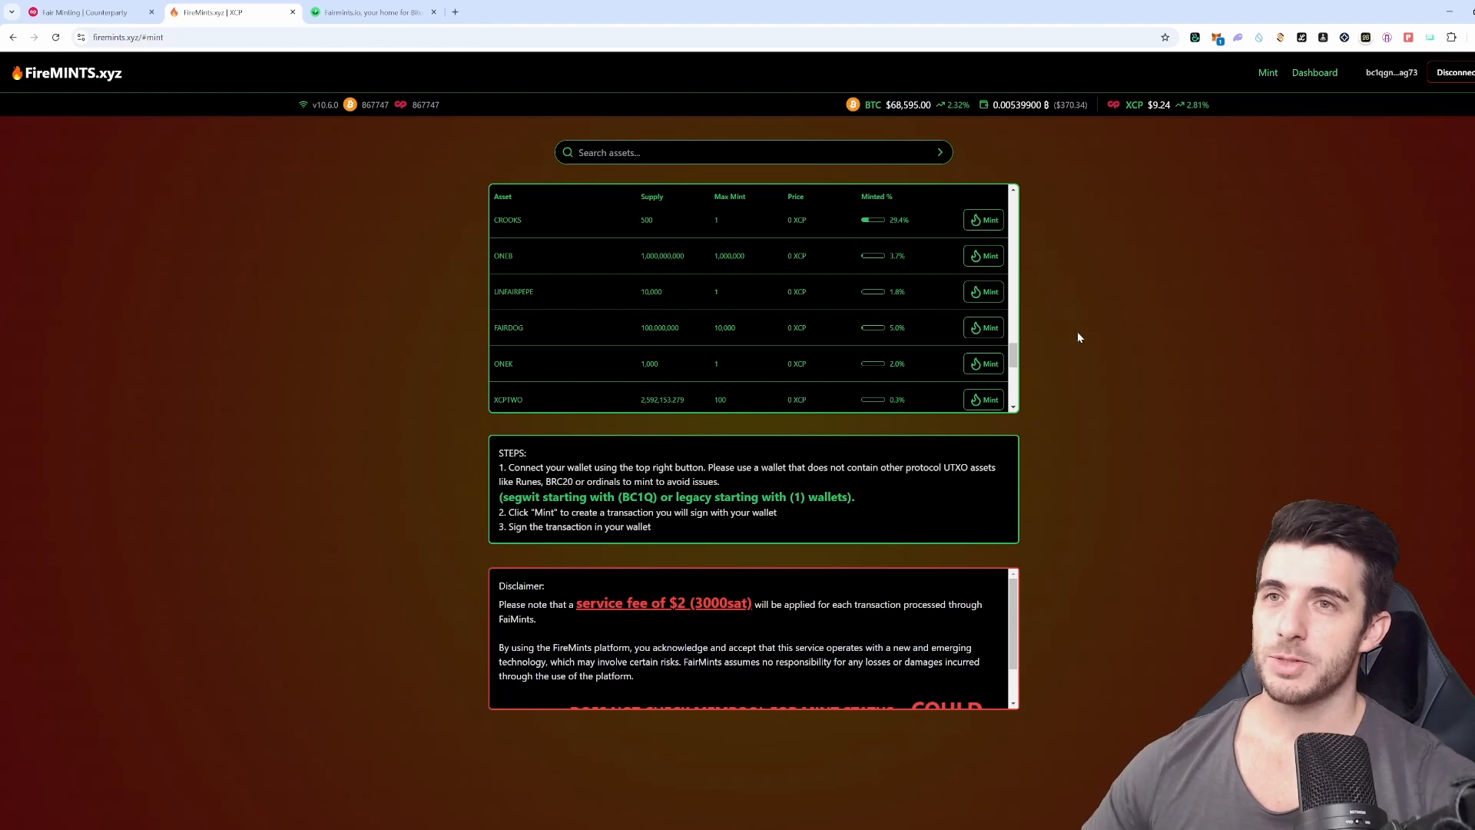
mouse_move(397, 154)
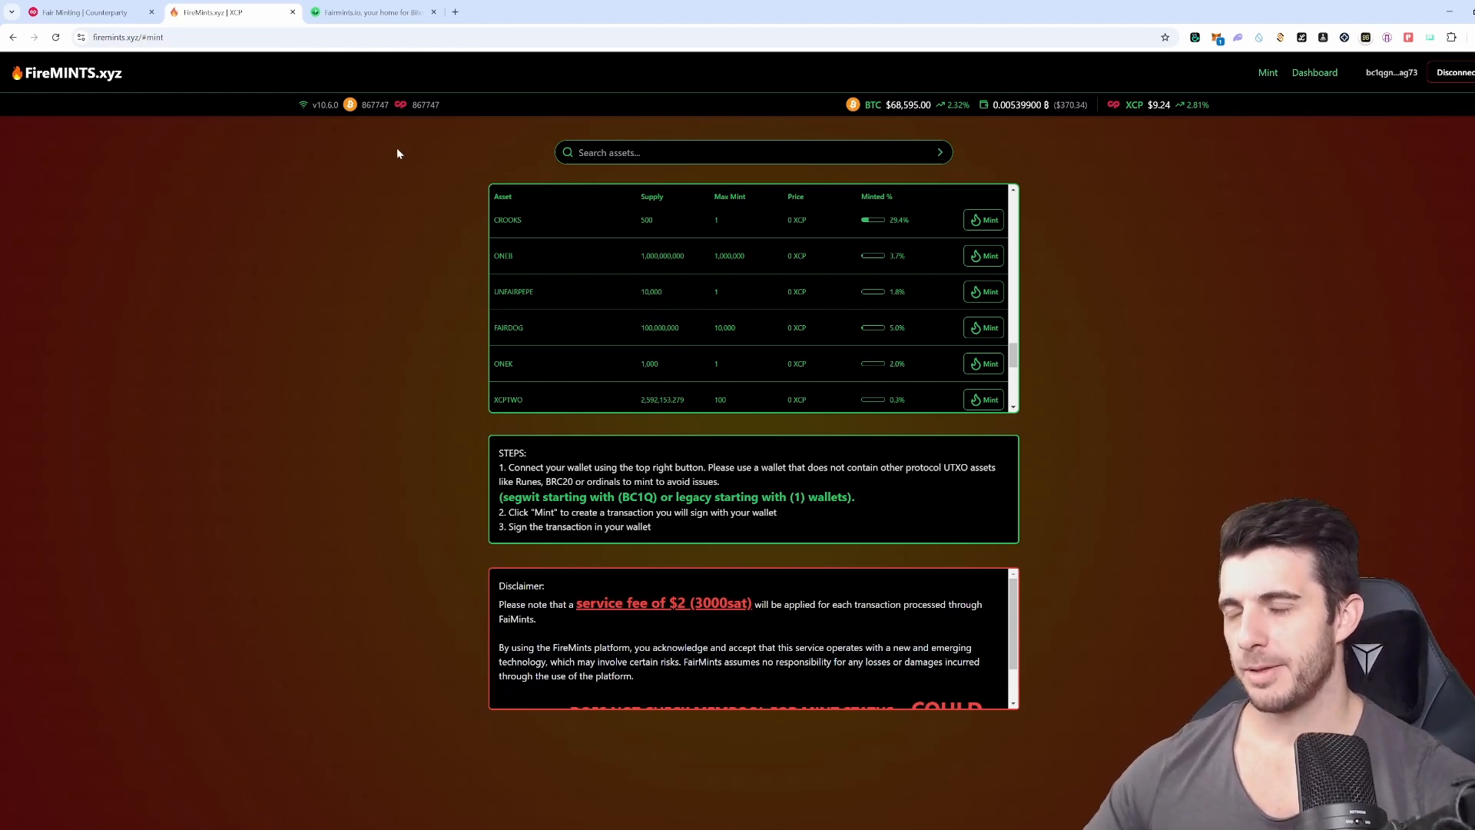
mouse_move(1127, 194)
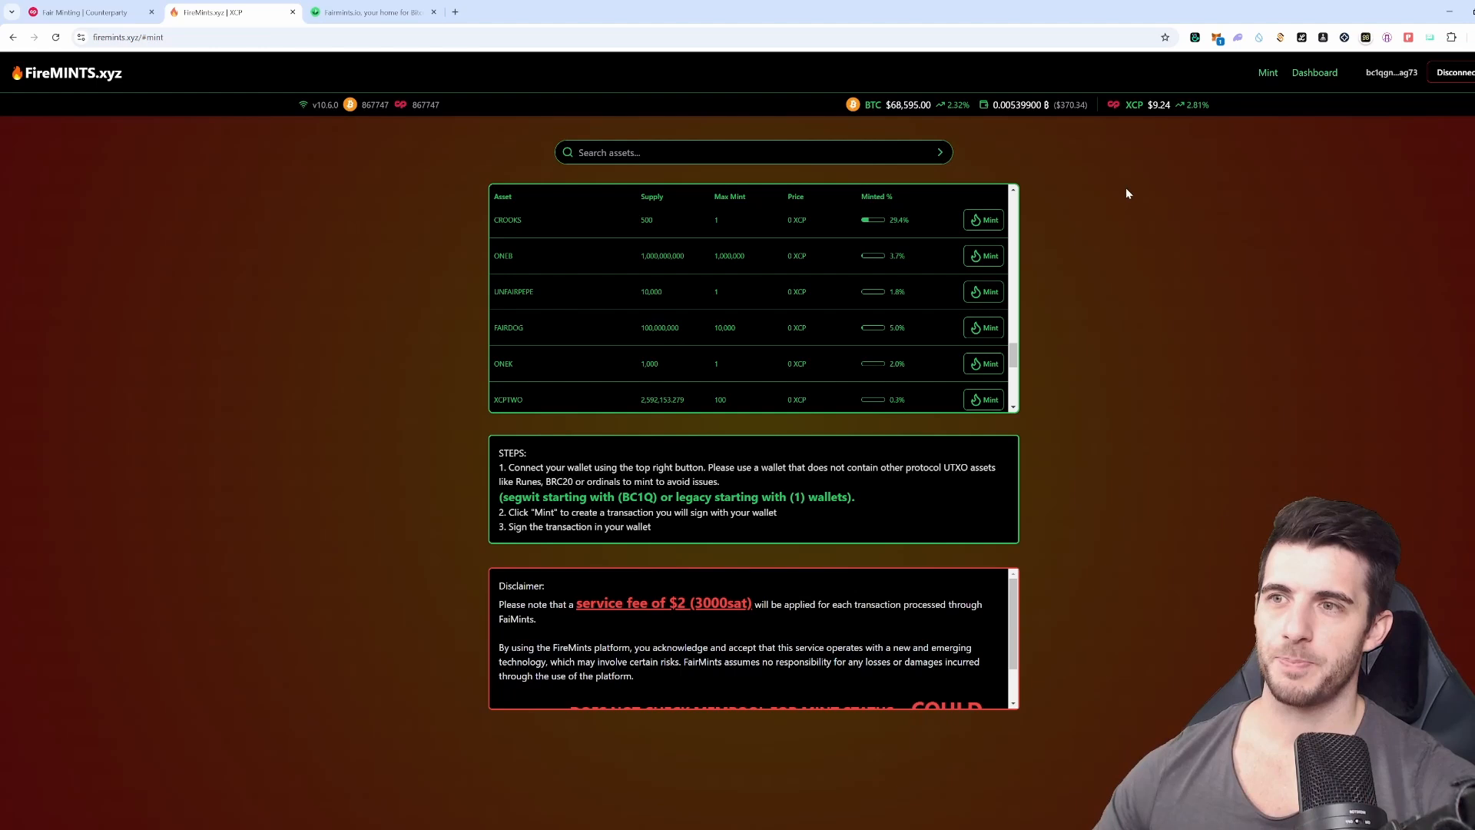
click(1315, 73)
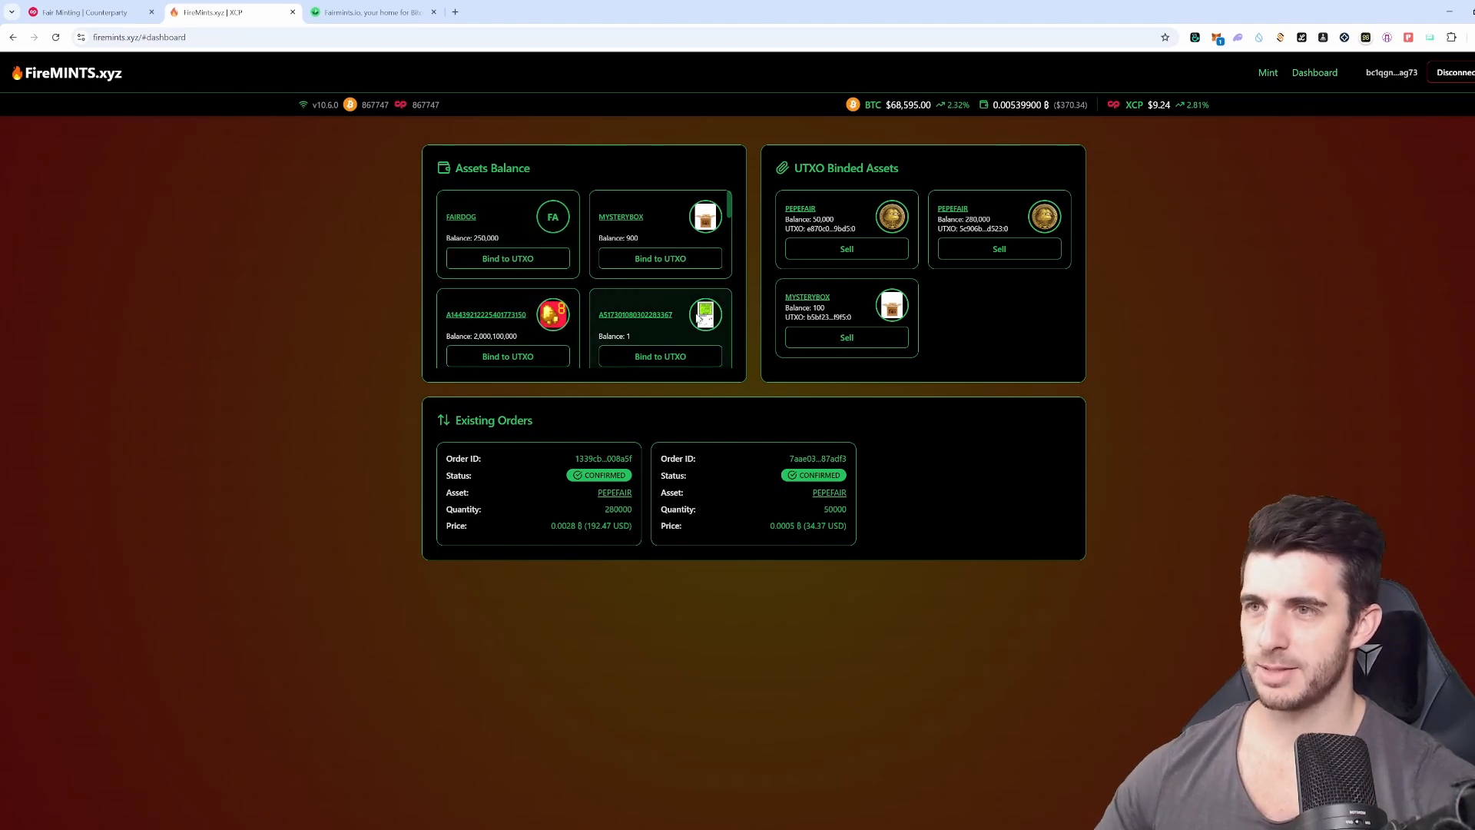
mouse_move(686, 327)
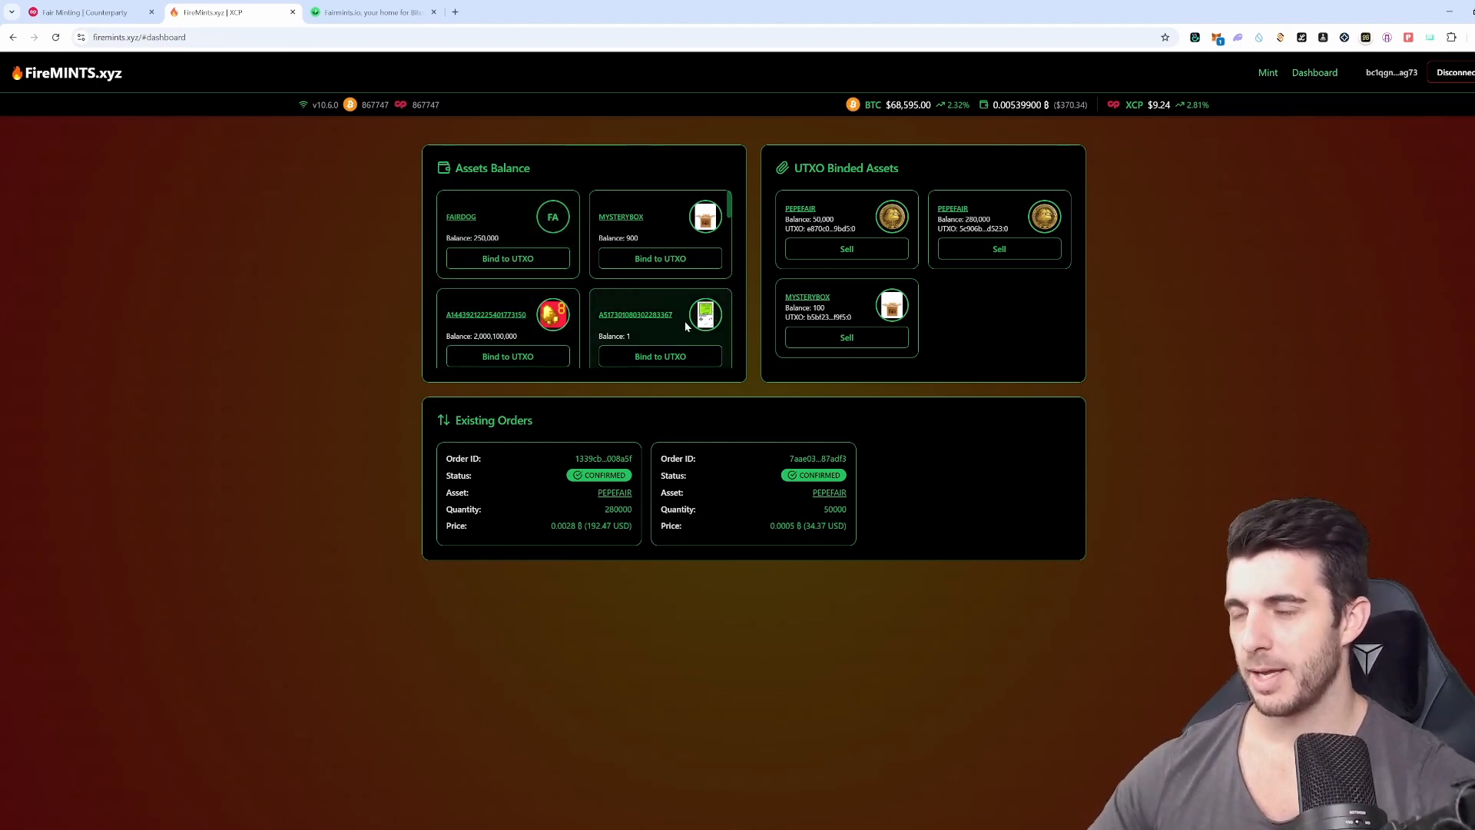
mouse_move(510, 425)
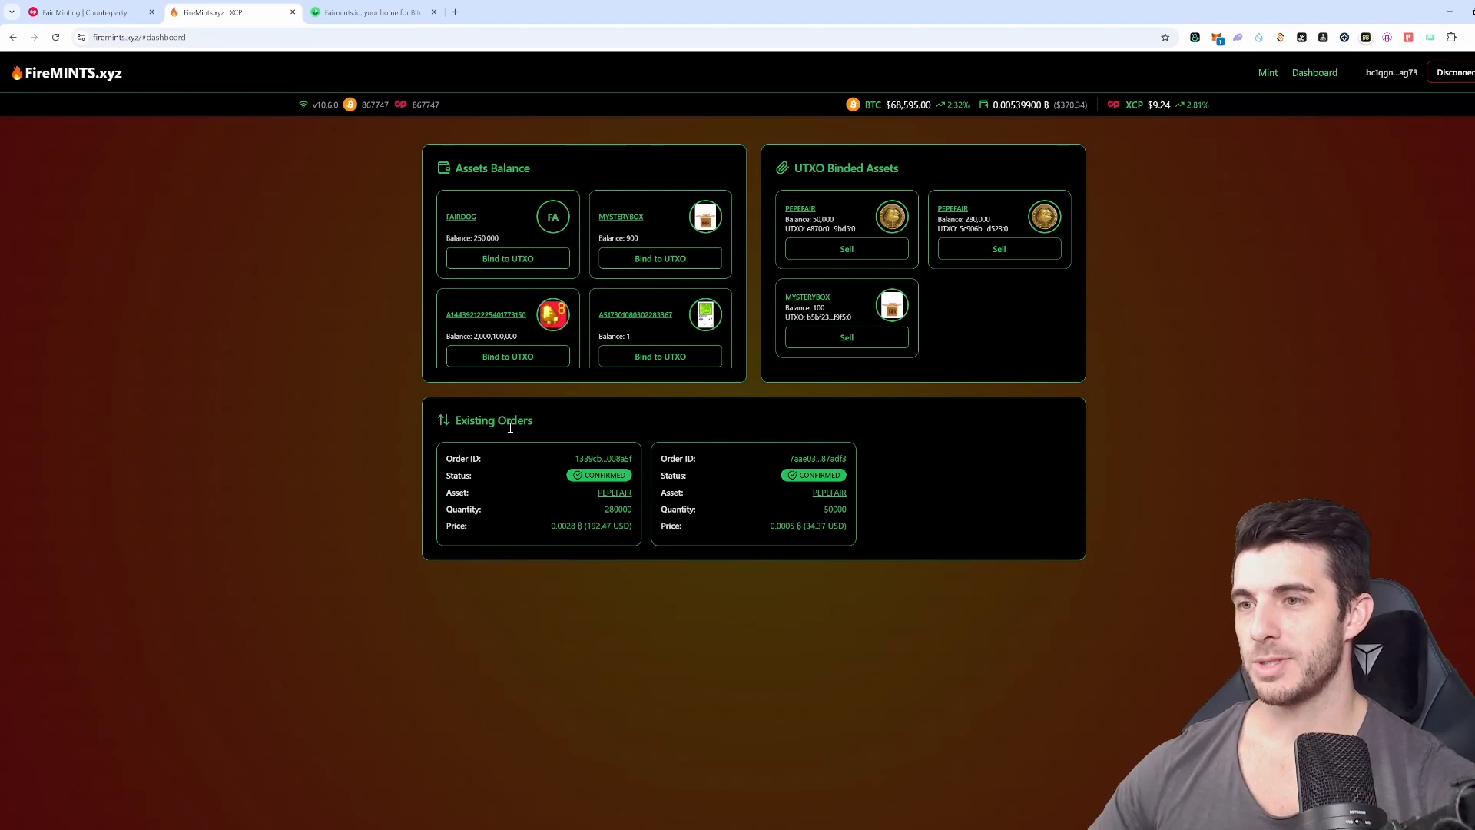
mouse_move(705, 217)
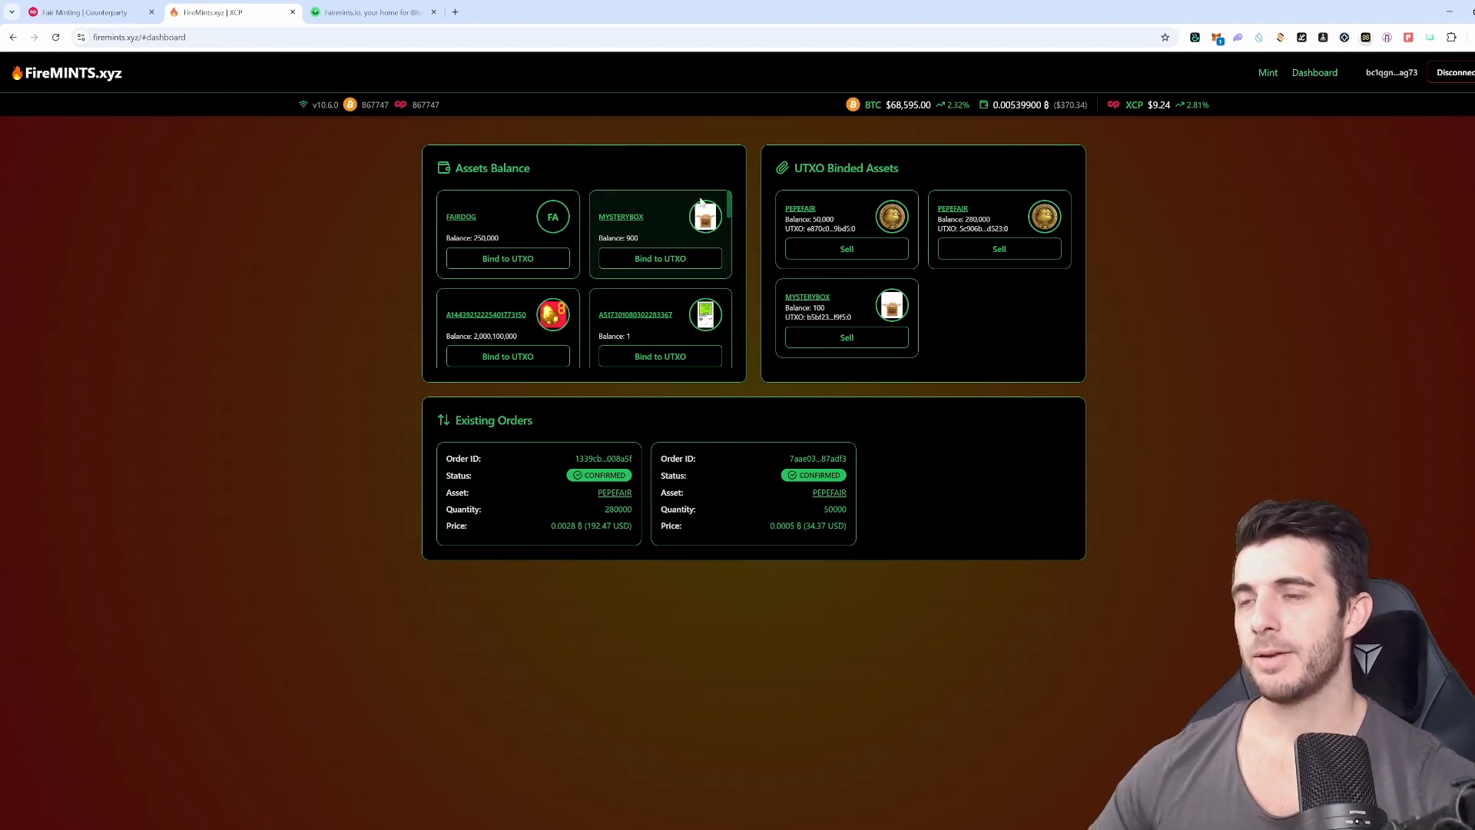
mouse_move(700, 200)
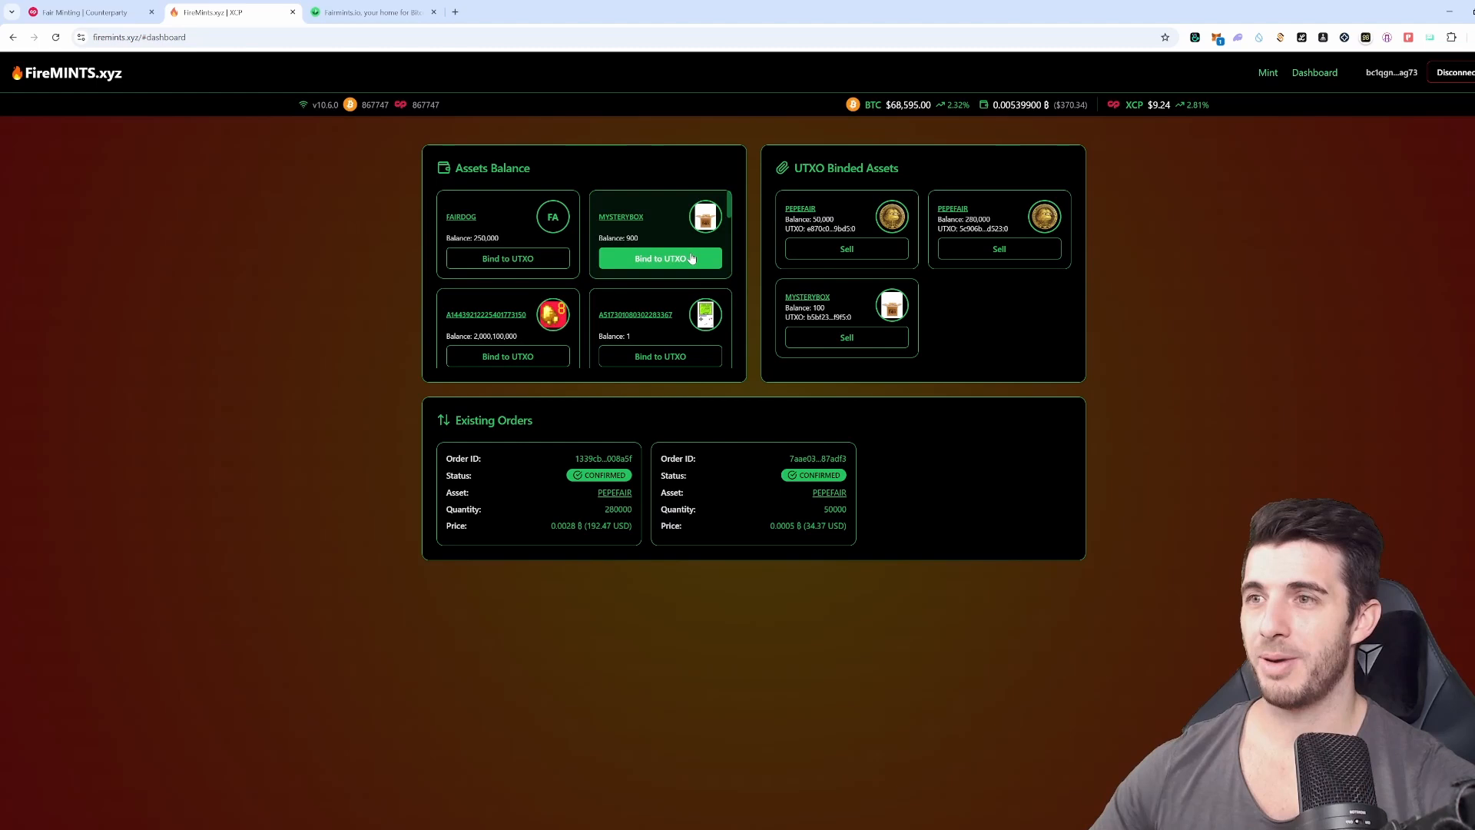
mouse_move(626, 218)
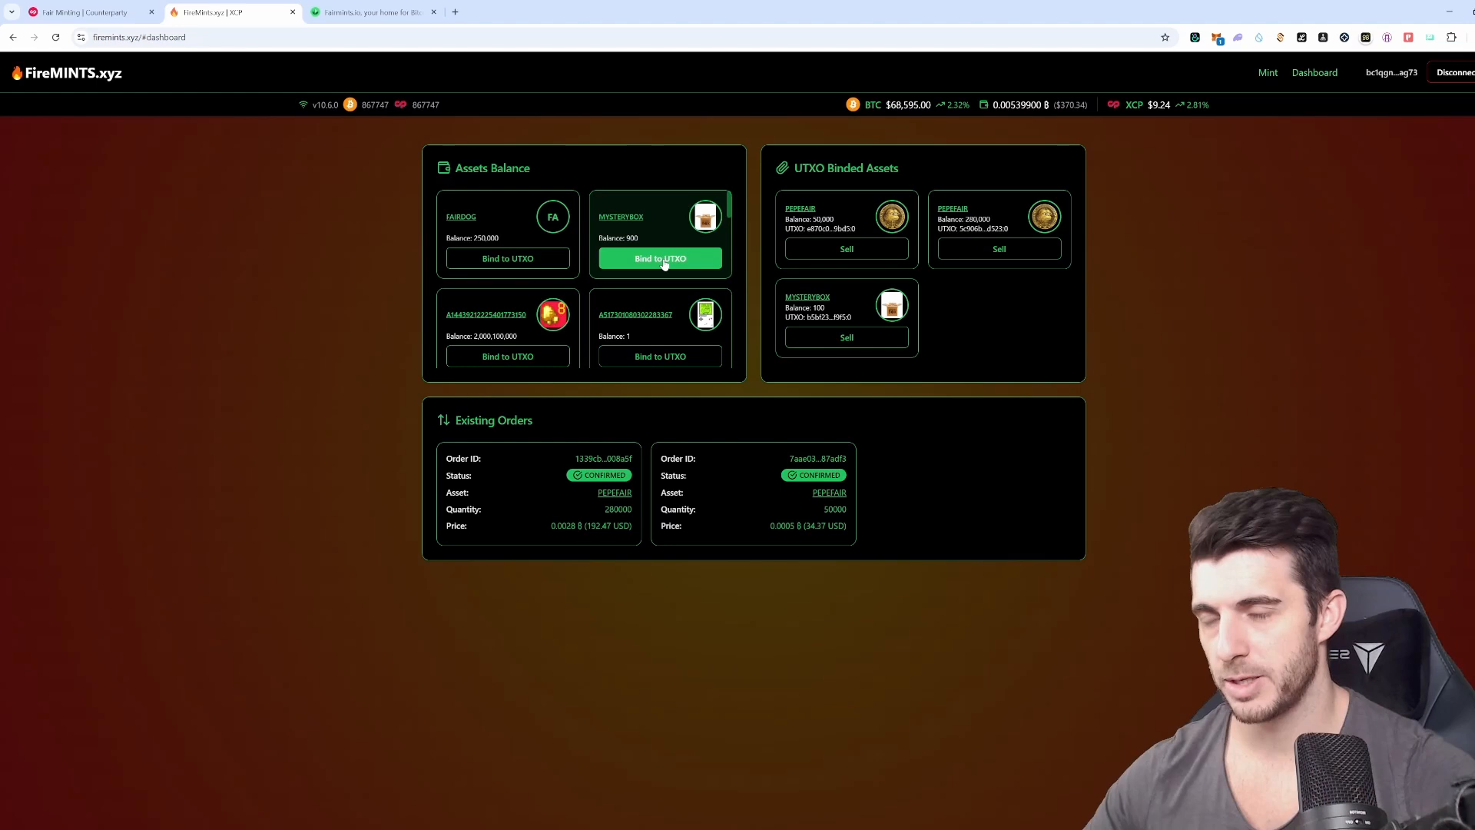
Bind quantity 100 of MYSTERYBOX to a UTXO and approve the bind transaction
click(660, 258)
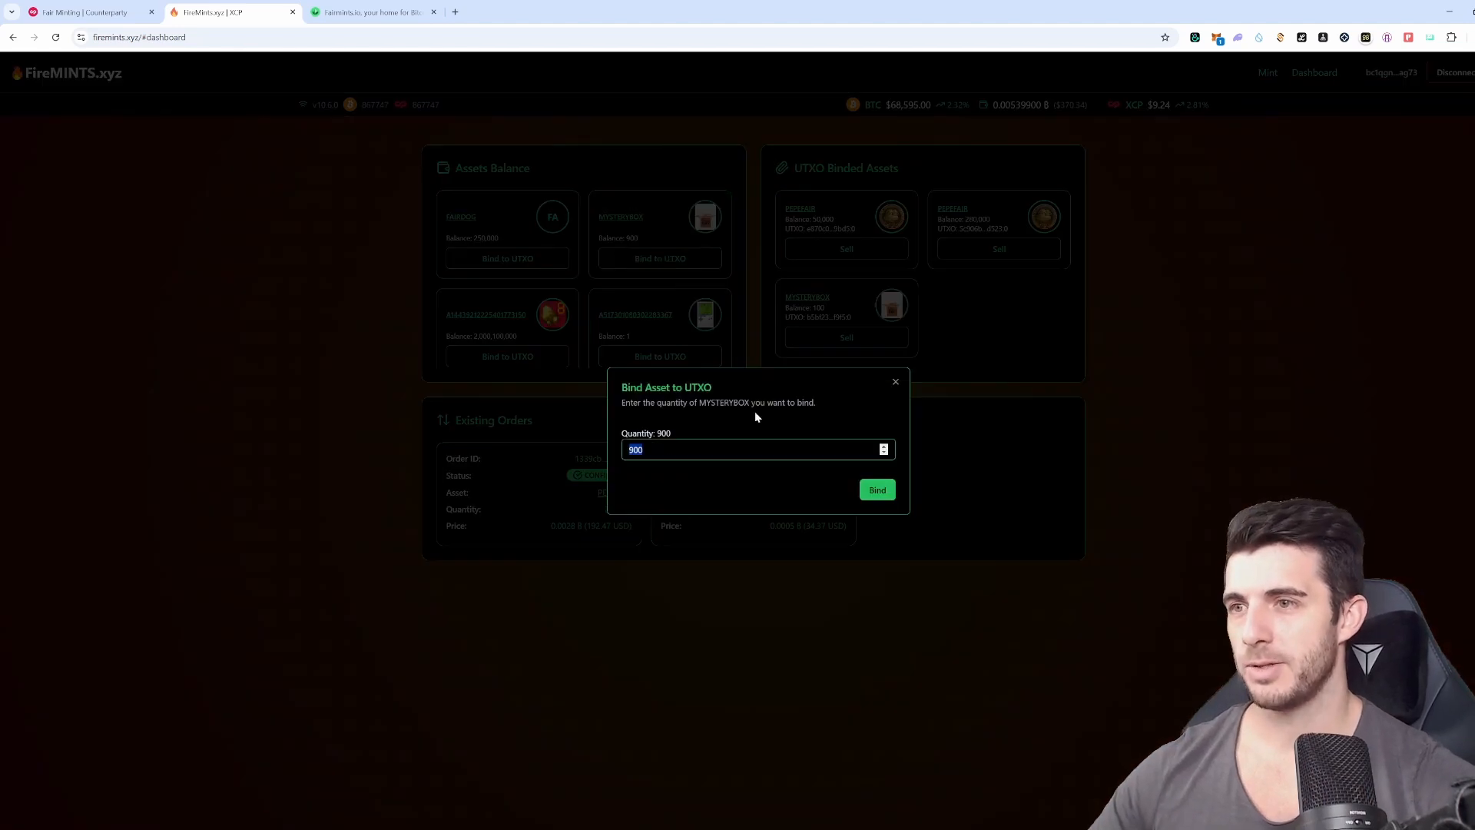
text(100)
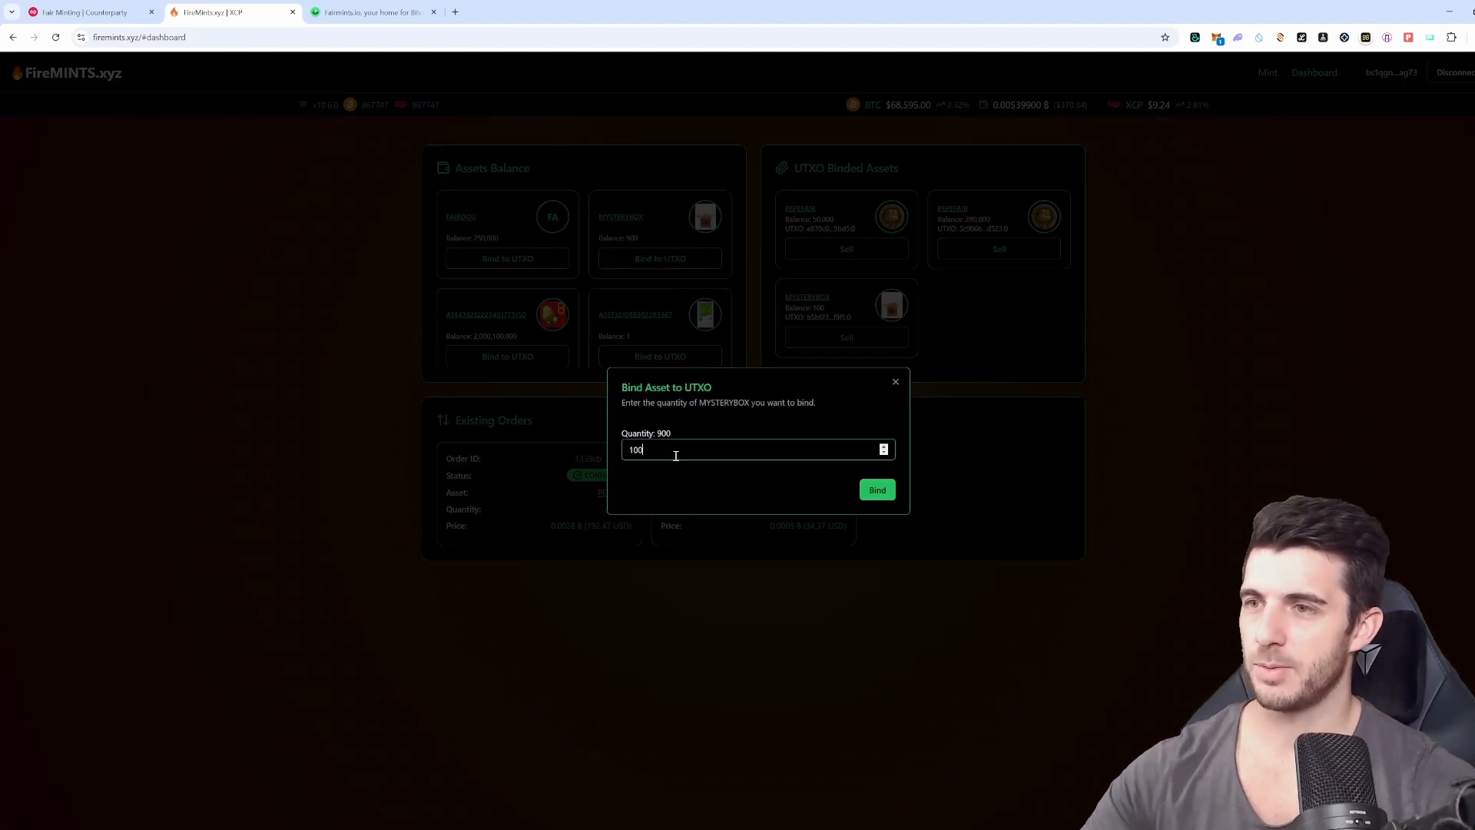
click(876, 489)
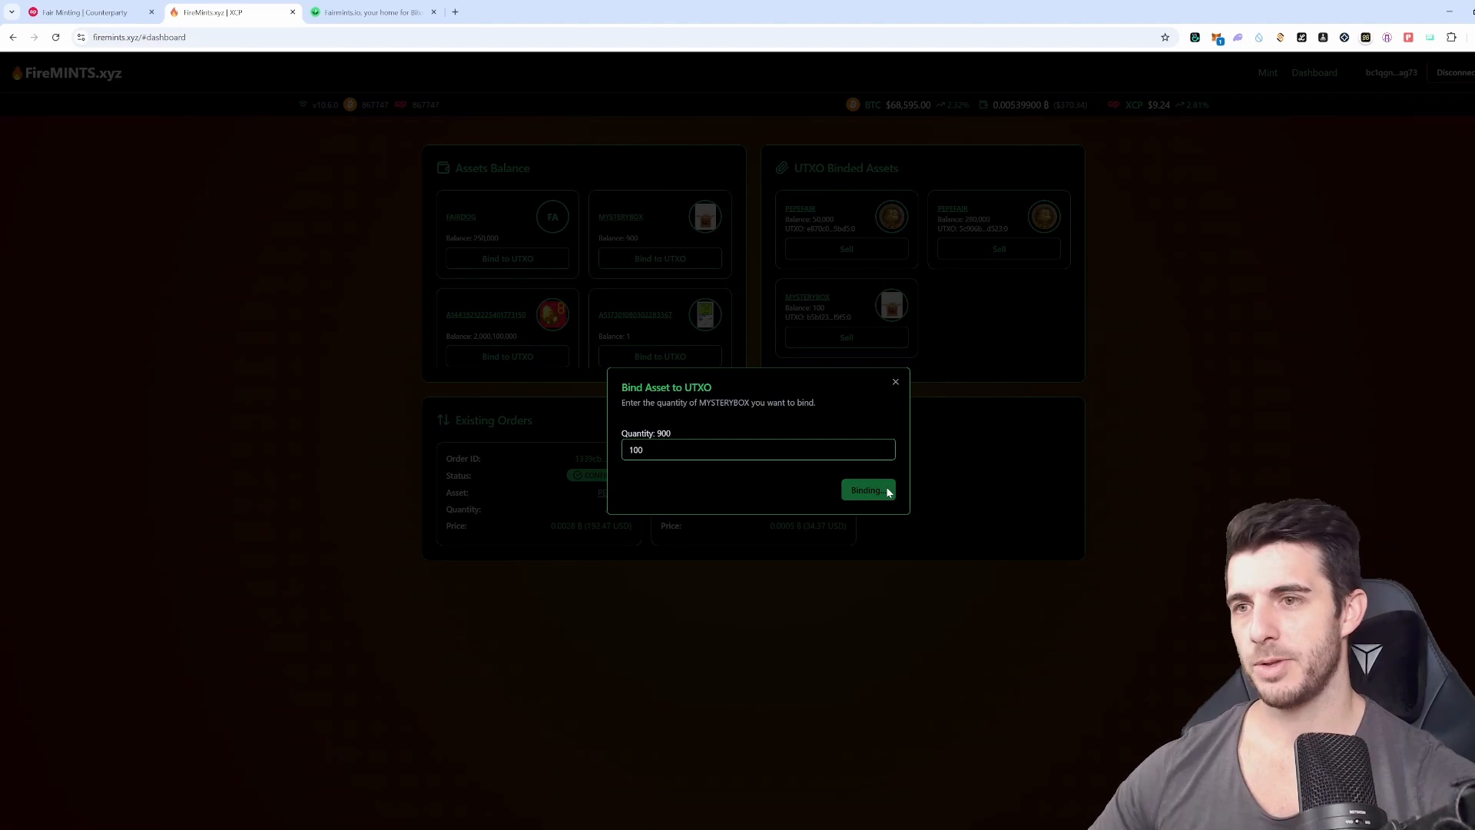
mouse_move(881, 473)
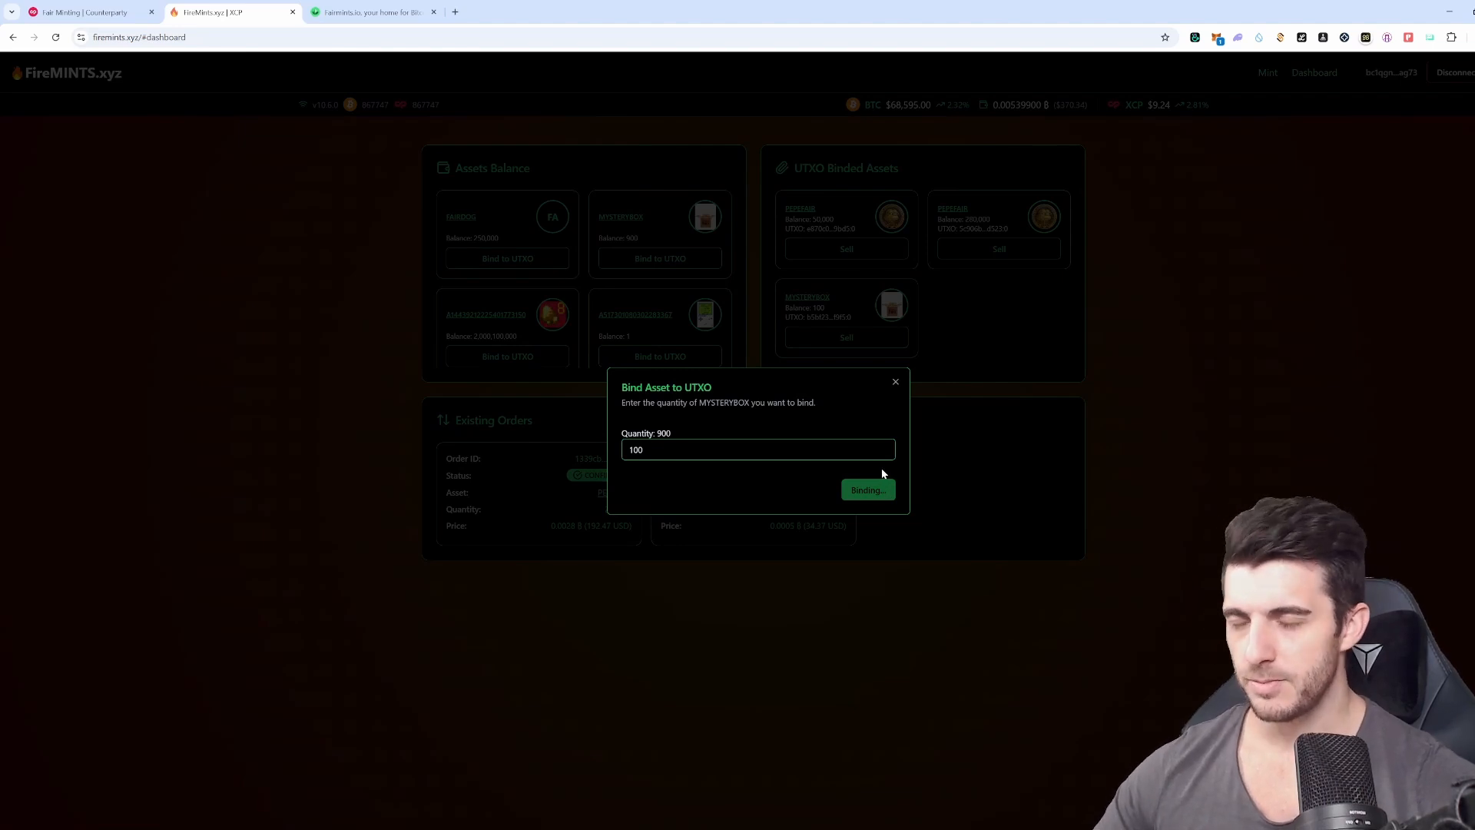
mouse_move(1288, 345)
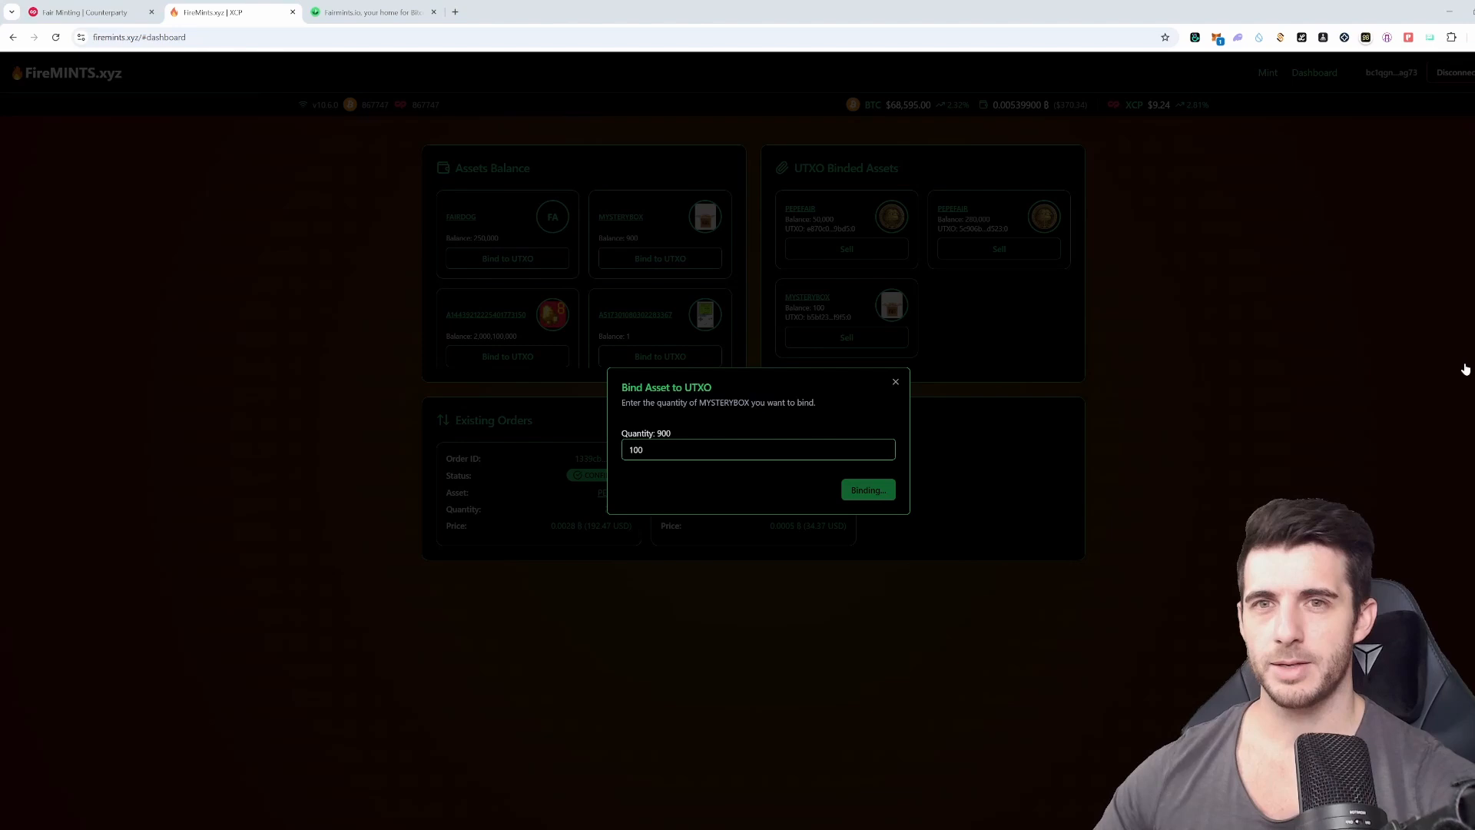
click(866, 490)
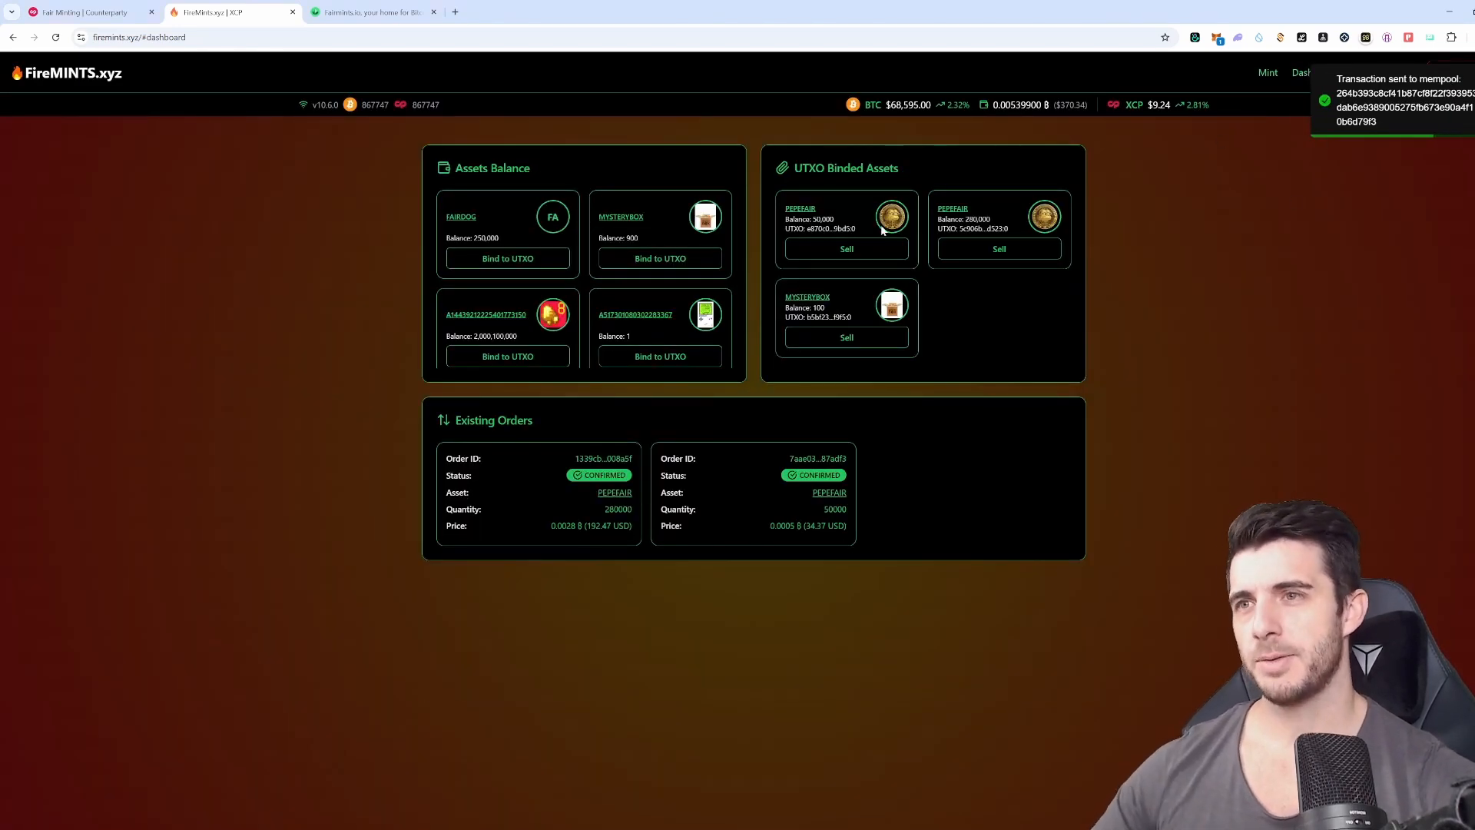
mouse_move(921, 318)
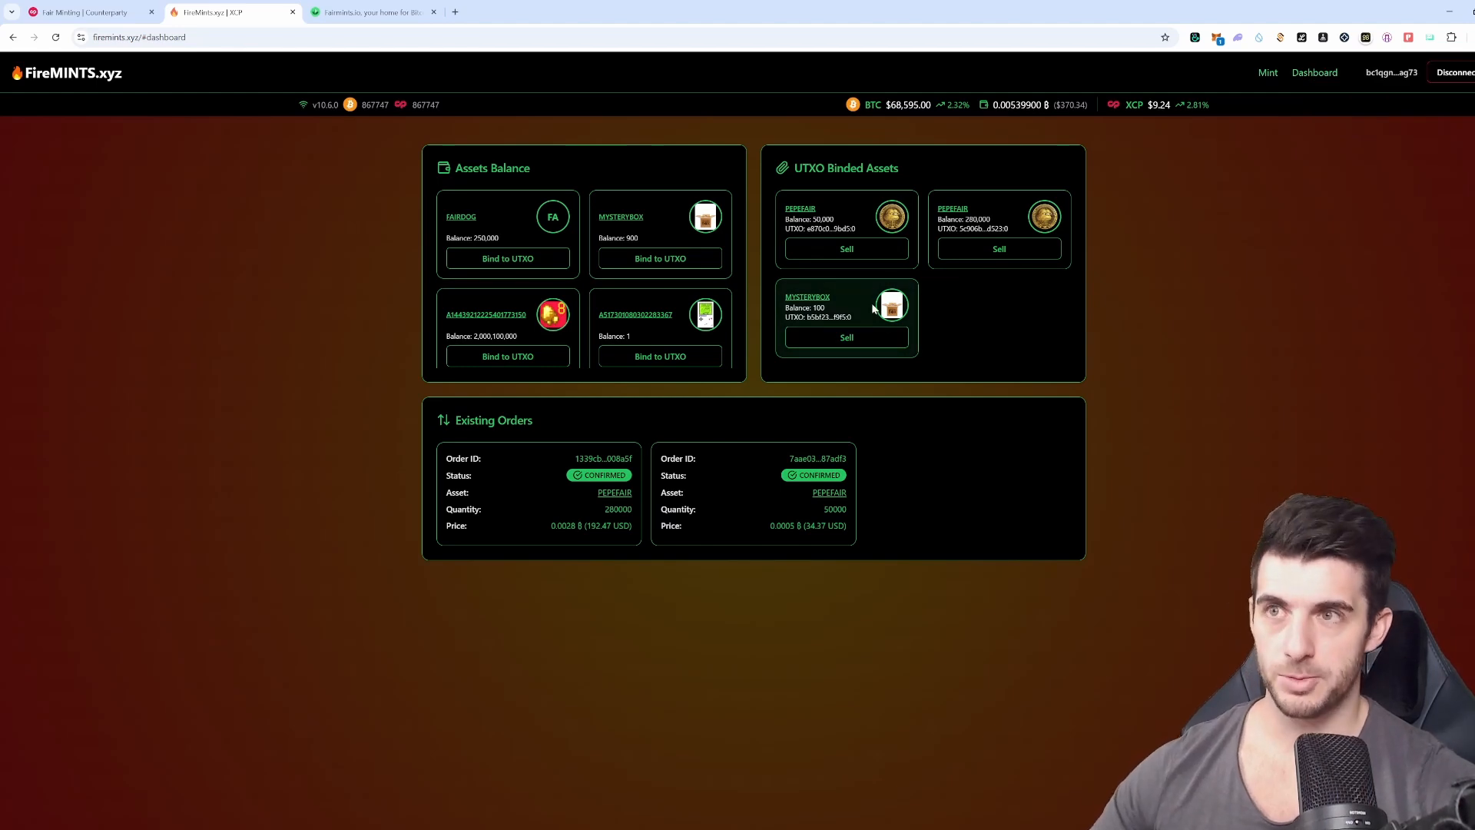
mouse_move(982, 380)
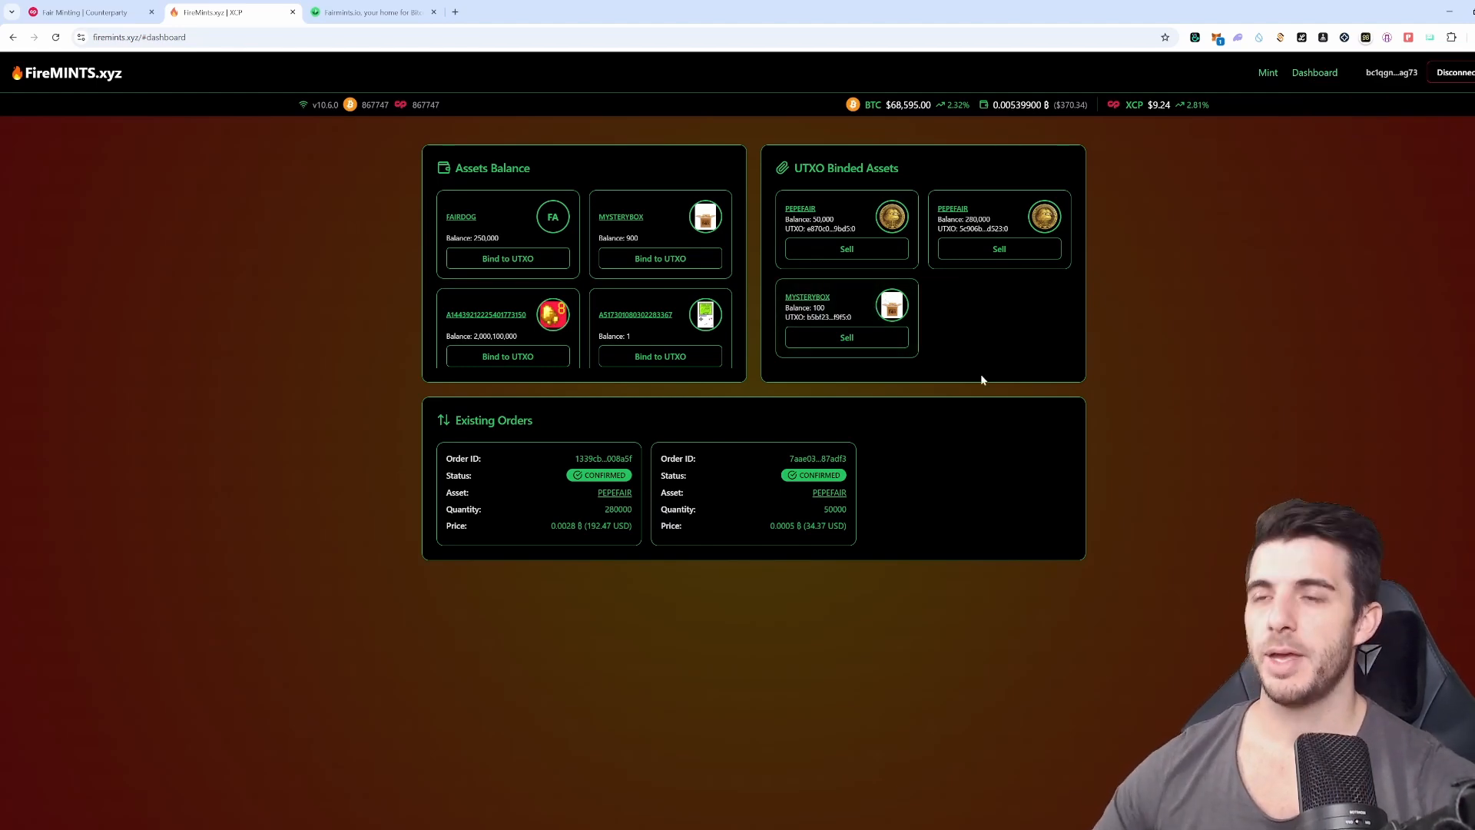
Start a MYSTERYBOX sell order at 10000 unit price, cancel it, and return to the FireMINTS.xyz home page
click(845, 337)
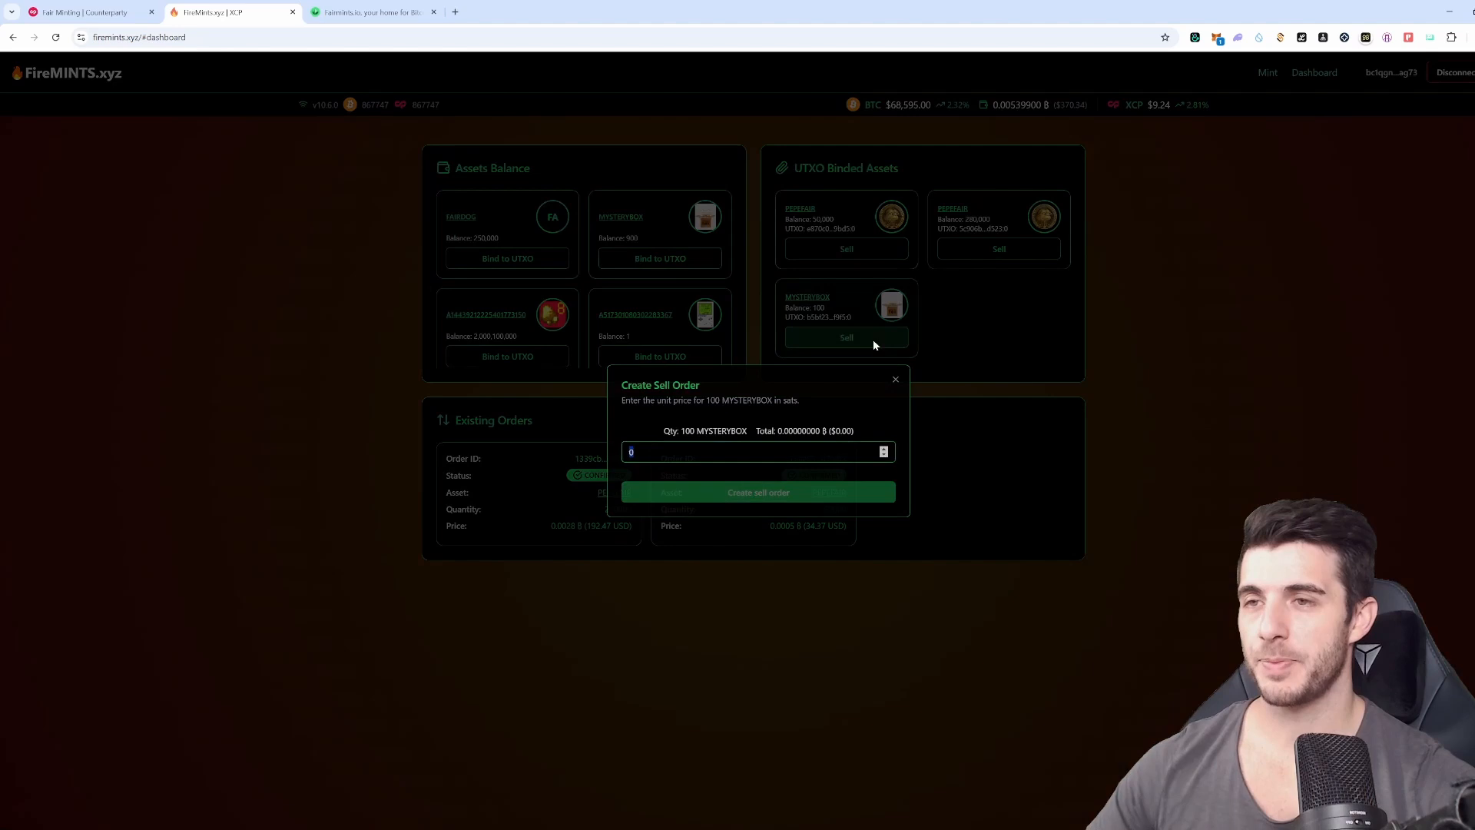
mouse_move(676, 470)
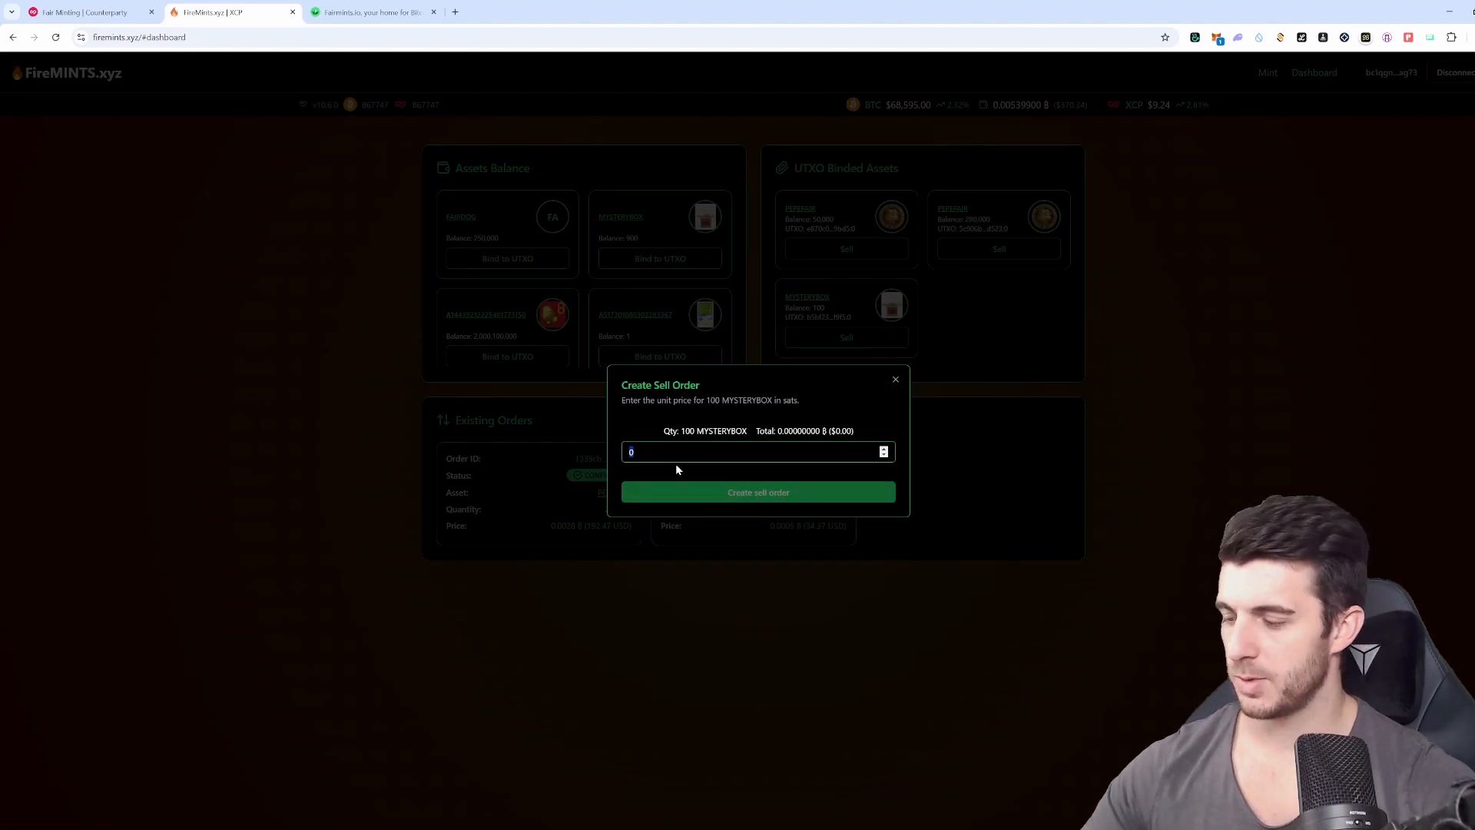
text(1)
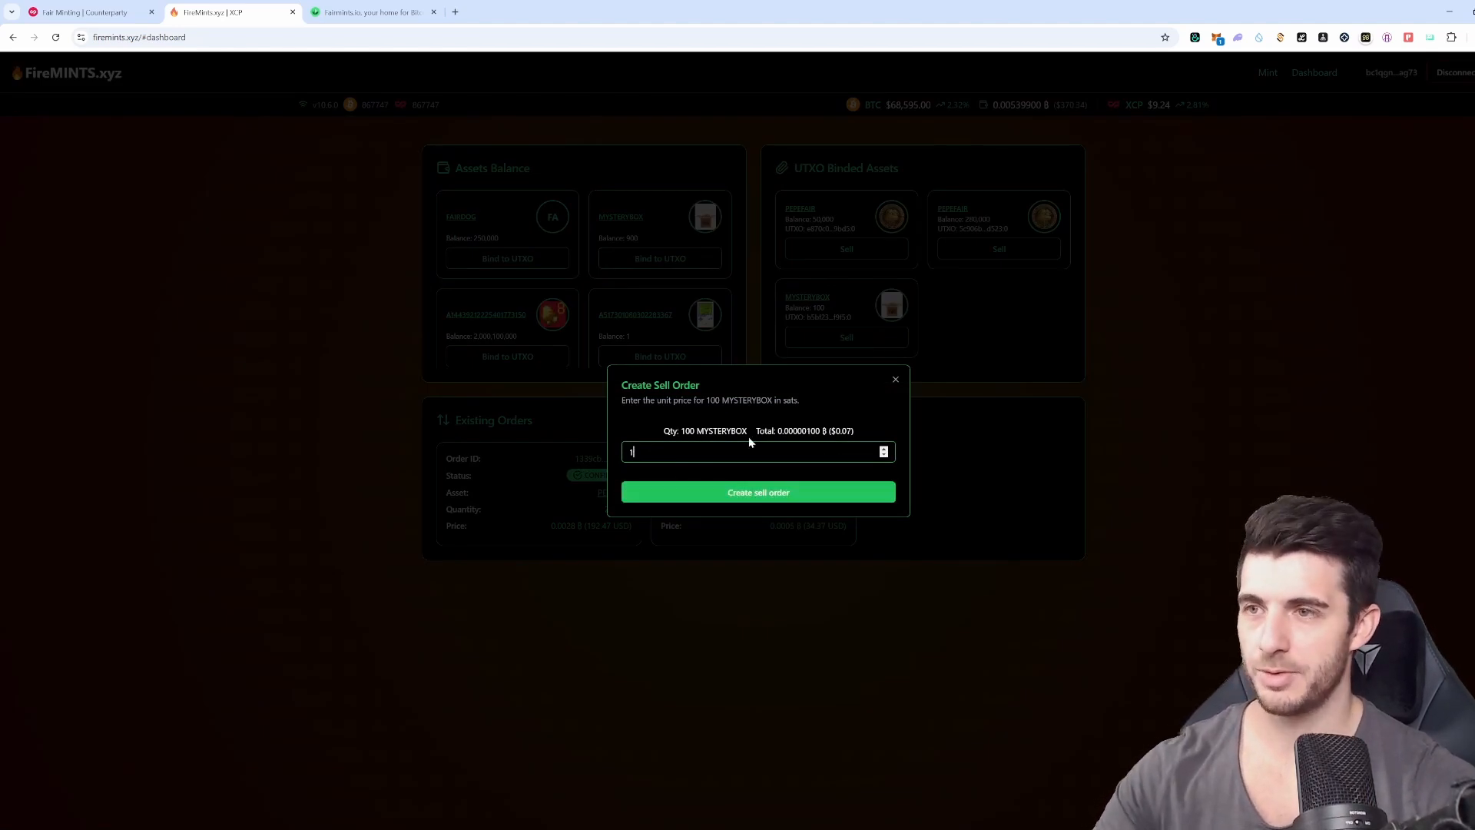
text(0000)
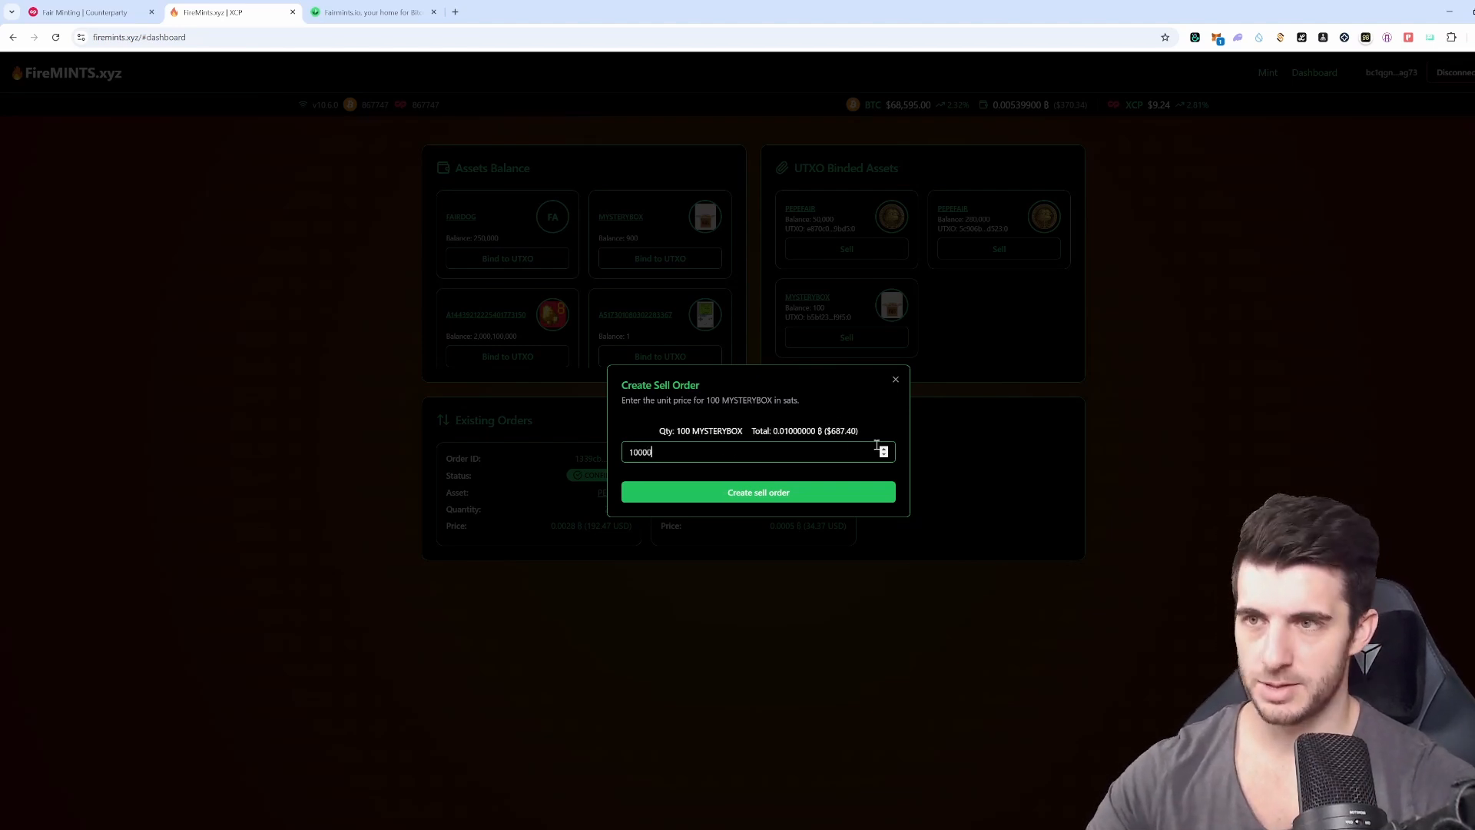
mouse_move(906, 410)
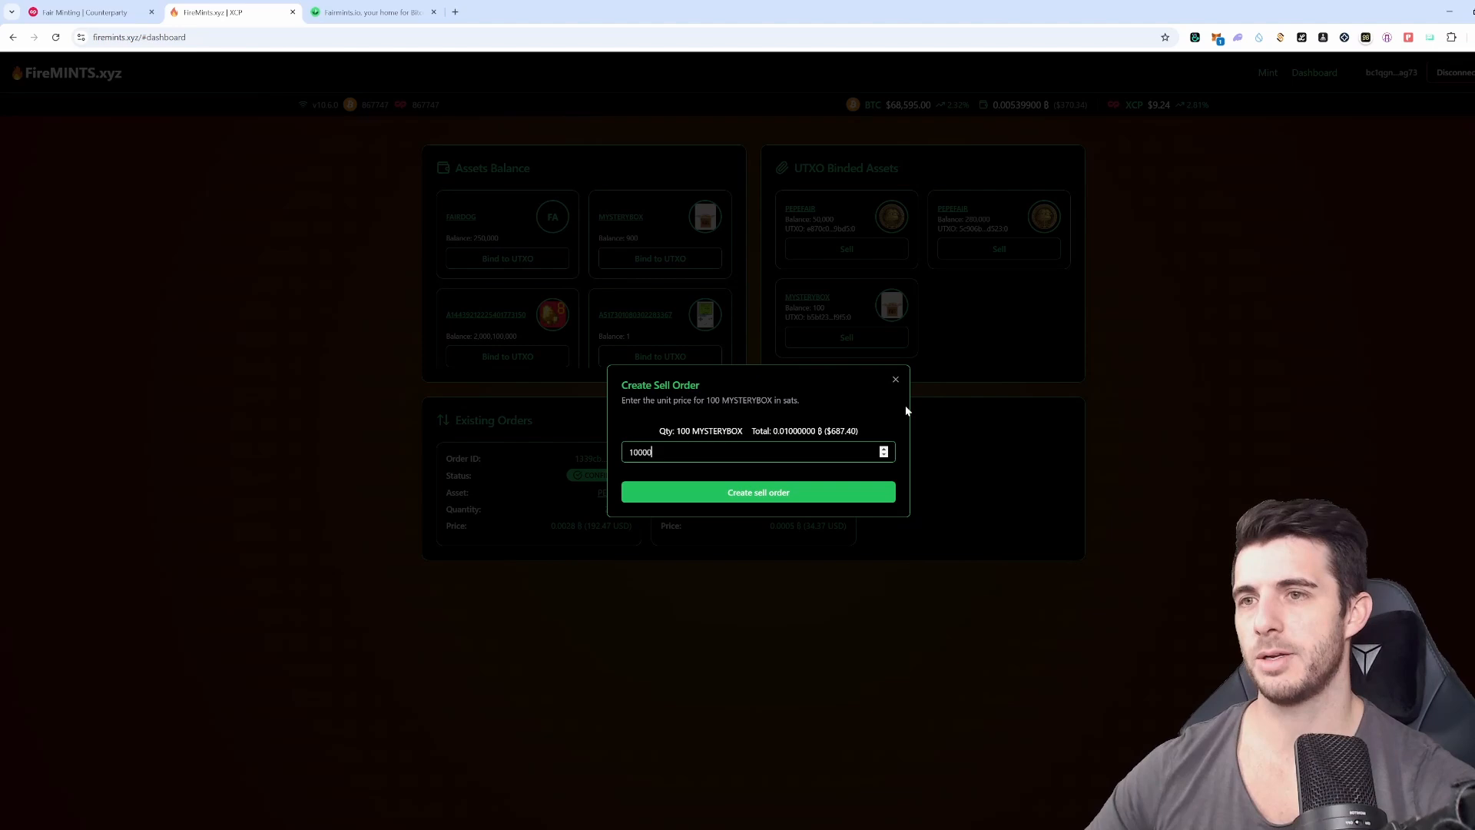
click(894, 379)
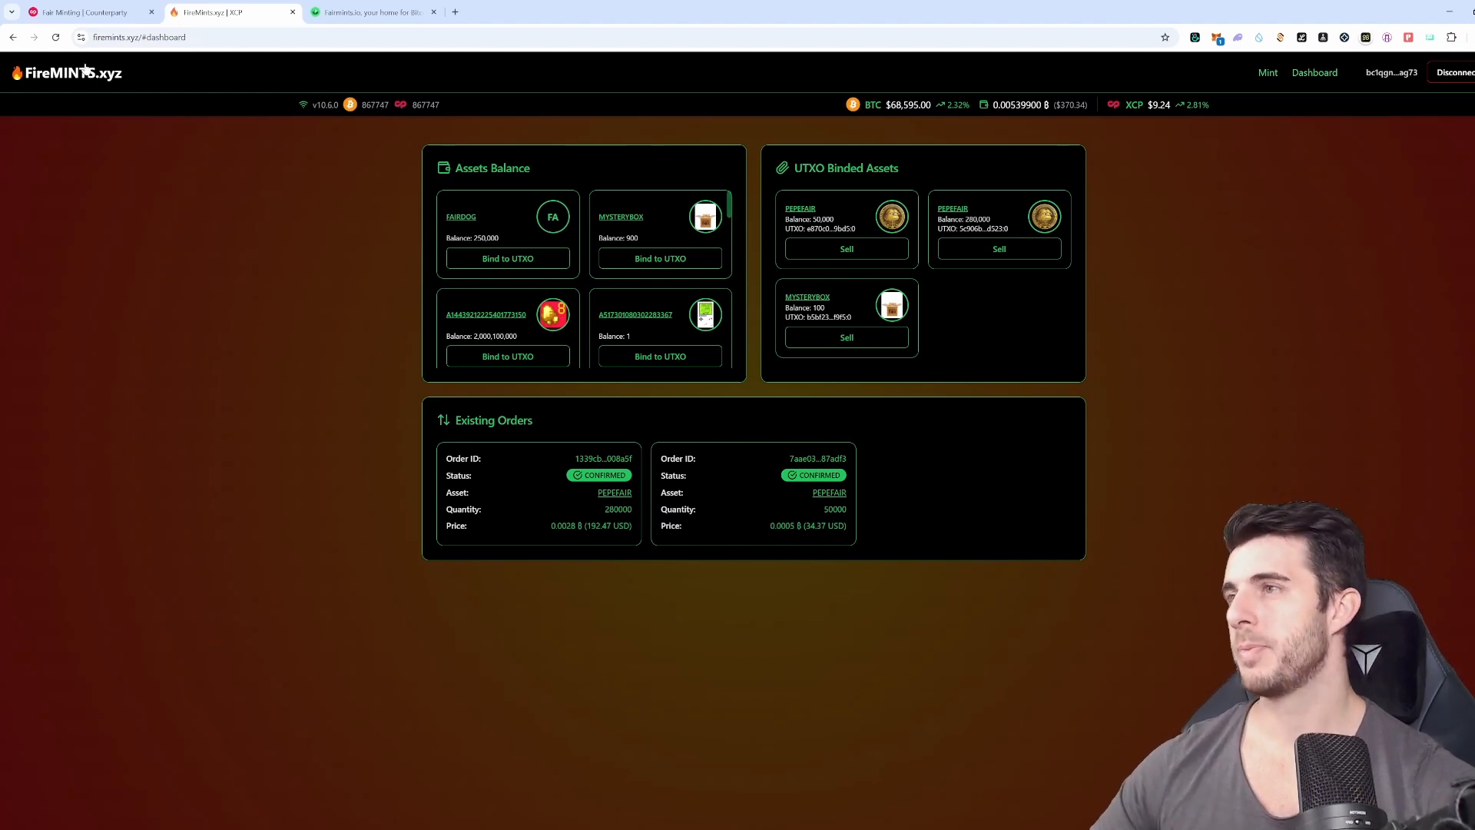
click(67, 72)
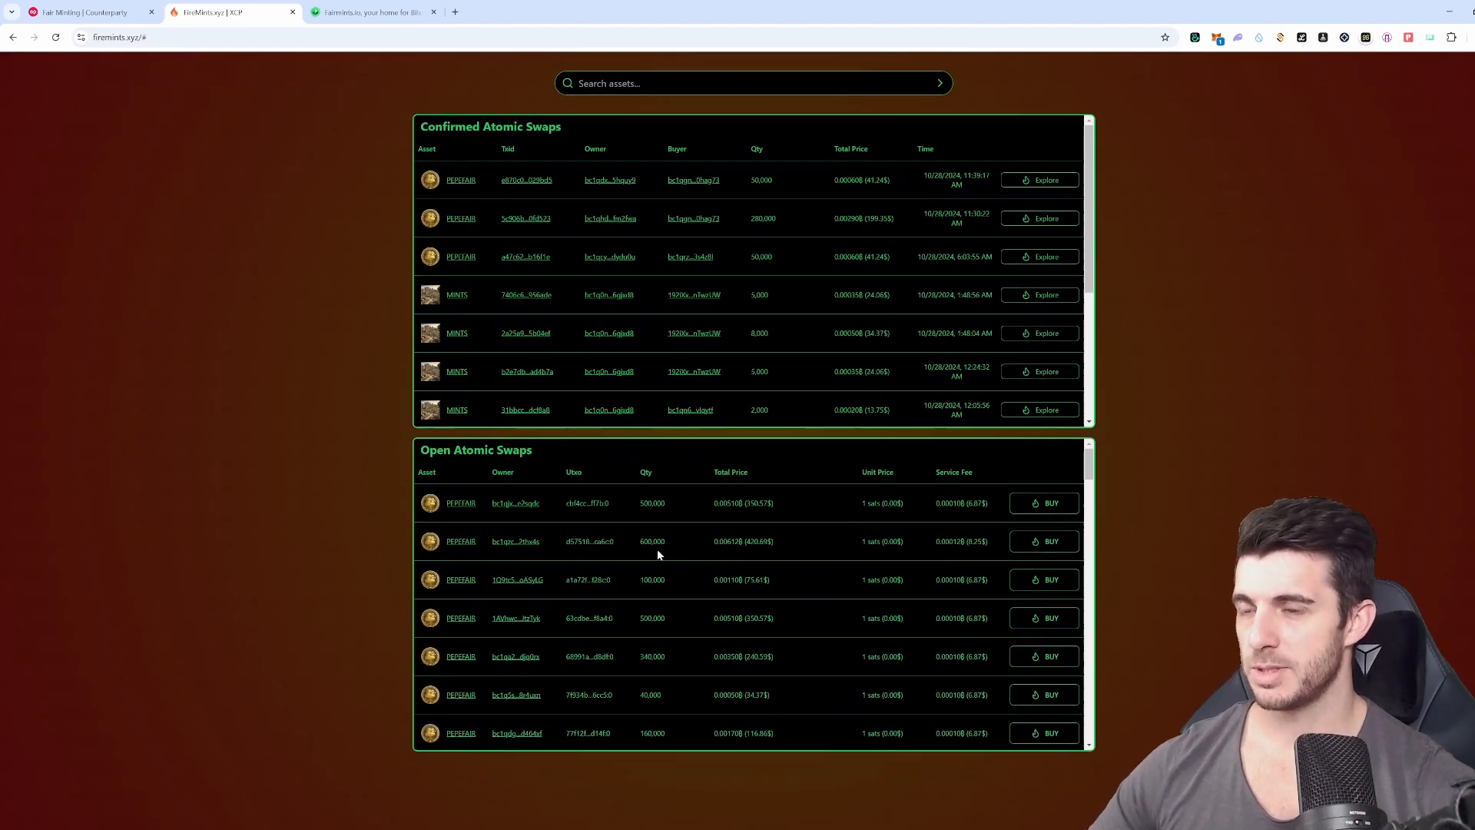
mouse_move(611, 508)
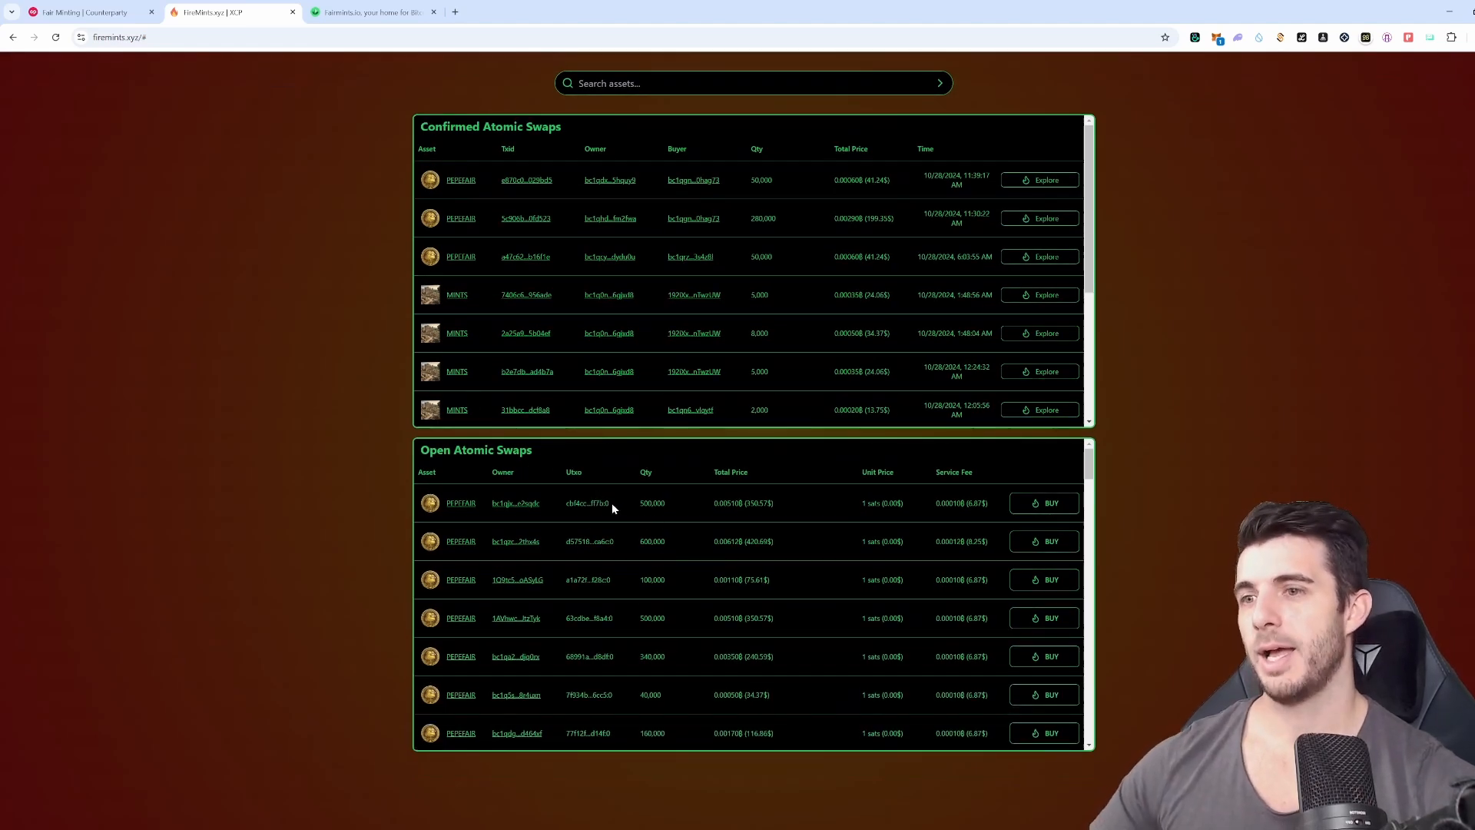
scroll(down, 3)
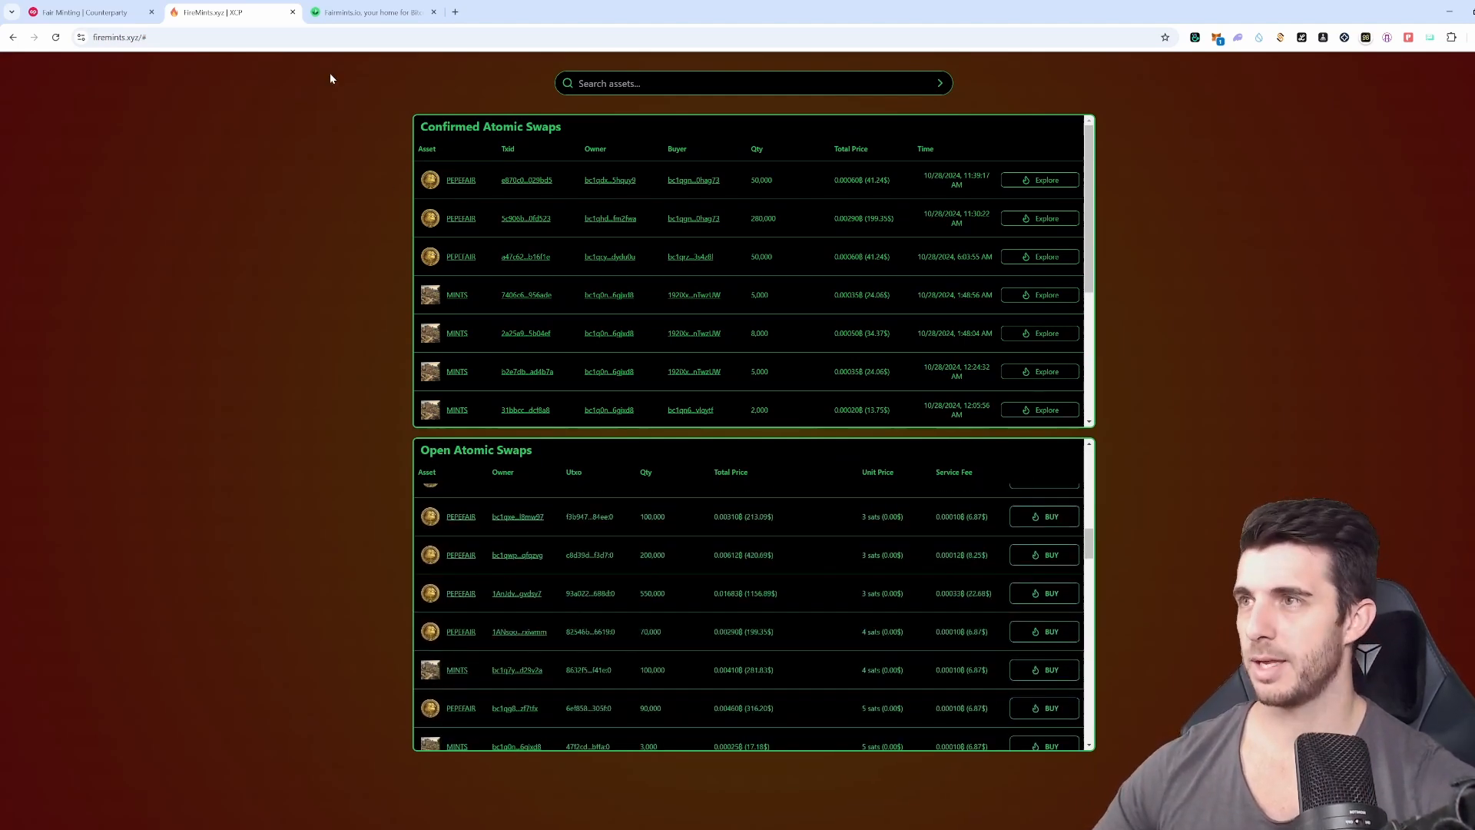
click(372, 12)
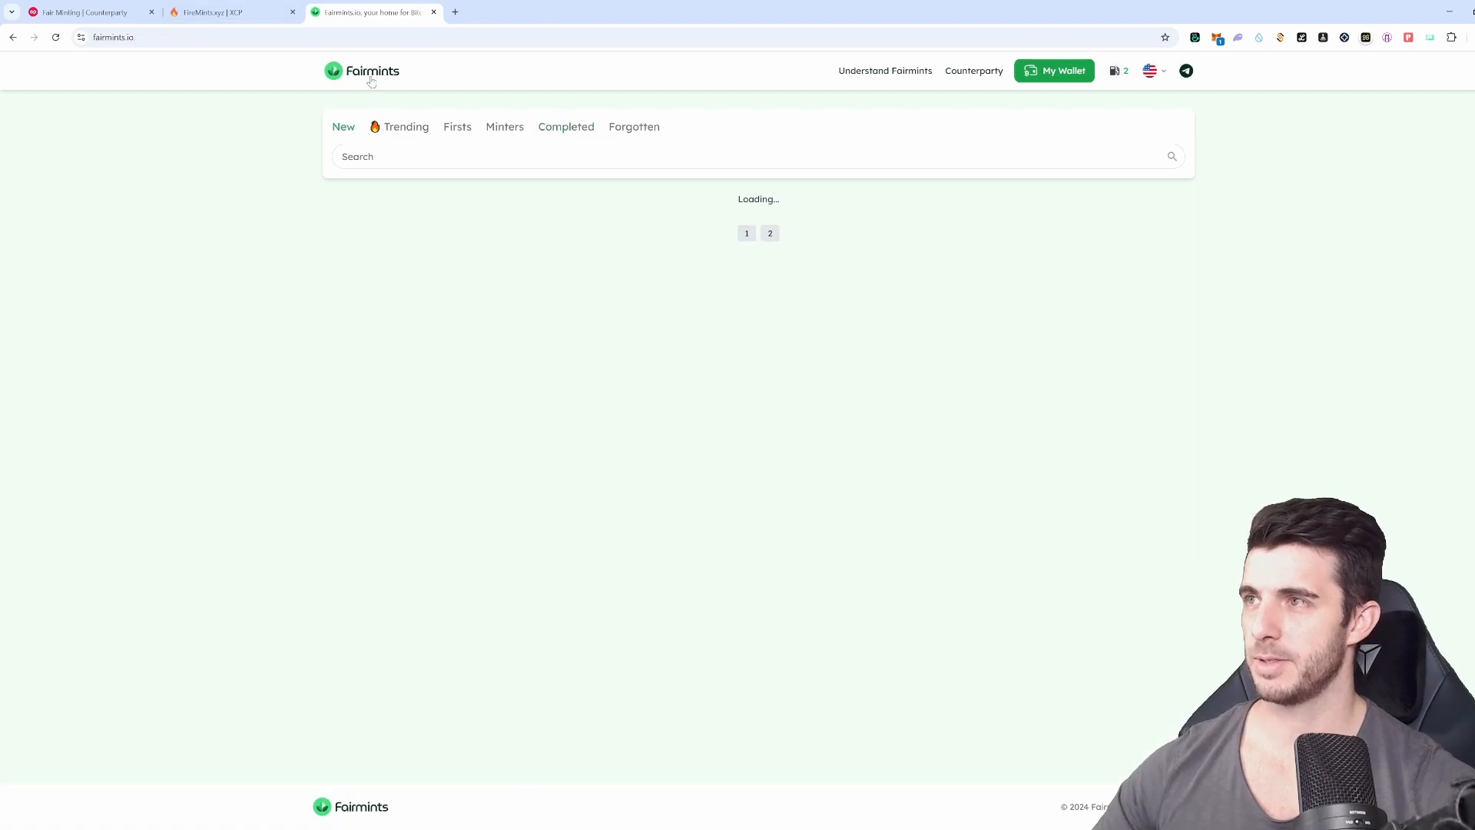
click(231, 12)
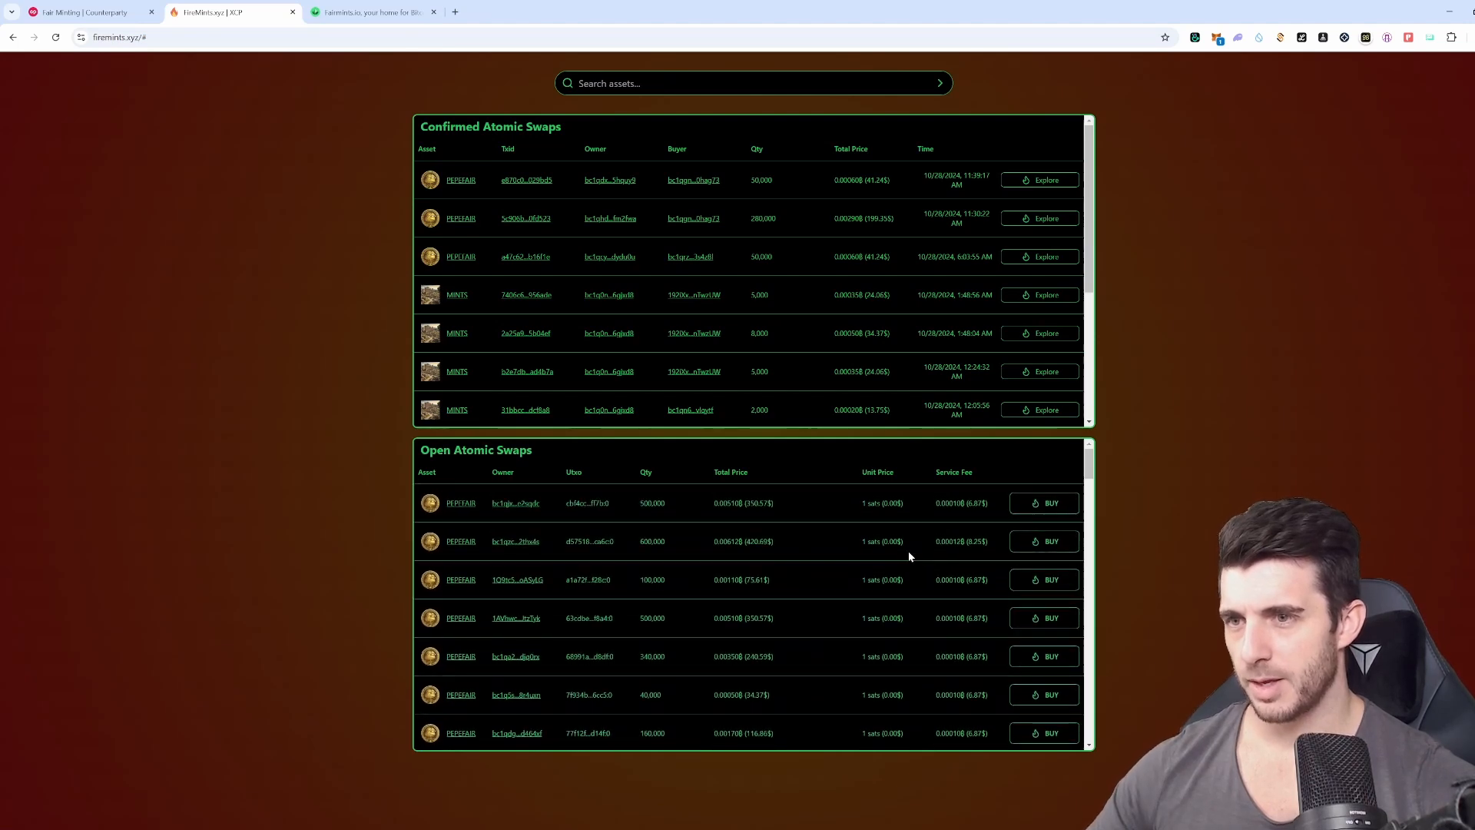
mouse_move(867, 515)
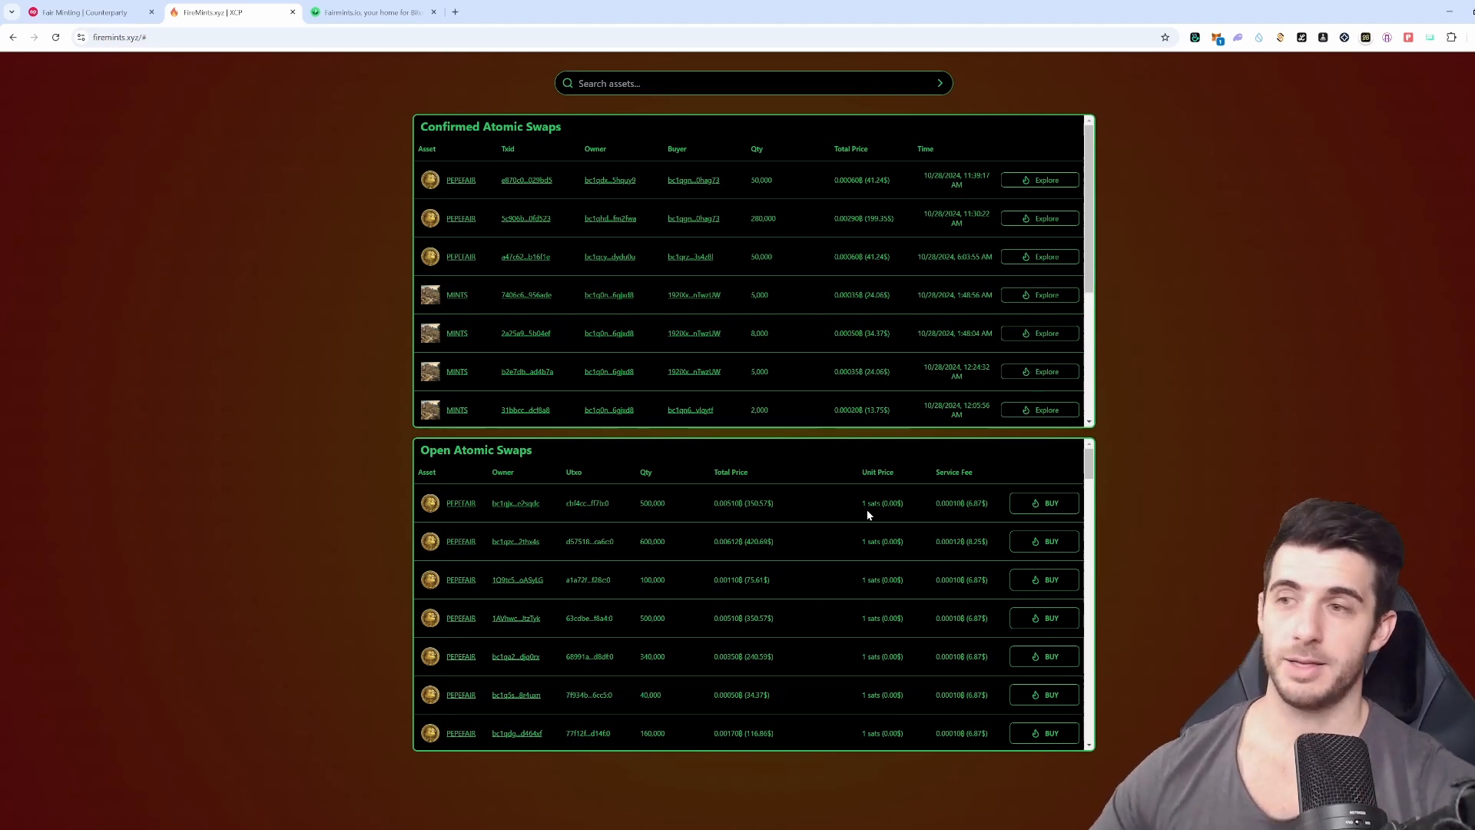
mouse_move(866, 525)
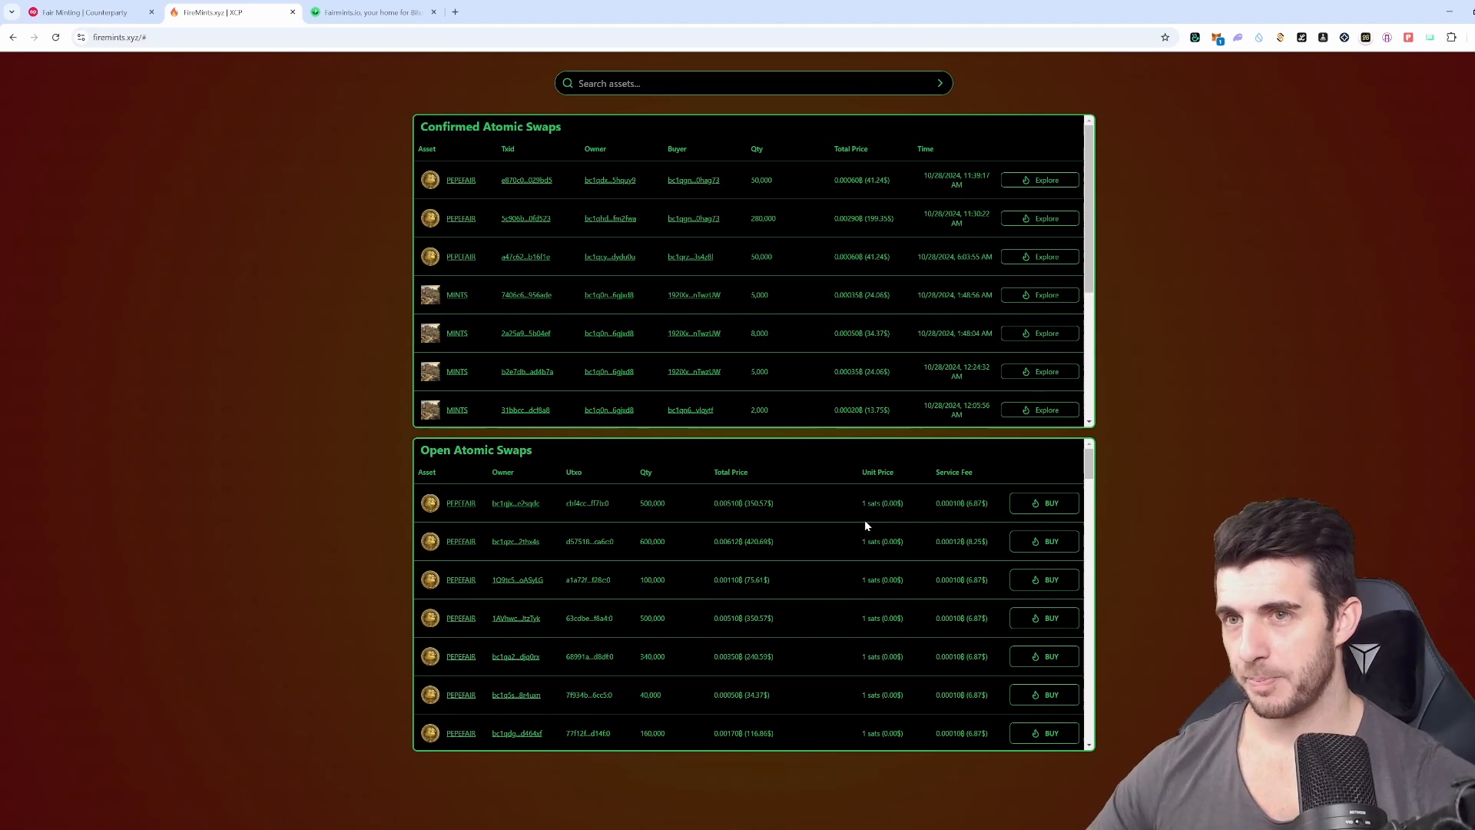
mouse_move(461, 507)
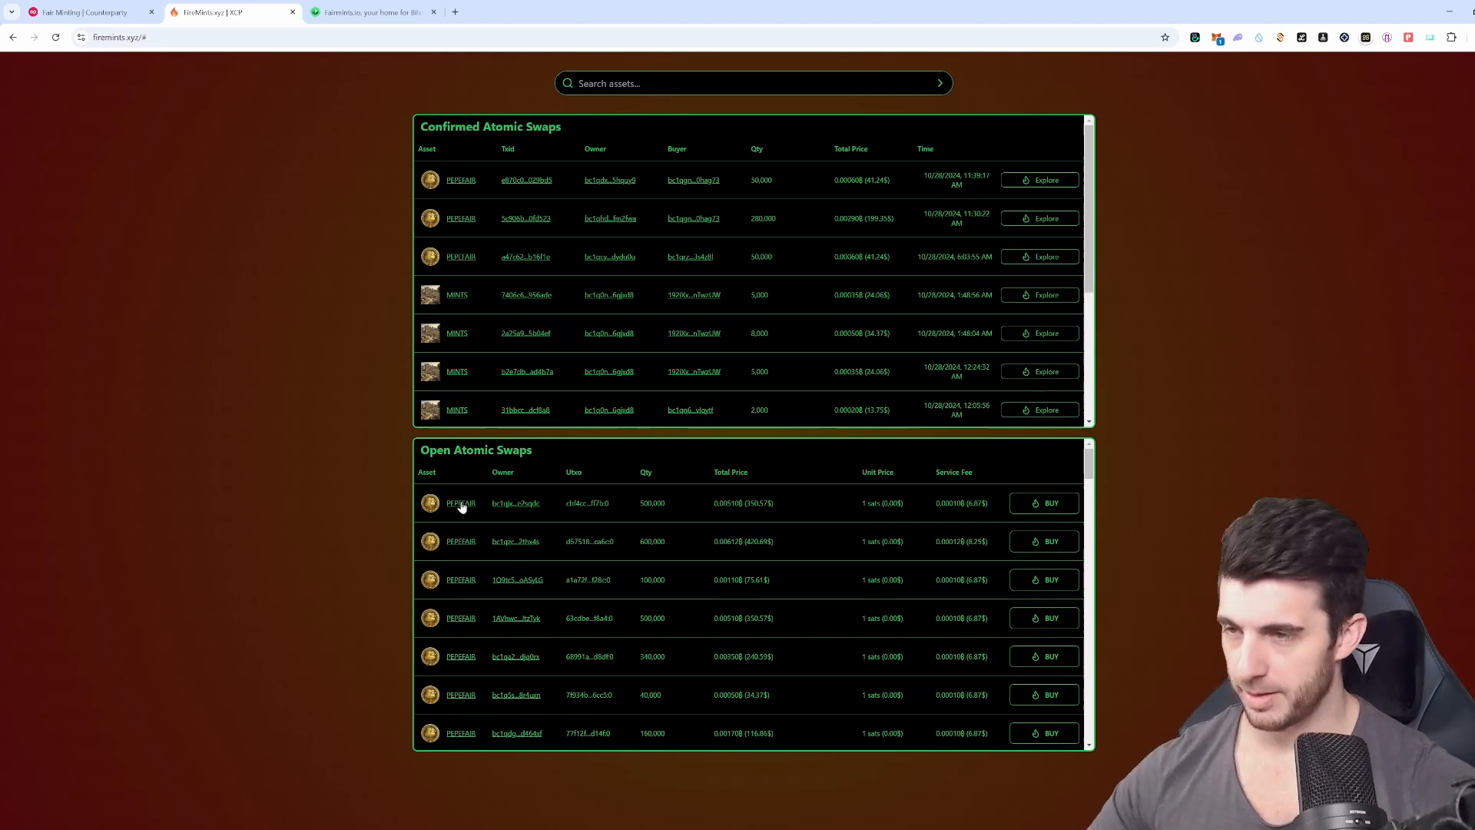
mouse_move(883, 562)
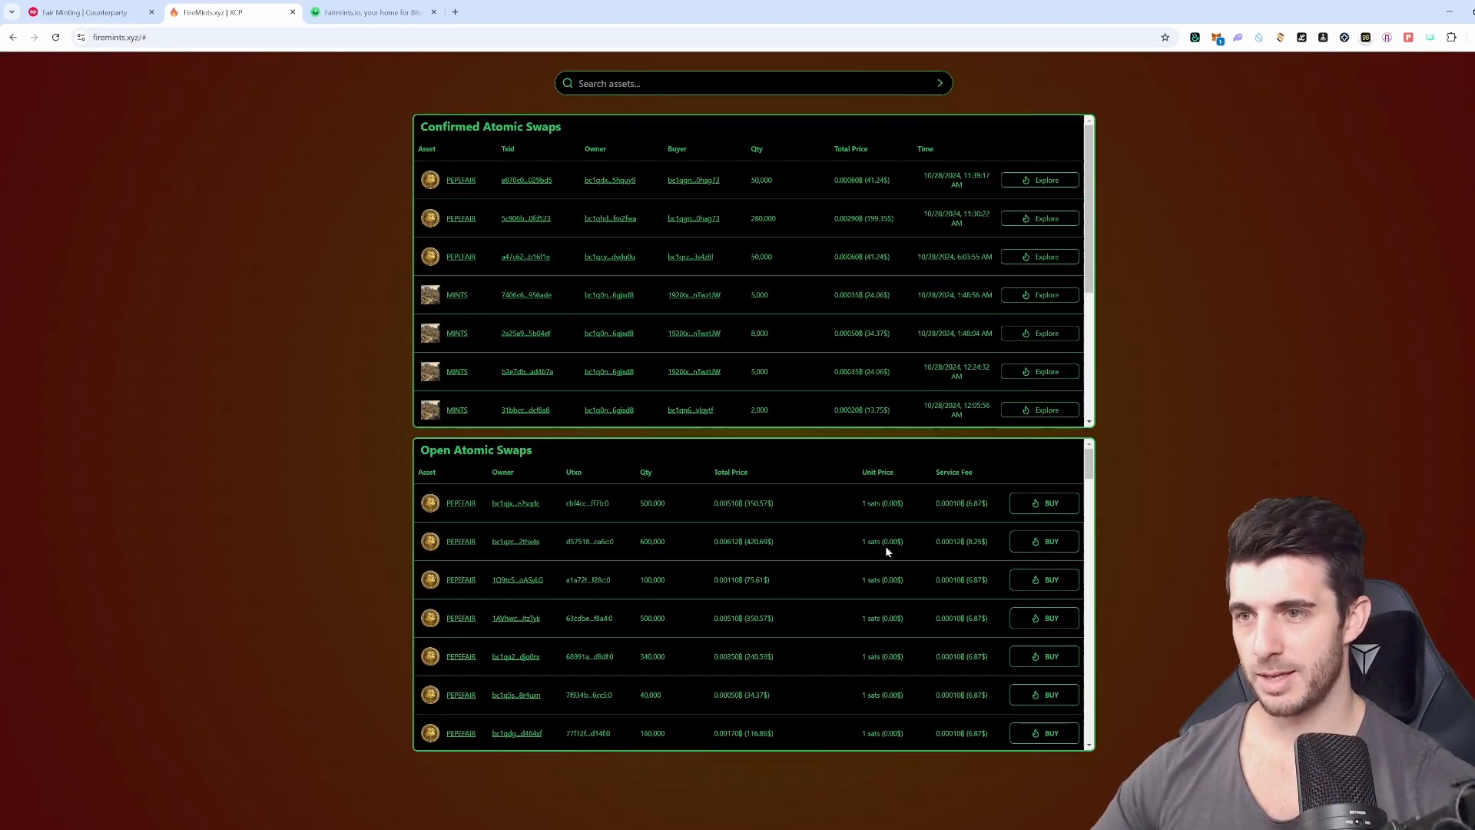
scroll(down, 3)
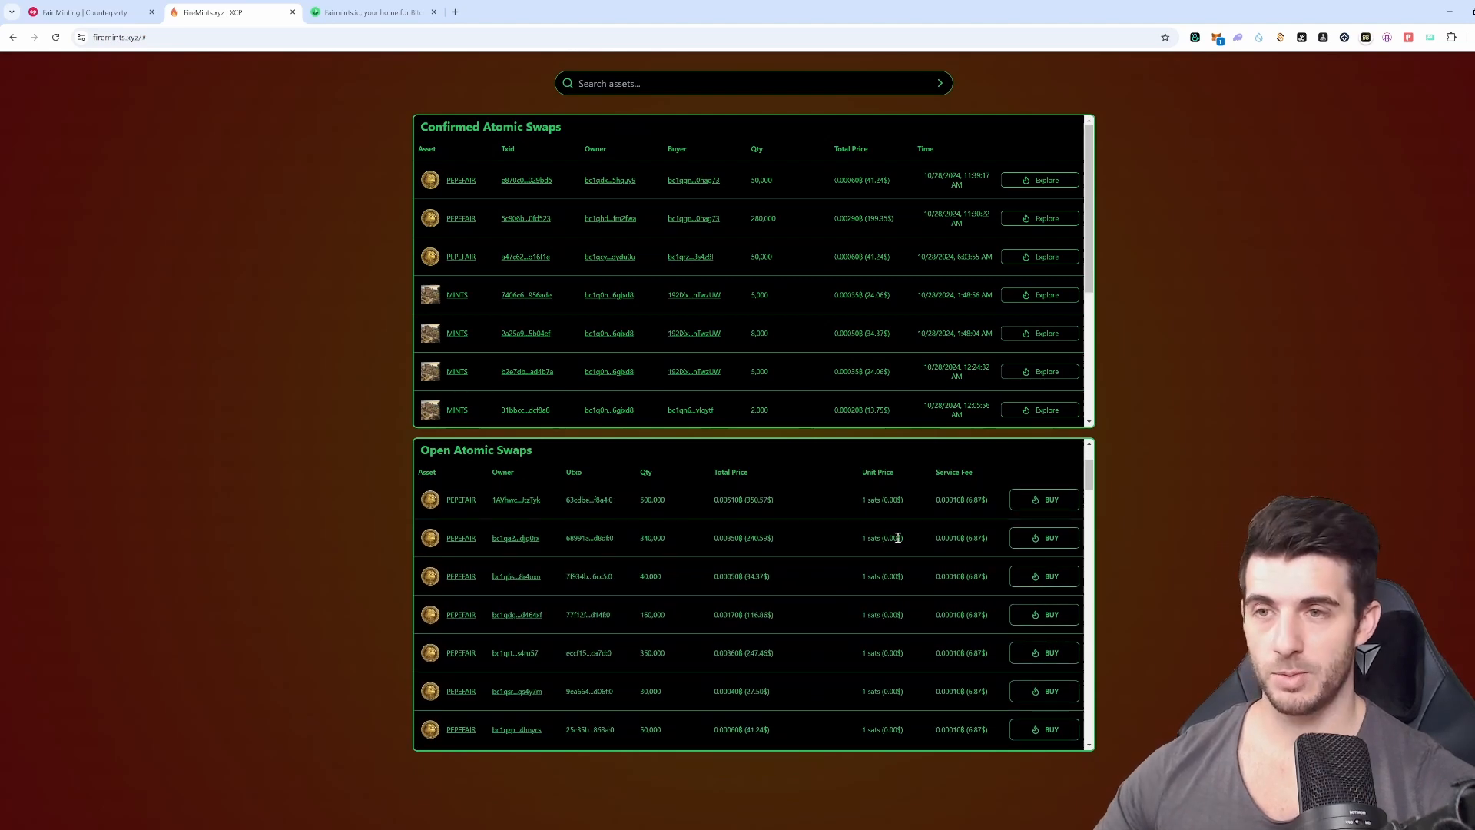
mouse_move(856, 565)
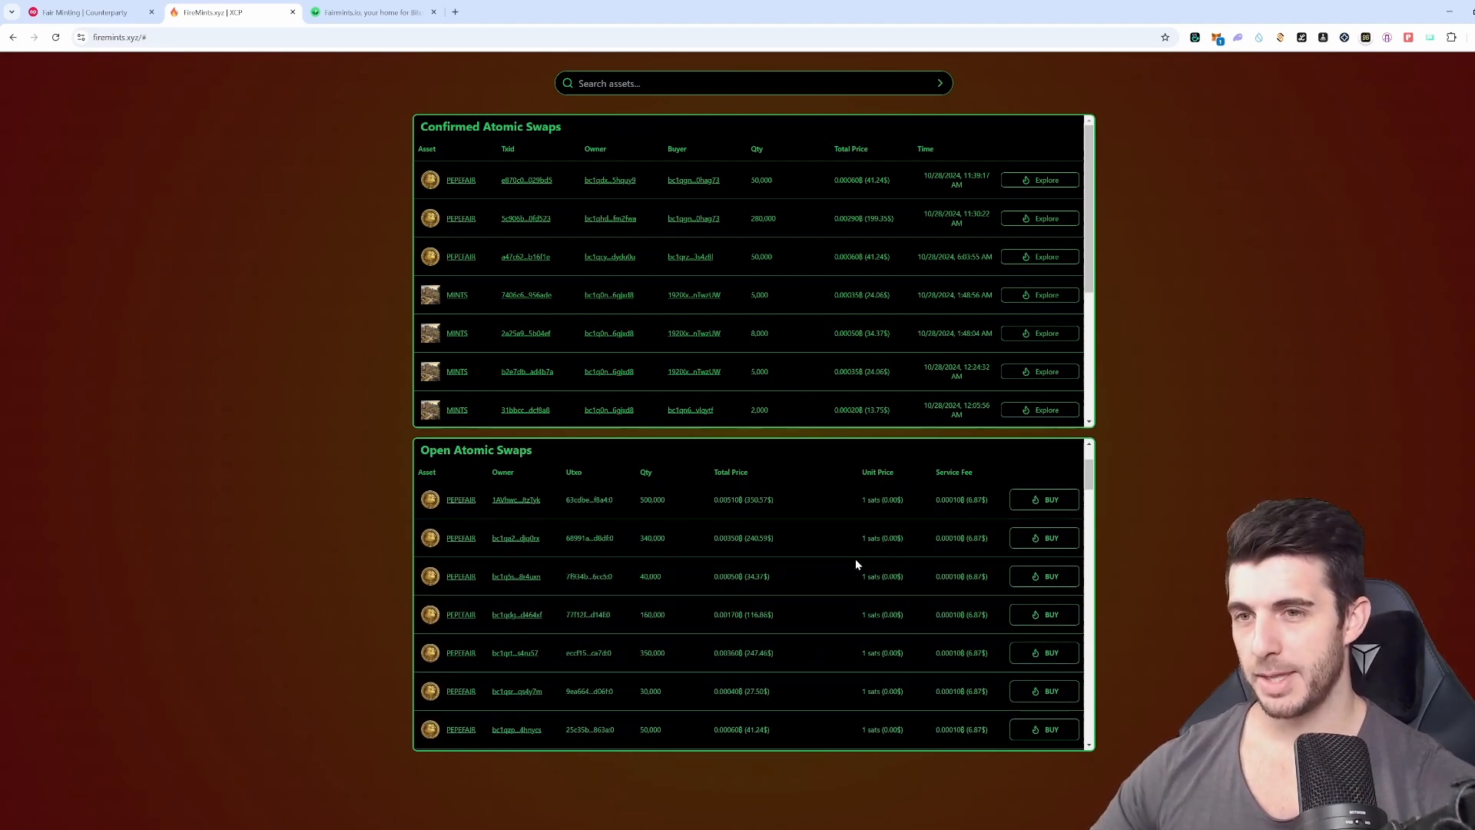
mouse_move(936, 549)
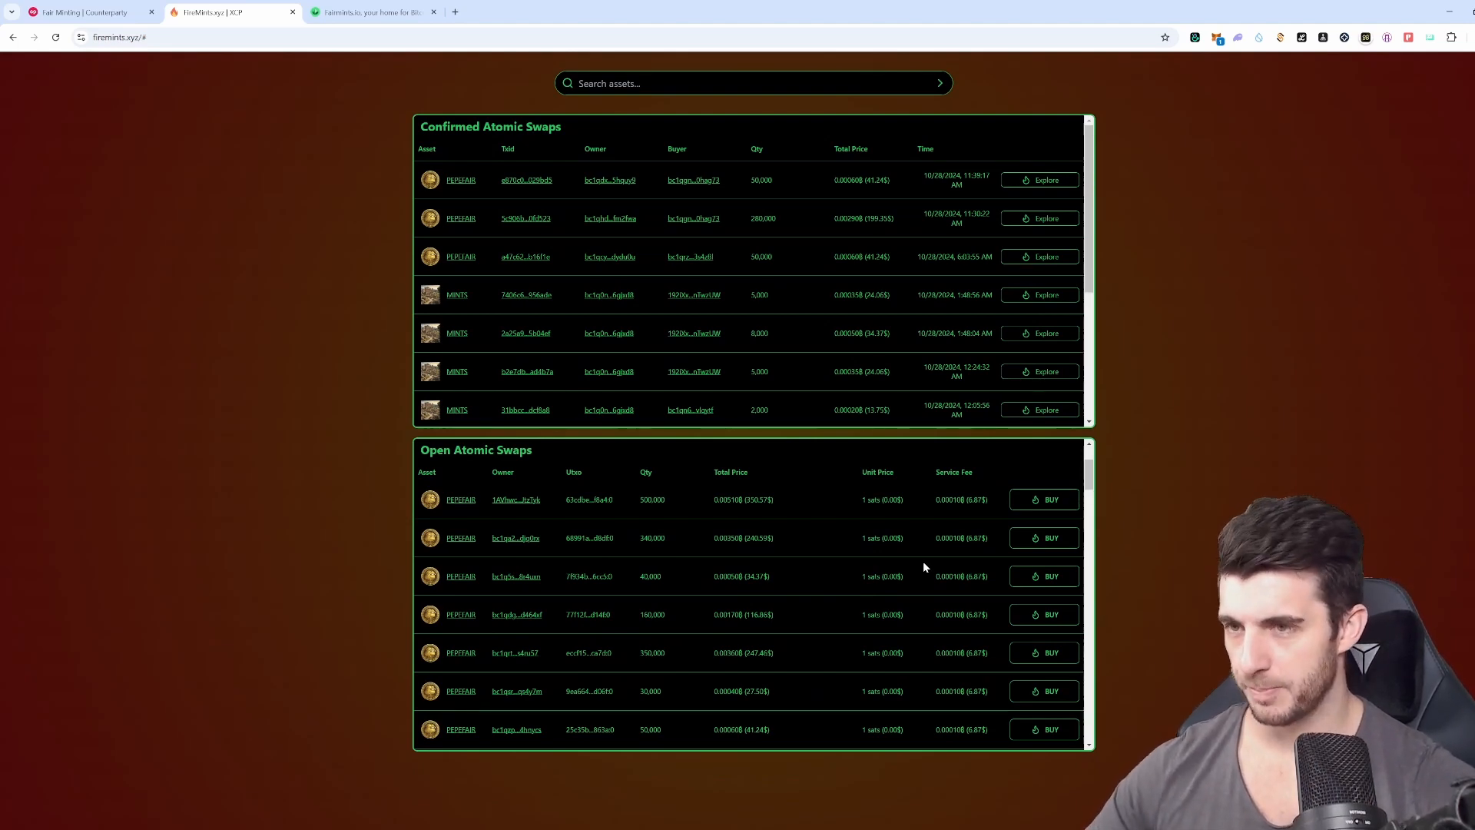
scroll(down, 3)
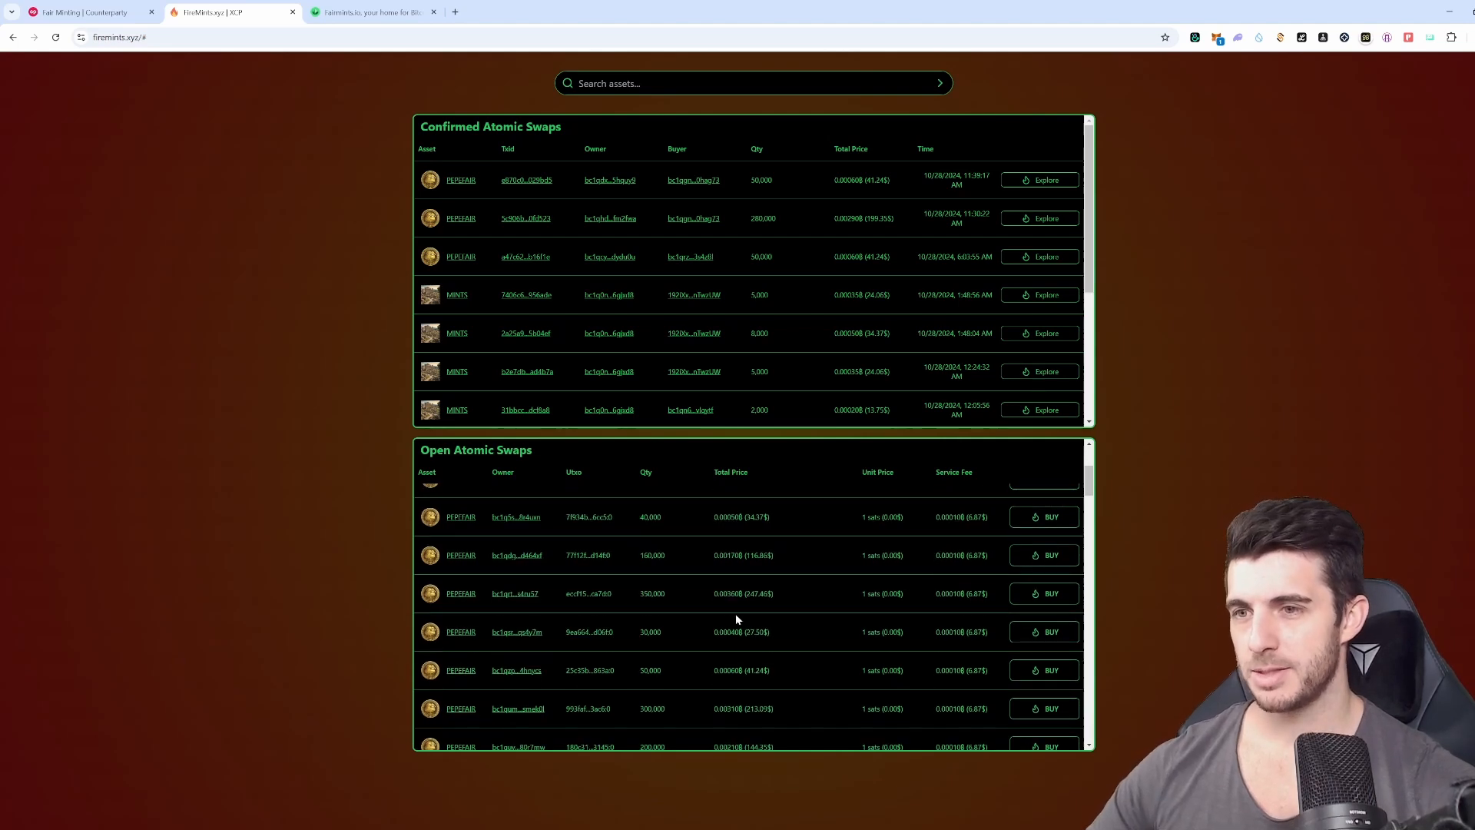
mouse_move(741, 555)
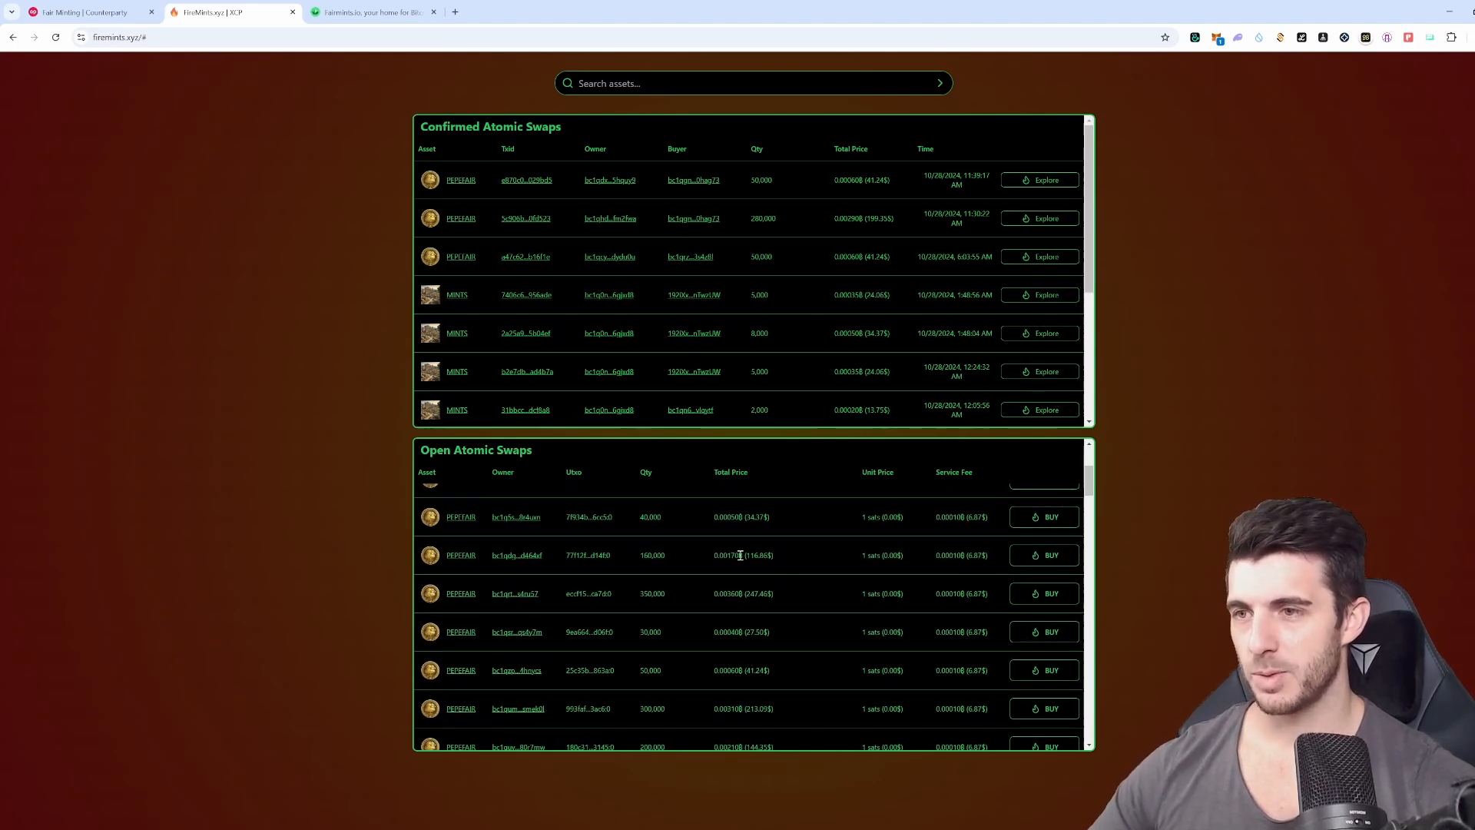
Attempt to buy the 160,000 PEPEFAIR sell order, which fails with a signing error
click(1043, 555)
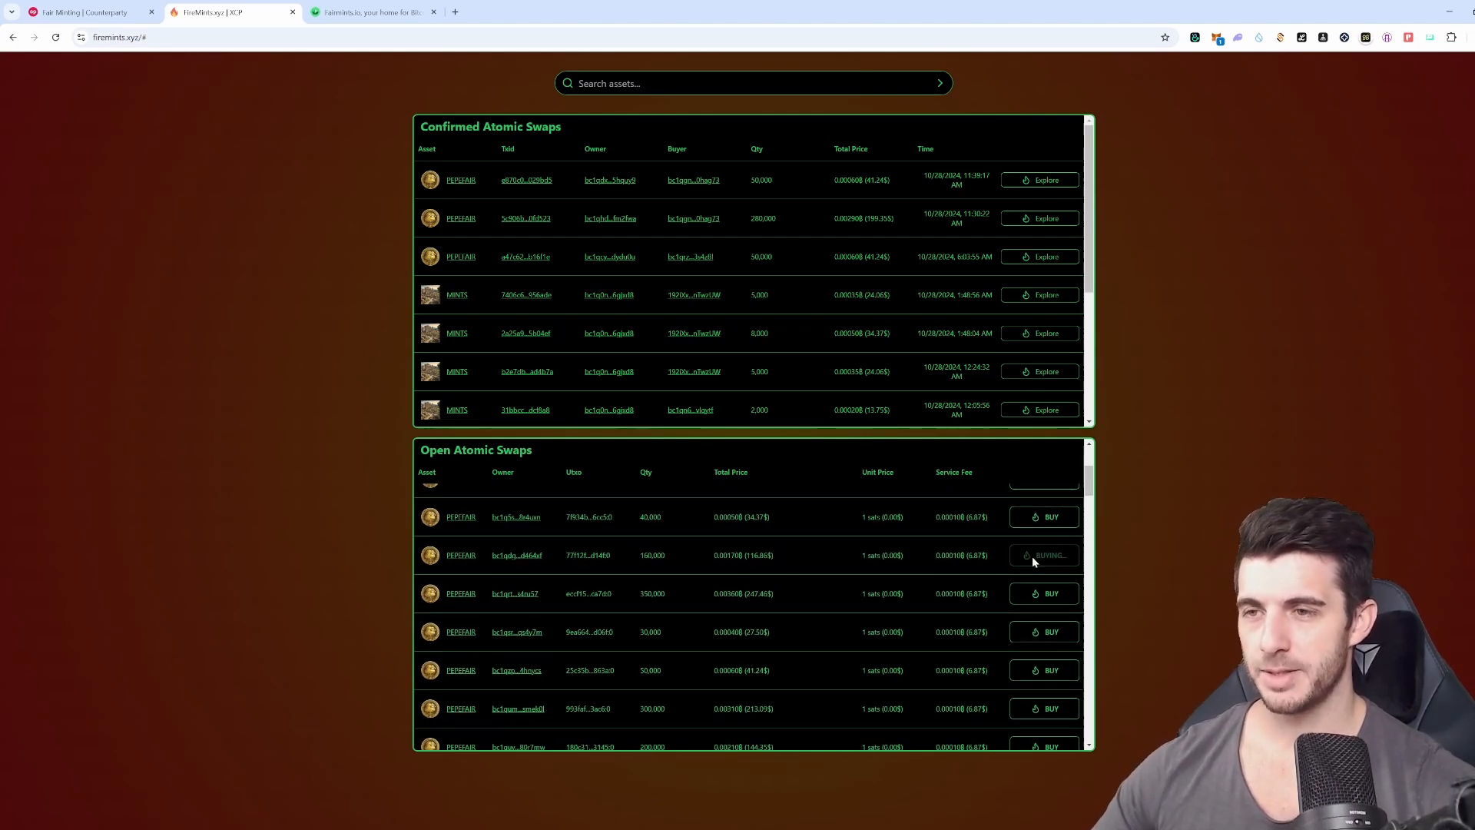
mouse_move(994, 546)
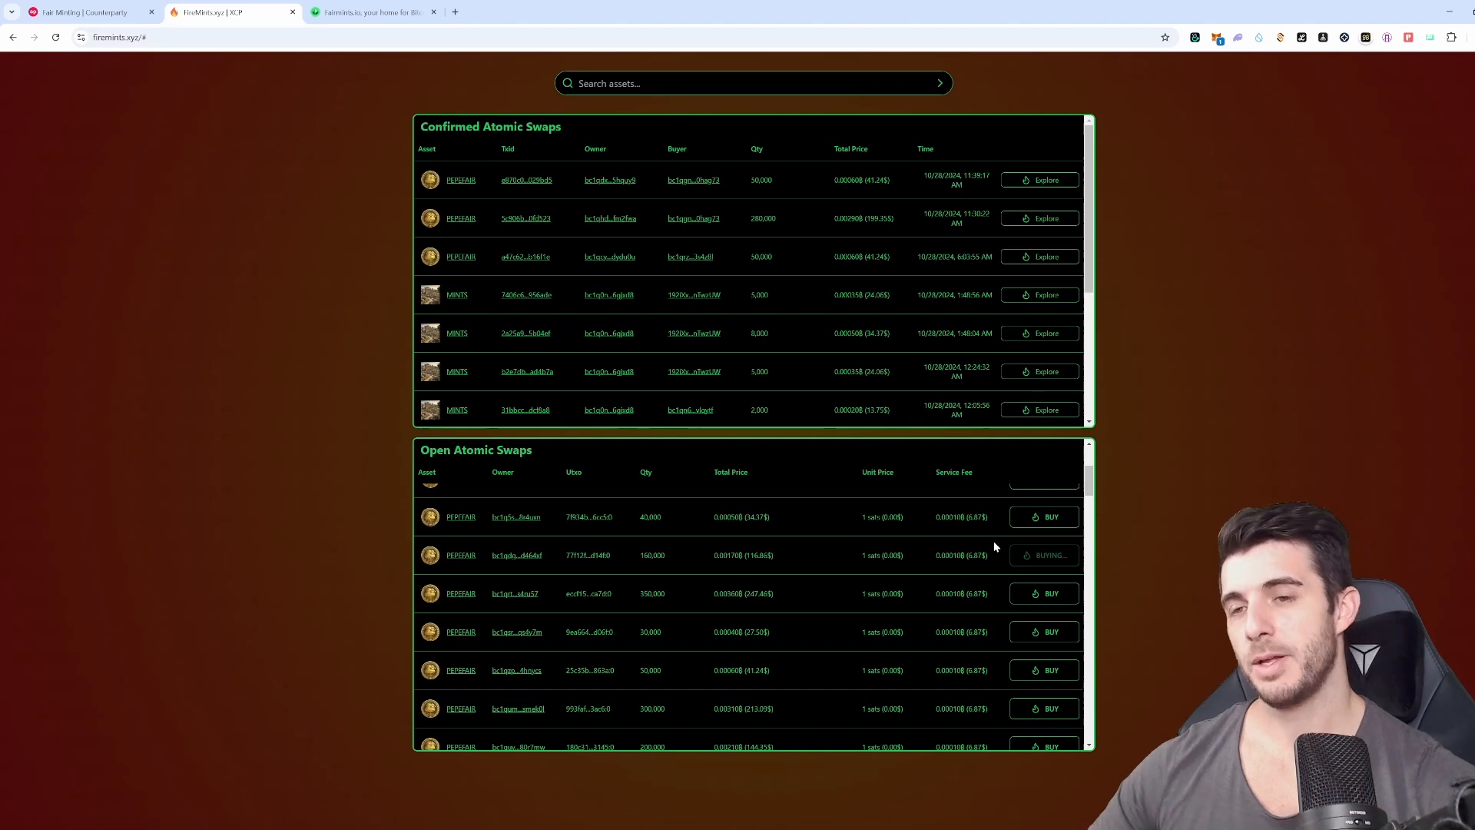
mouse_move(958, 549)
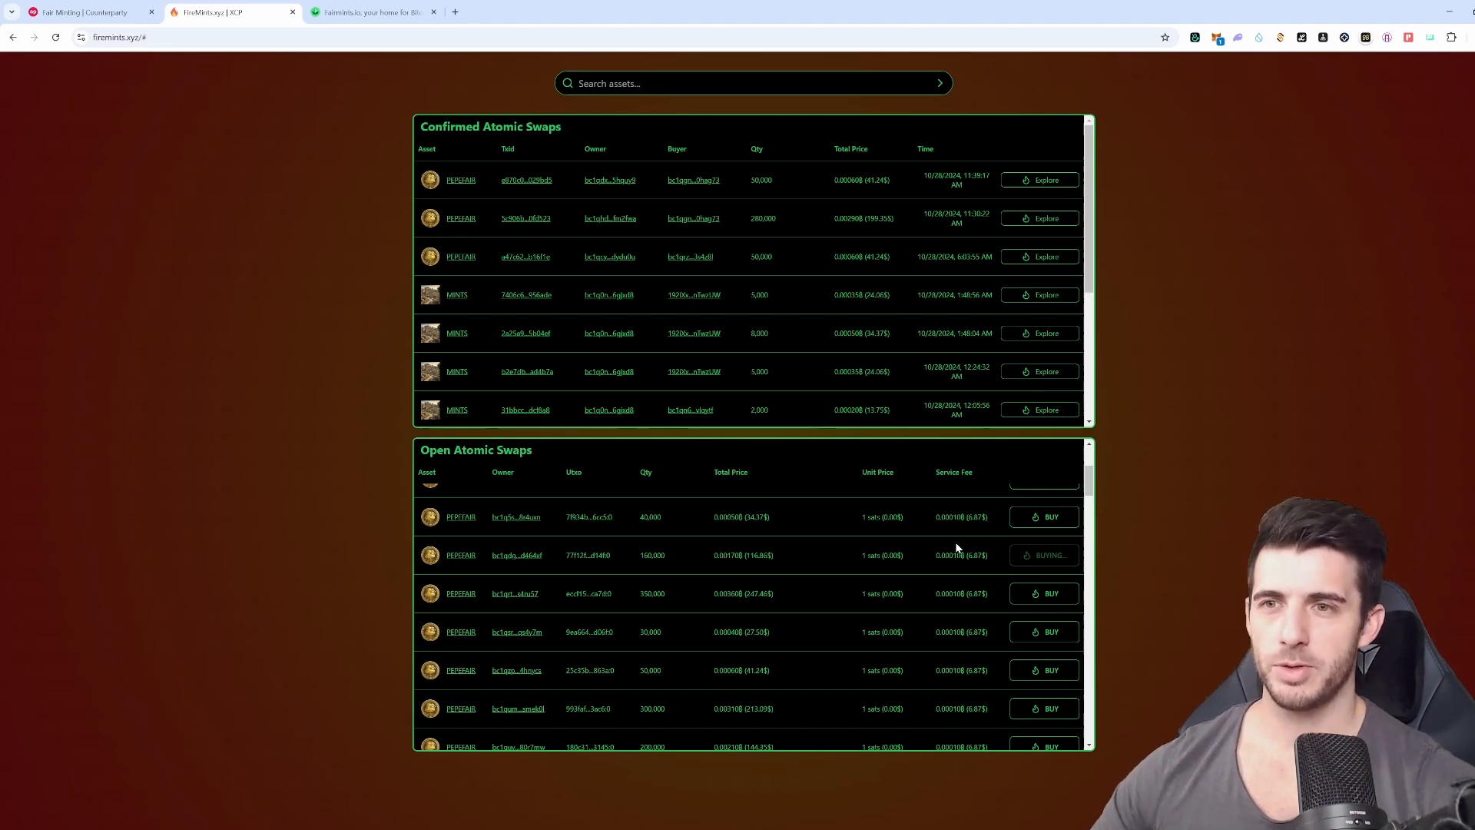
mouse_move(1463, 370)
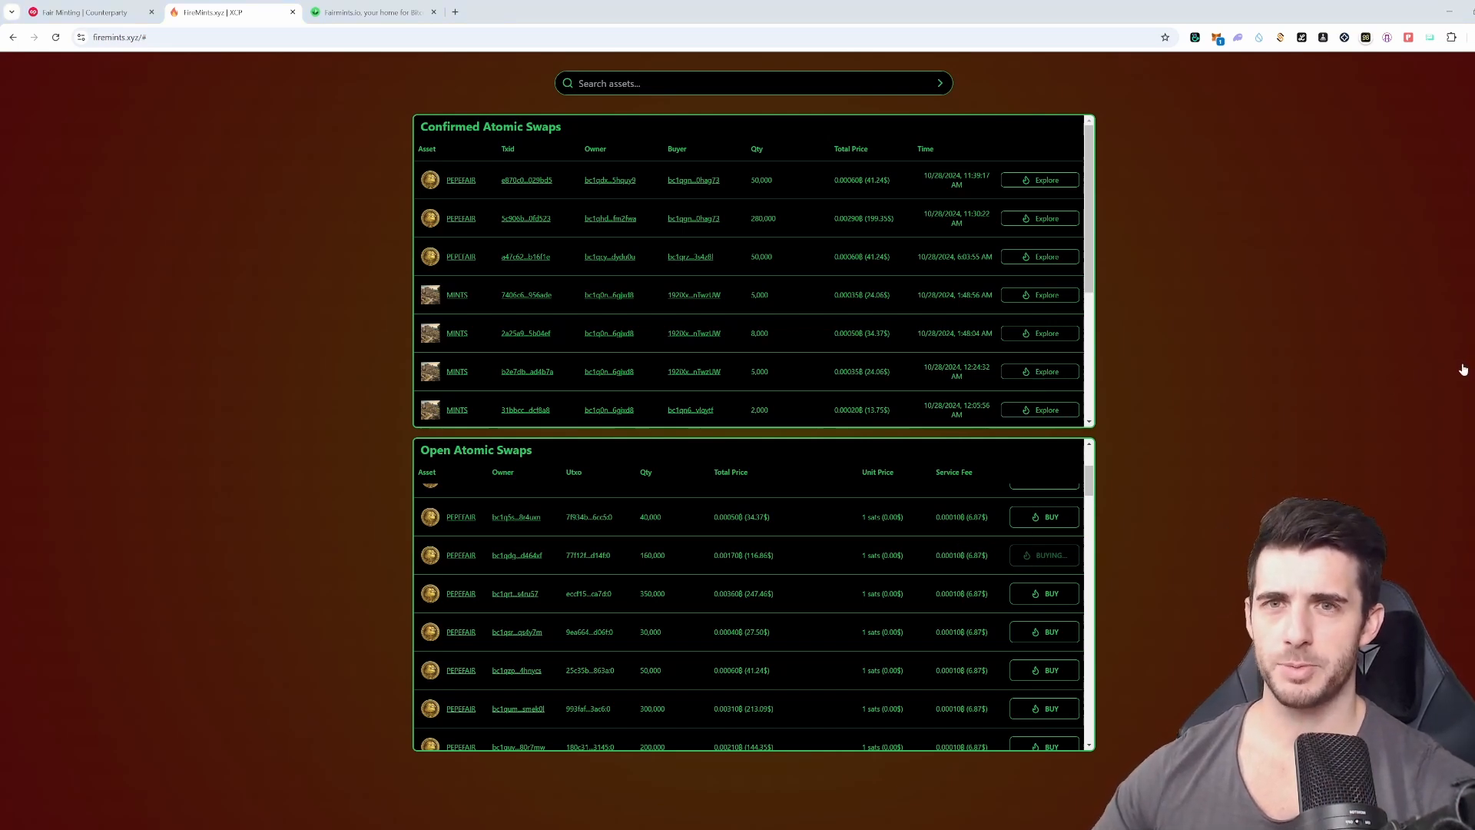
click(1043, 554)
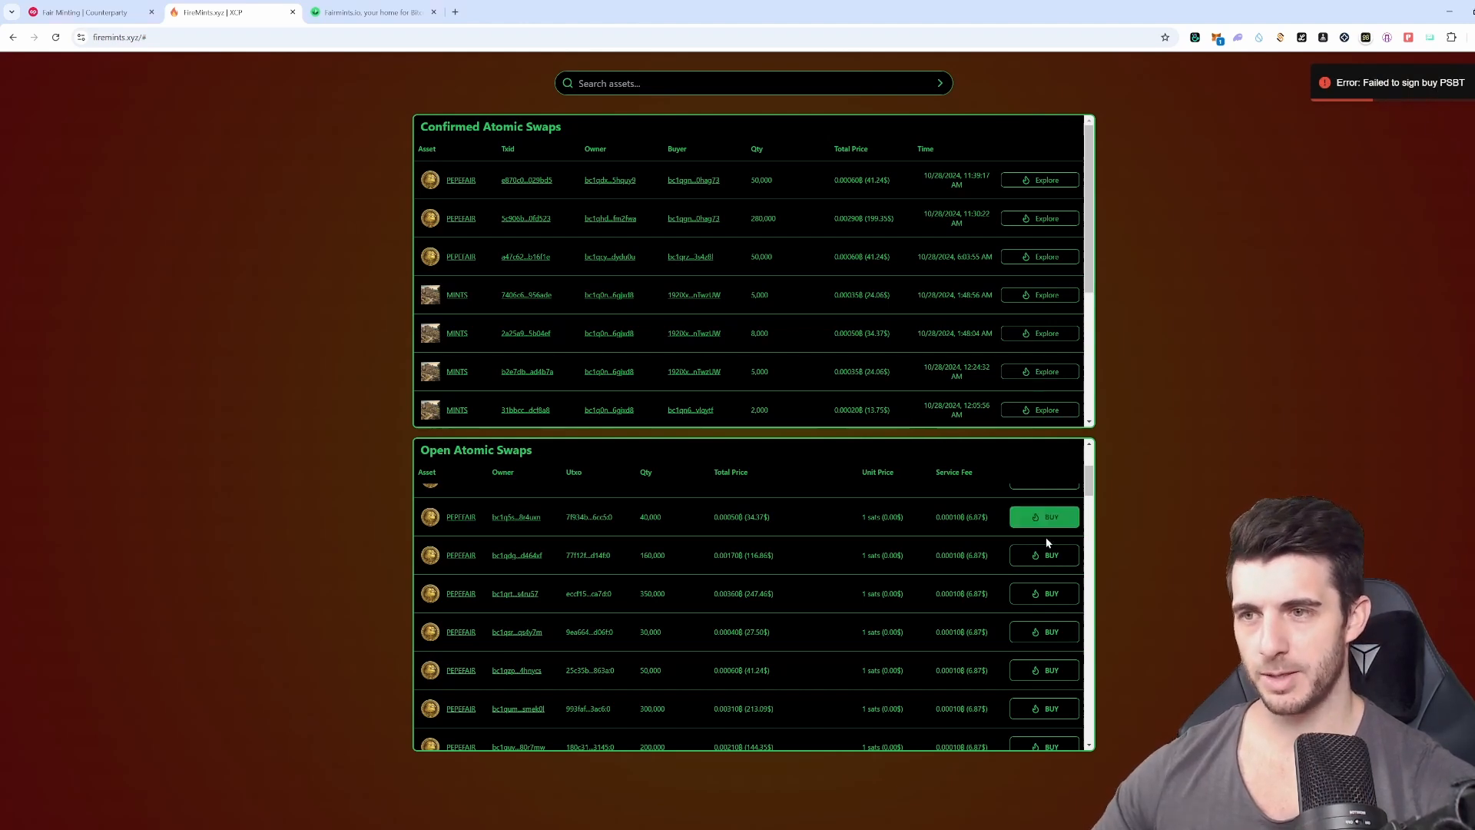
scroll(down, 3)
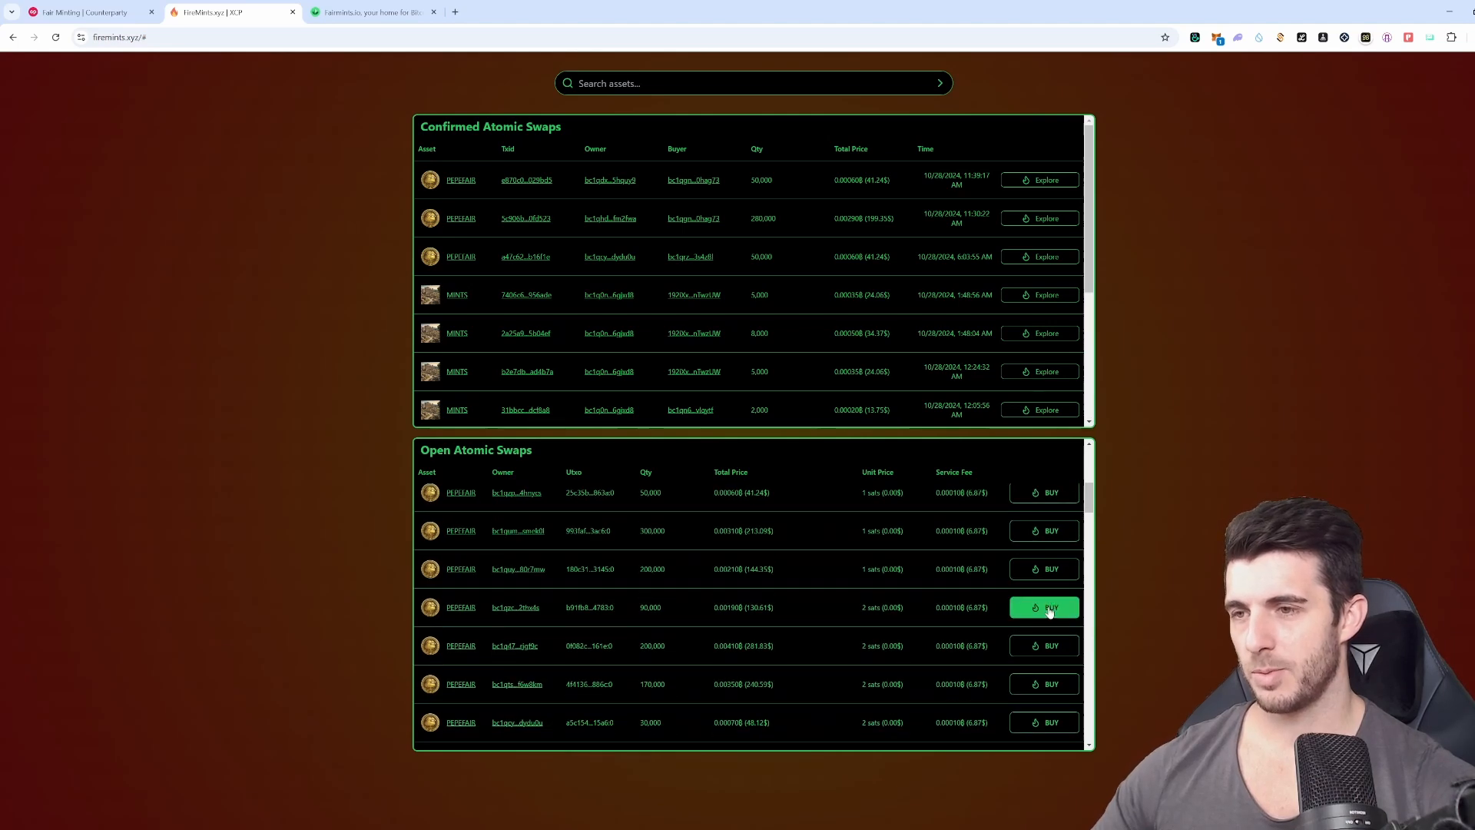
mouse_move(1043, 529)
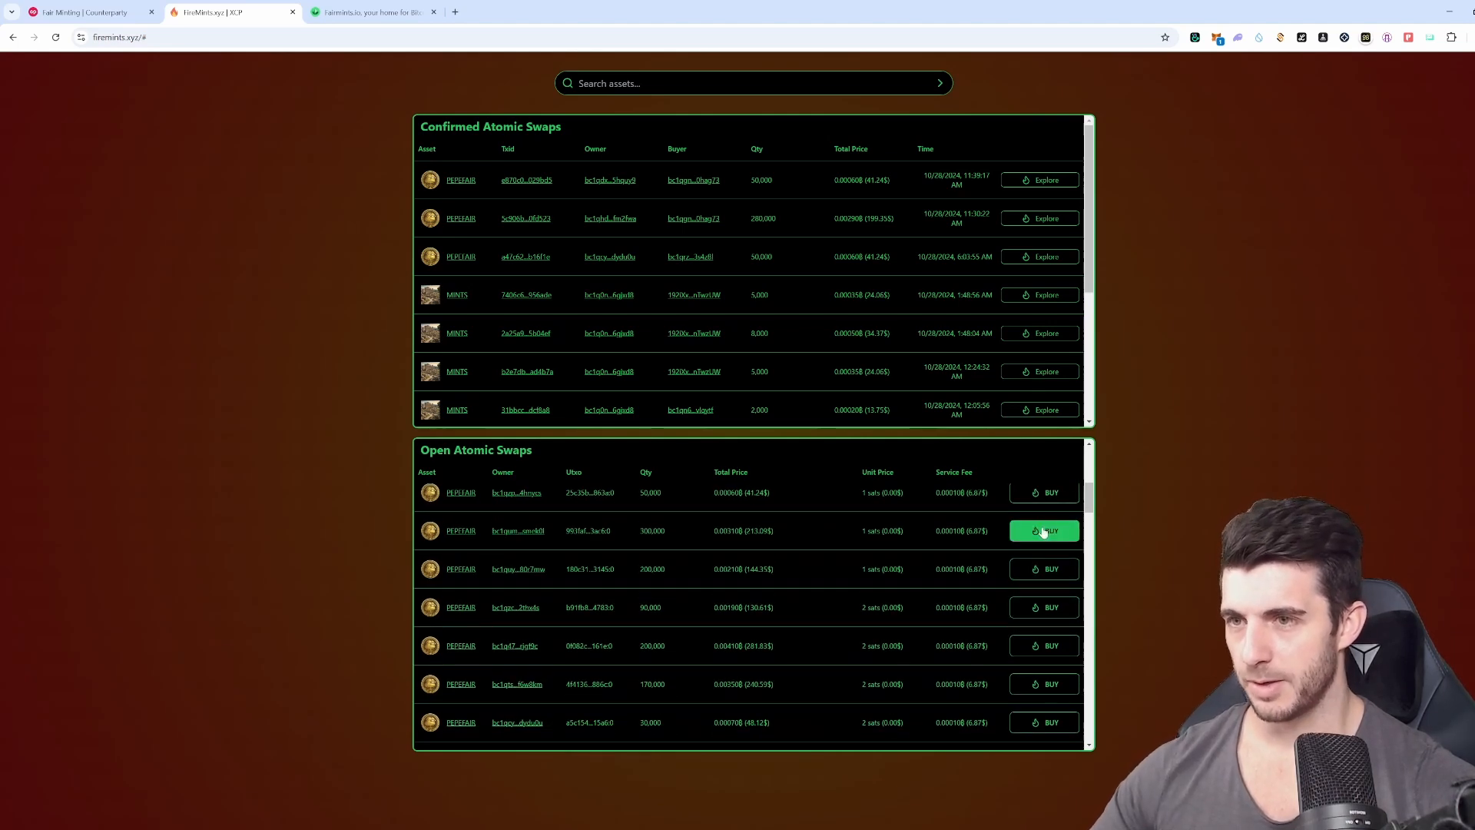
Attempt another PEPEFAIR order and dismiss the failed broadcast error
click(1044, 492)
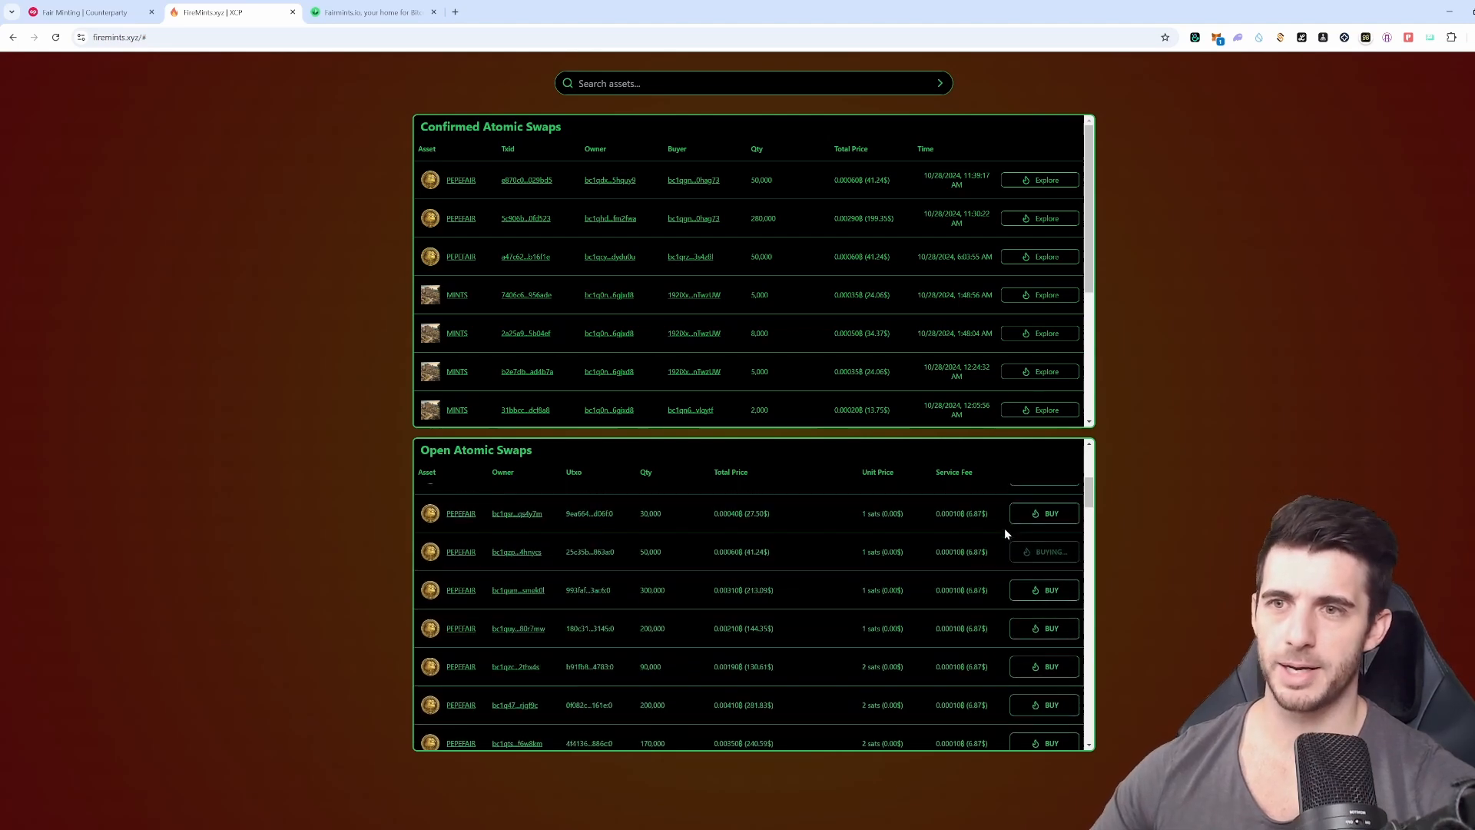
mouse_move(1414, 360)
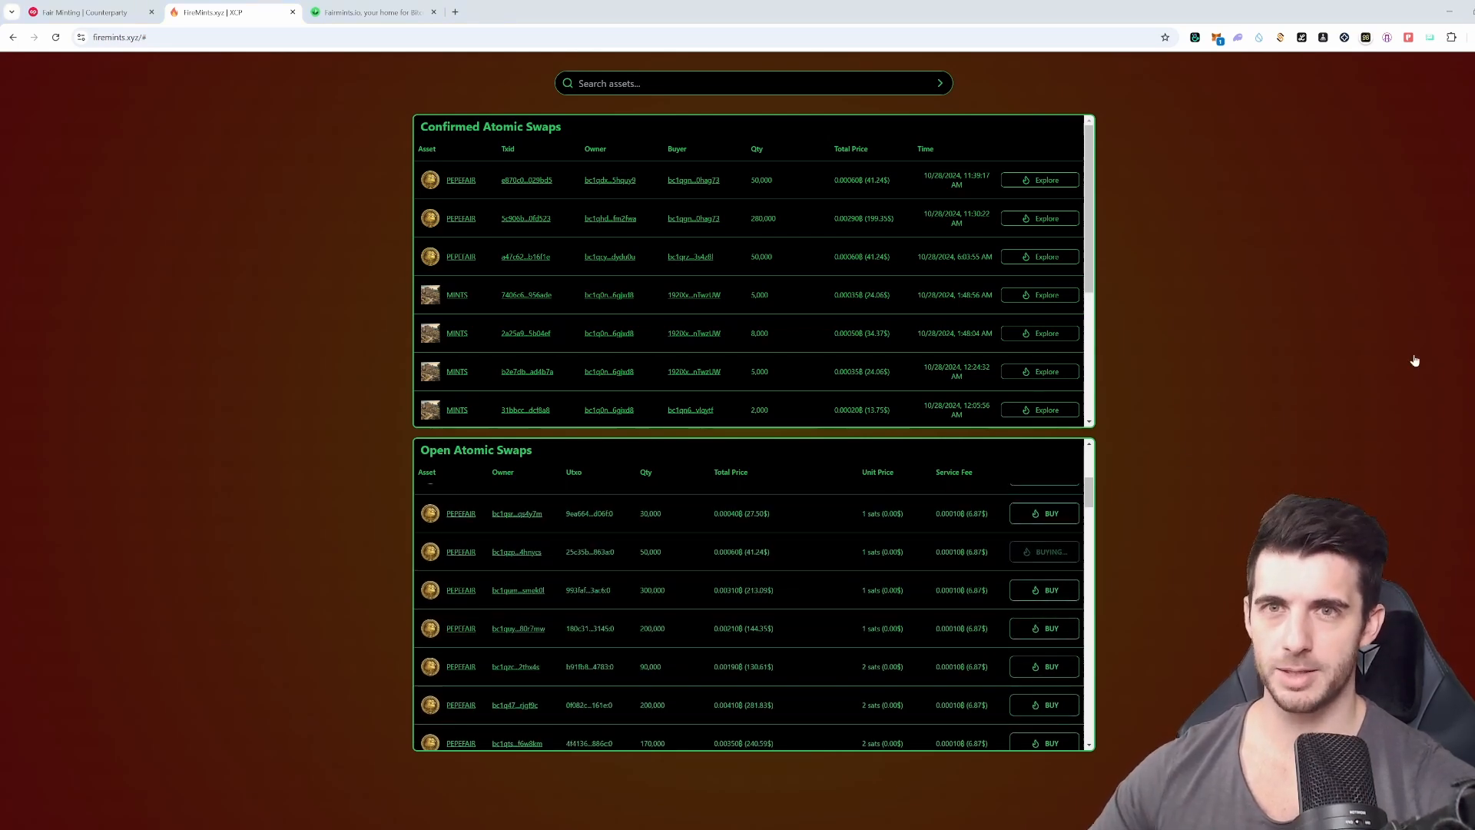
click(1042, 551)
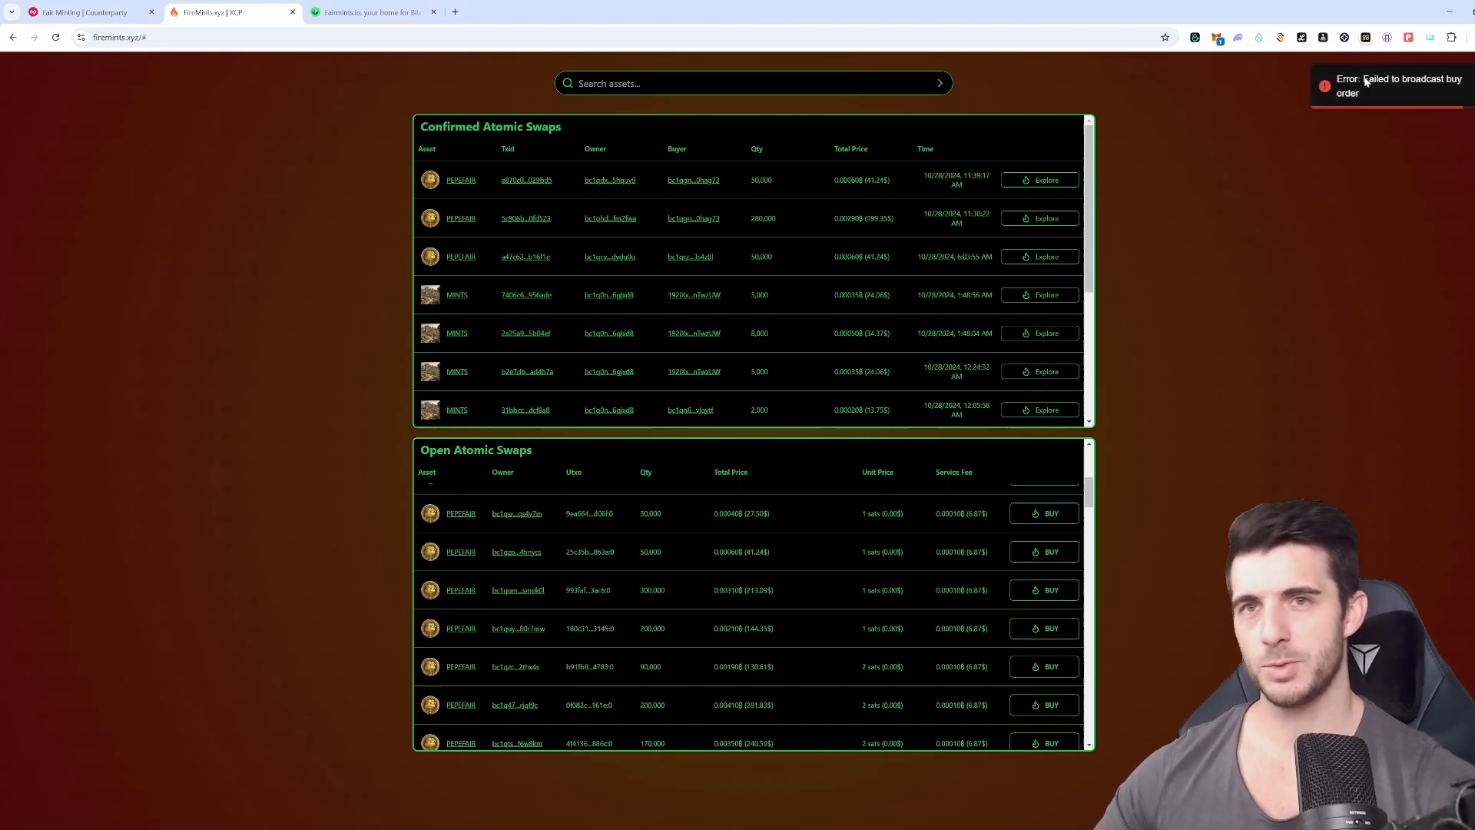
click(54, 37)
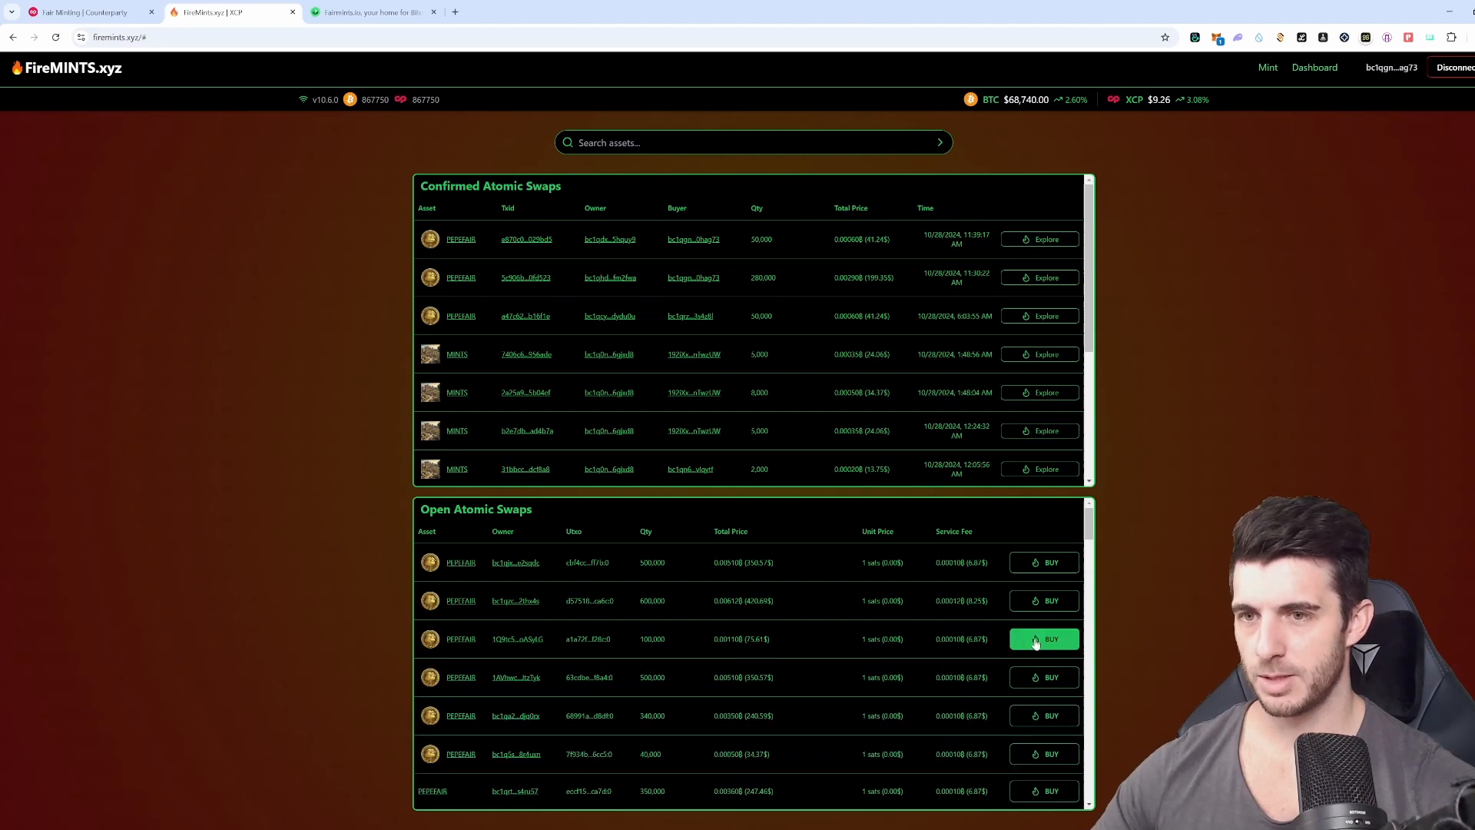
Attempt purchases of the 100,000 and 40,000 PEPEFAIR orders, then scroll further down the open swaps
click(1044, 638)
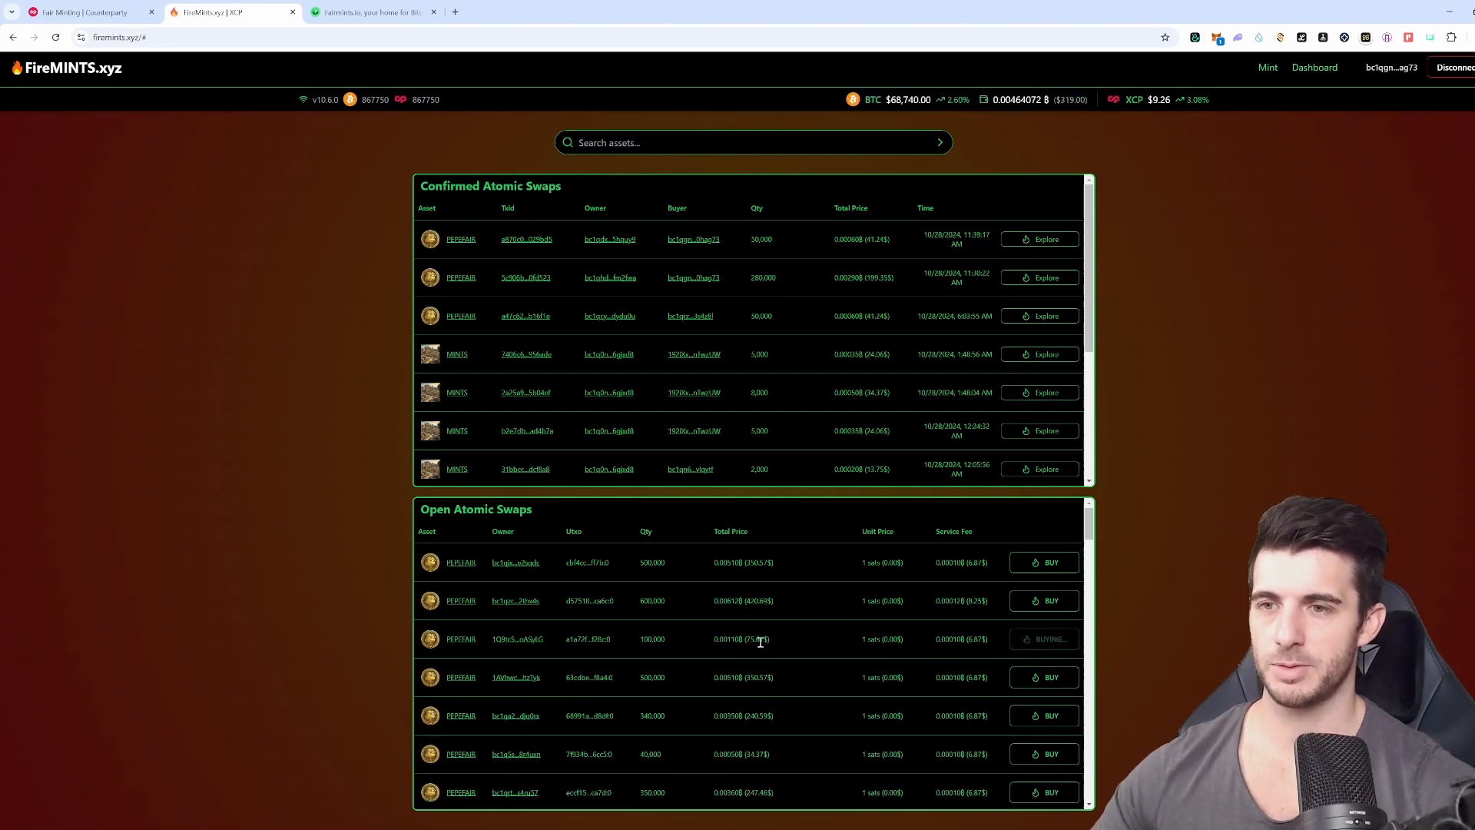
mouse_move(1232, 265)
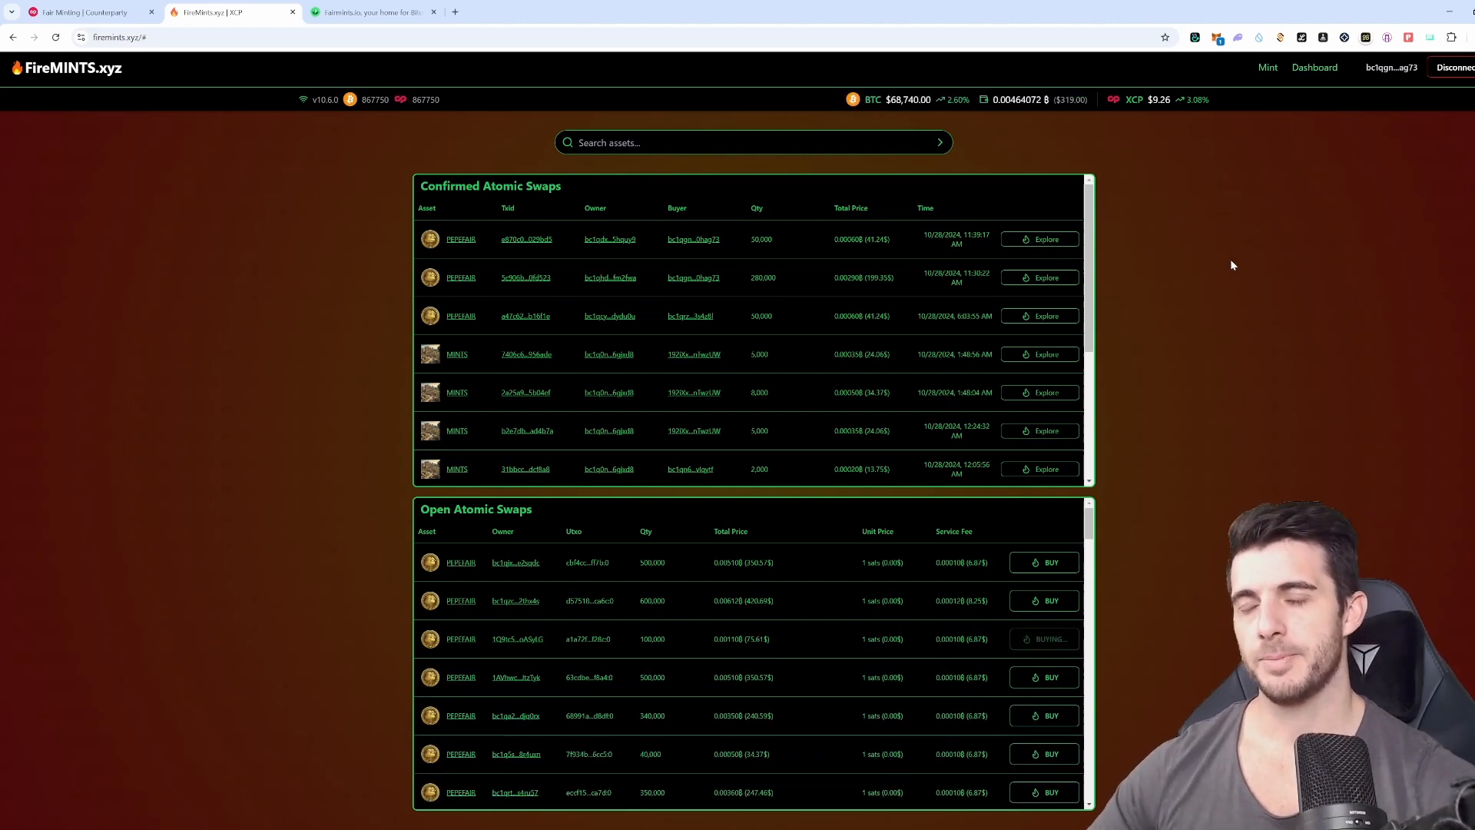
mouse_move(1443, 382)
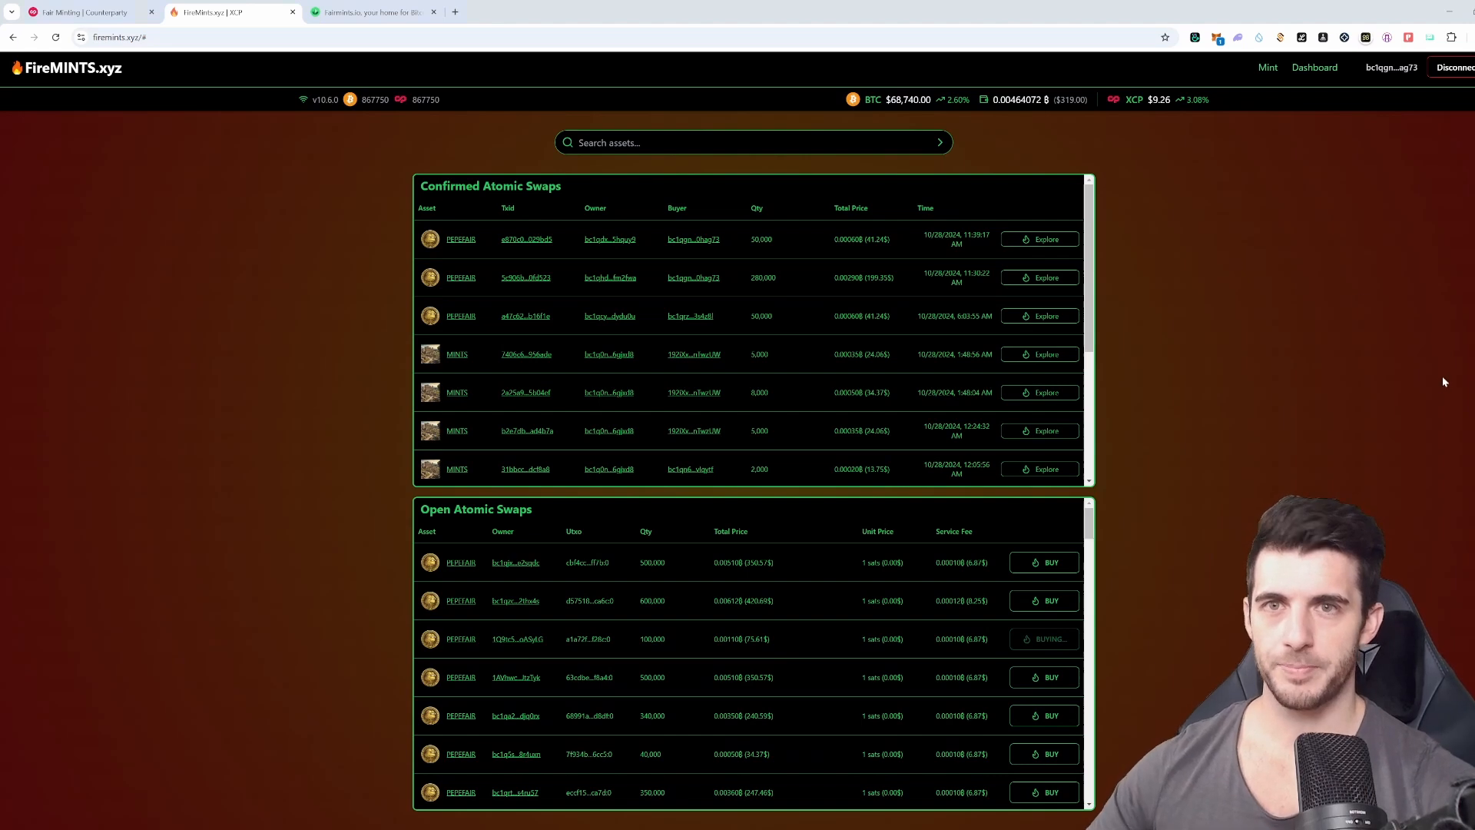
click(1043, 638)
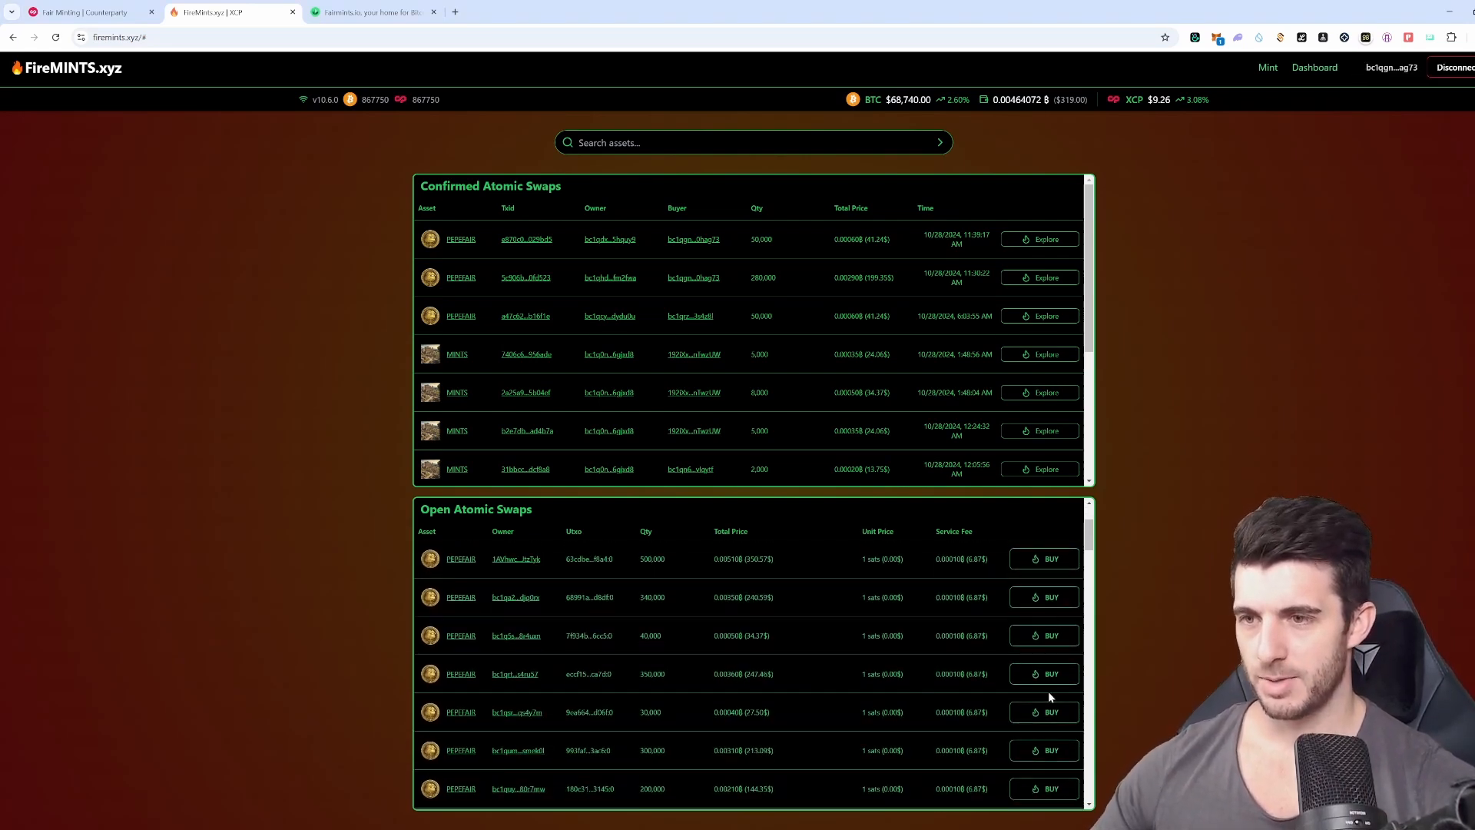
click(1043, 635)
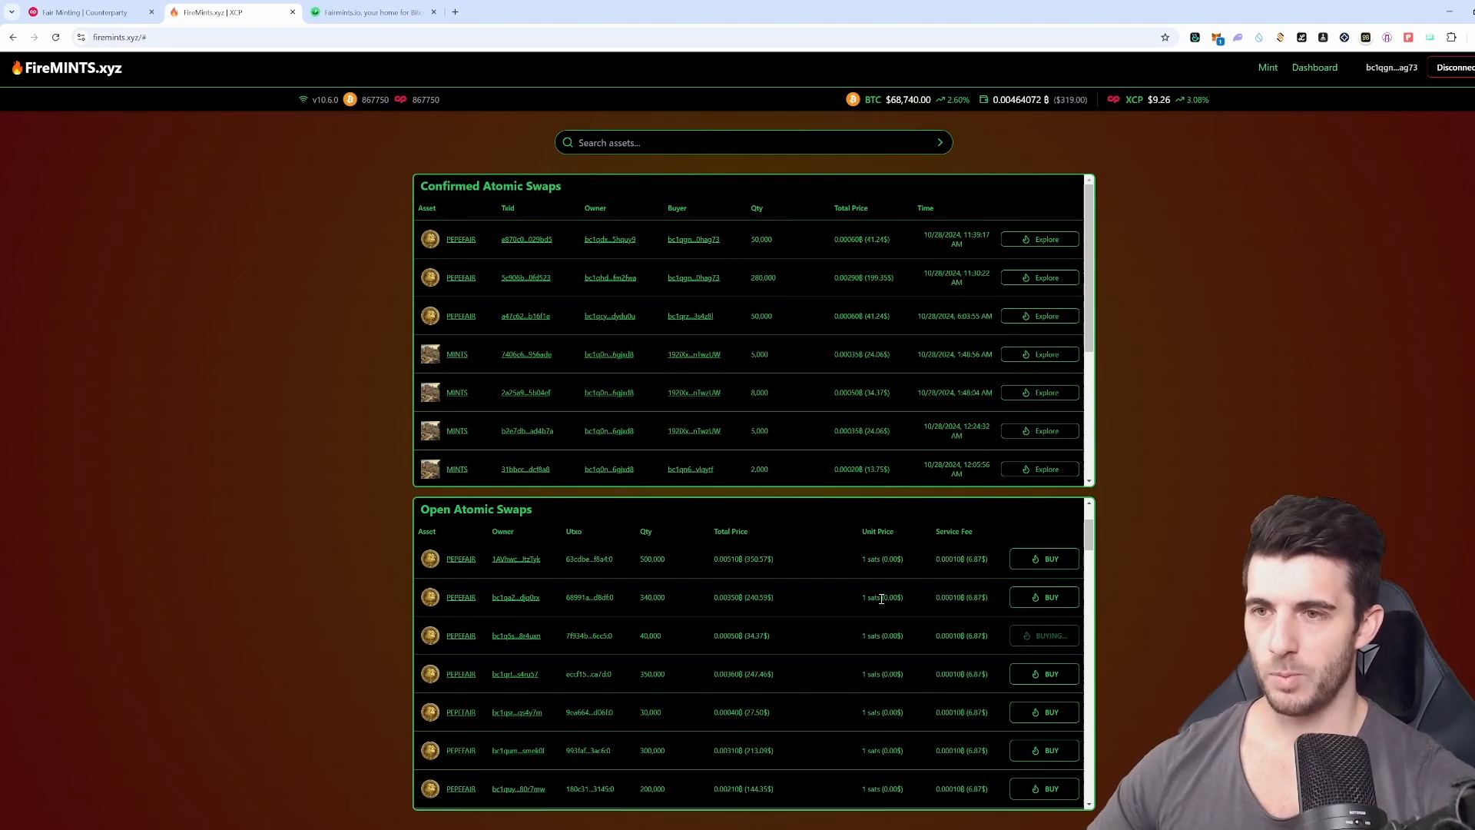
mouse_move(891, 616)
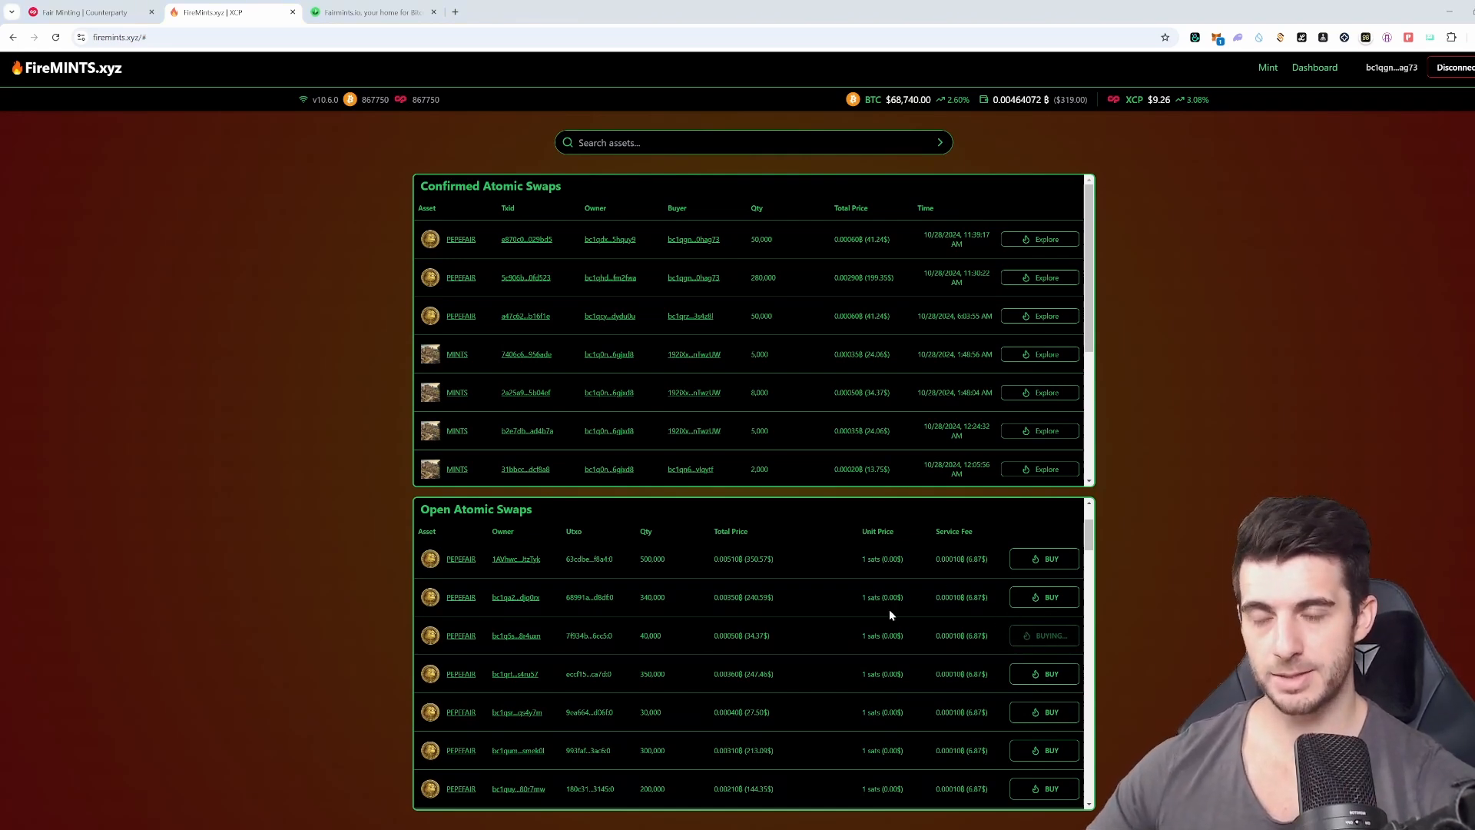
click(1044, 636)
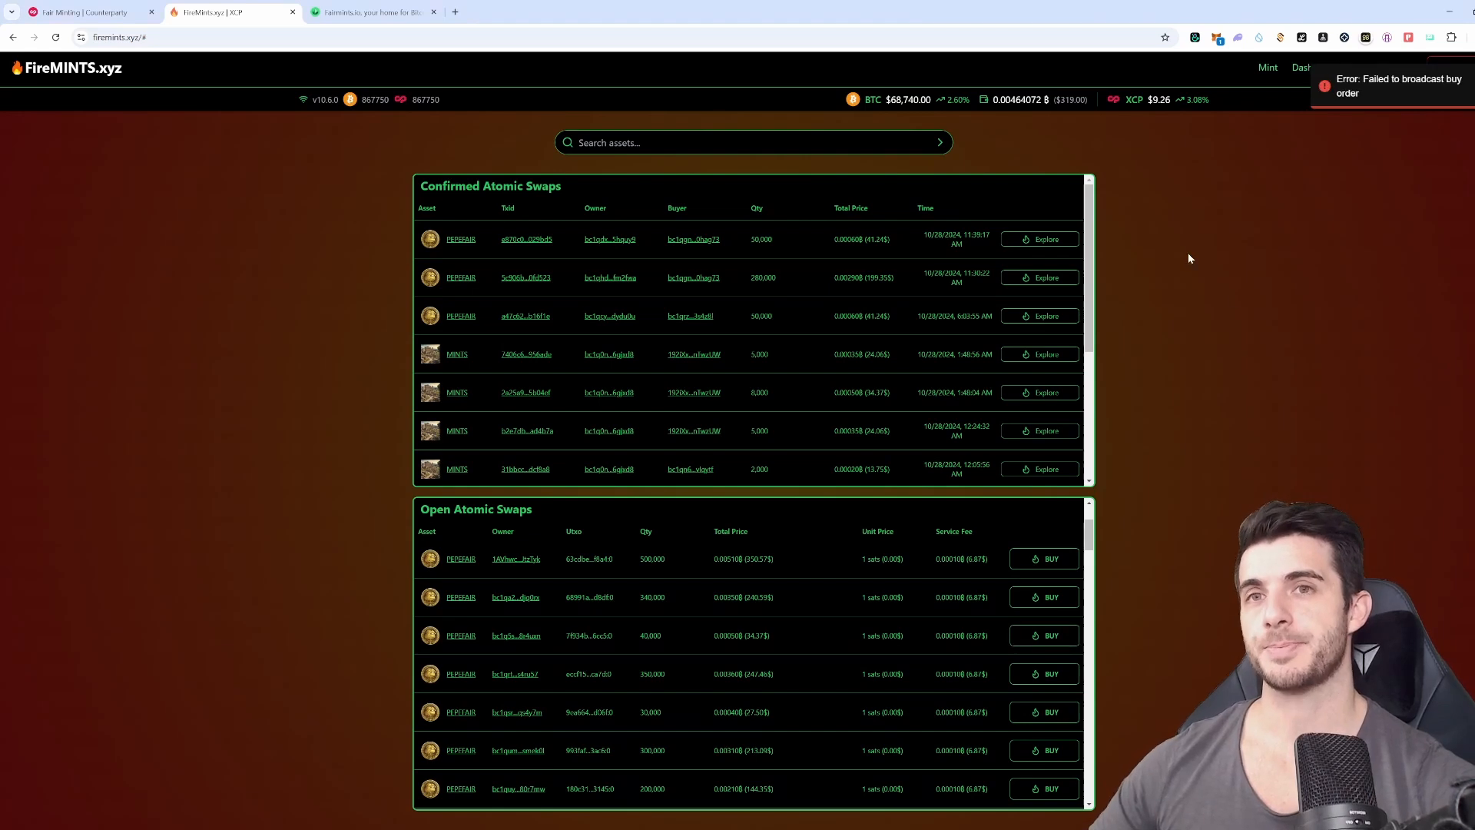
scroll(down, 3)
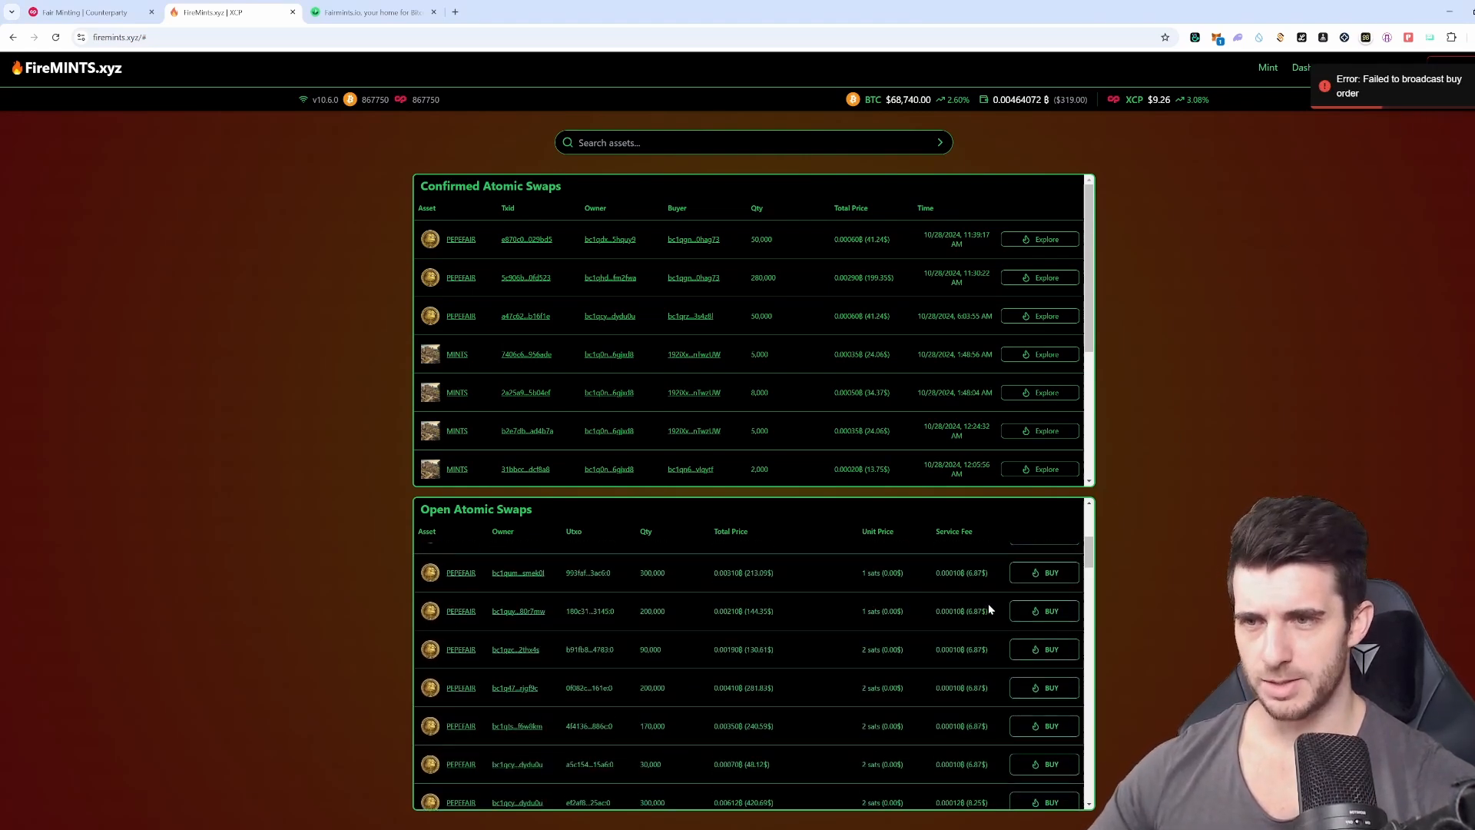
click(1392, 67)
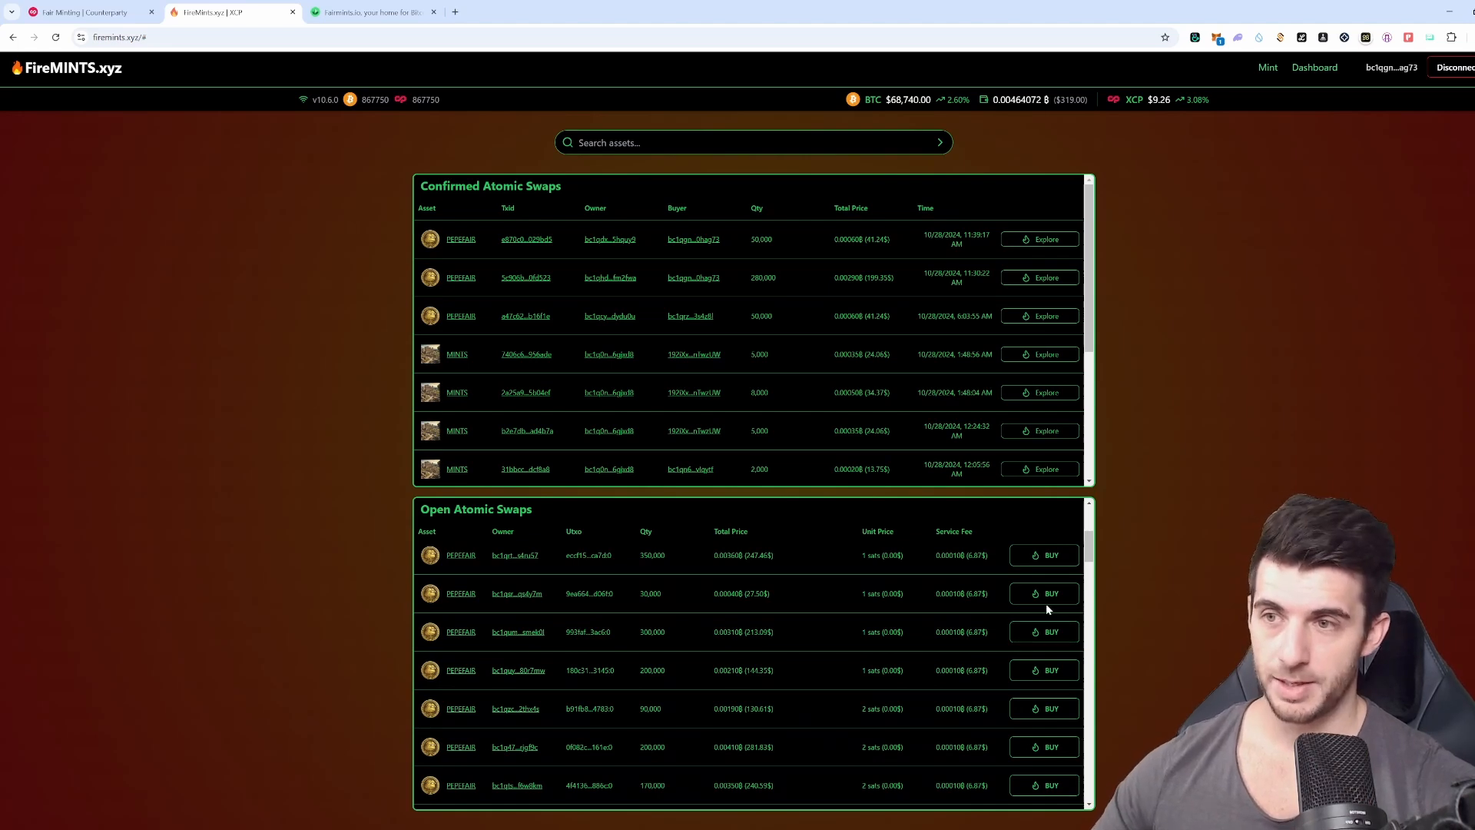
scroll(down, 3)
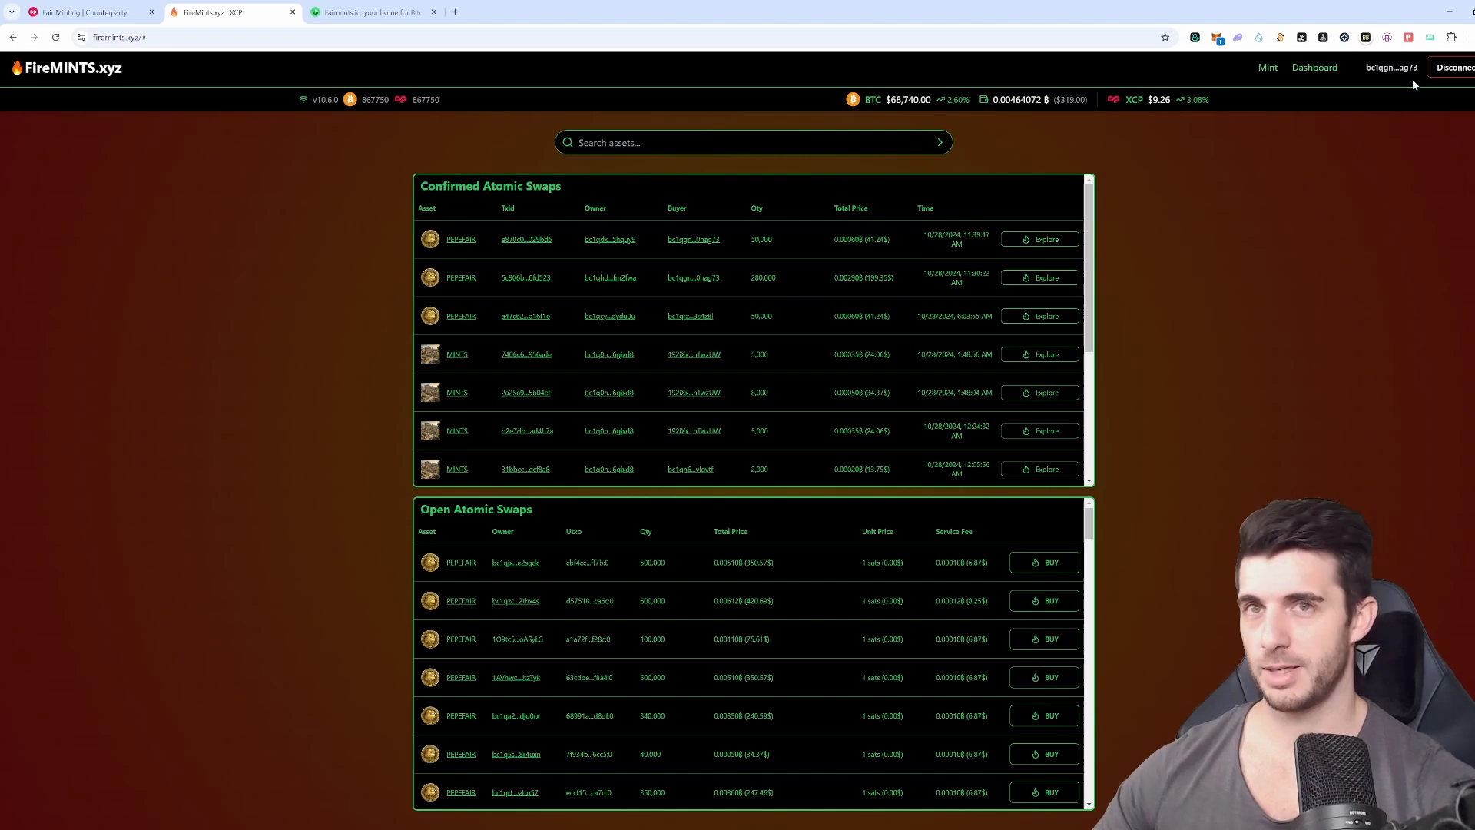
mouse_move(1187, 224)
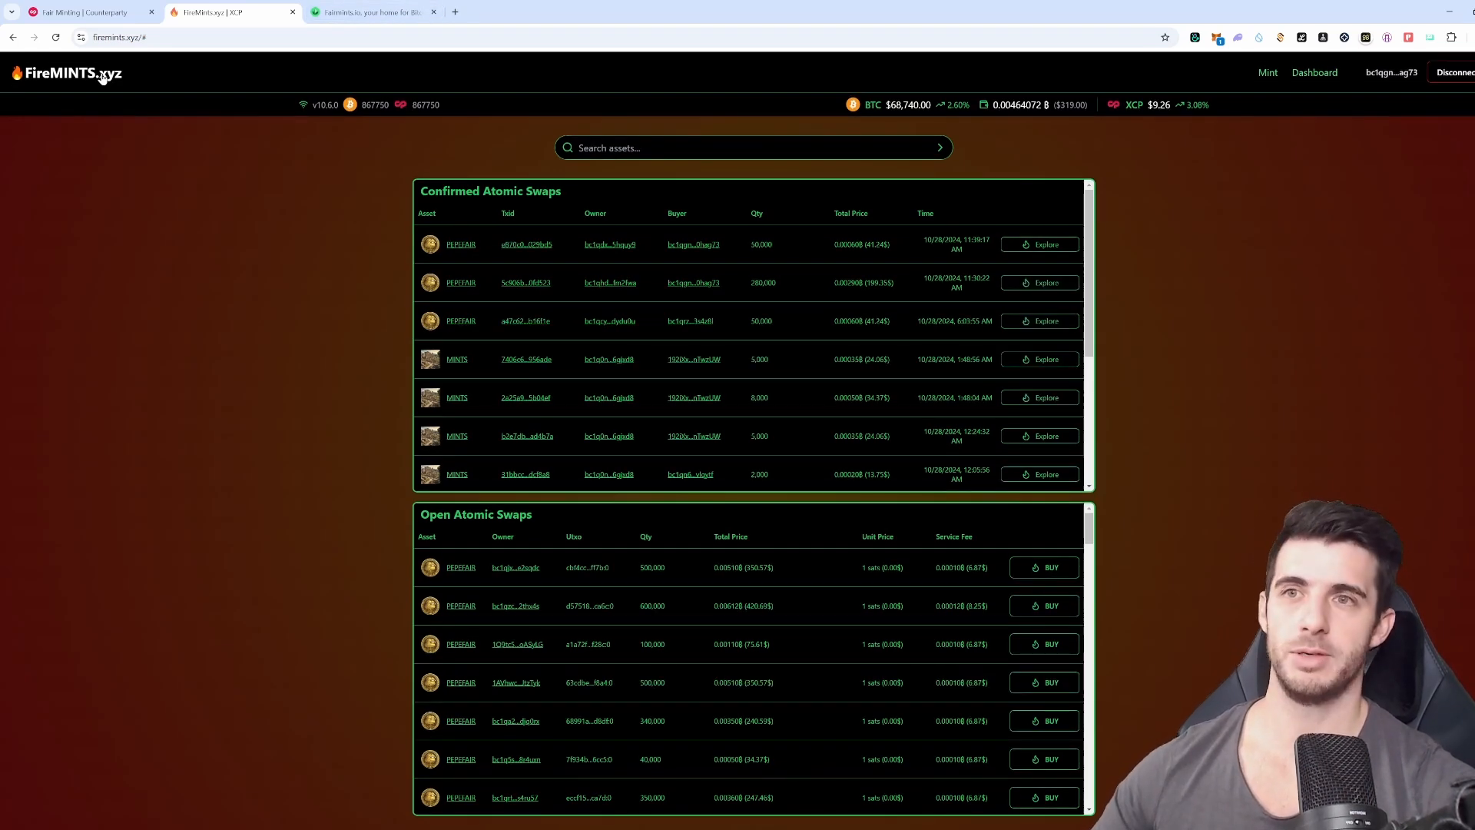
mouse_move(407, 149)
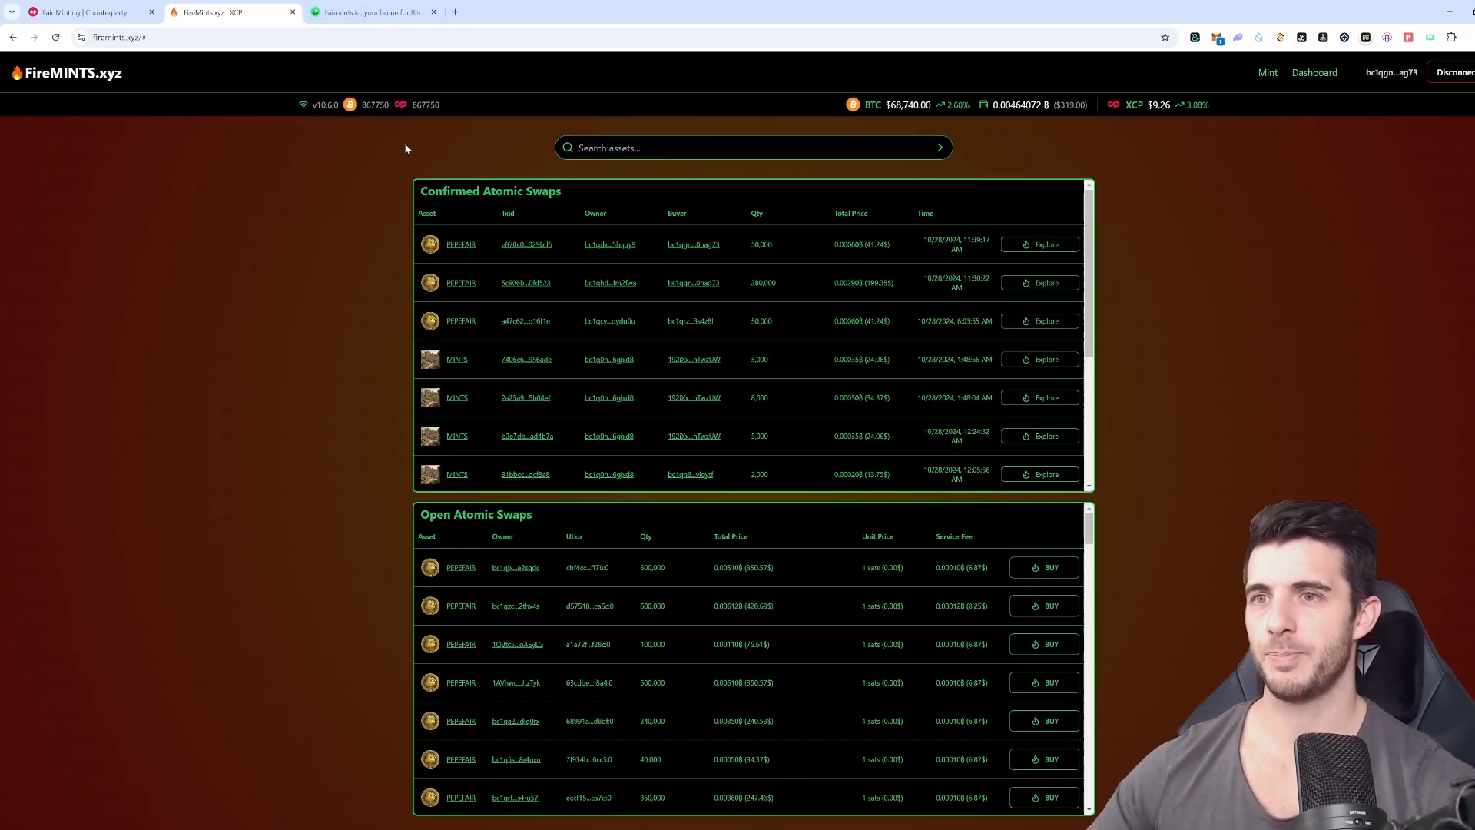
mouse_move(416, 143)
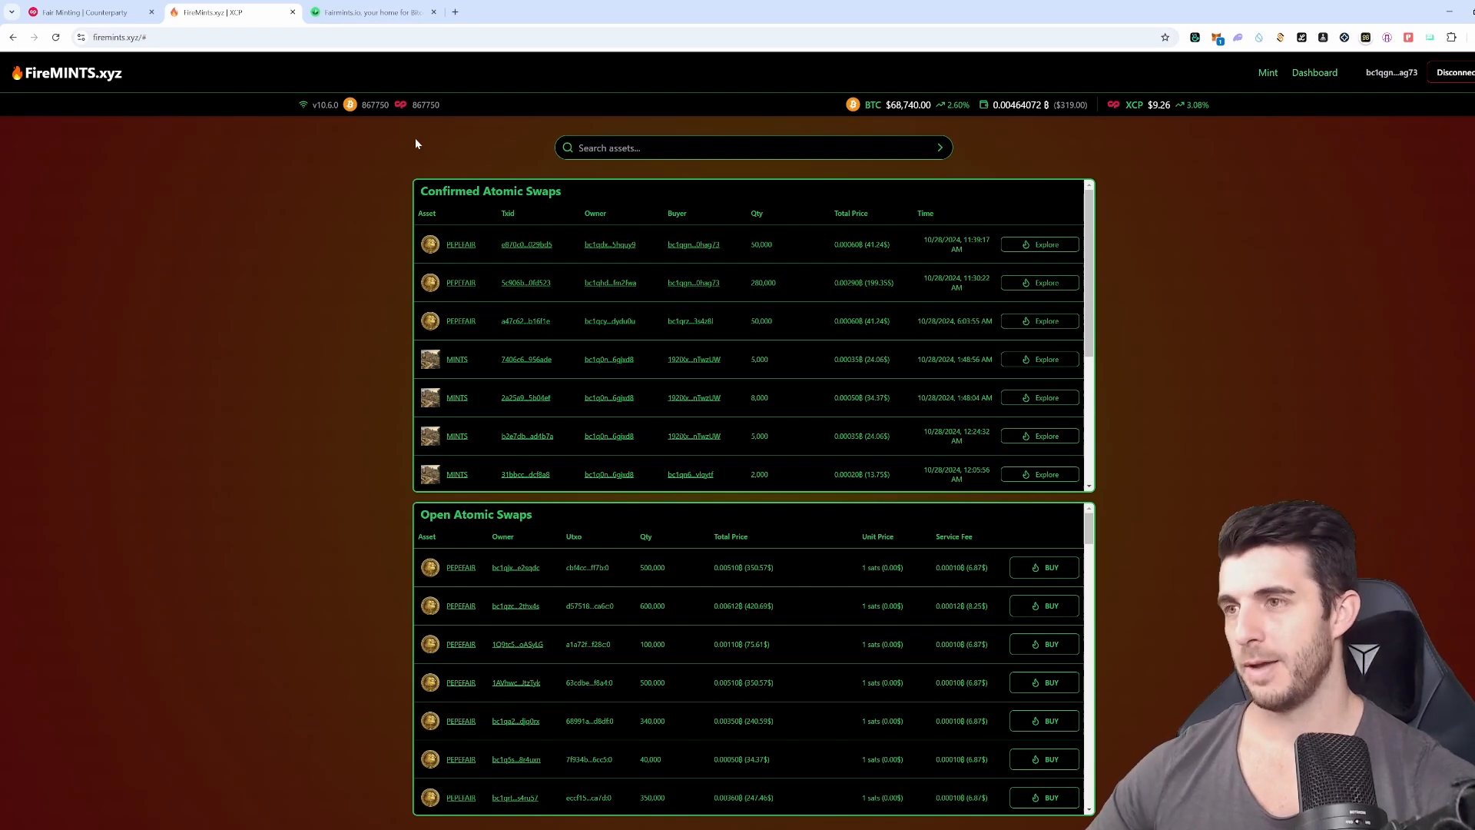
scroll(down, 3)
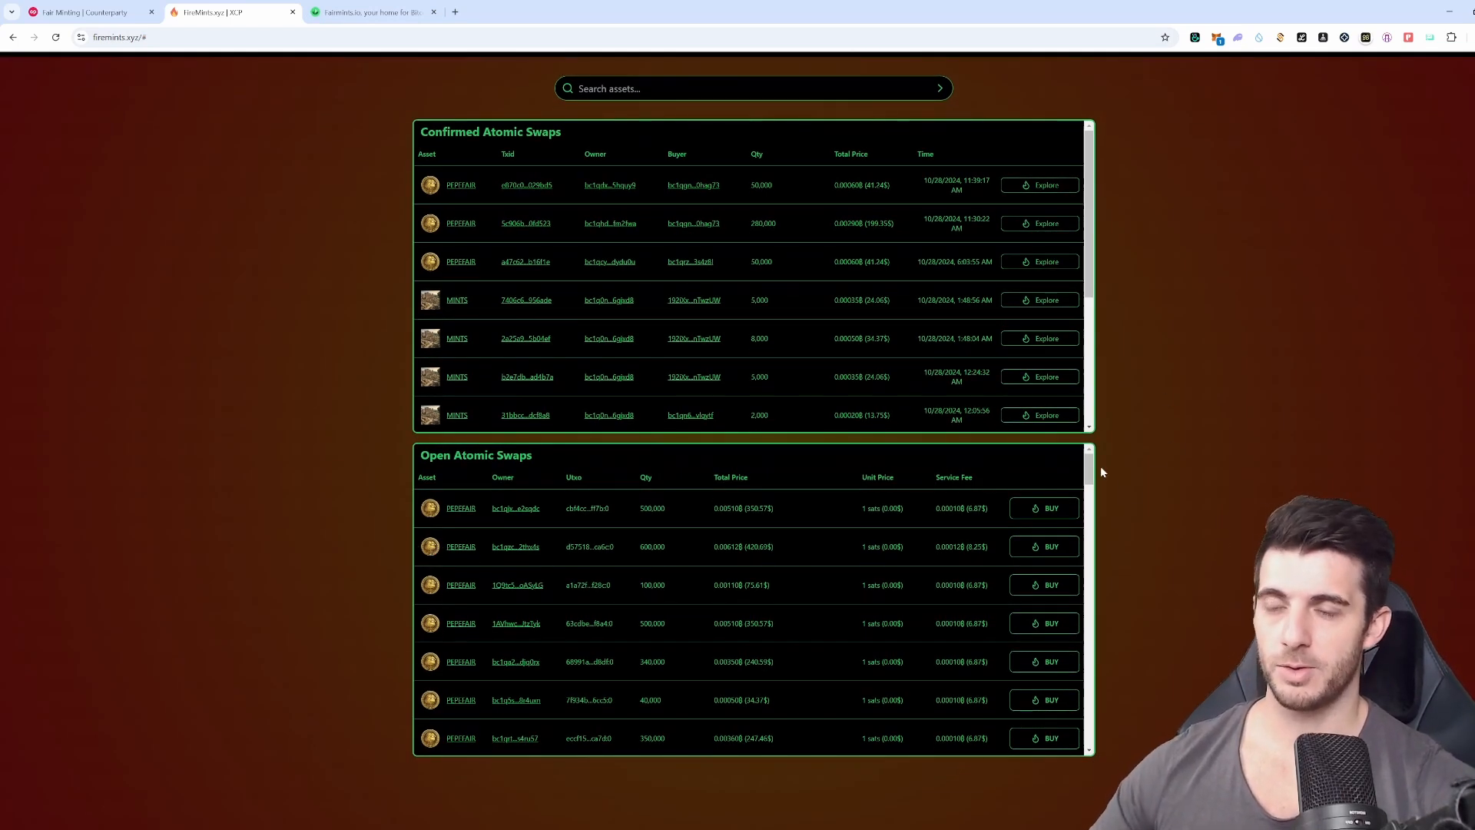
mouse_move(1181, 437)
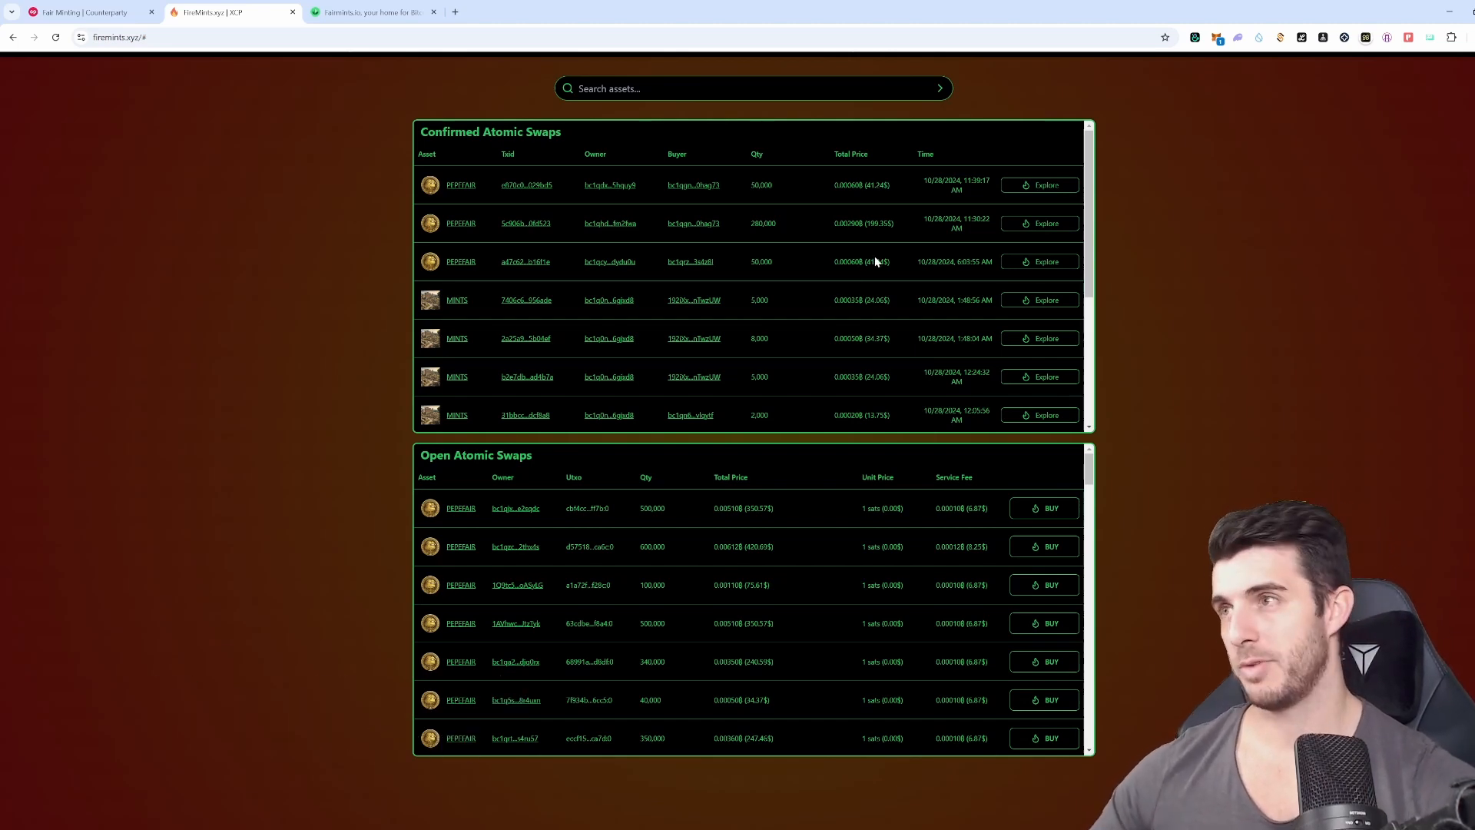
mouse_move(1157, 263)
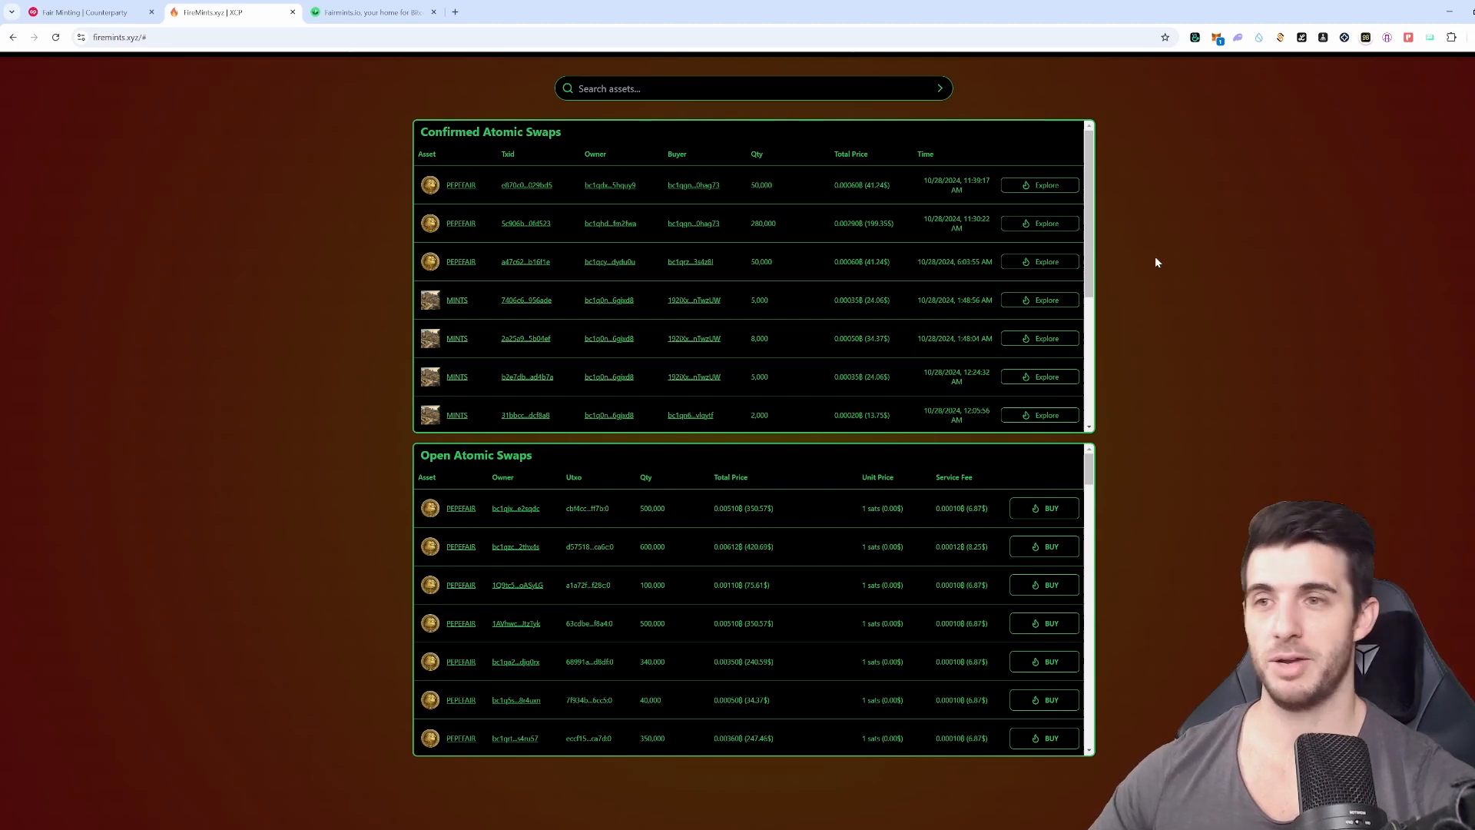